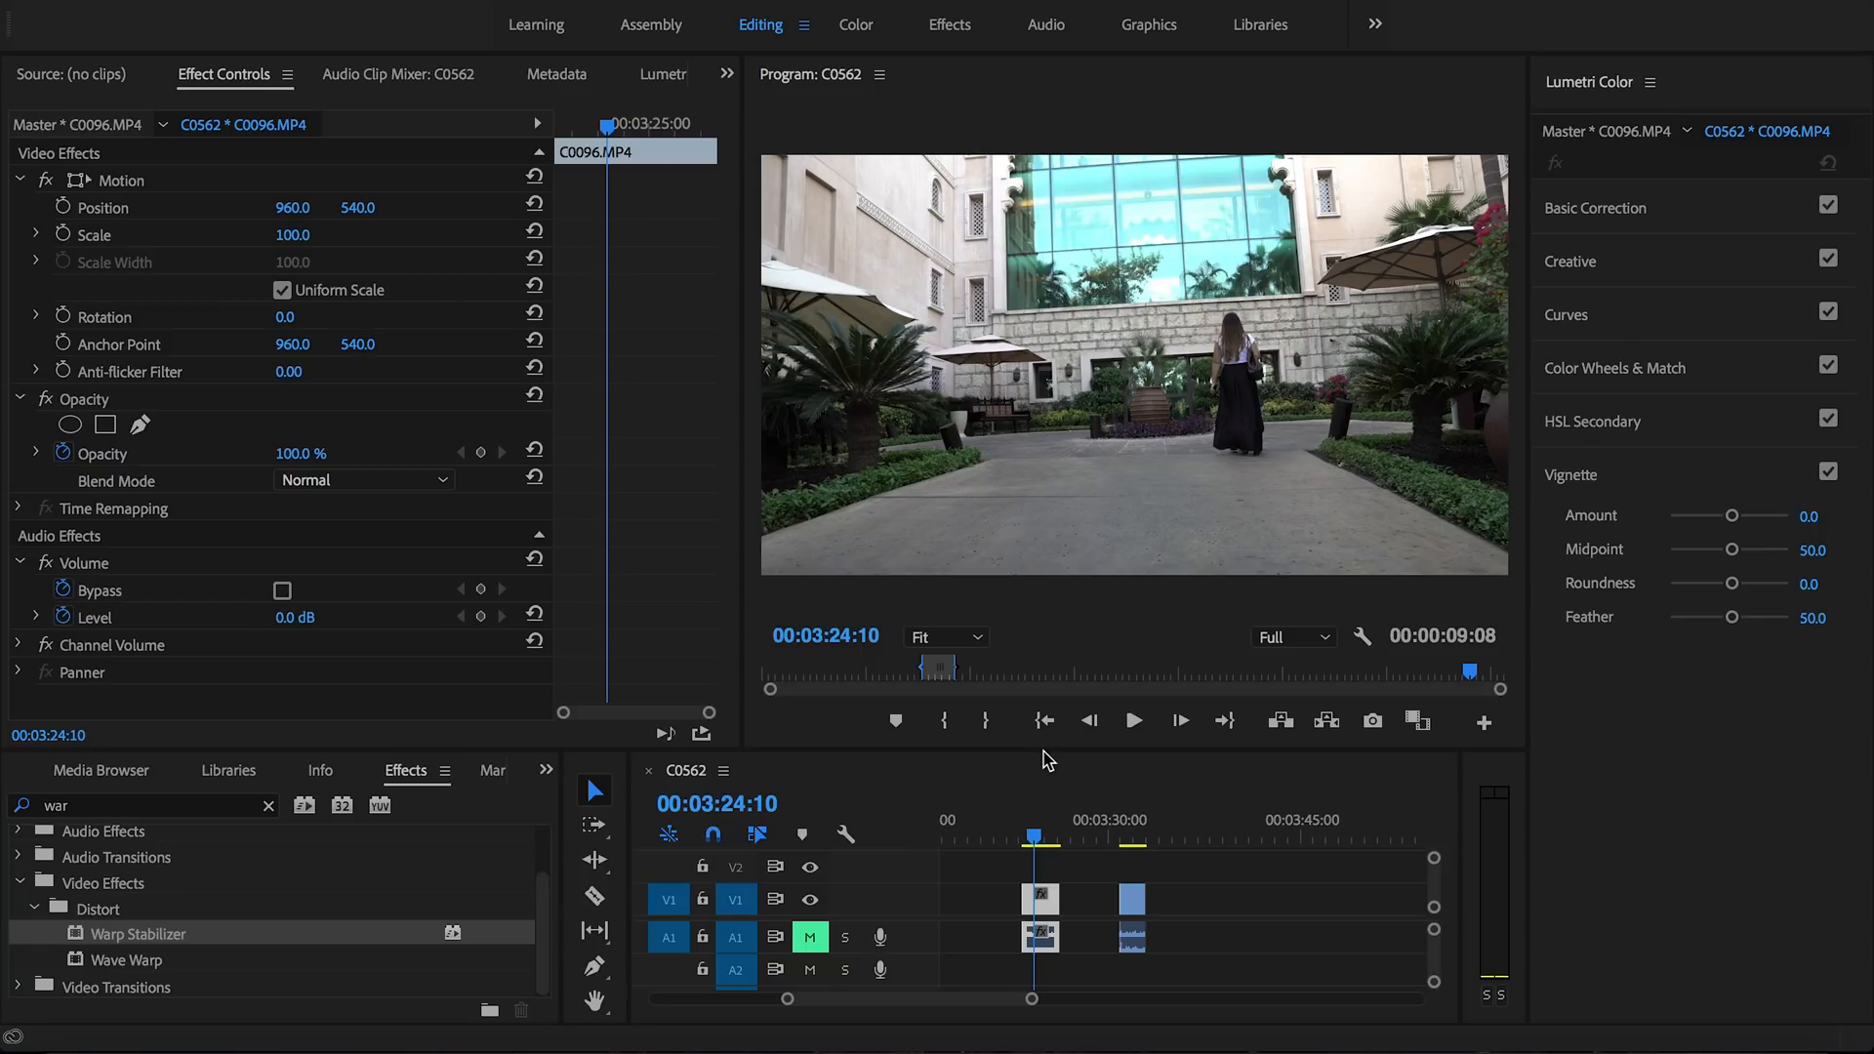
mouse_move(746, 610)
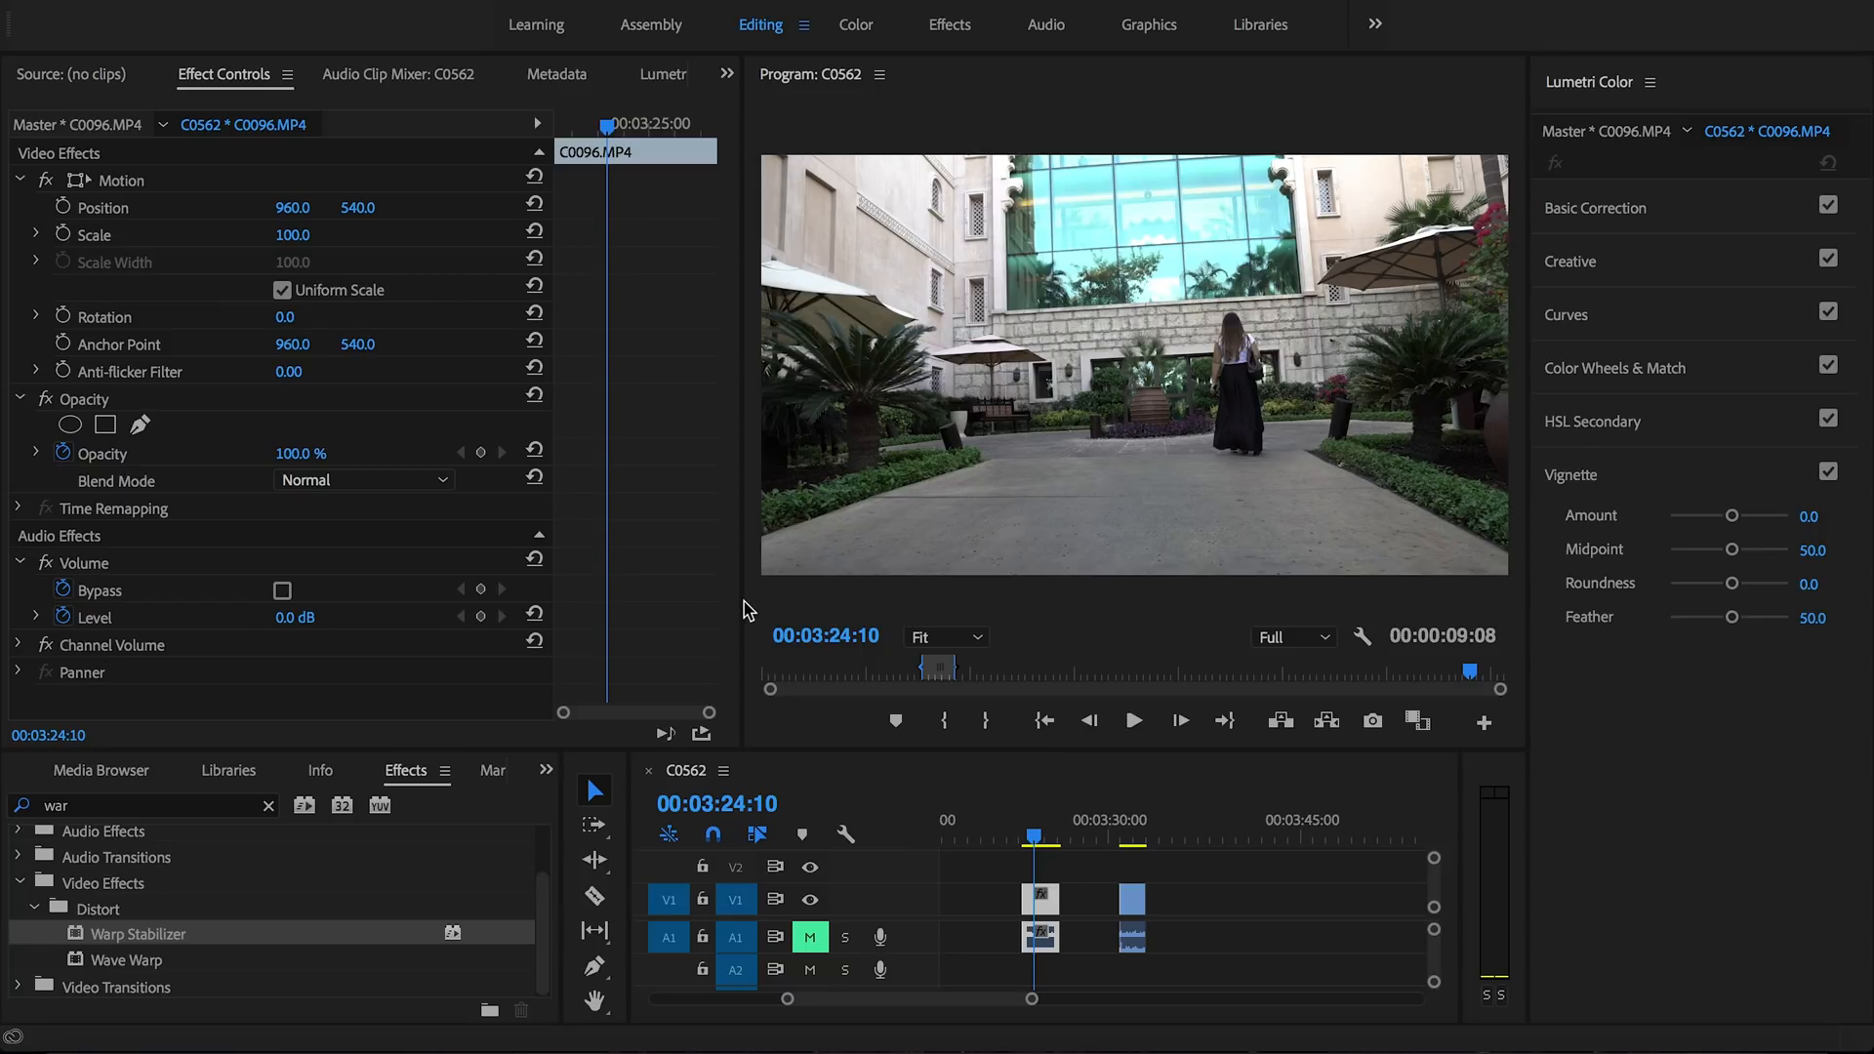
mouse_move(752, 596)
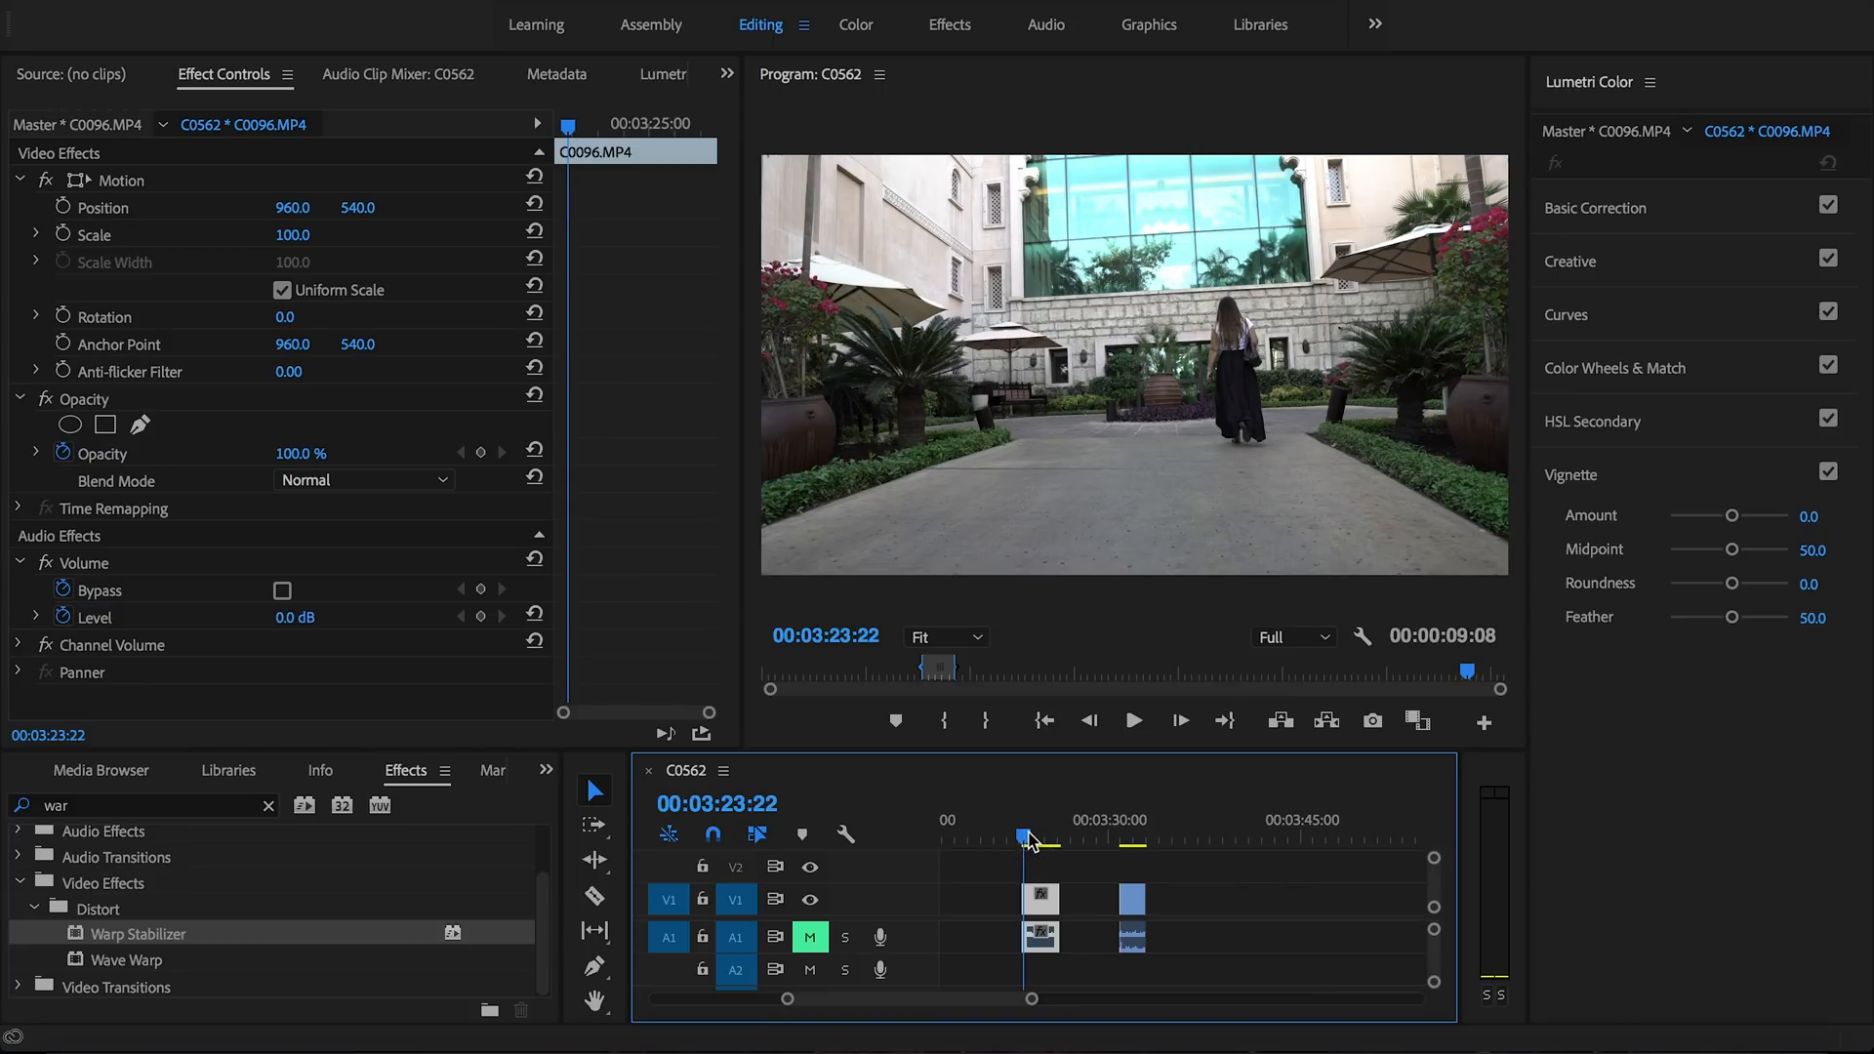
mouse_move(1135, 722)
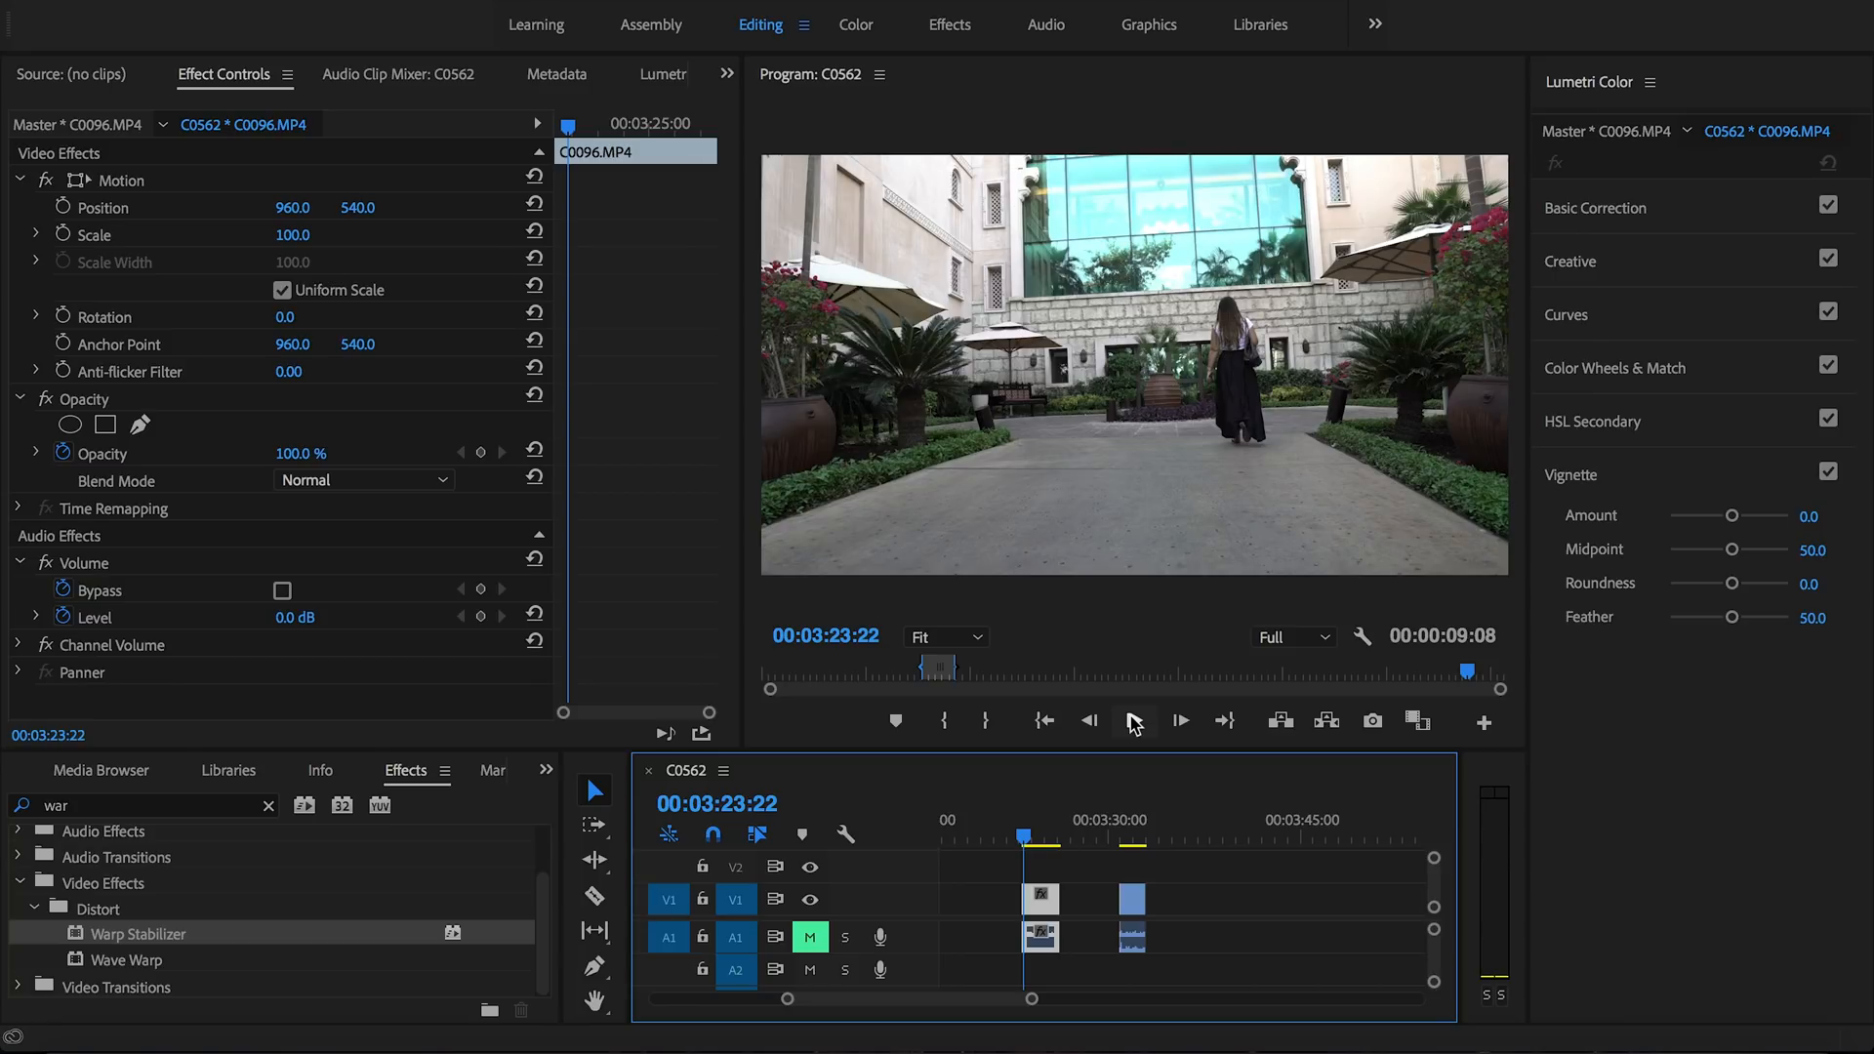
Play the shaky V1 walking clip, add Warp Stabilizer to it, and play it back
click(1136, 720)
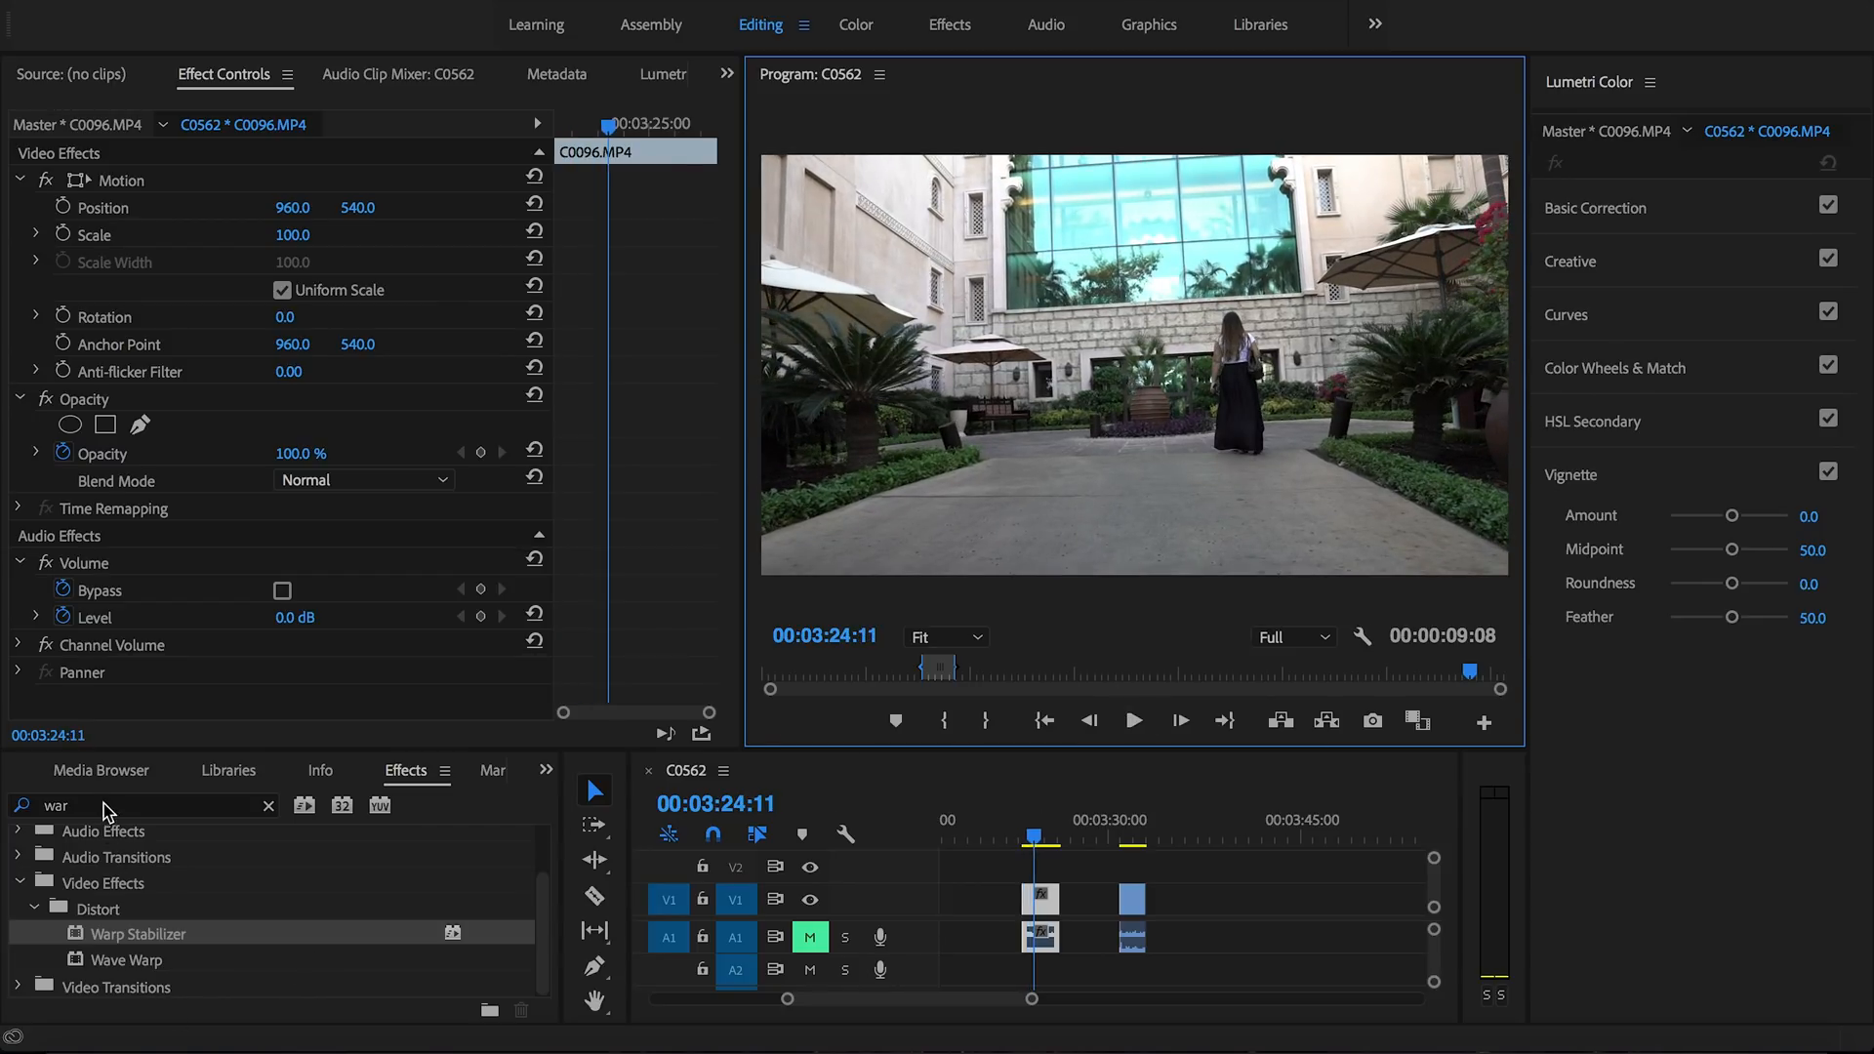
drag(135, 933, 1040, 899)
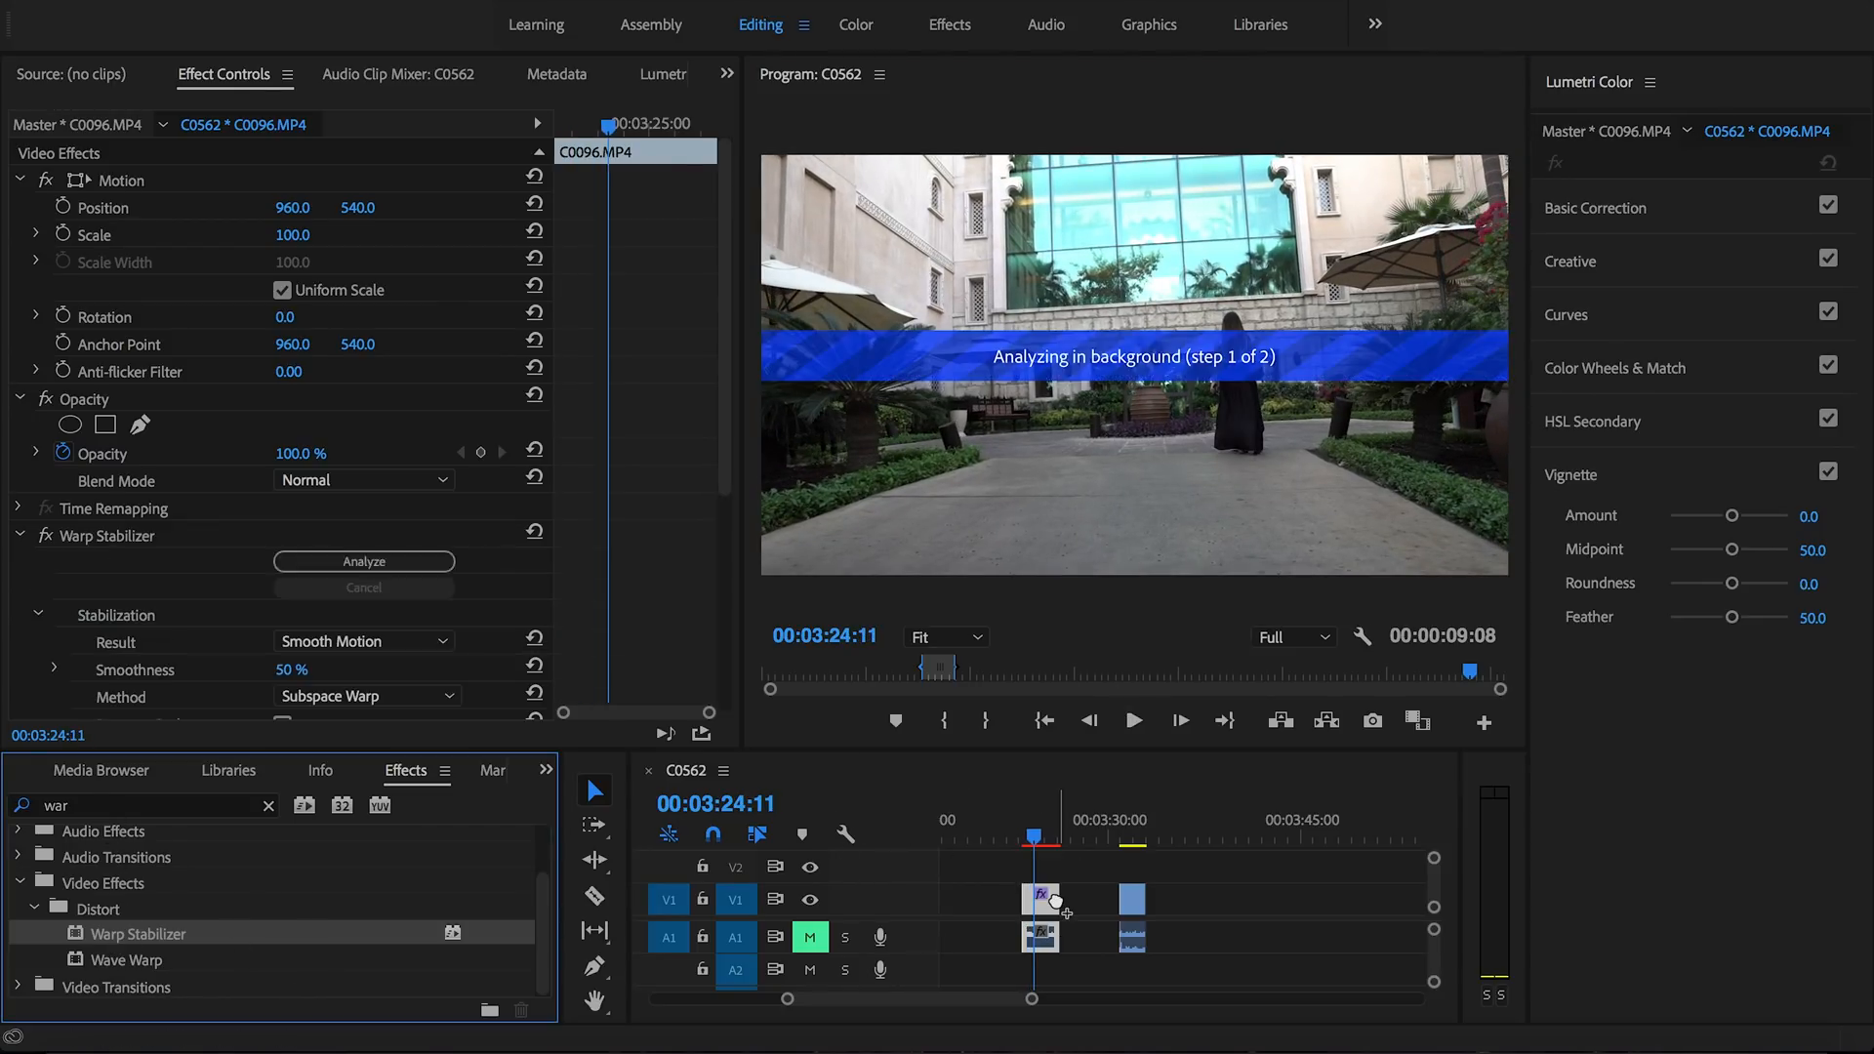
scroll(down, 3)
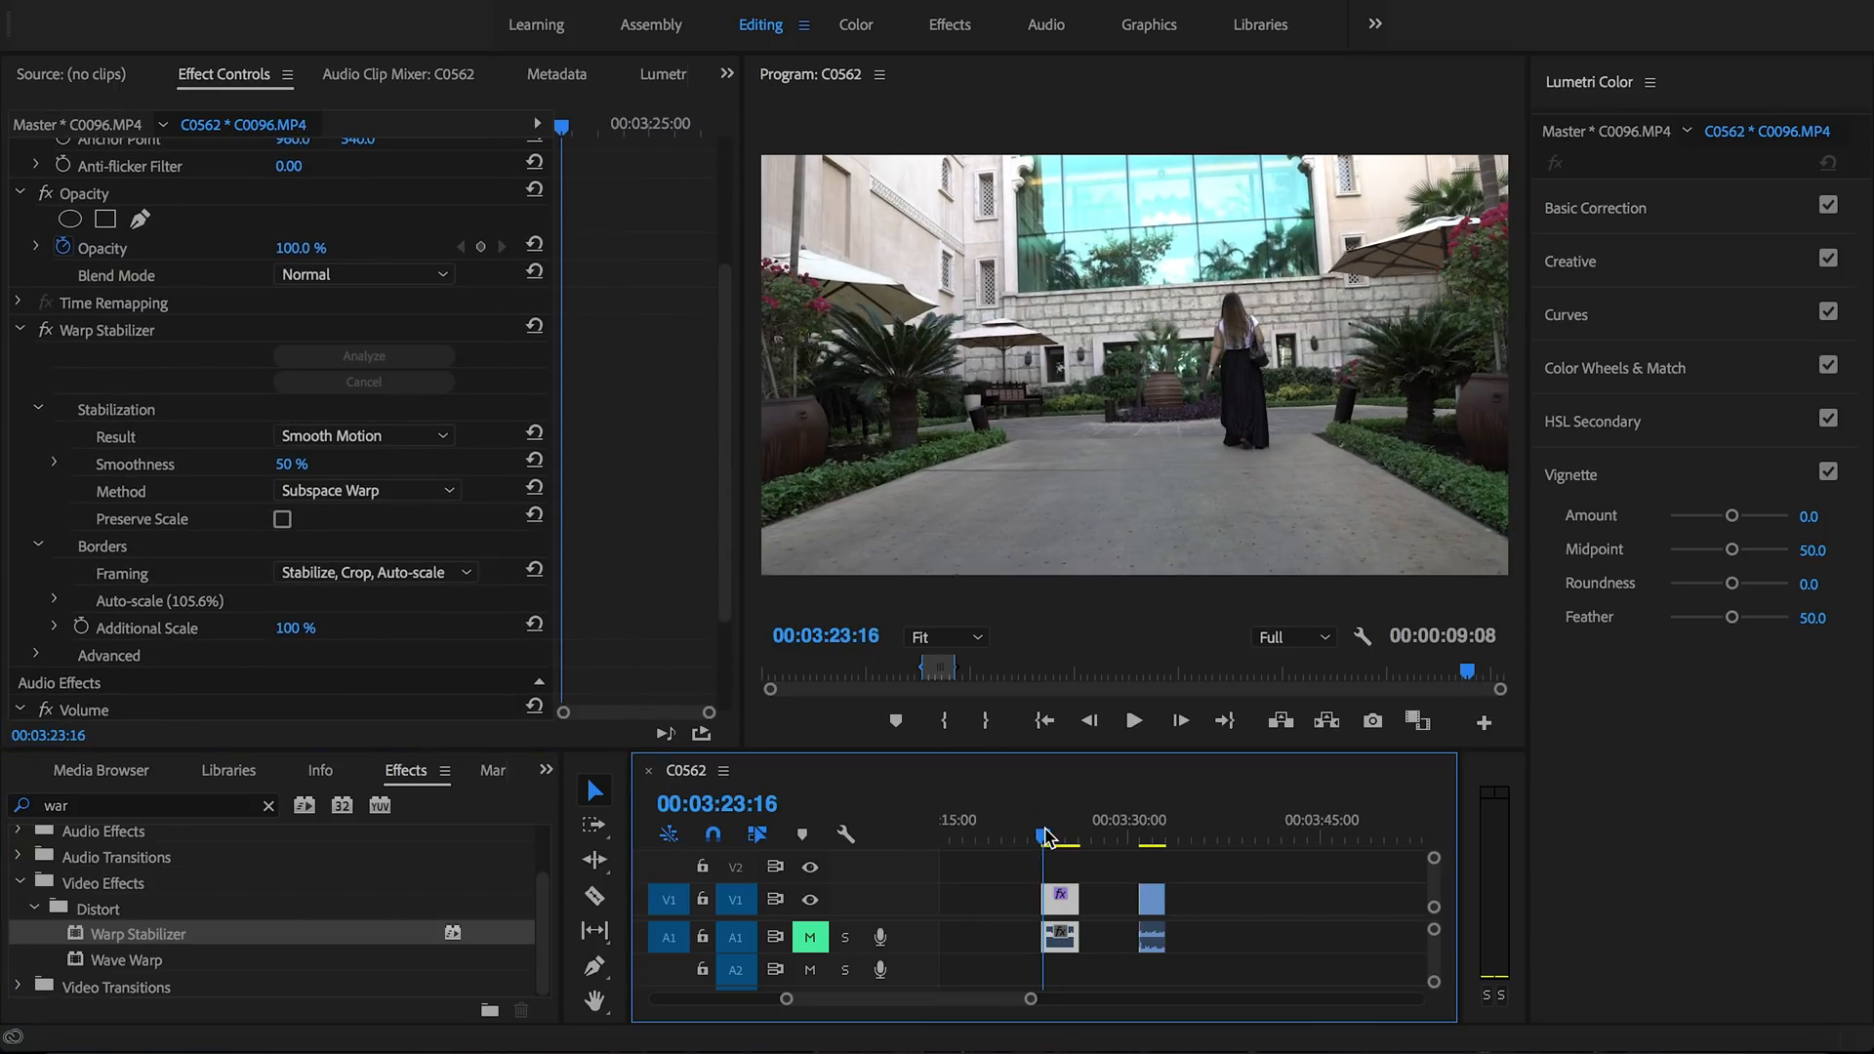
click(1134, 721)
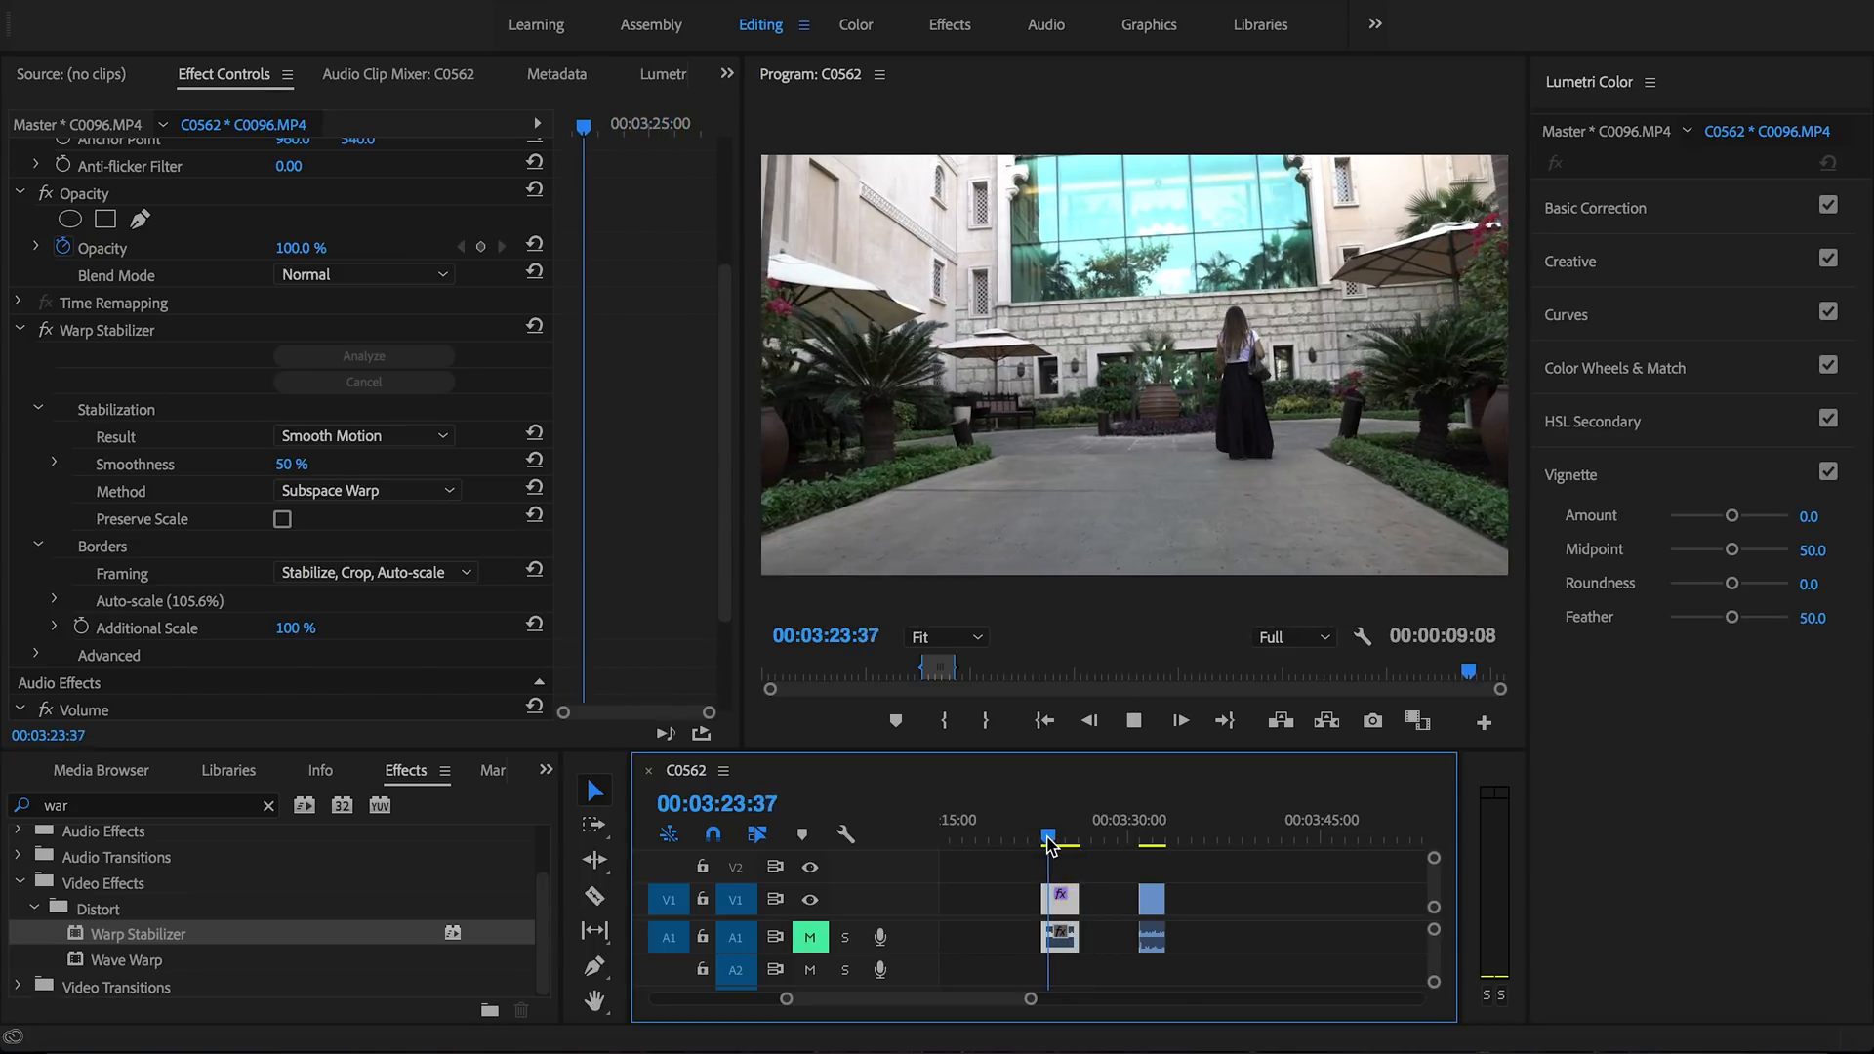
drag(1045, 836, 1070, 836)
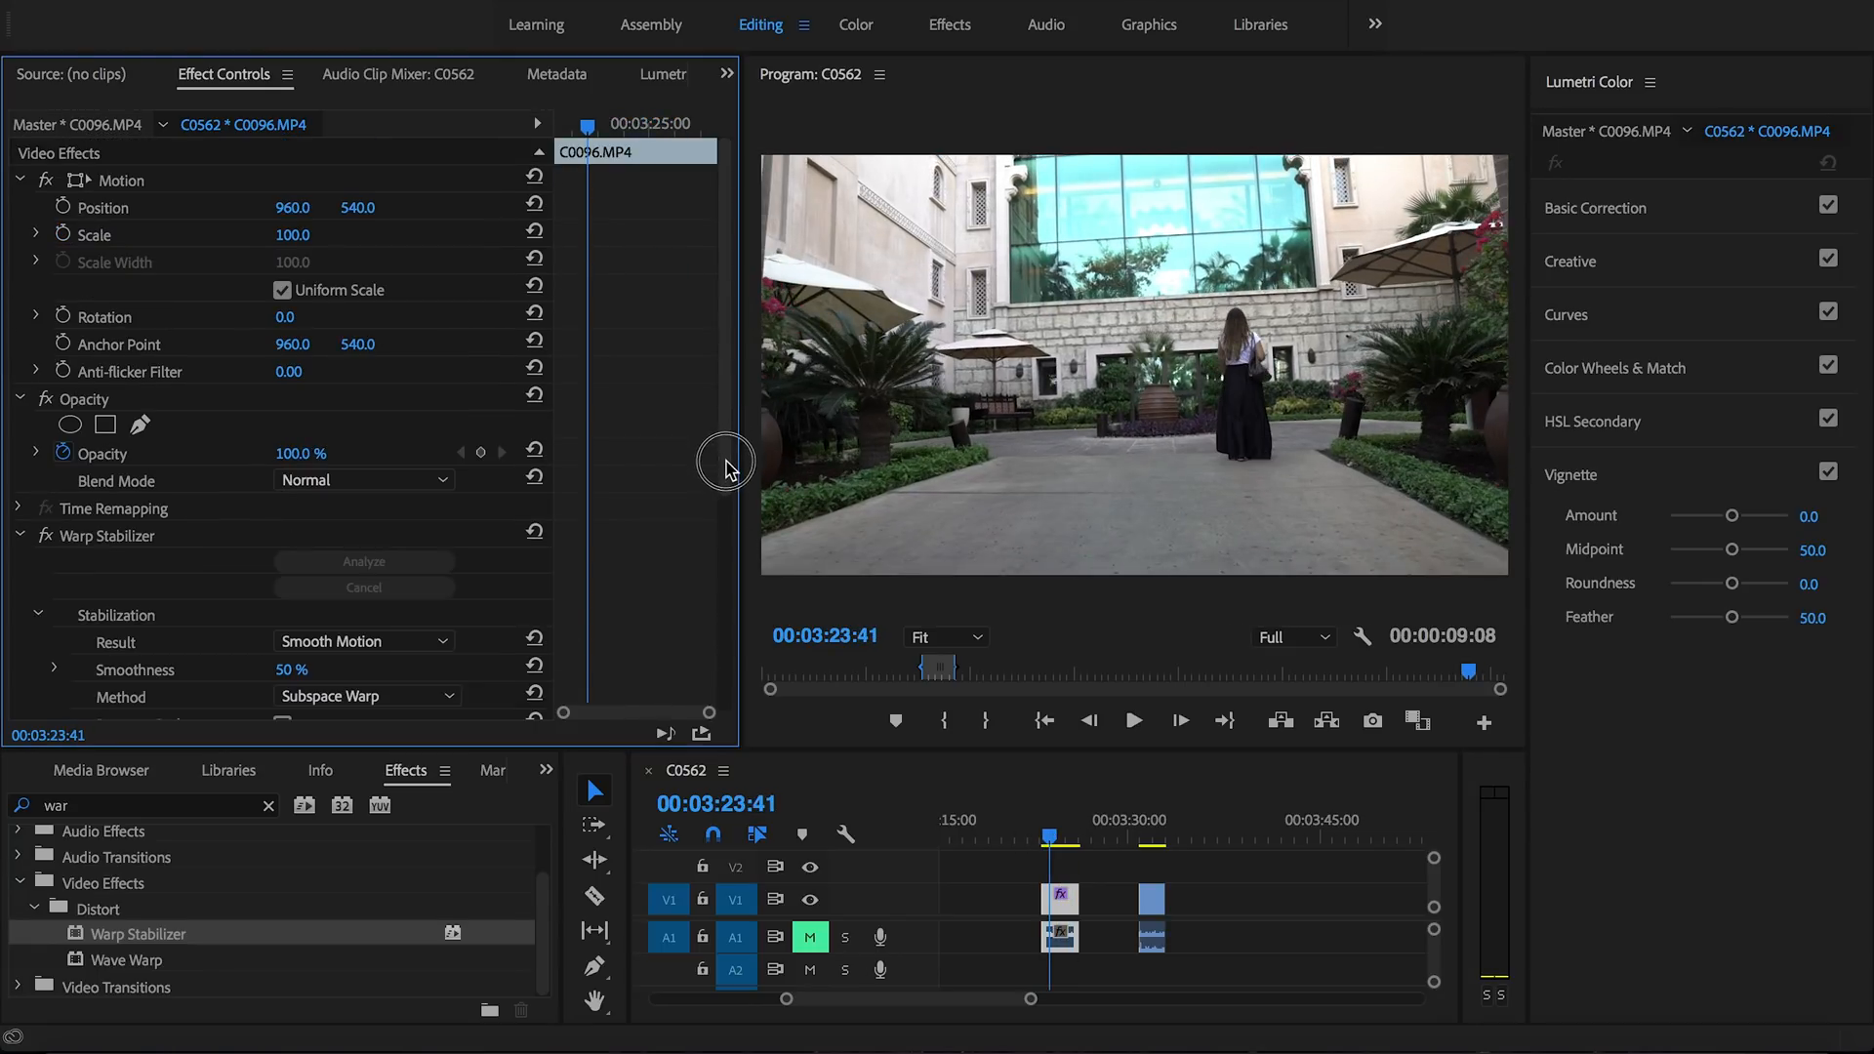
Change the walking clip's Warp Stabilizer Smoothness to 100%
scroll(down, 3)
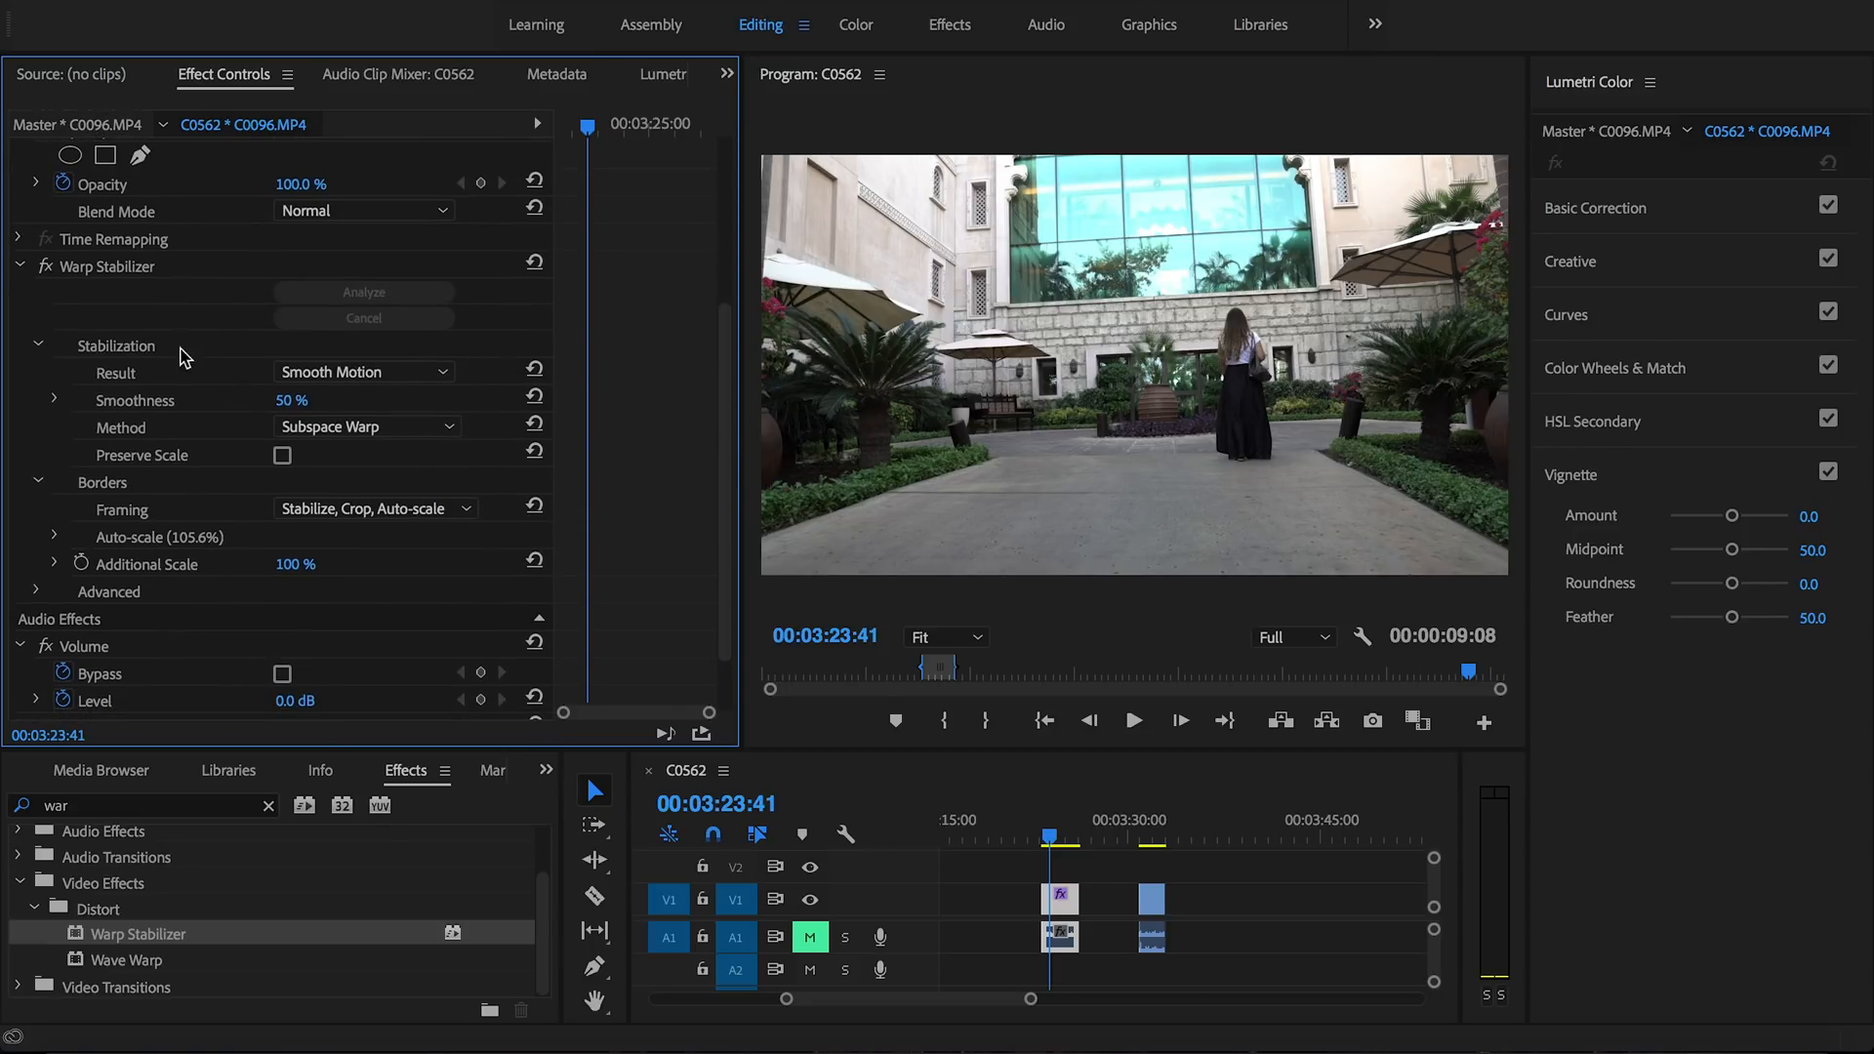
click(364, 372)
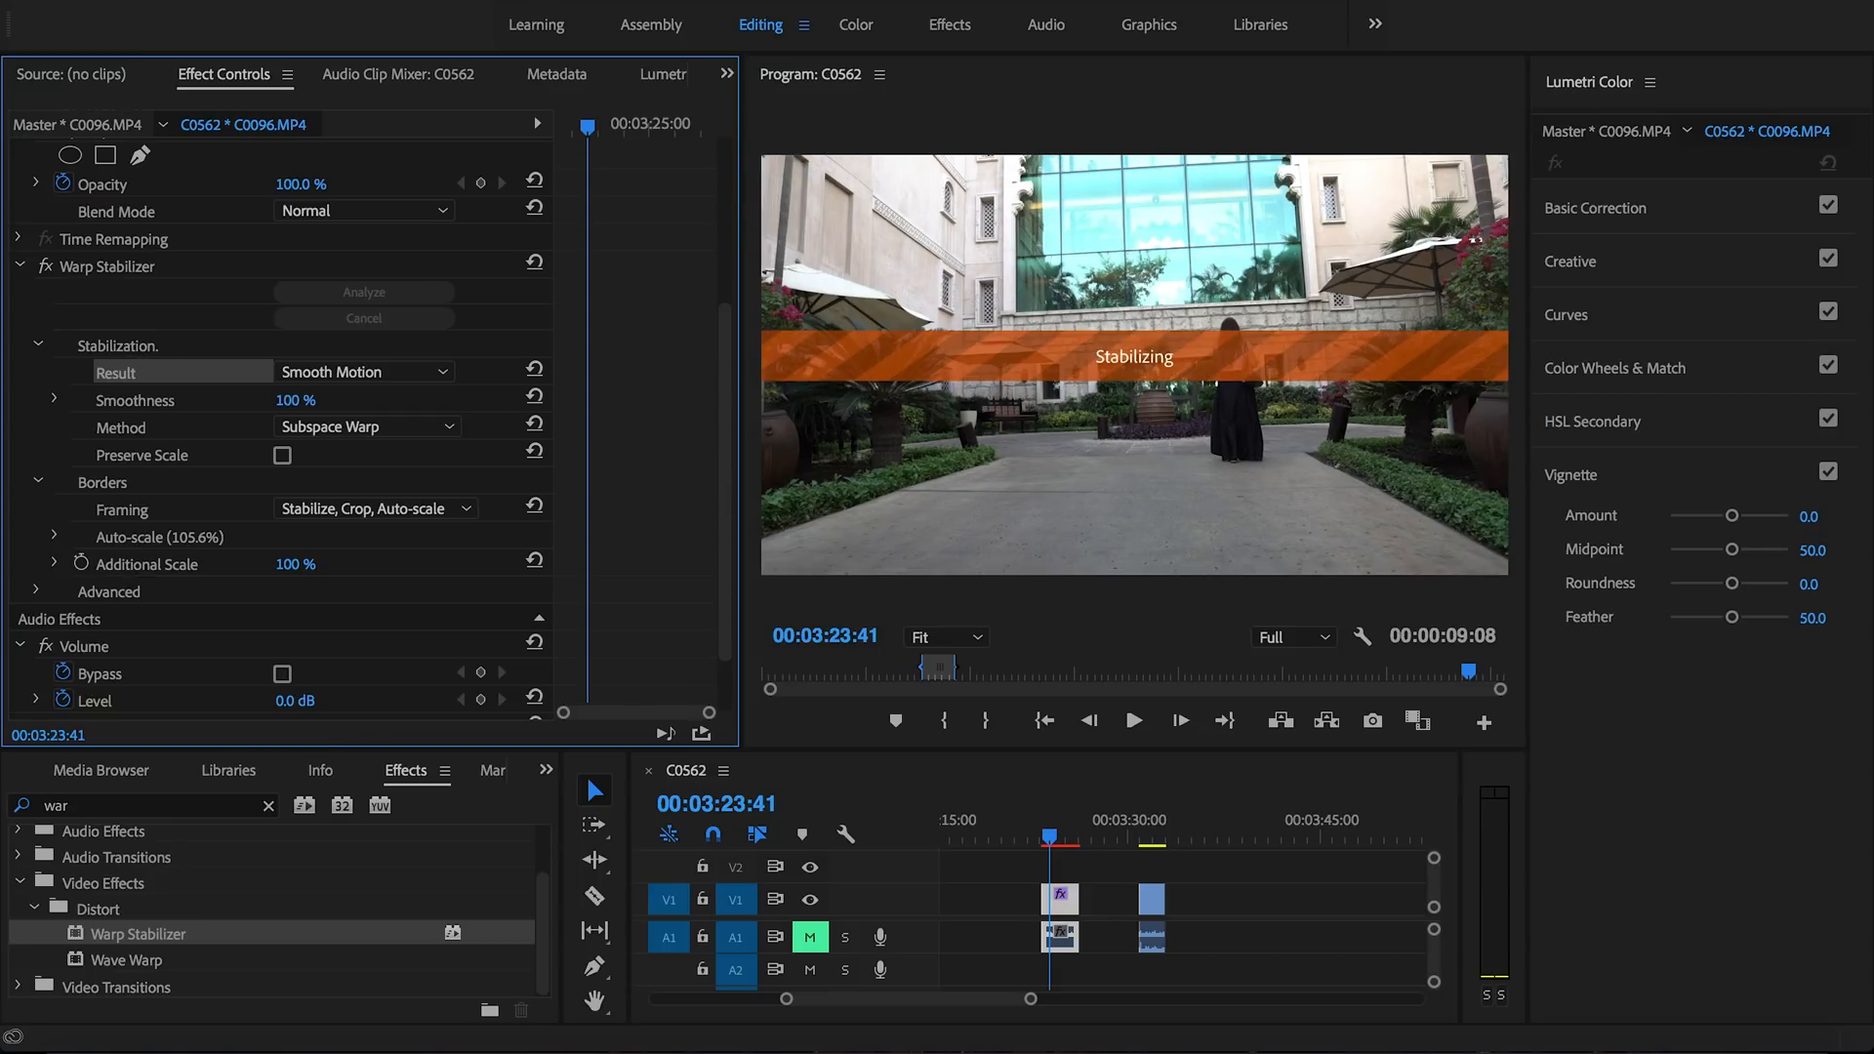
mouse_move(684, 493)
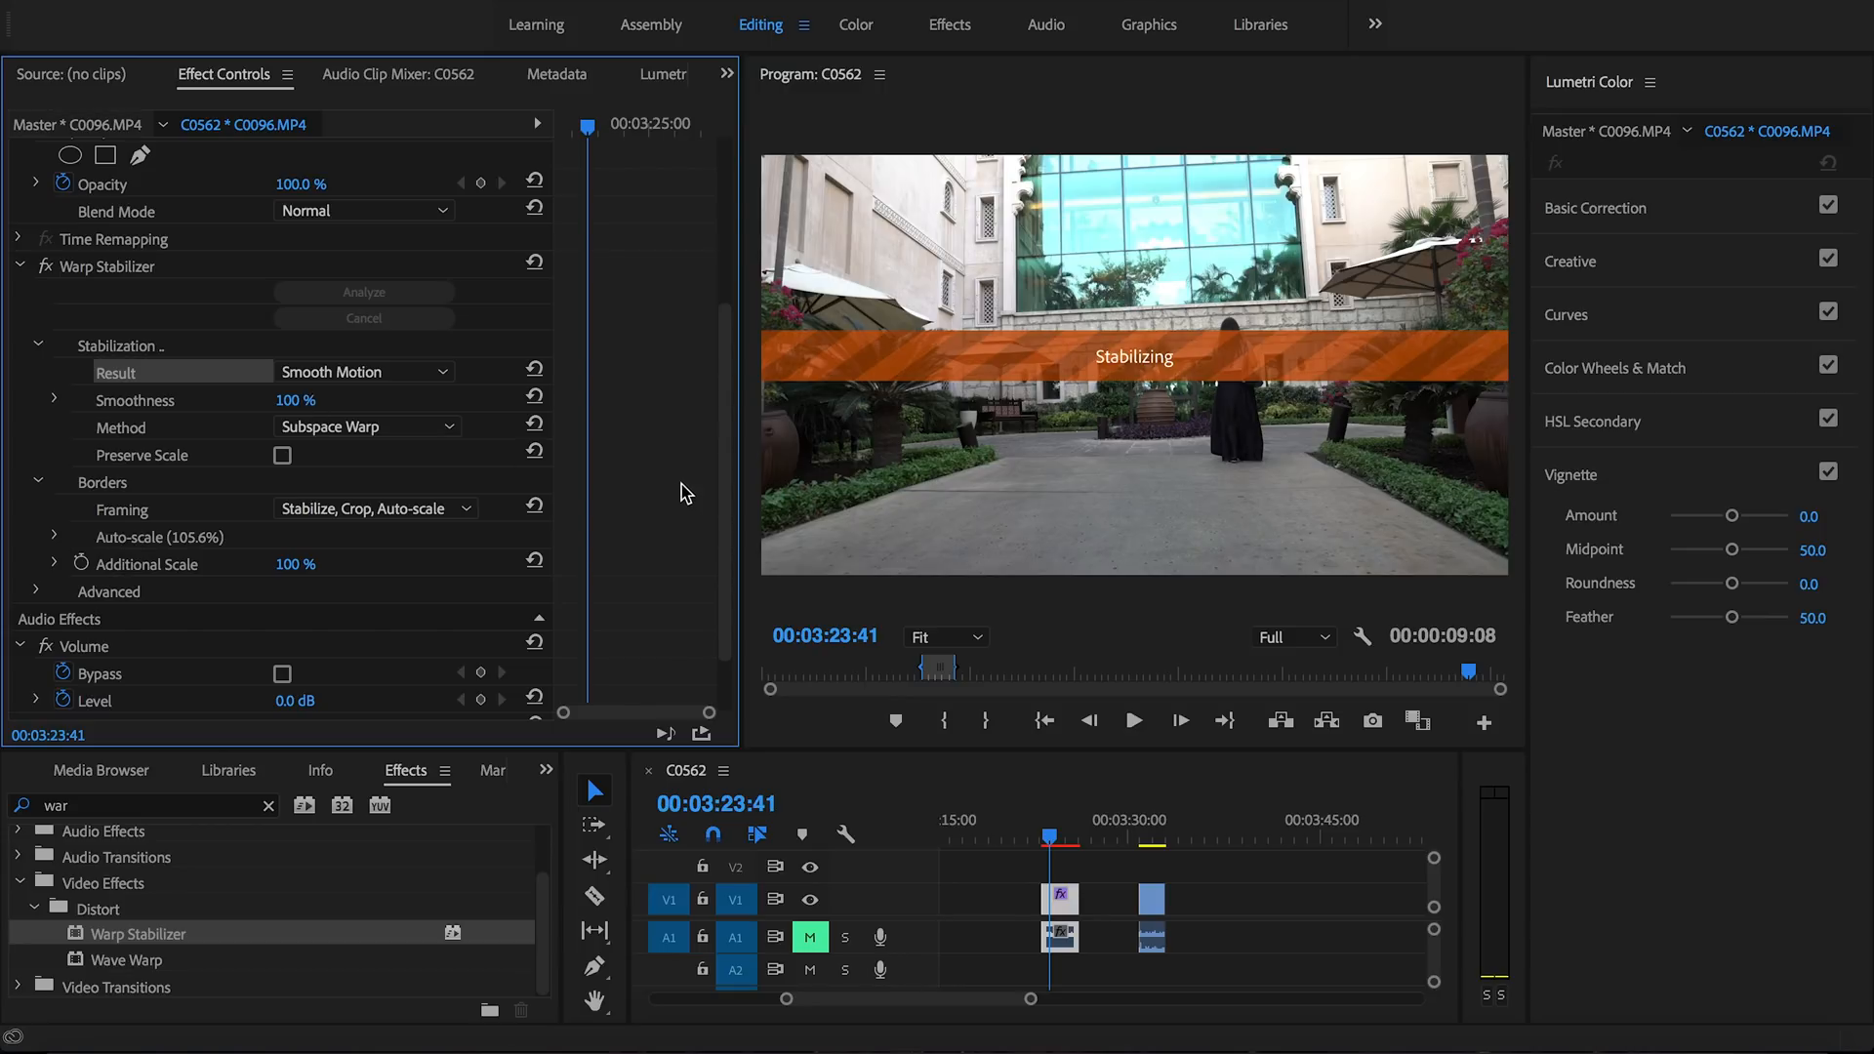
mouse_move(202, 557)
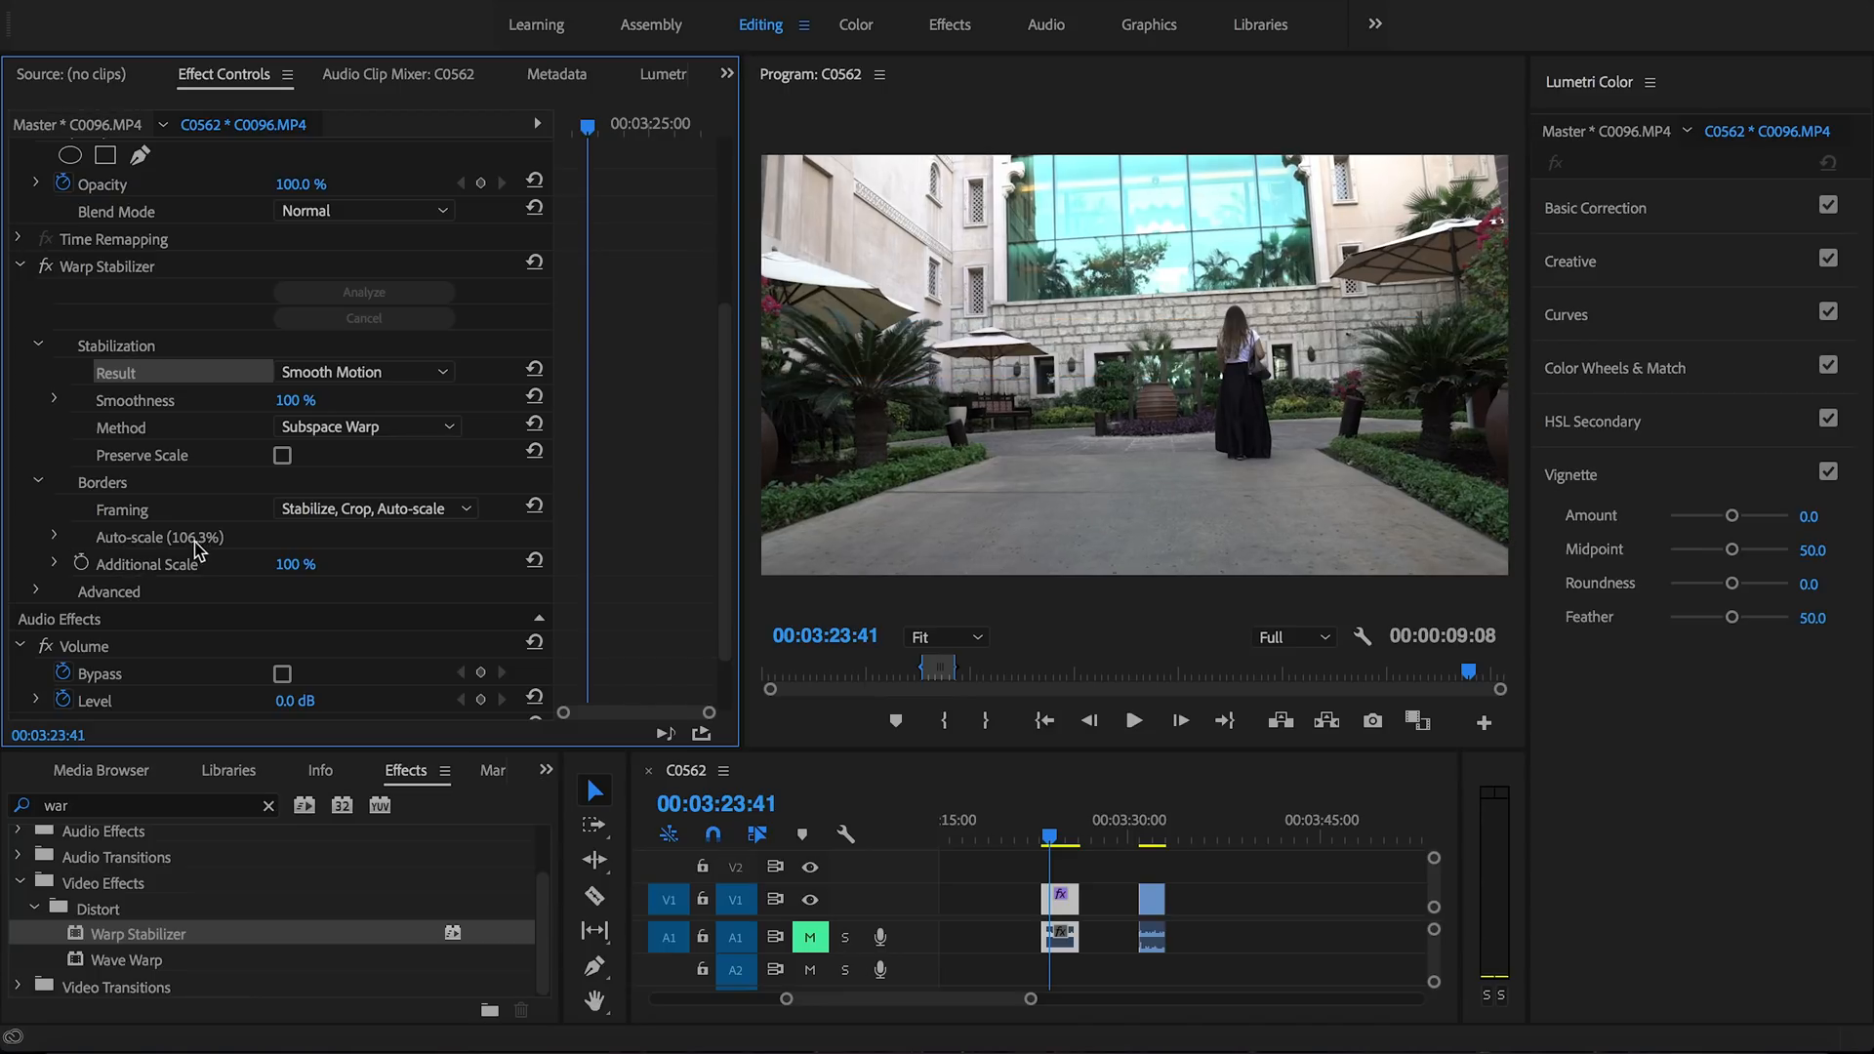
mouse_move(197, 564)
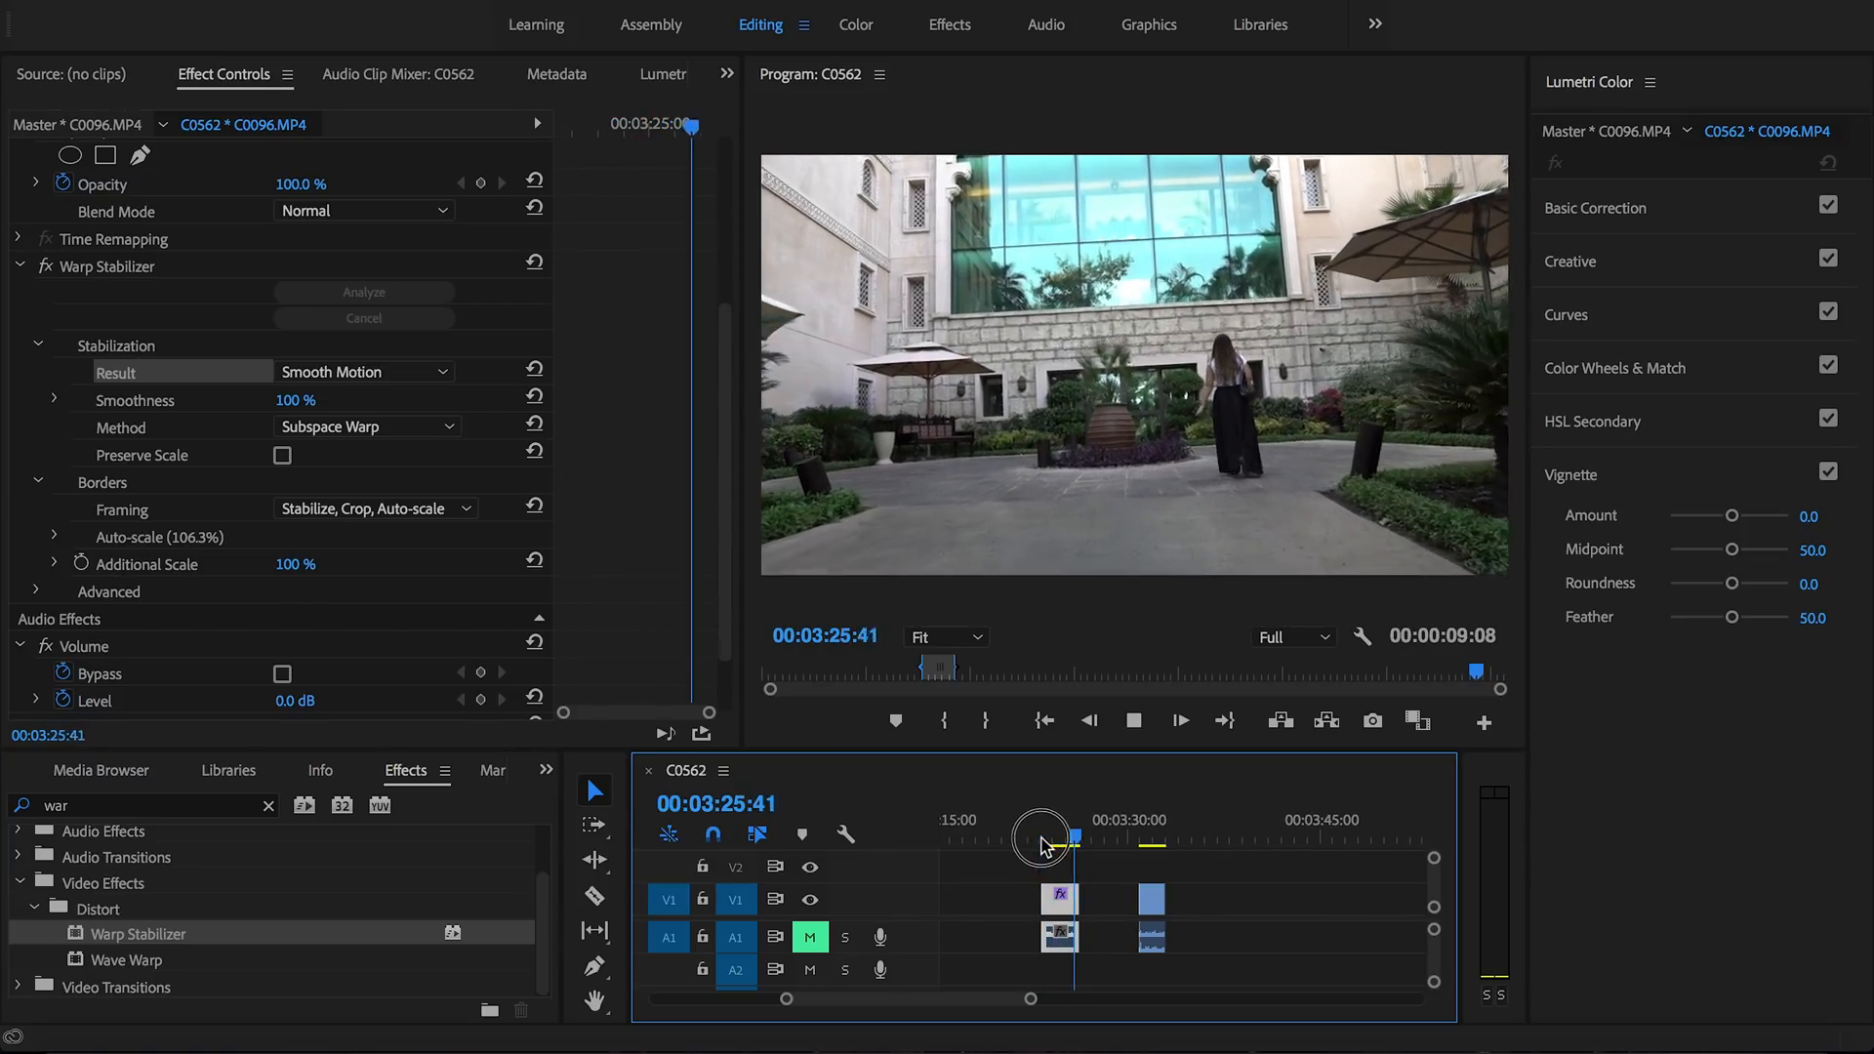
drag(1050, 836, 1052, 837)
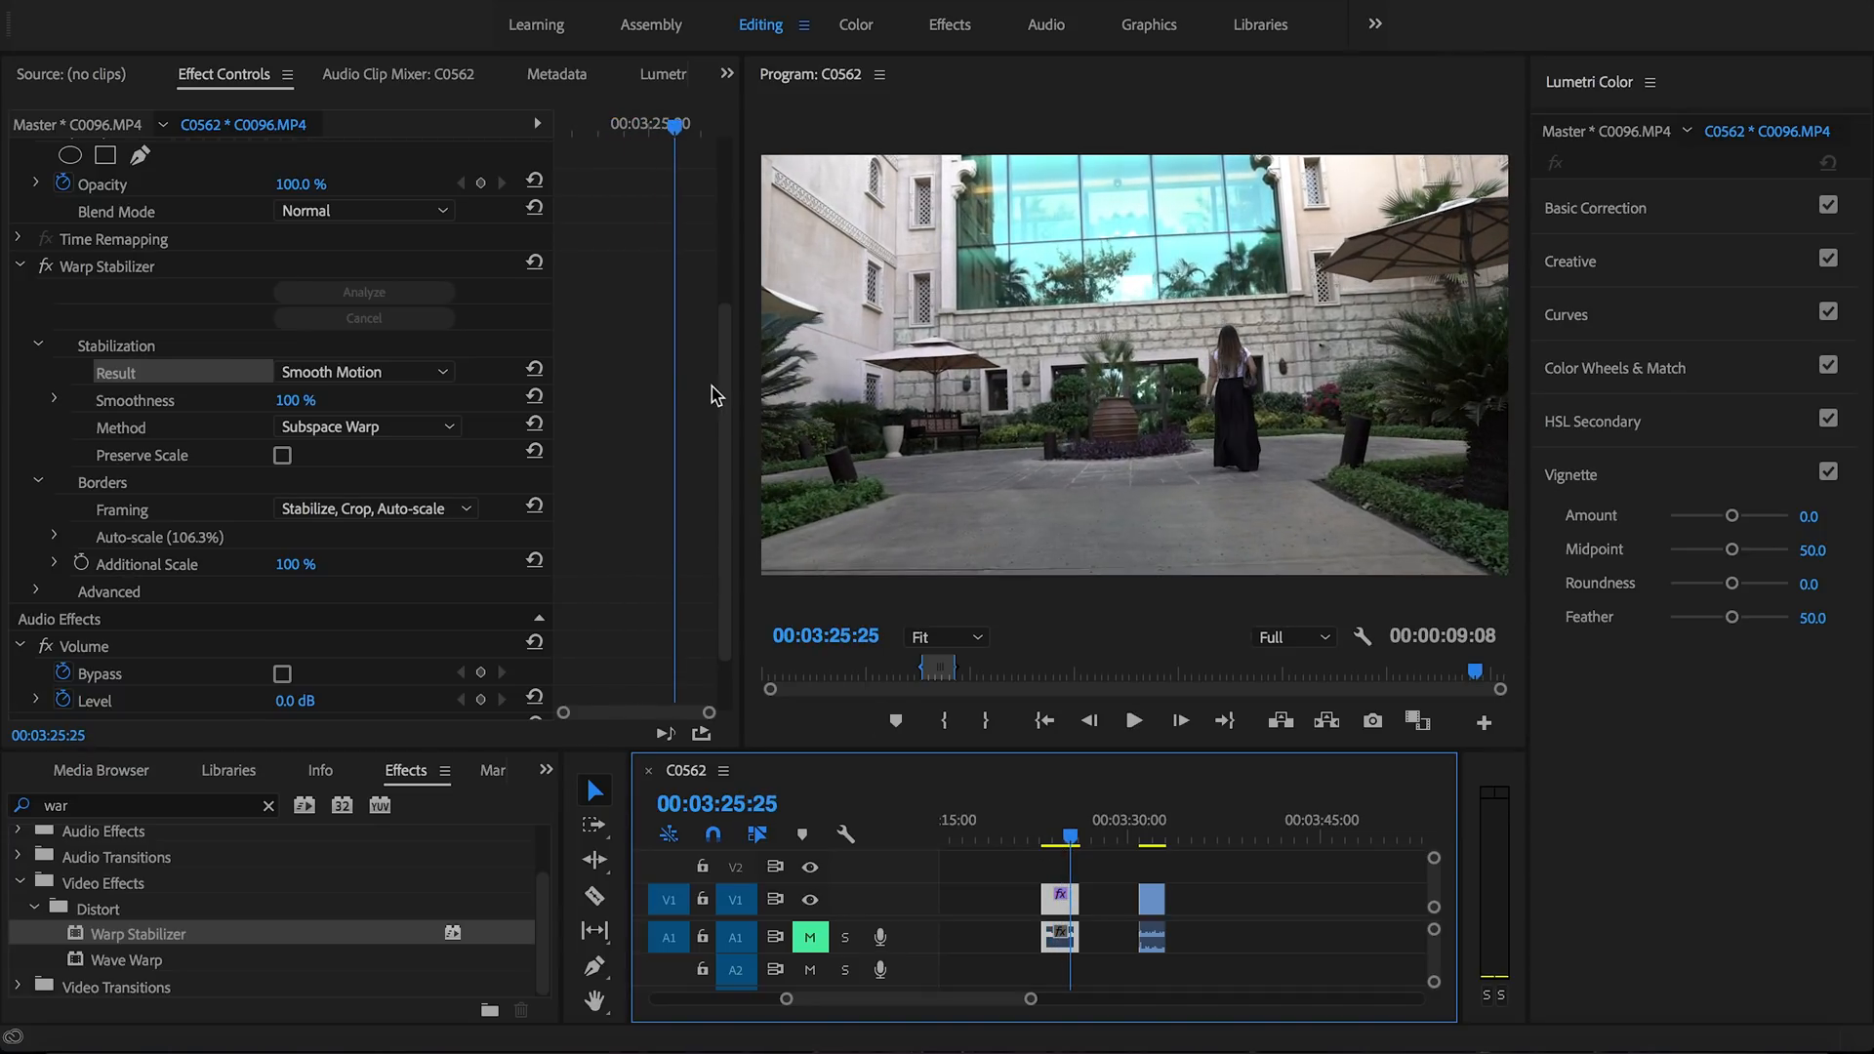
scroll(down, 3)
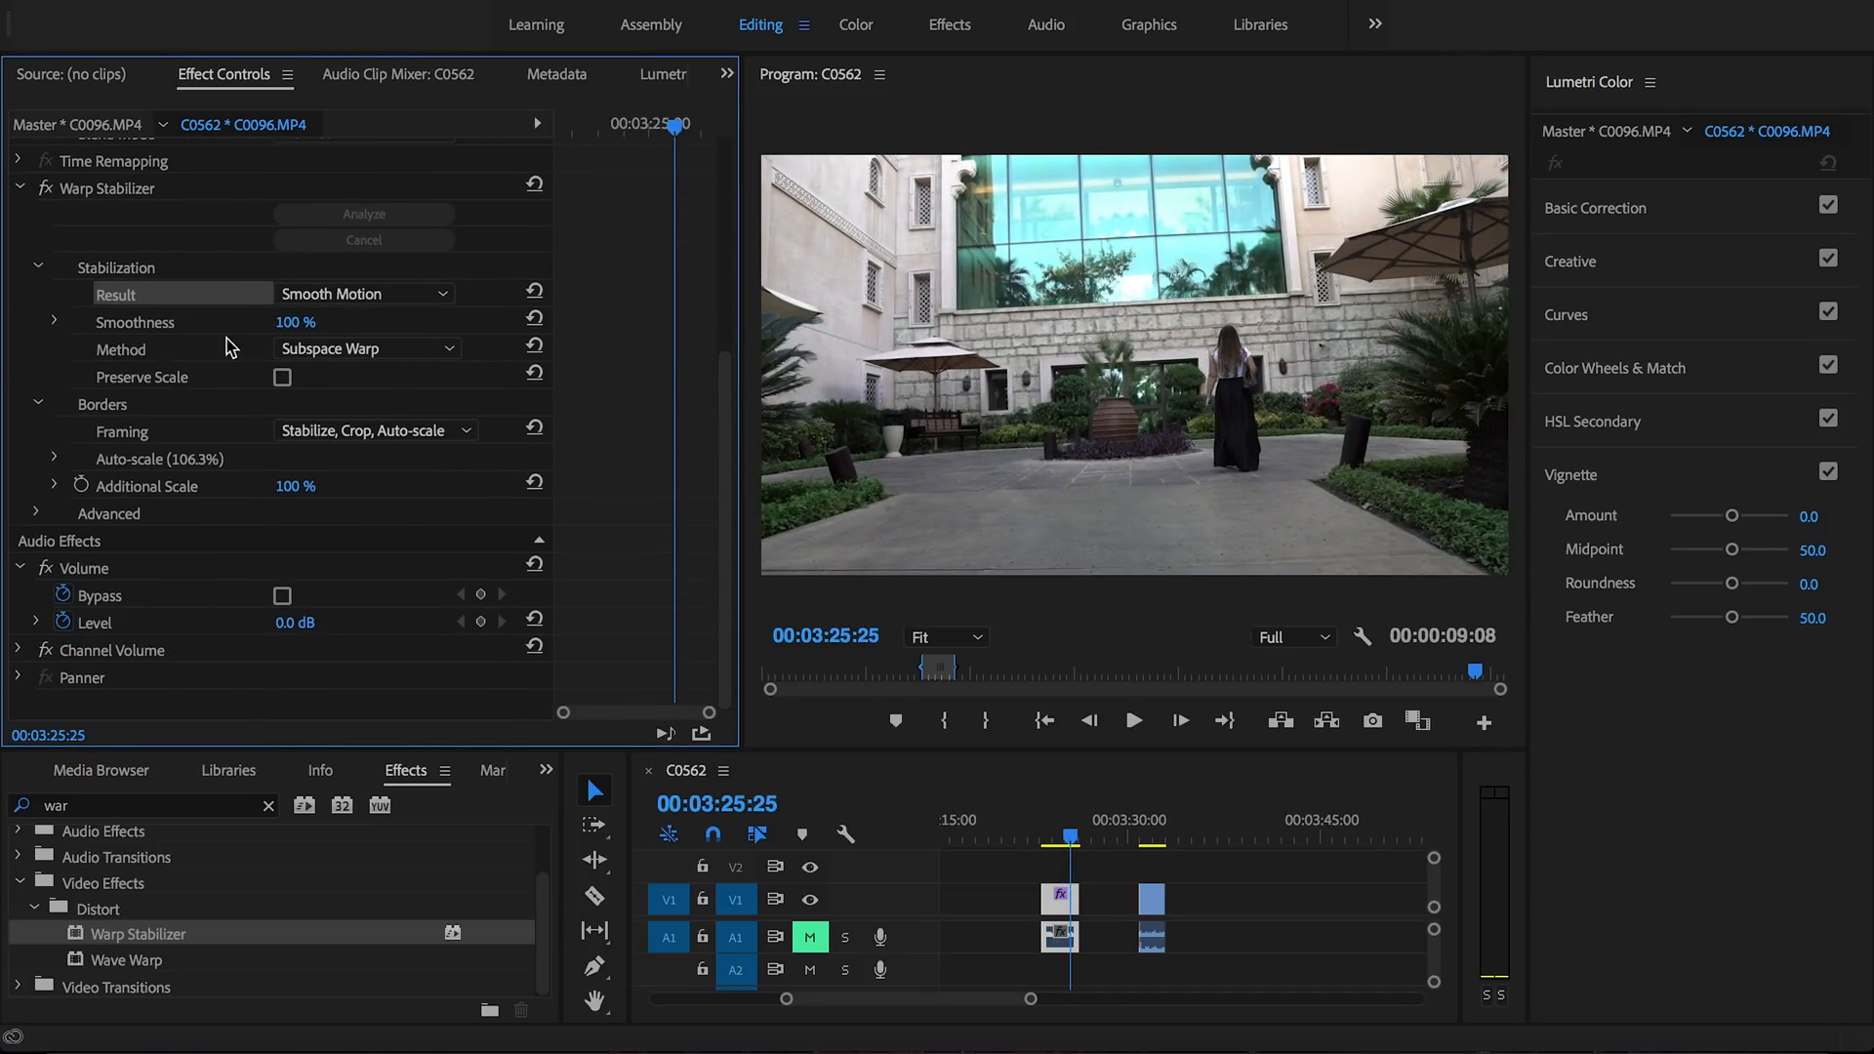
click(364, 348)
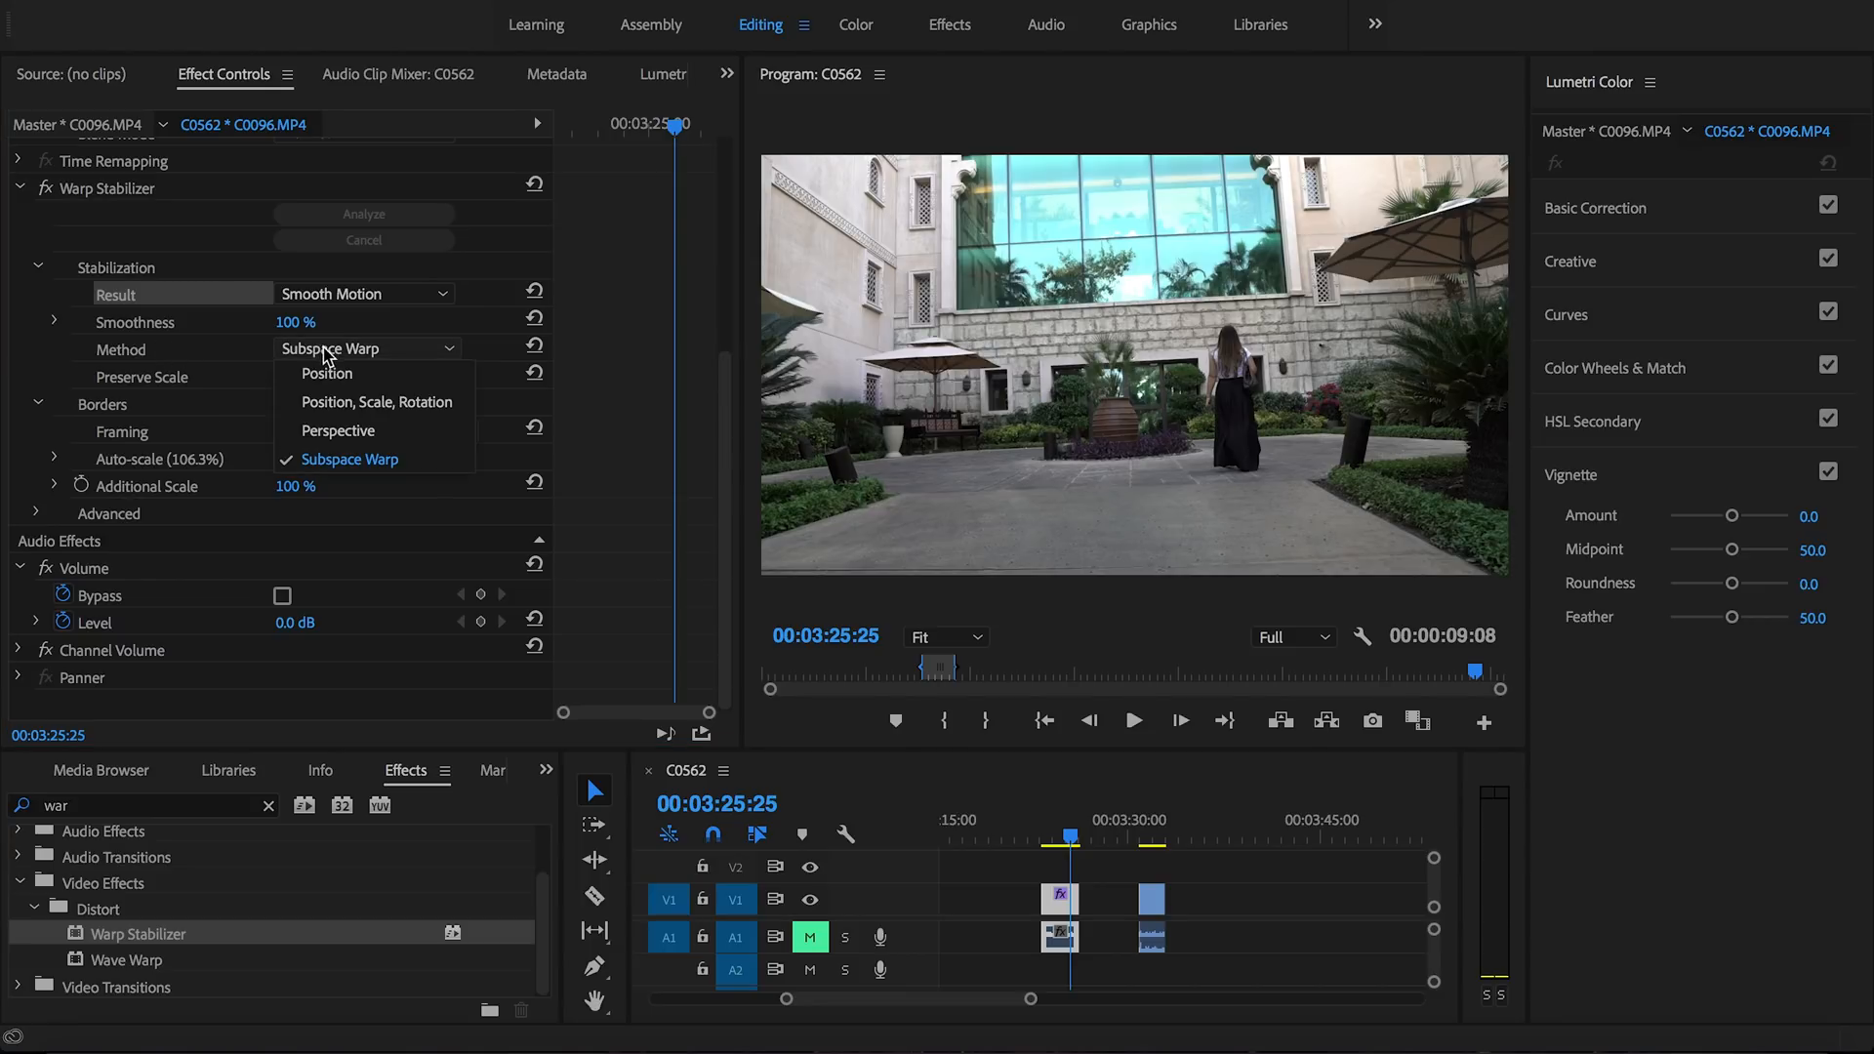
mouse_move(396, 461)
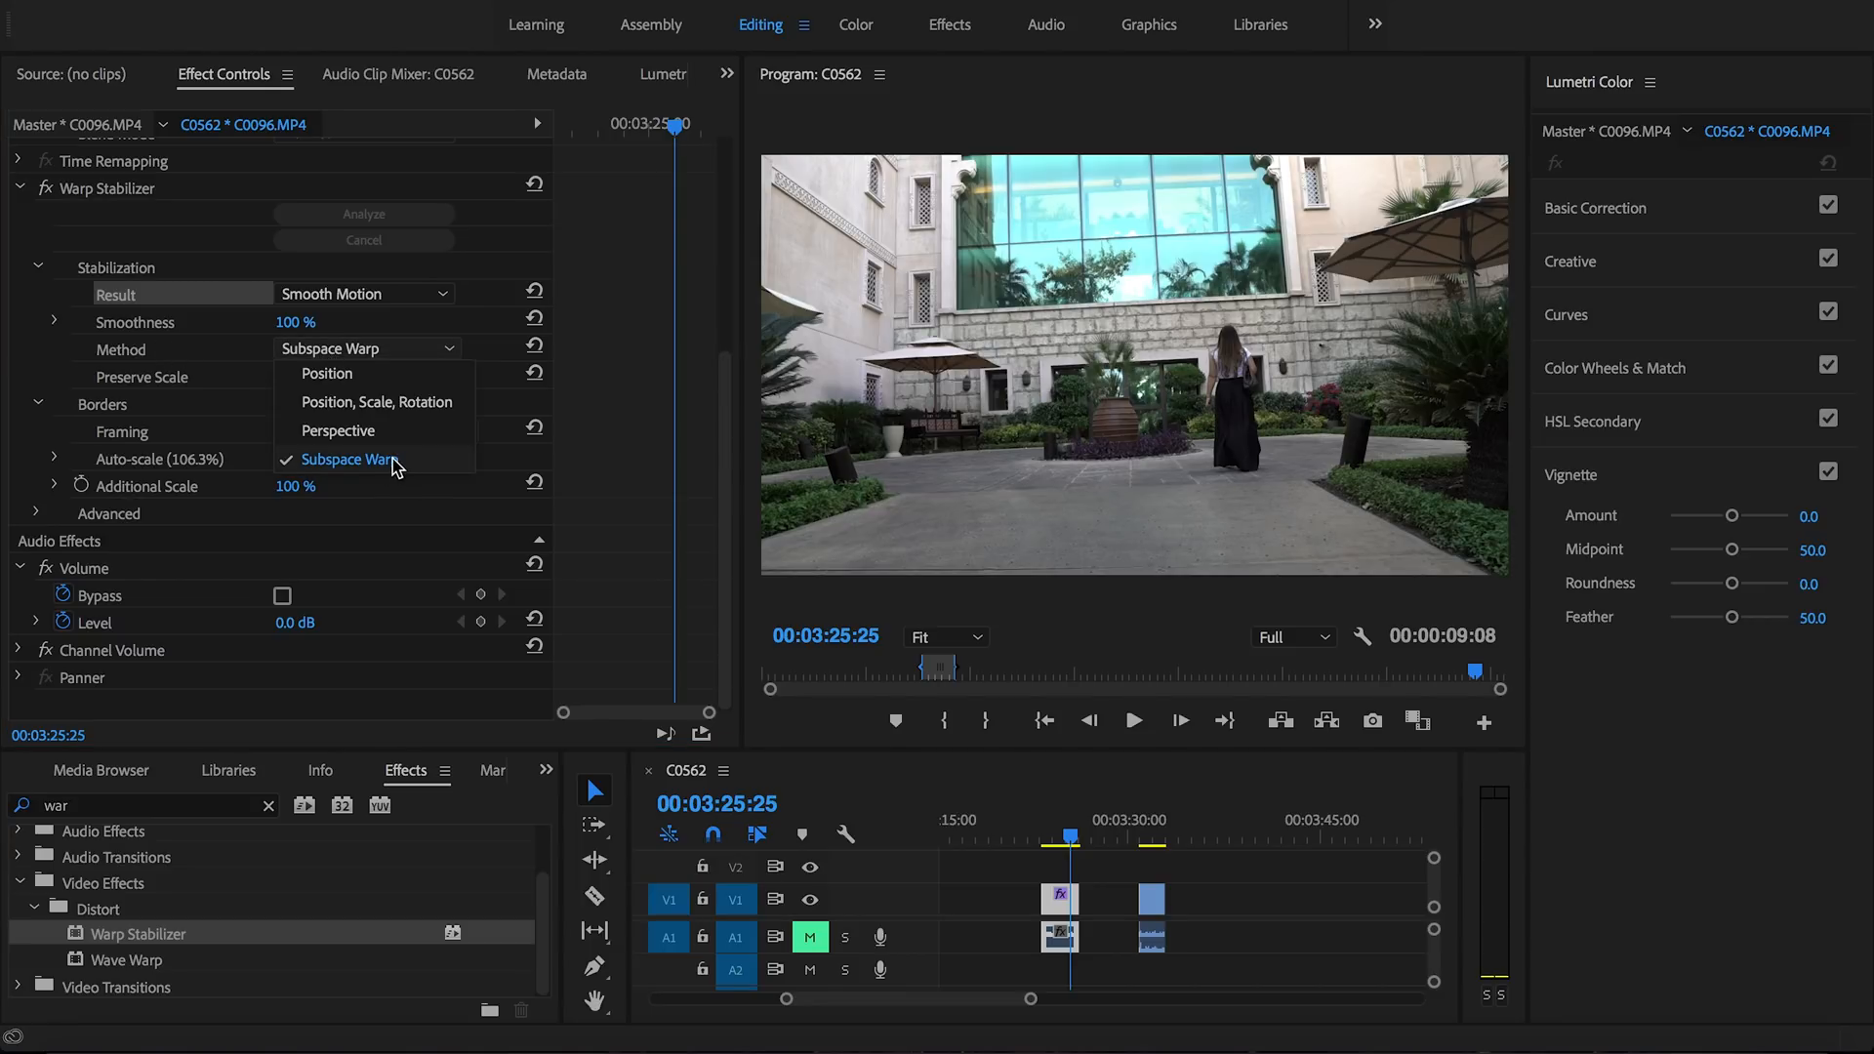
mouse_move(389, 430)
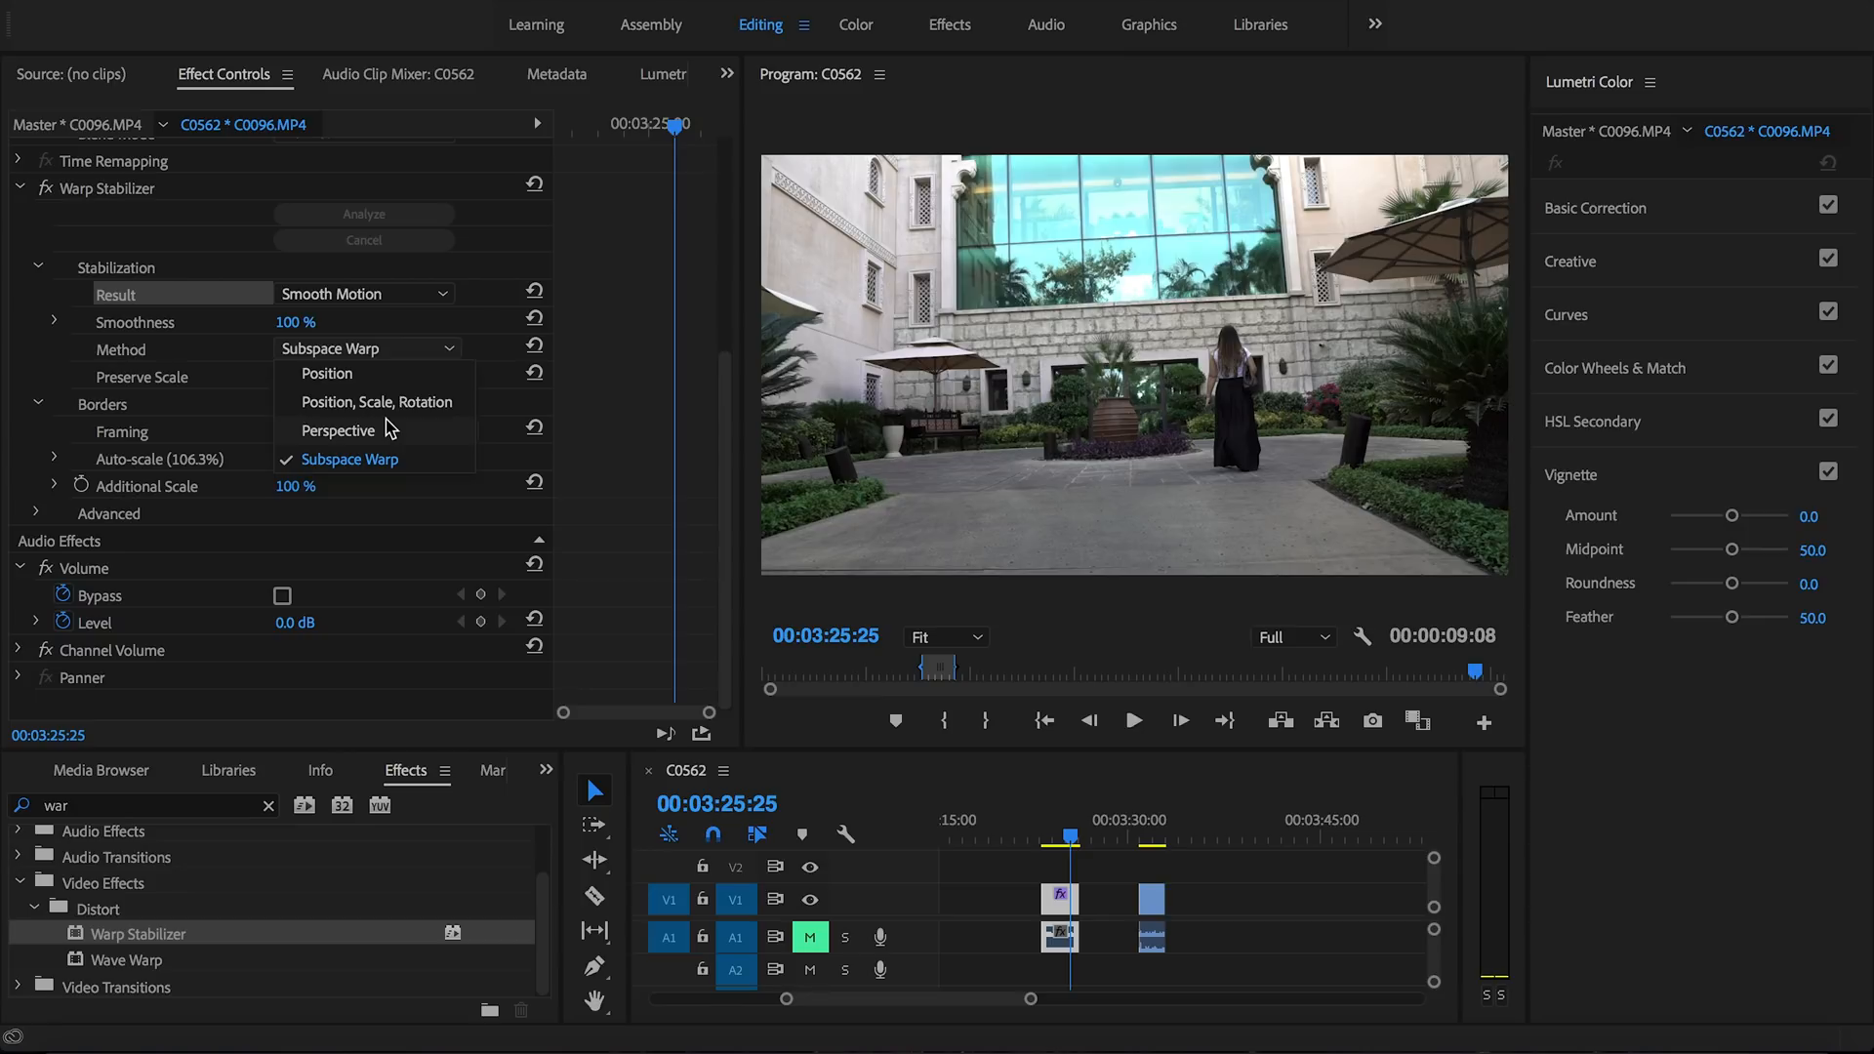
mouse_move(387, 466)
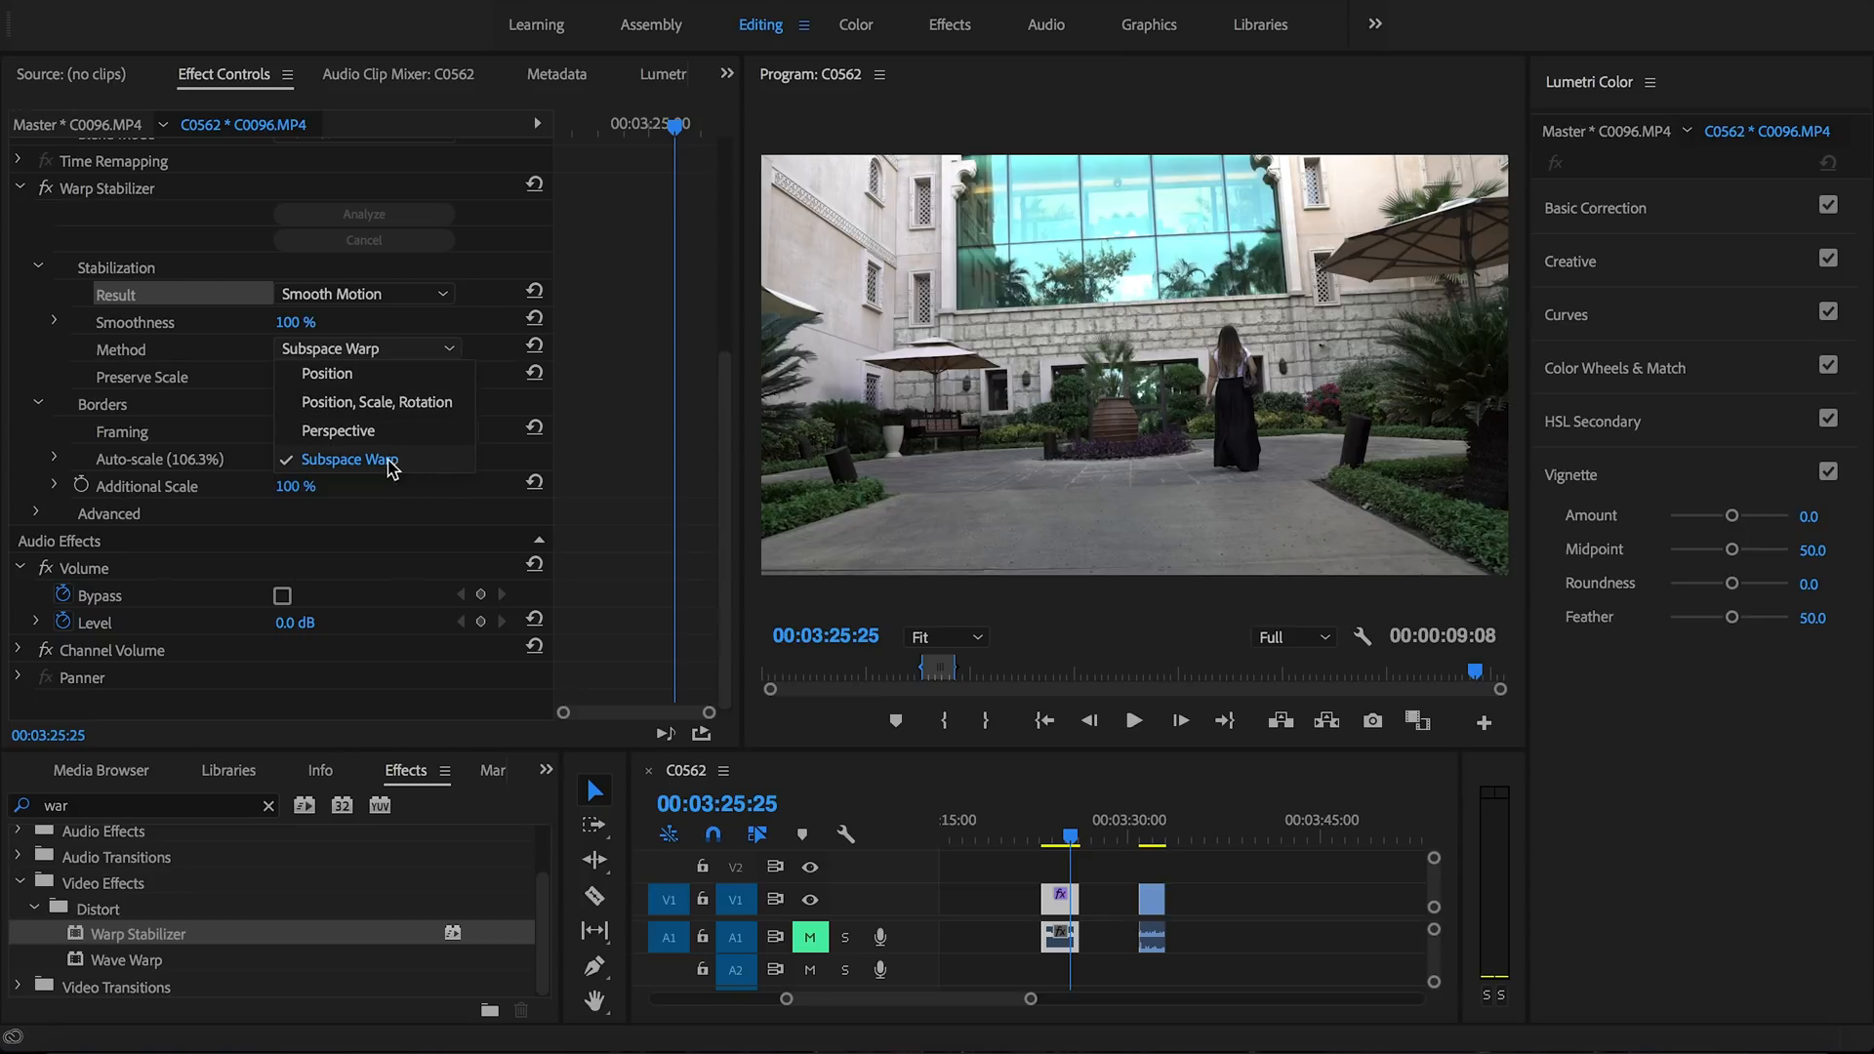
mouse_move(464, 419)
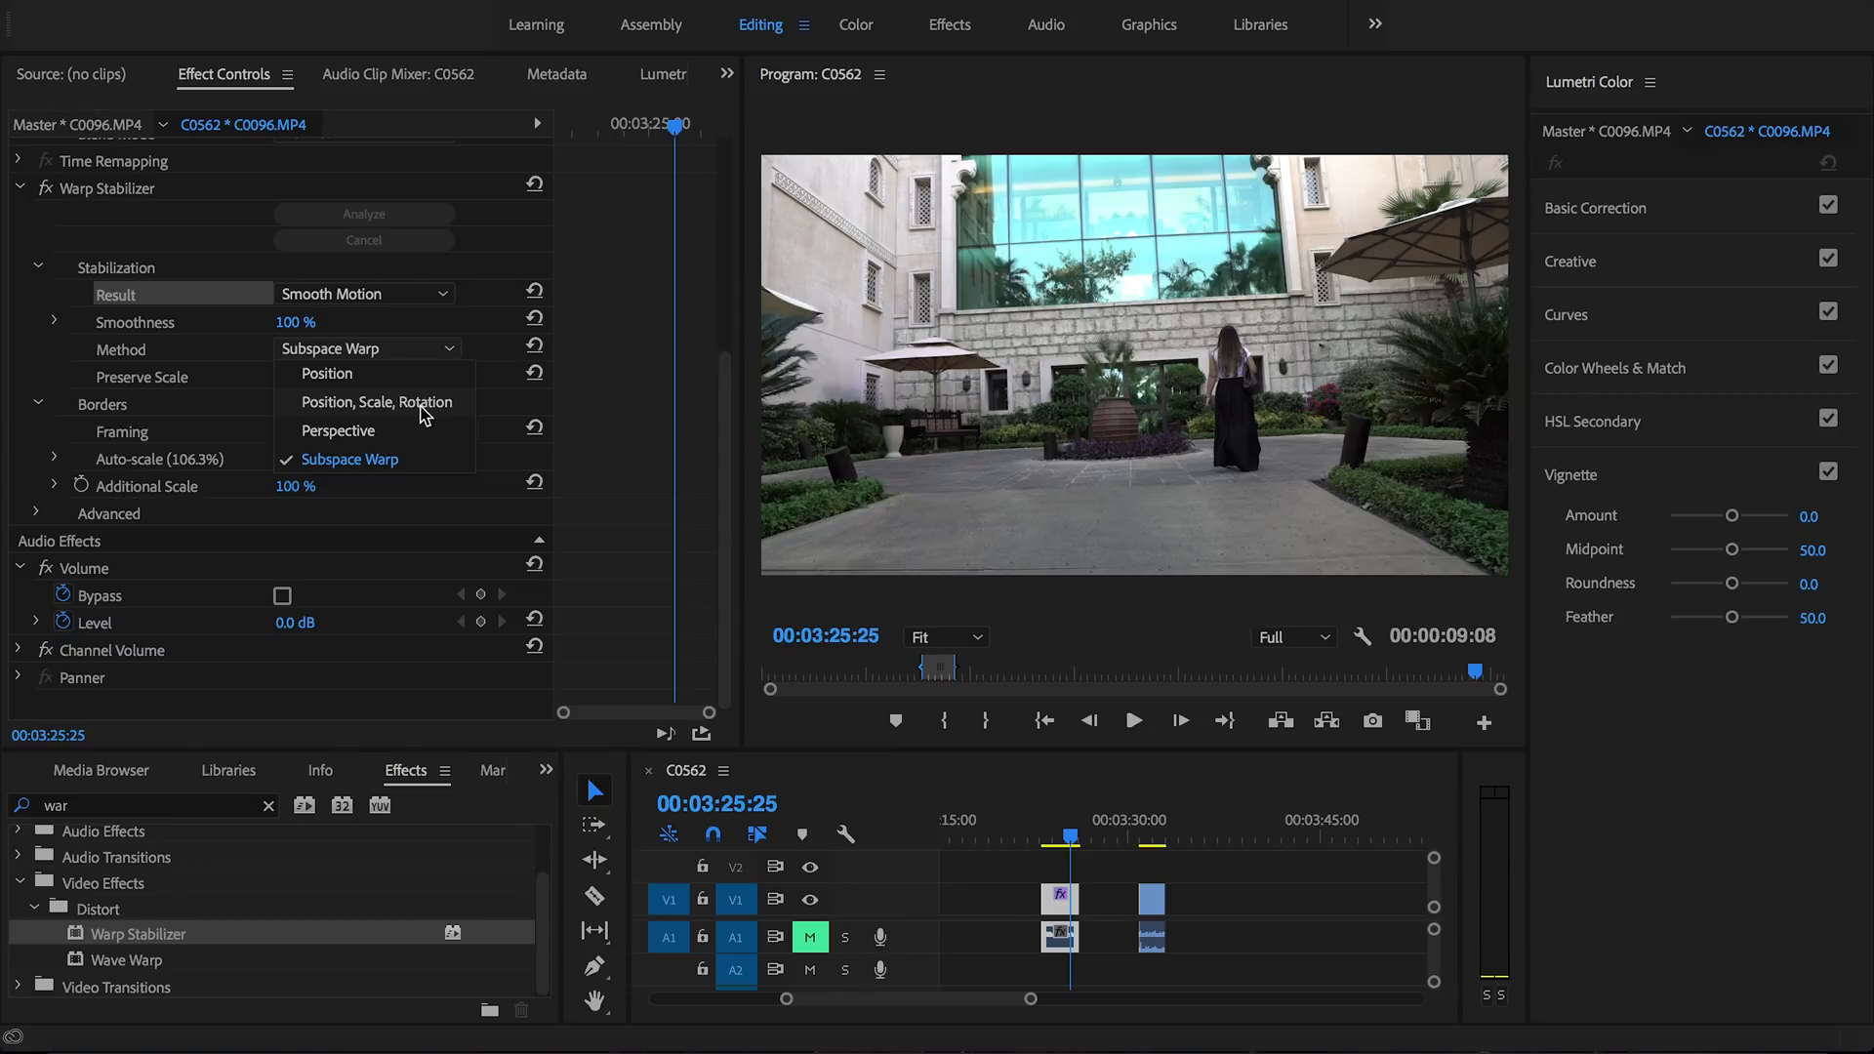
mouse_move(240, 351)
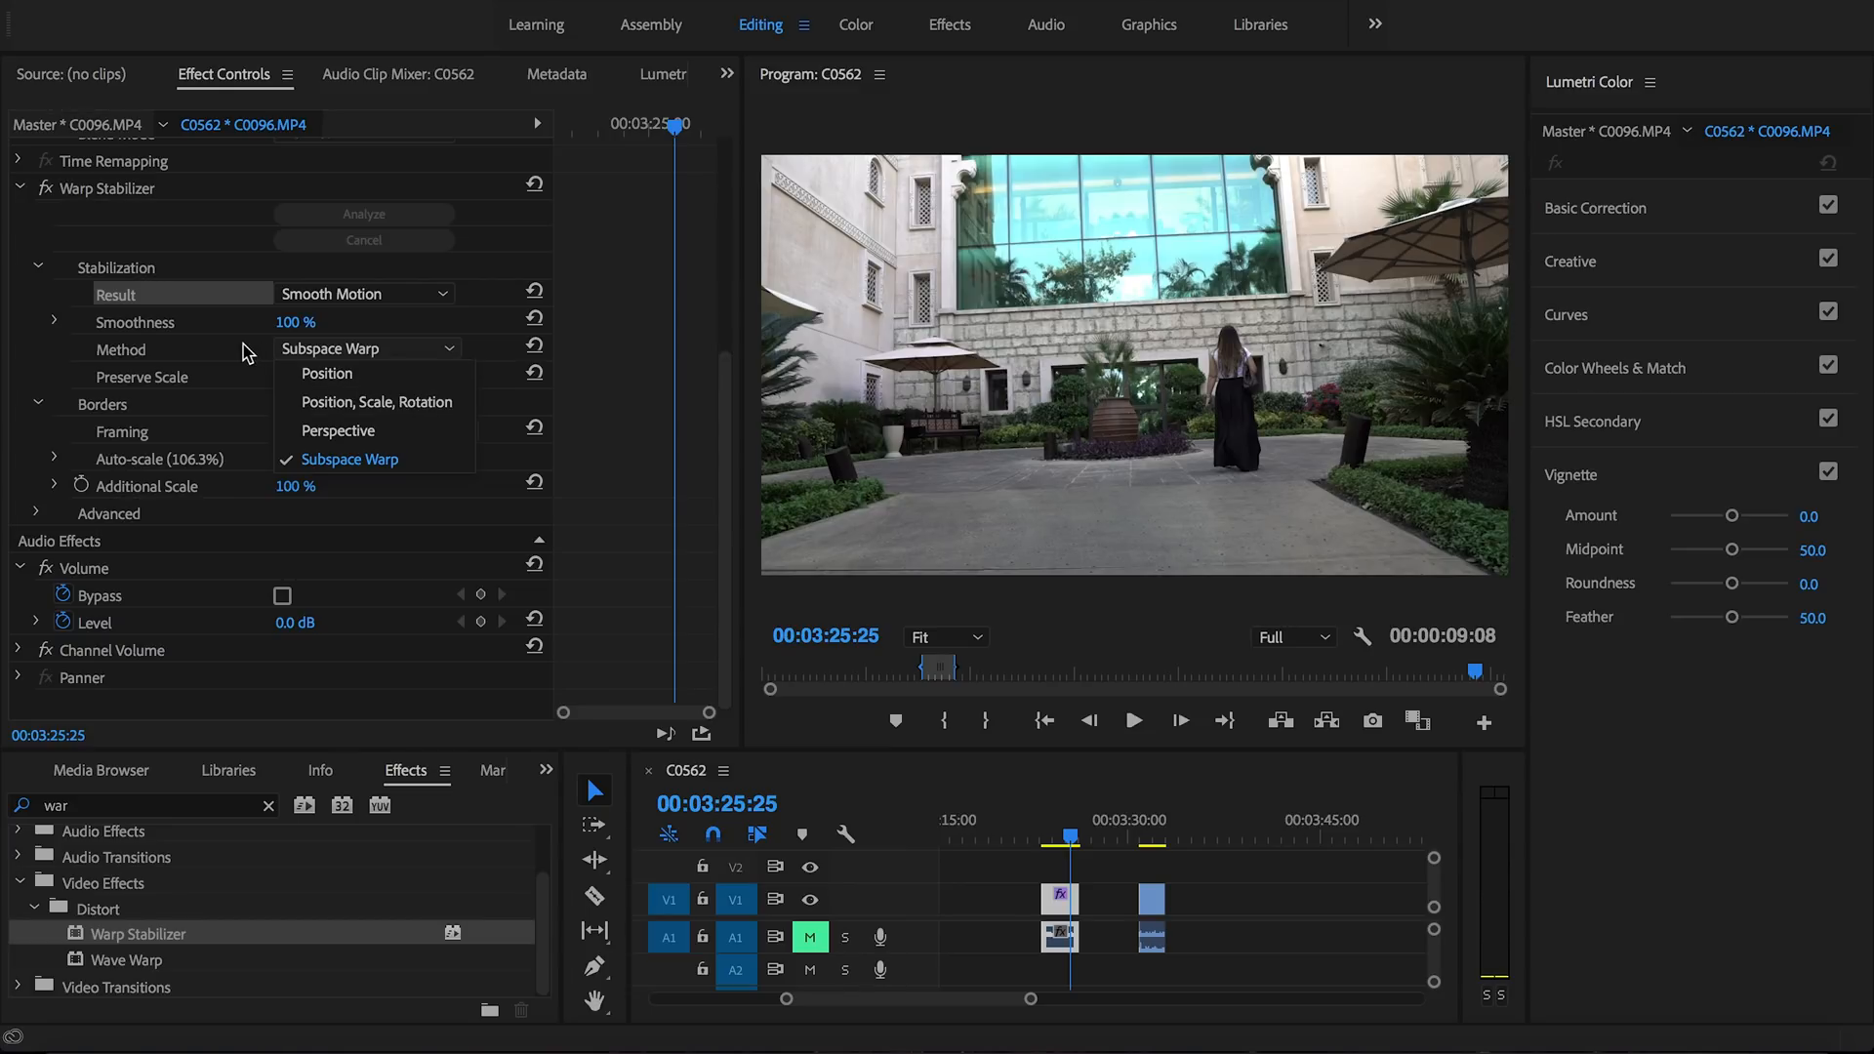
click(350, 459)
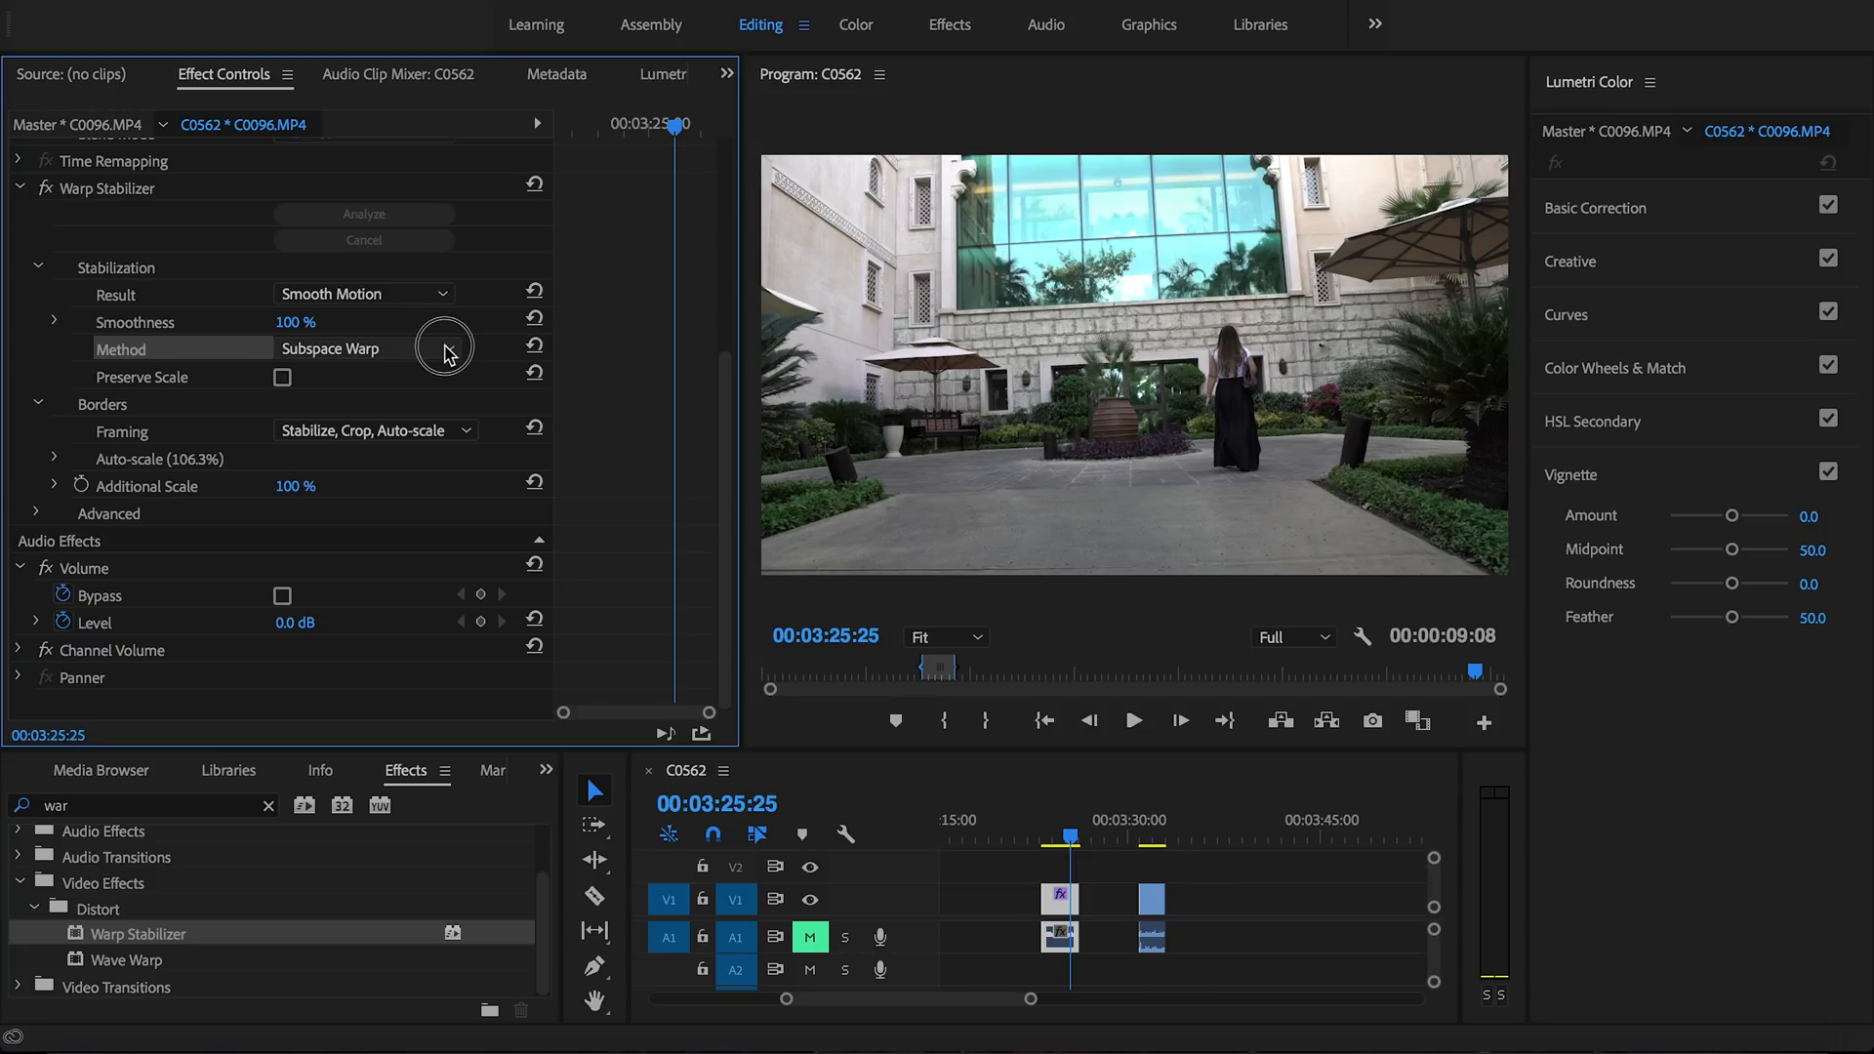
click(364, 349)
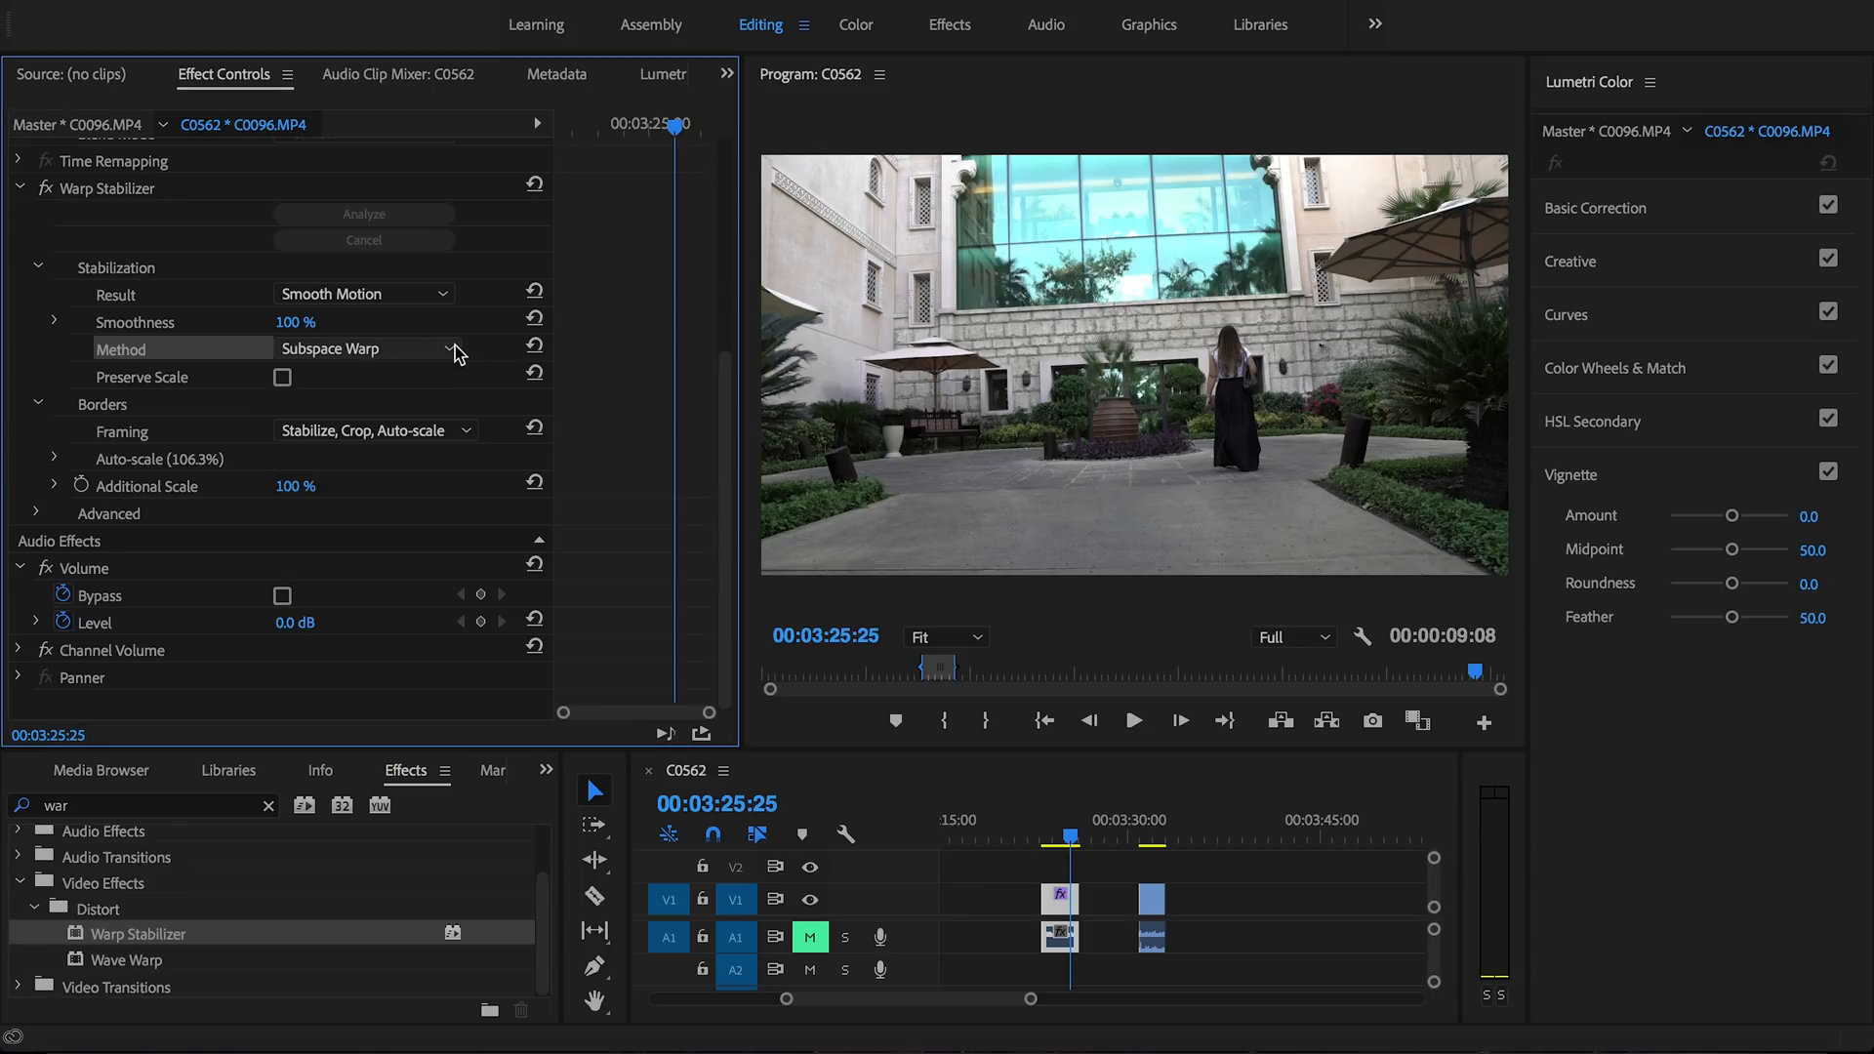
click(36, 514)
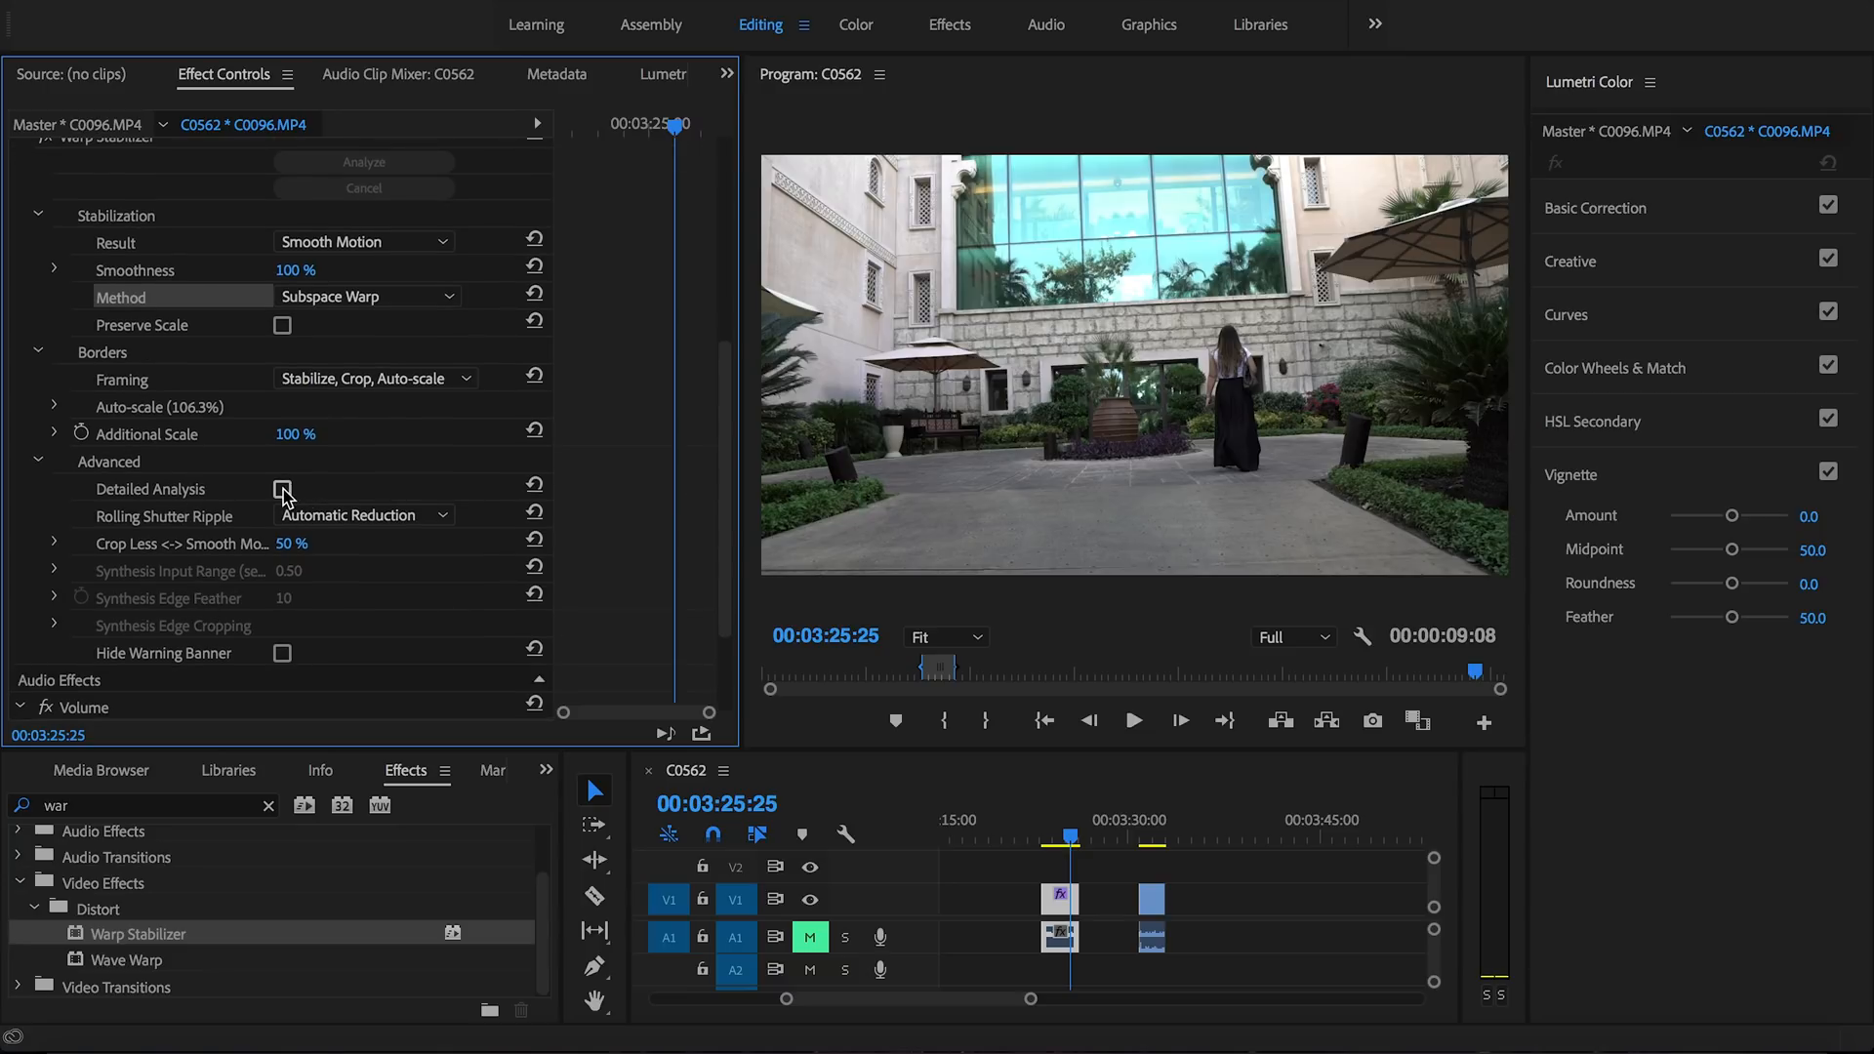
Uncheck Detailed Analysis and keep Rolling Shutter Ripple on Automatic Reduction
click(283, 489)
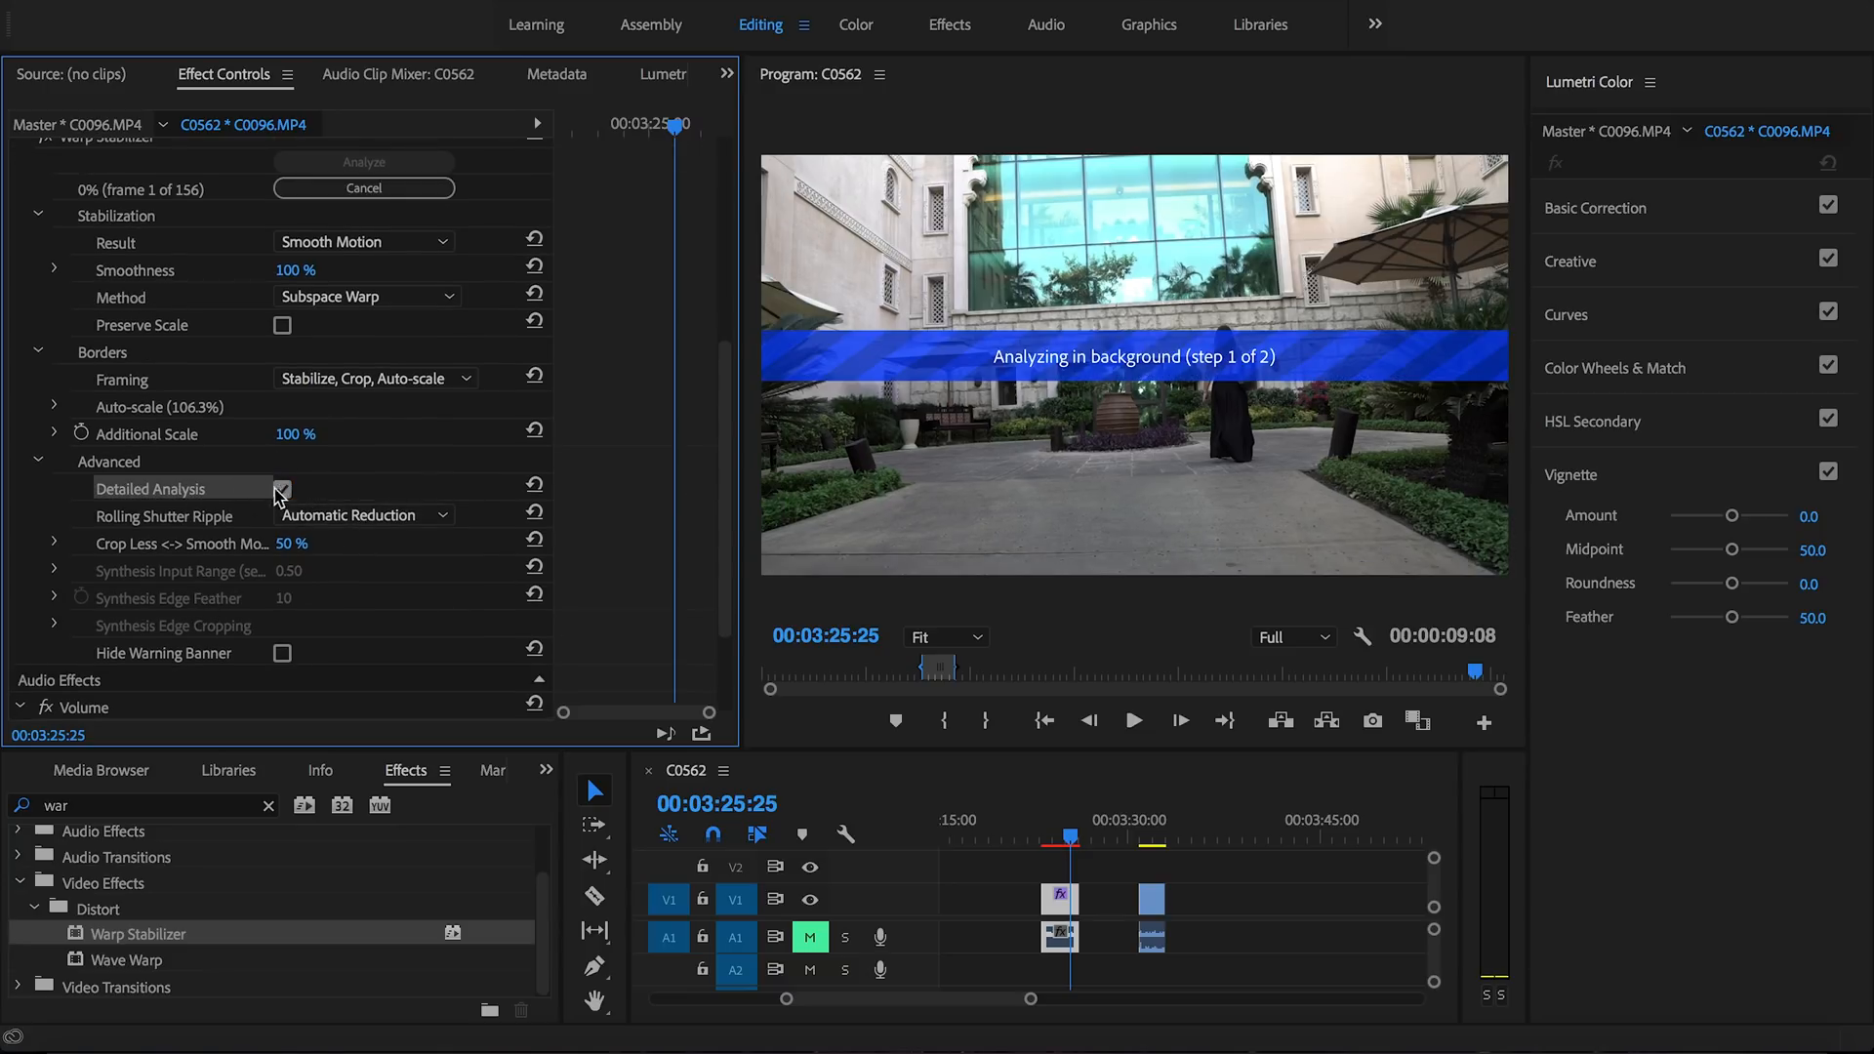
click(282, 489)
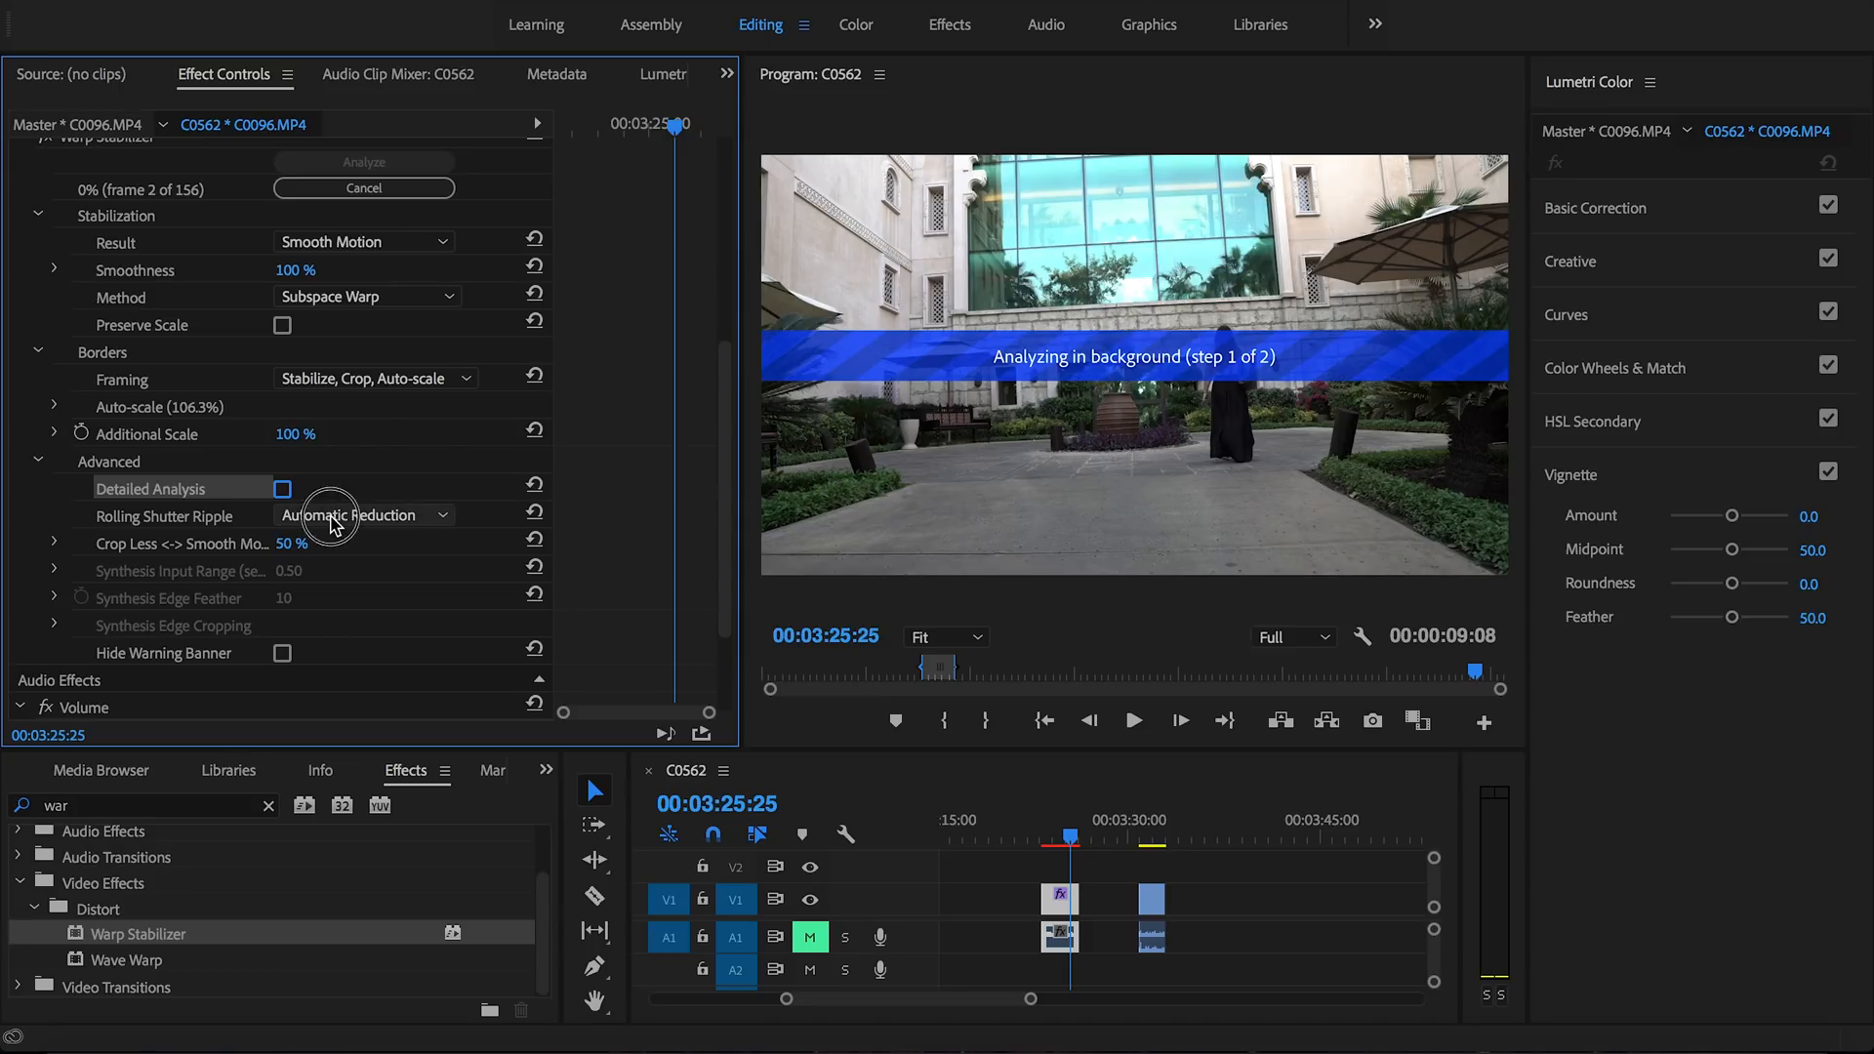
click(362, 515)
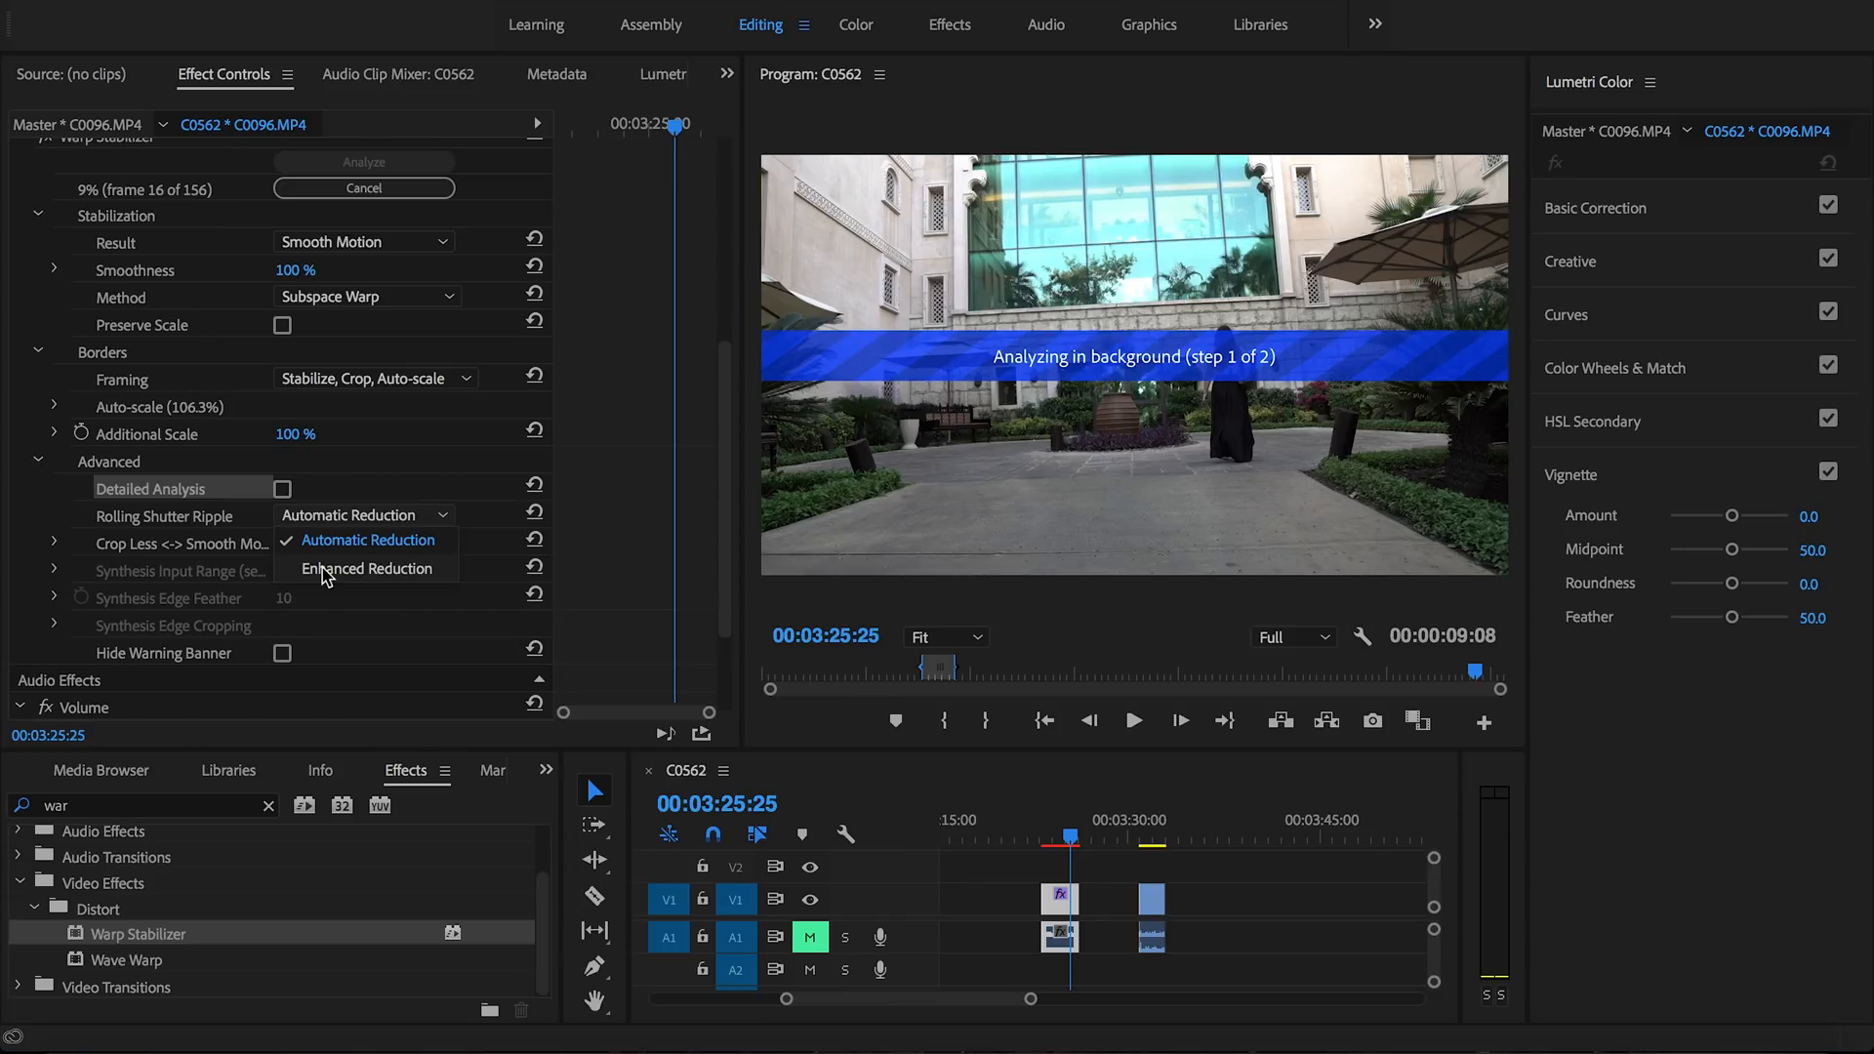
click(367, 540)
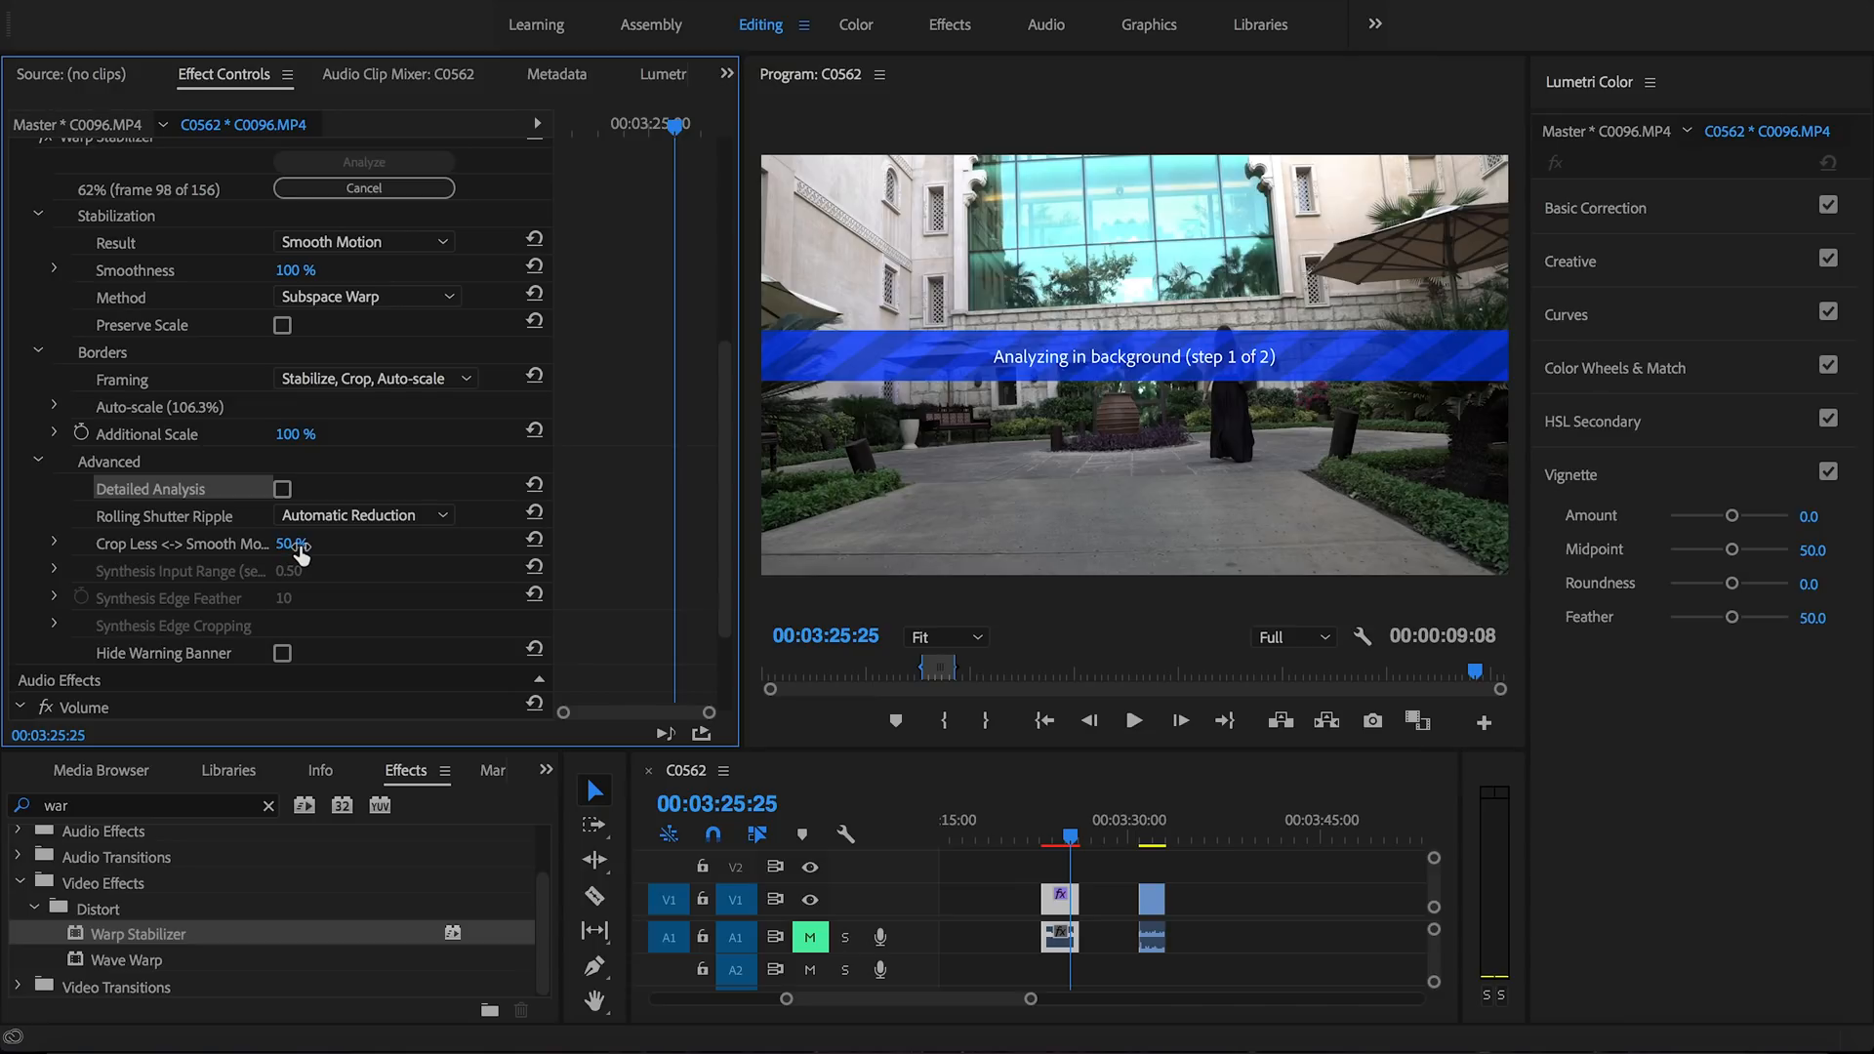
Wait for the walking clip's Warp Stabilizer re-analysis to complete
drag(295, 544, 282, 544)
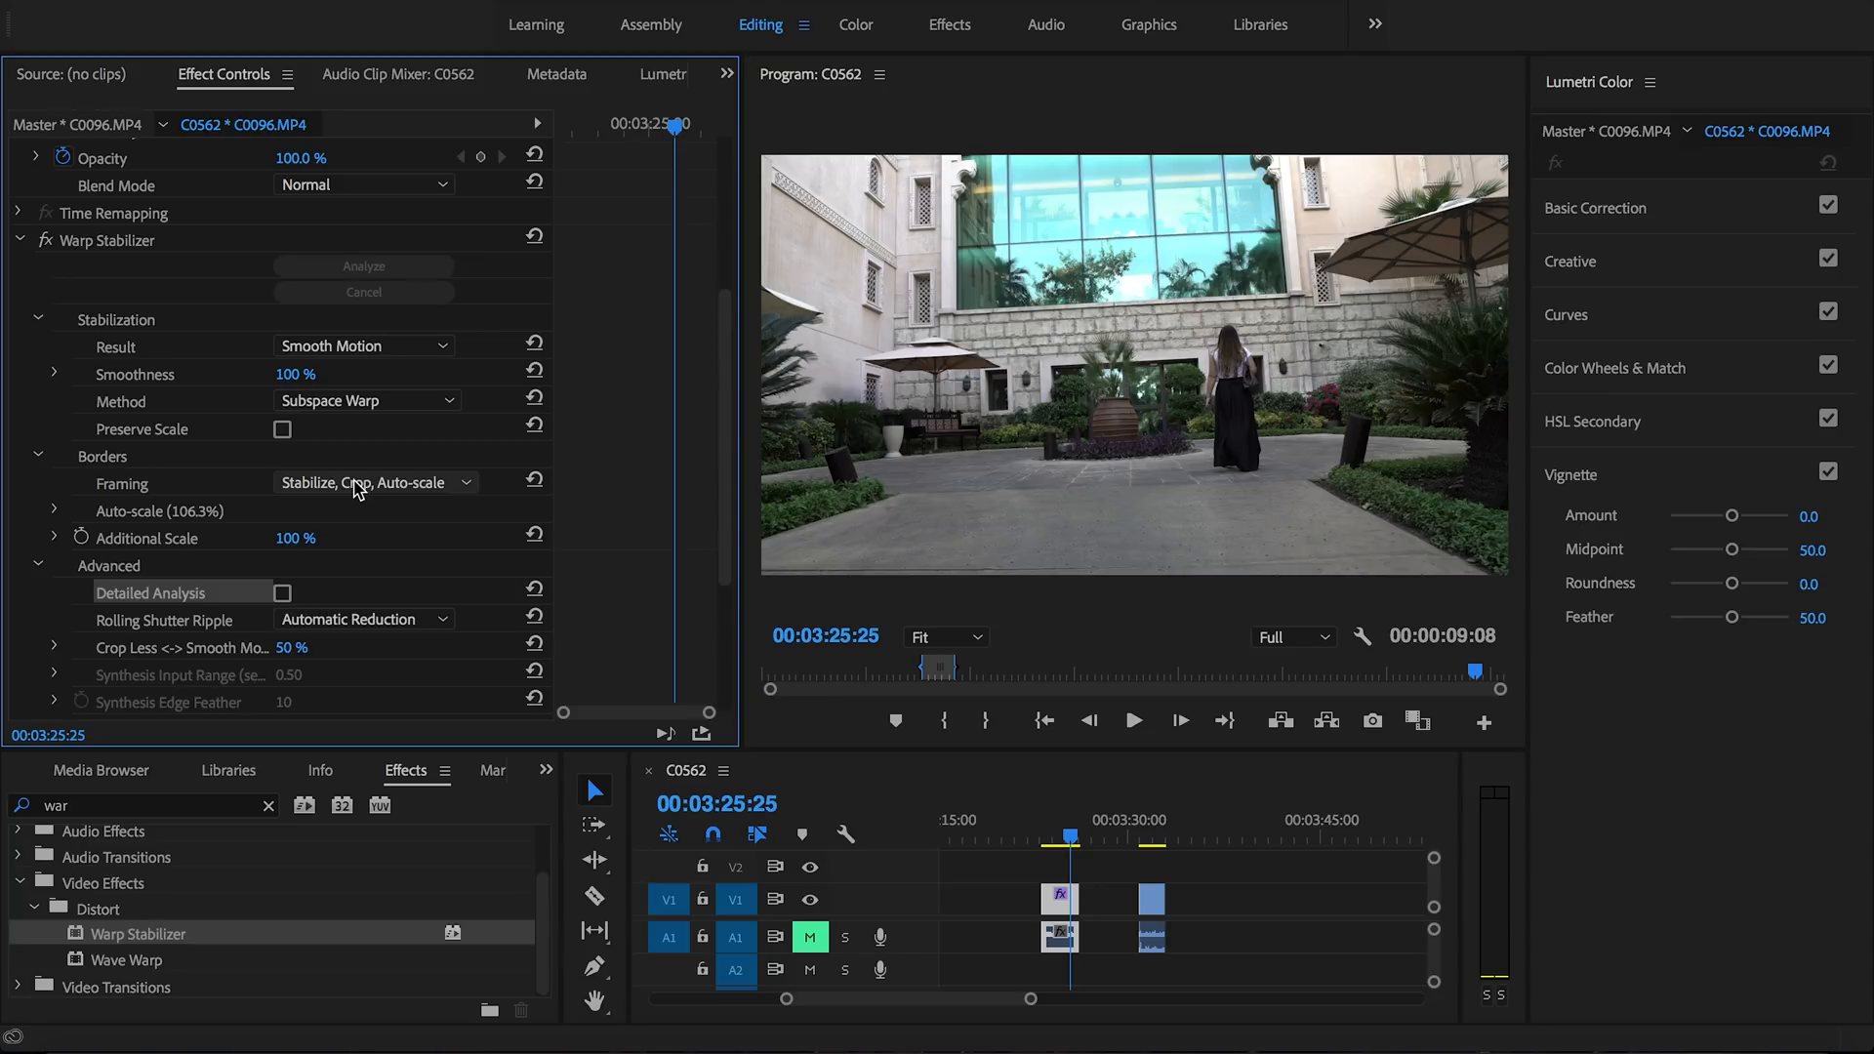
click(364, 483)
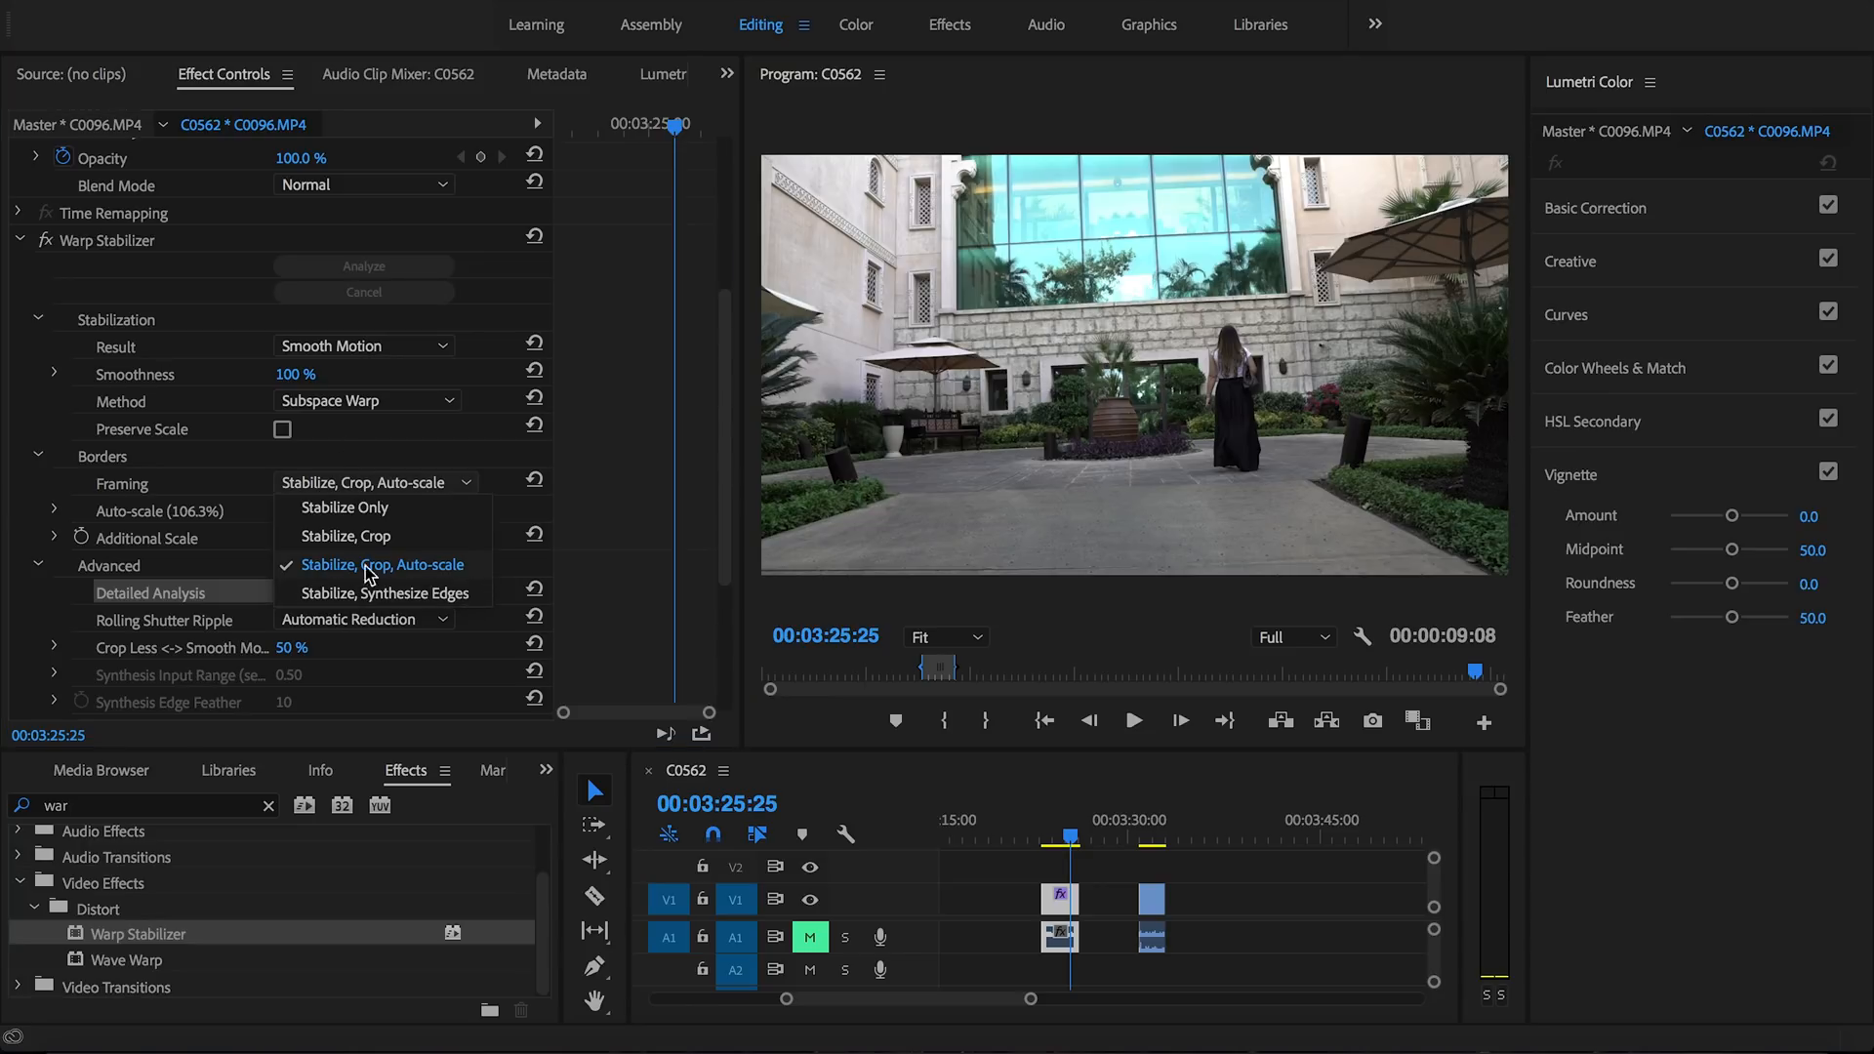
mouse_move(462, 573)
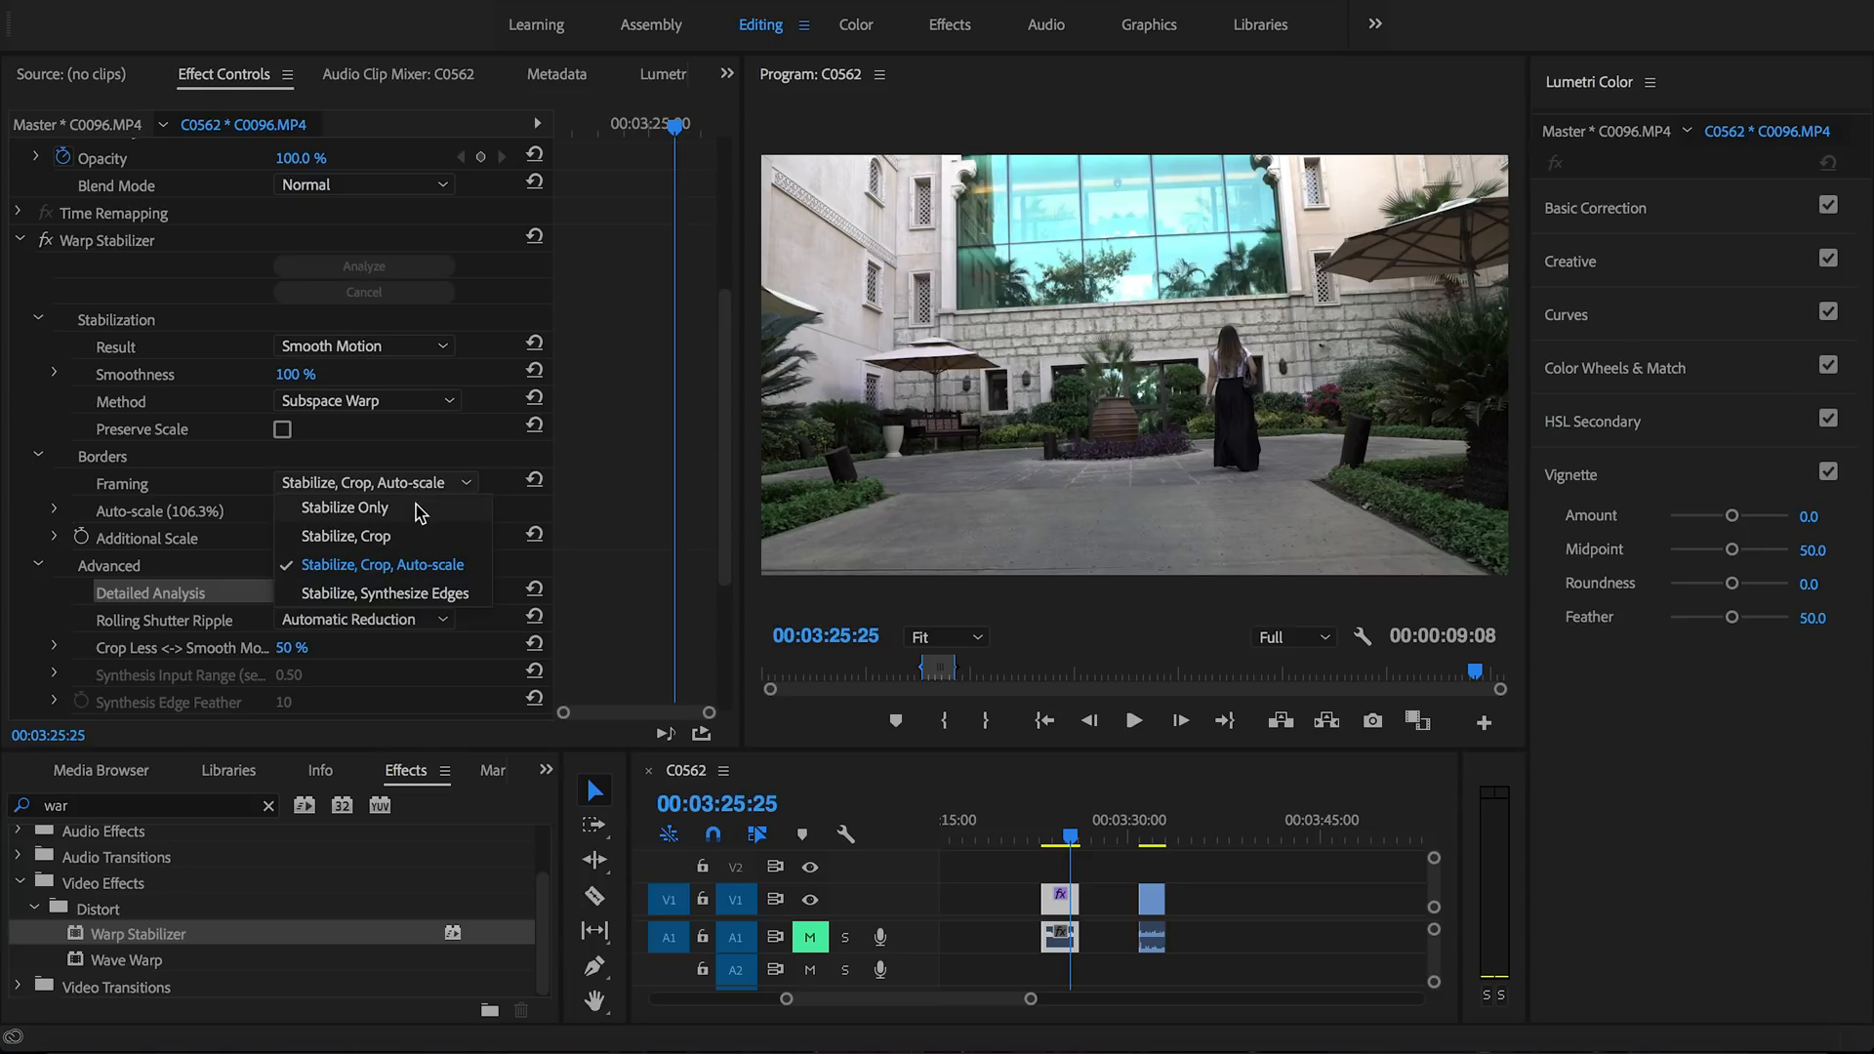
click(343, 507)
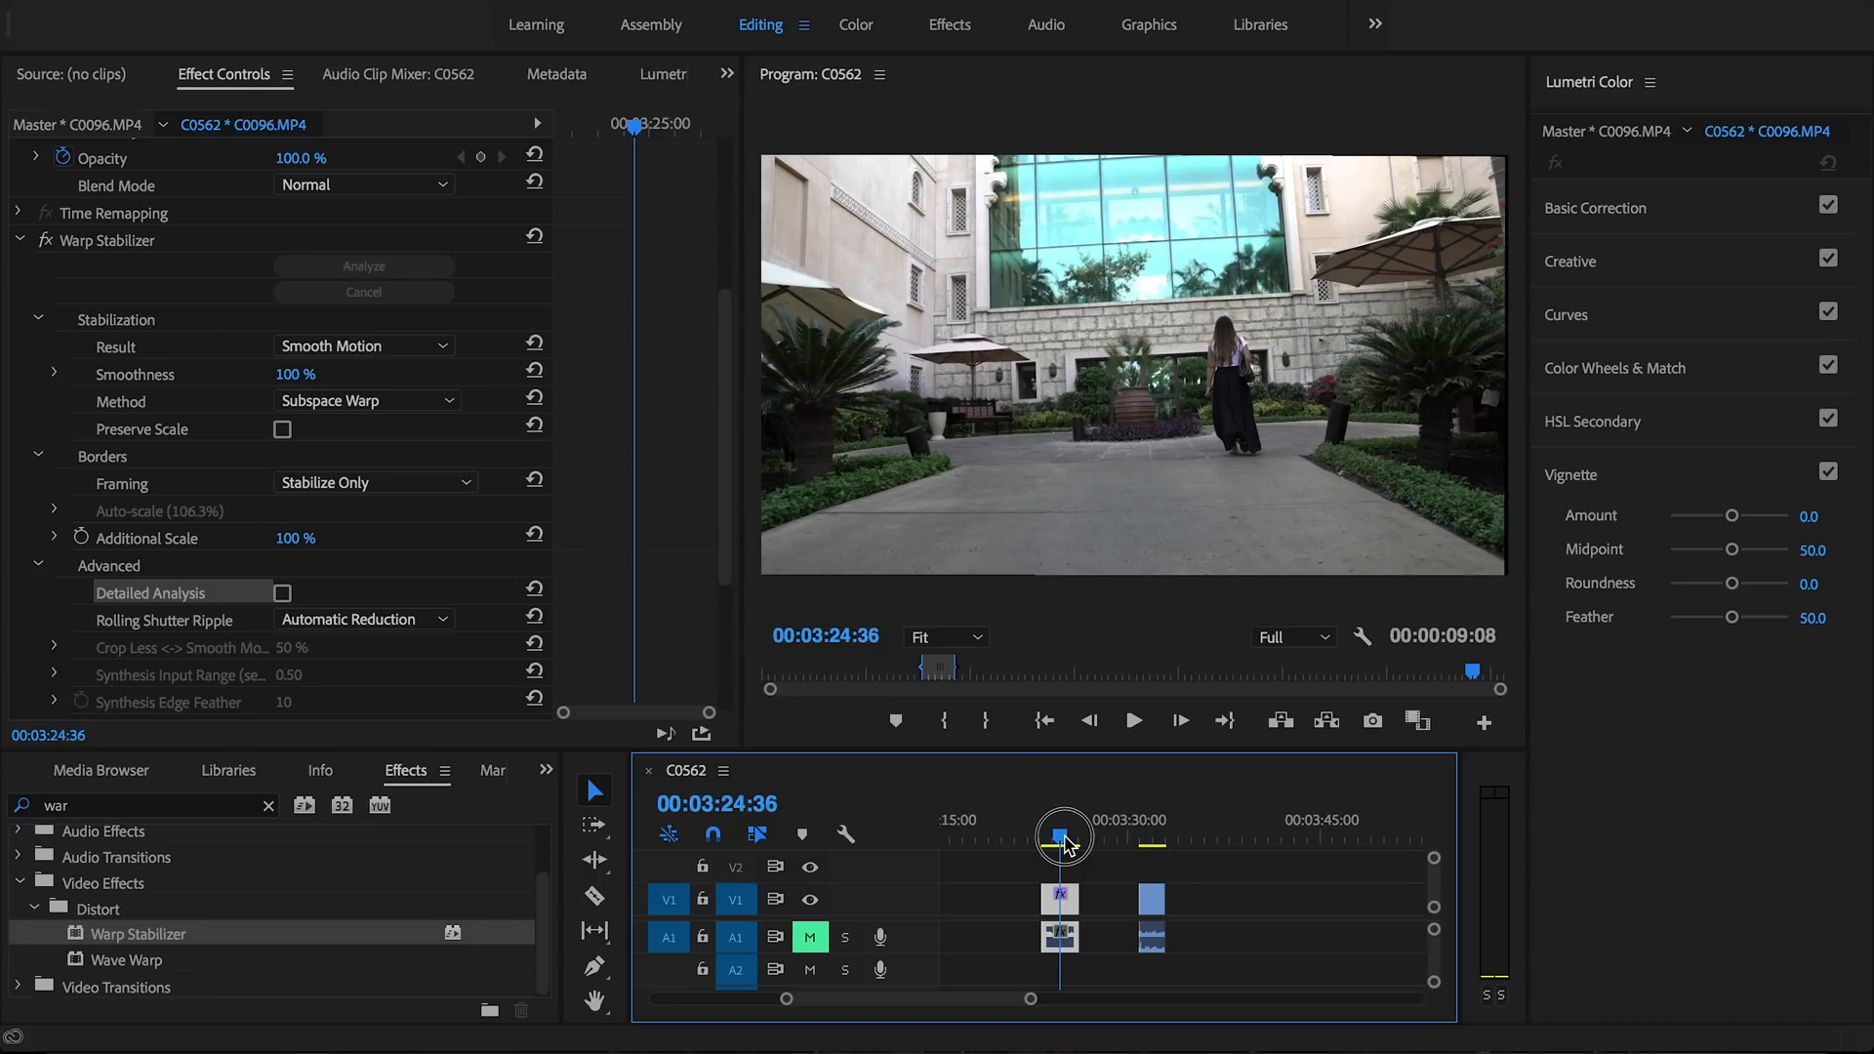
drag(1061, 837, 1072, 837)
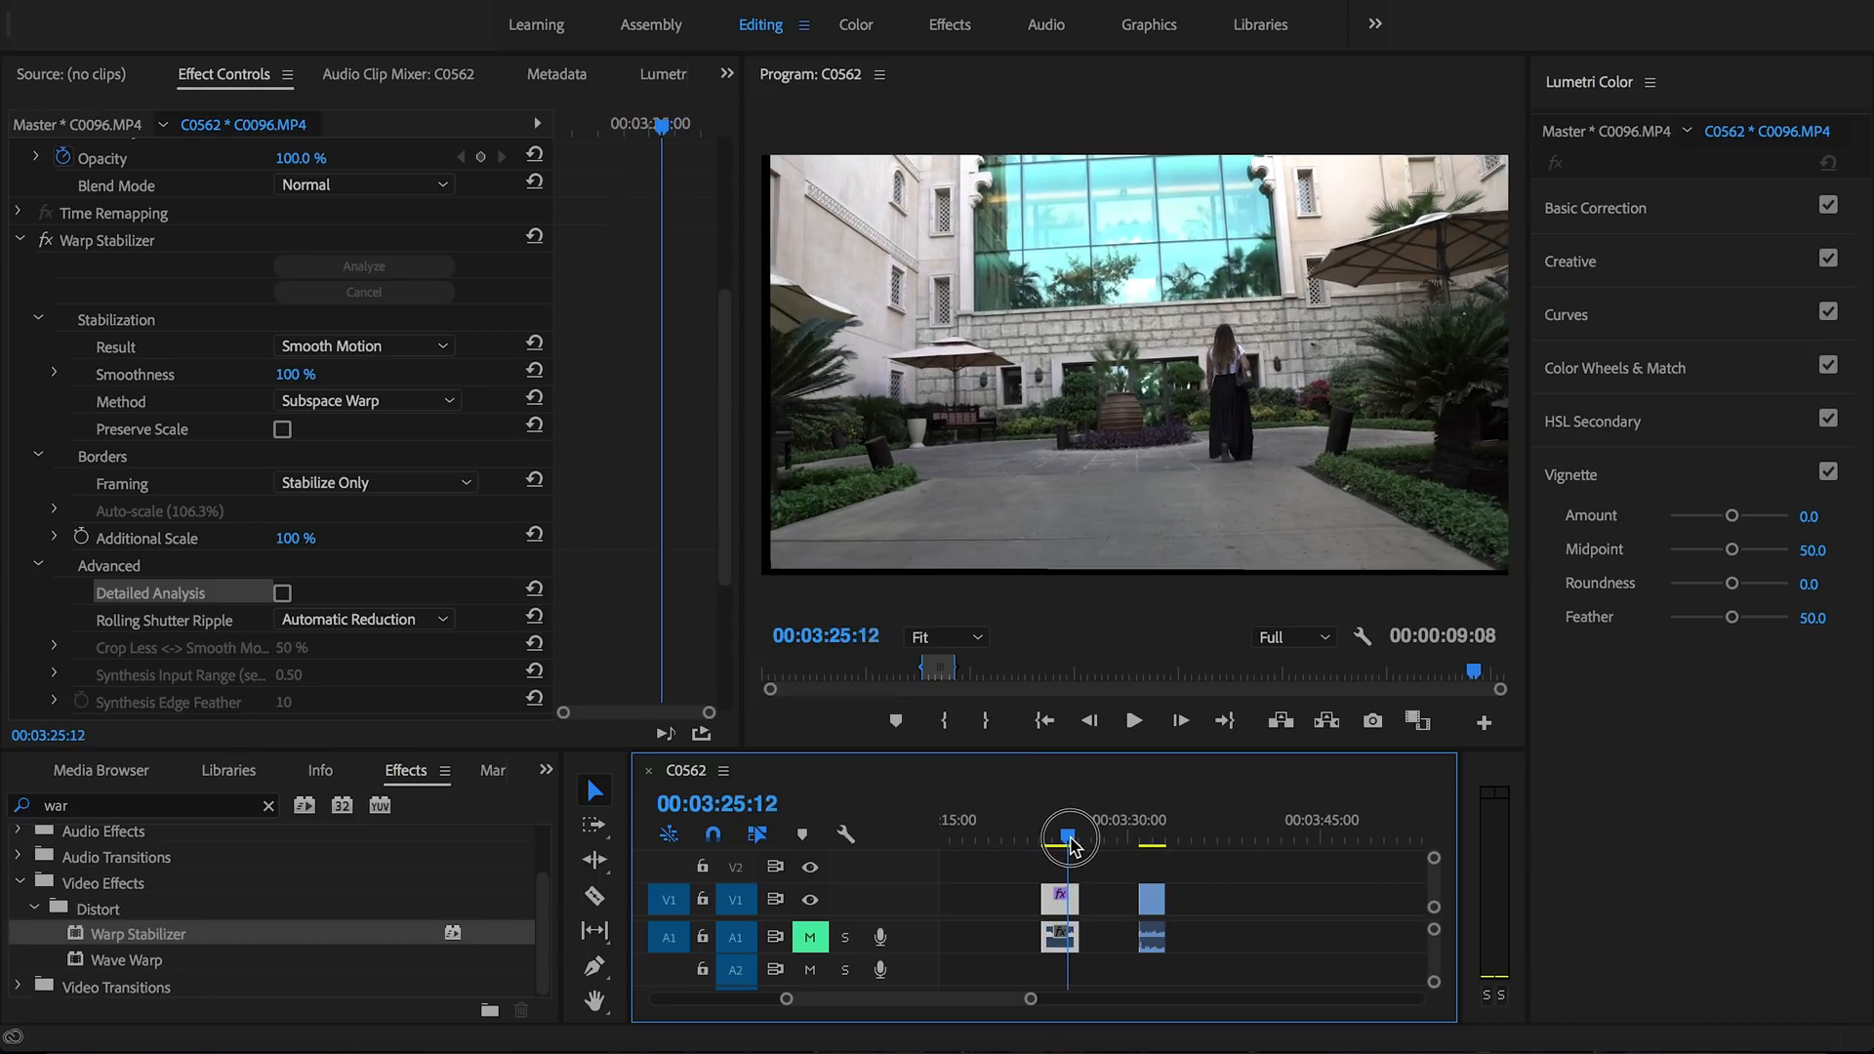
drag(1070, 837, 1049, 836)
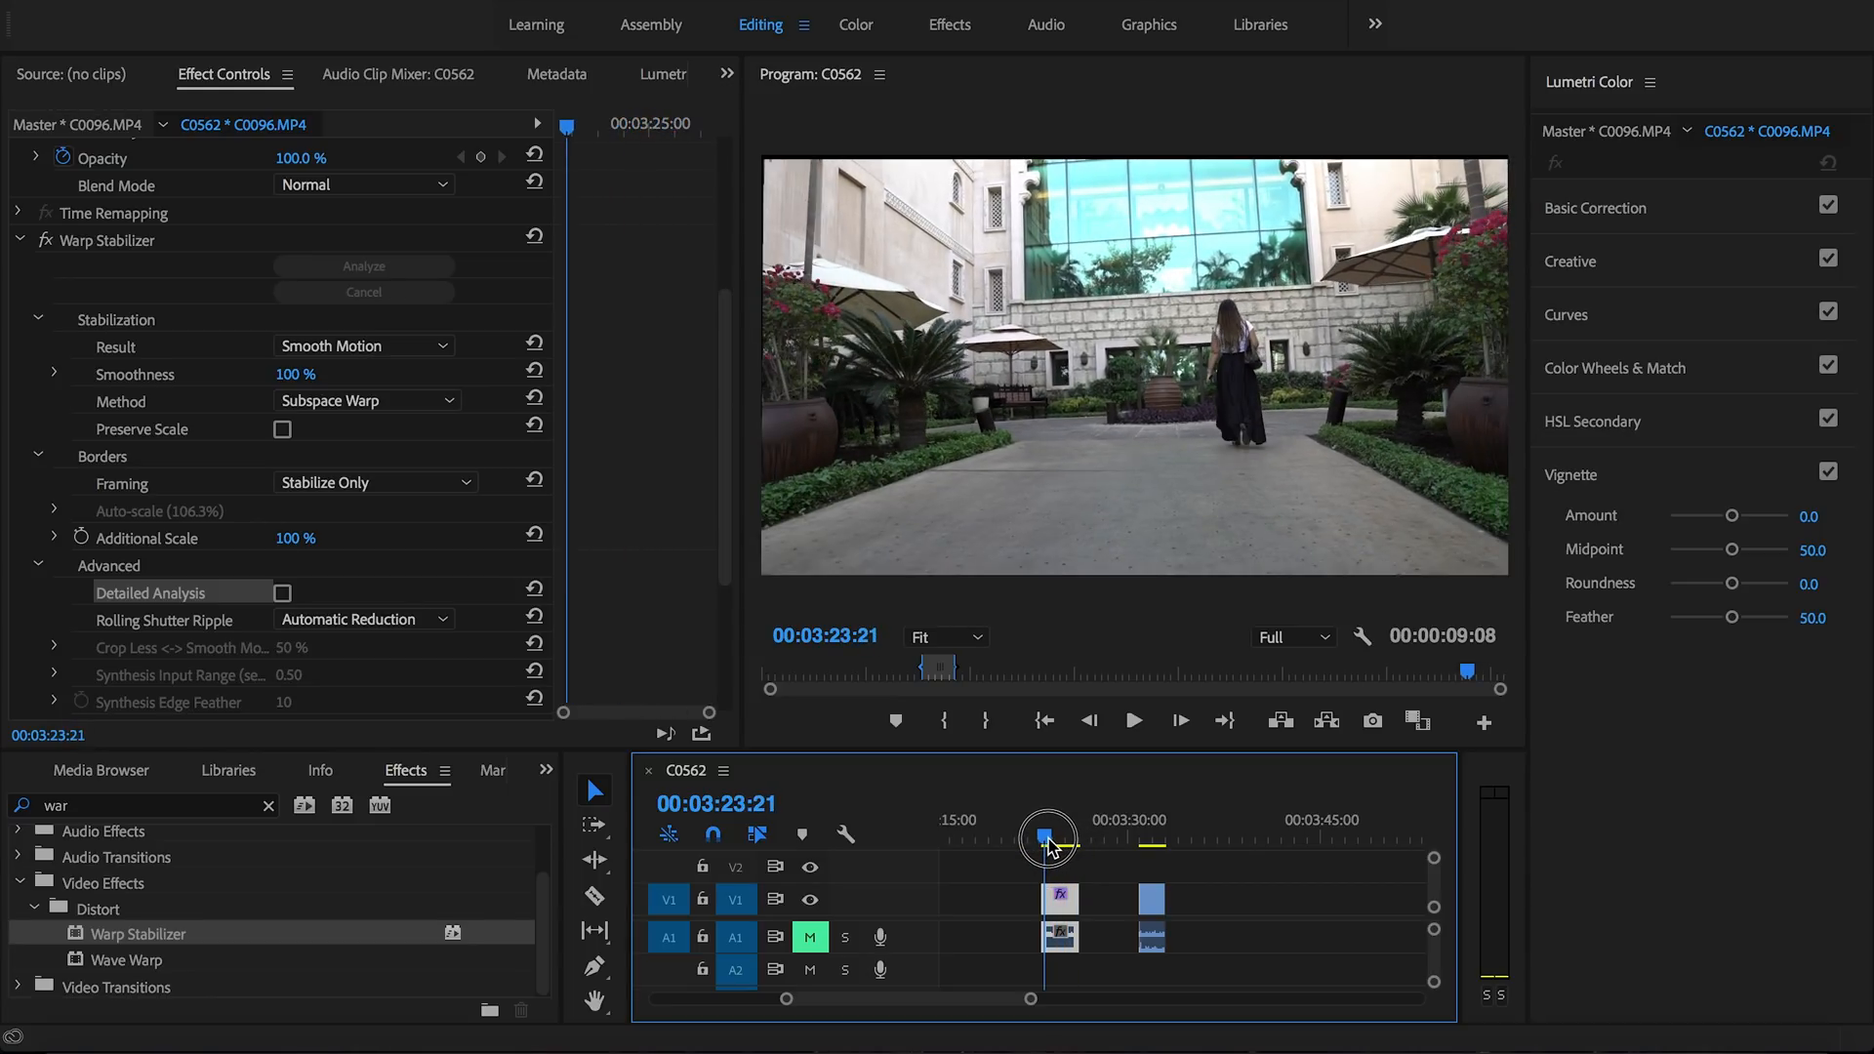
drag(1045, 836, 1070, 837)
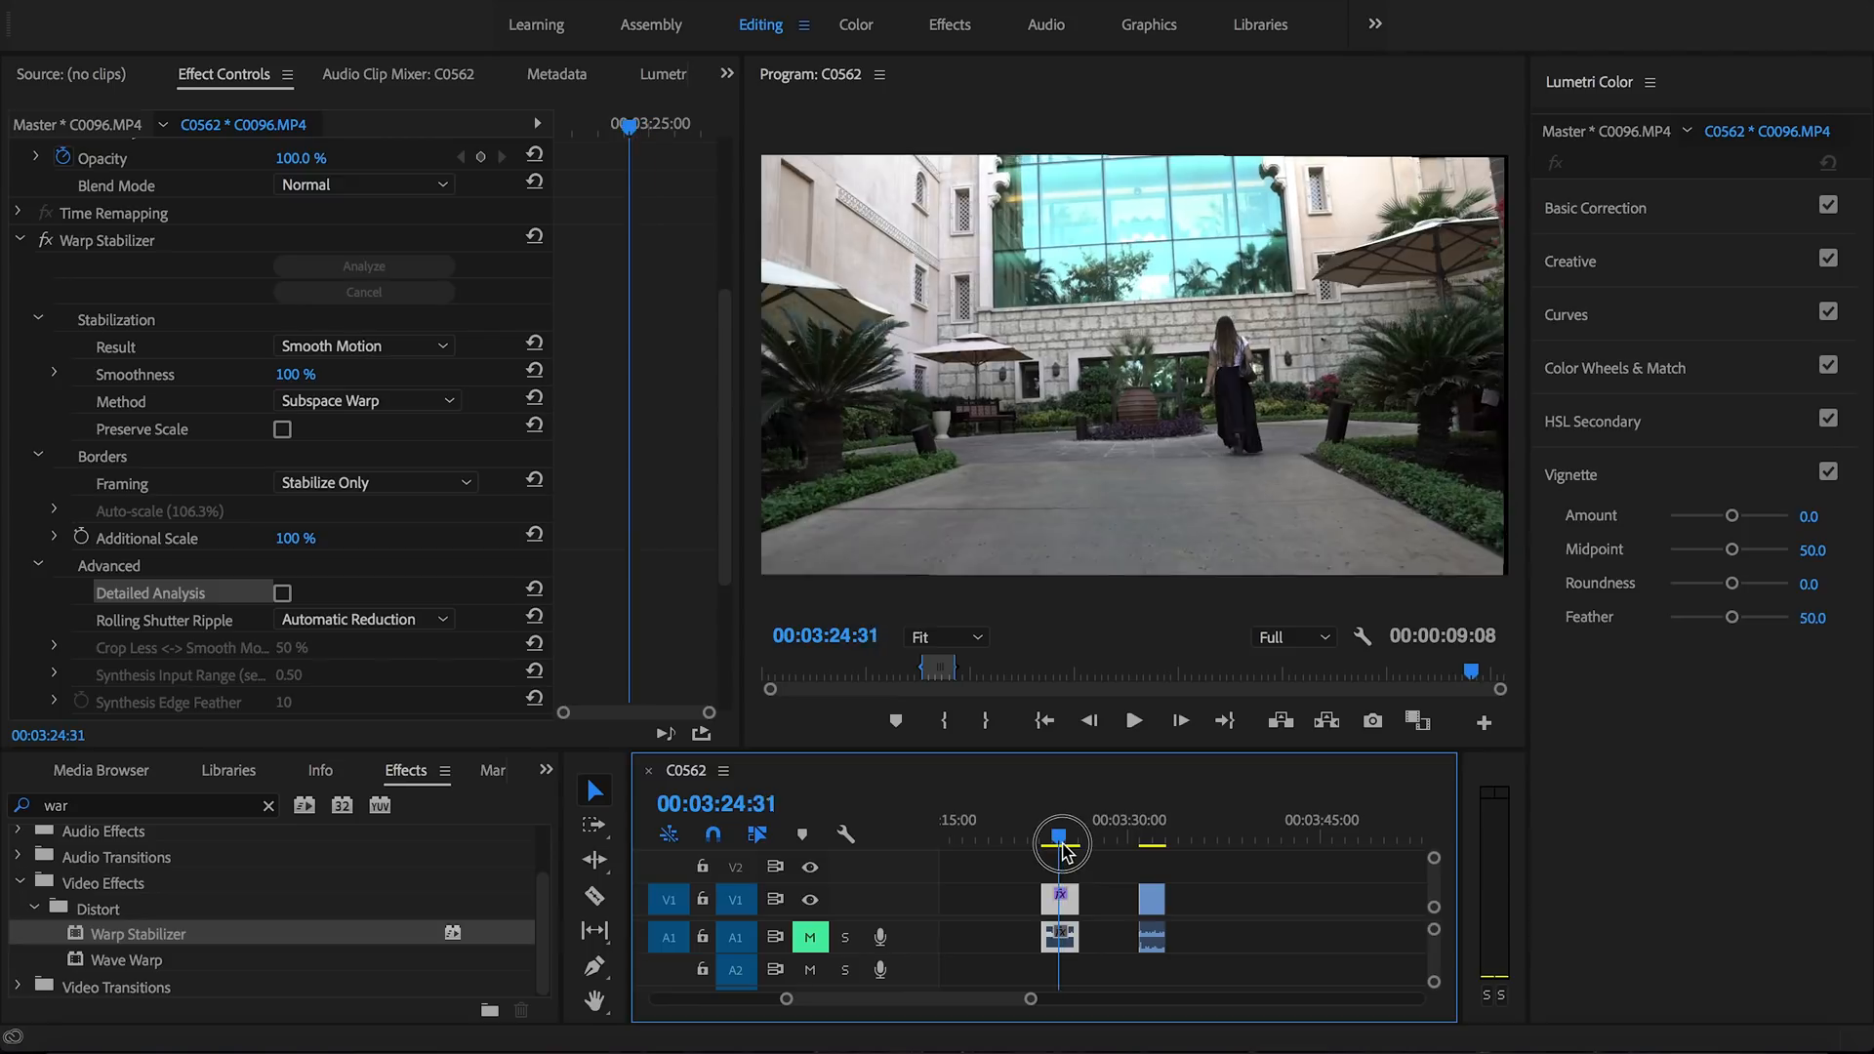
click(374, 482)
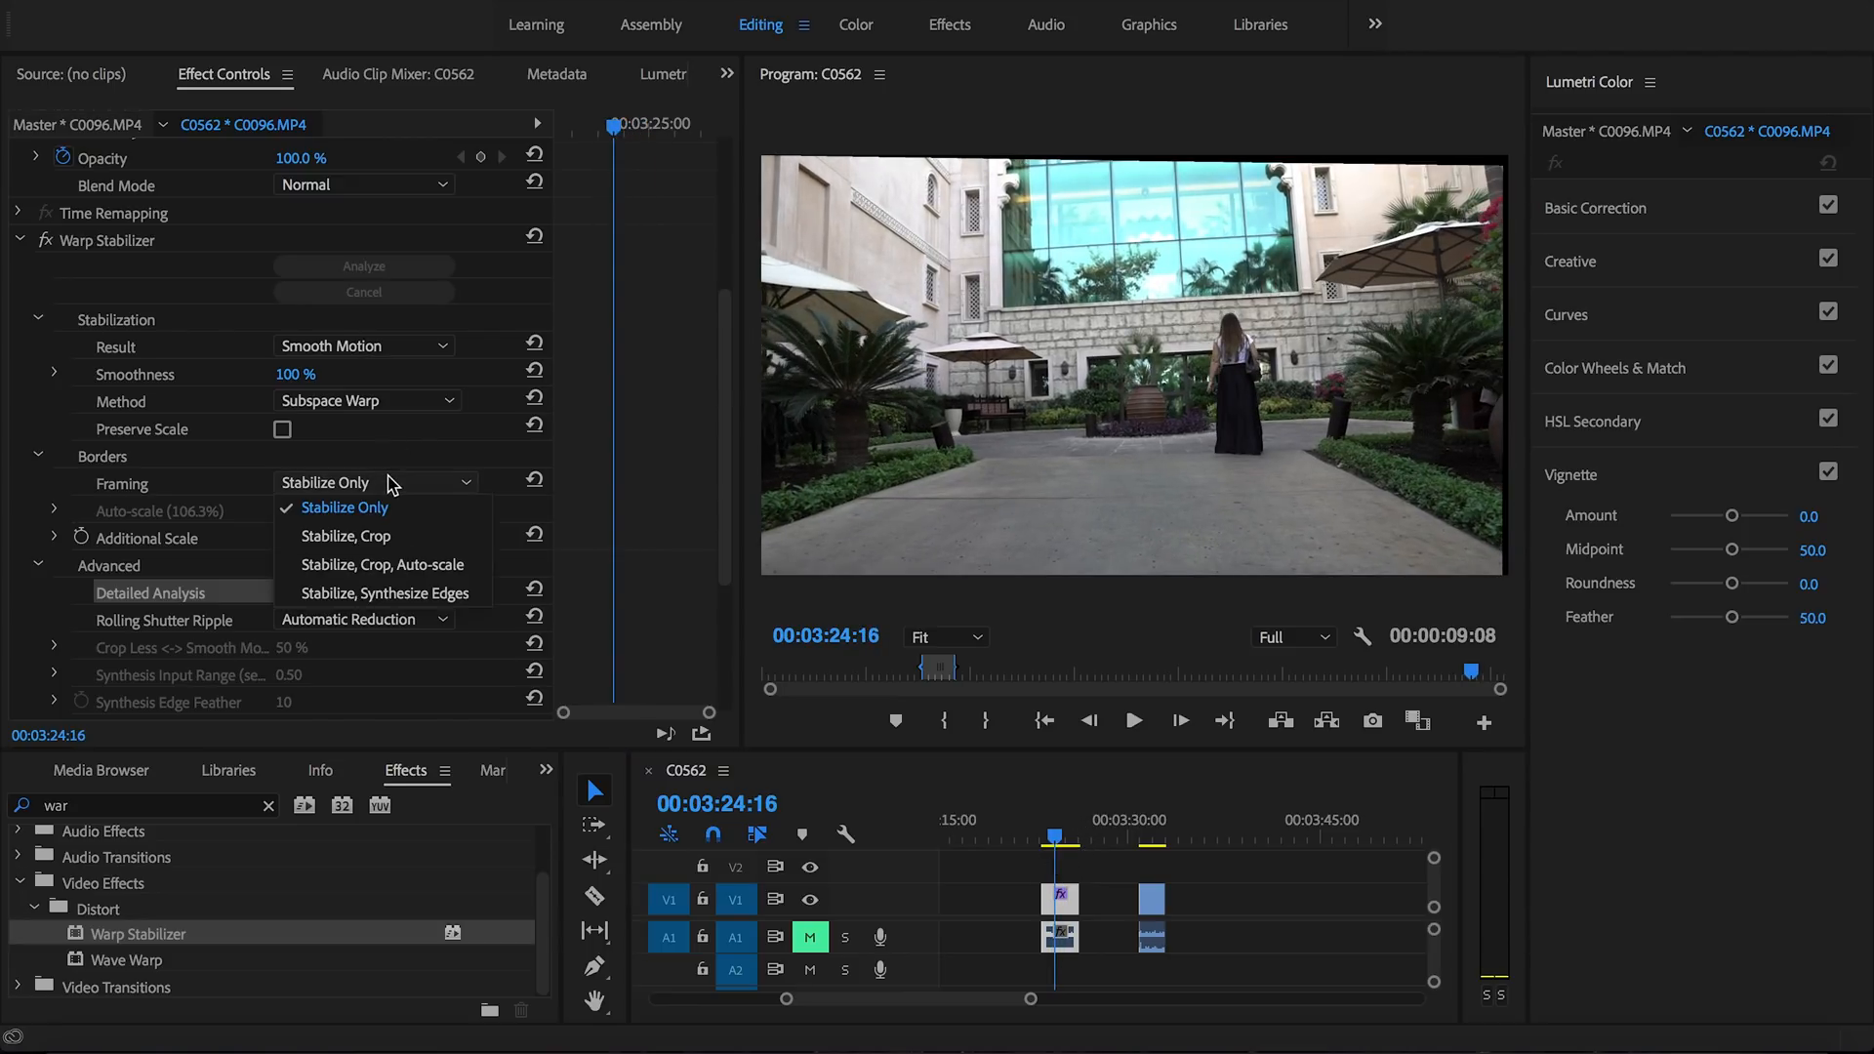
mouse_move(417, 569)
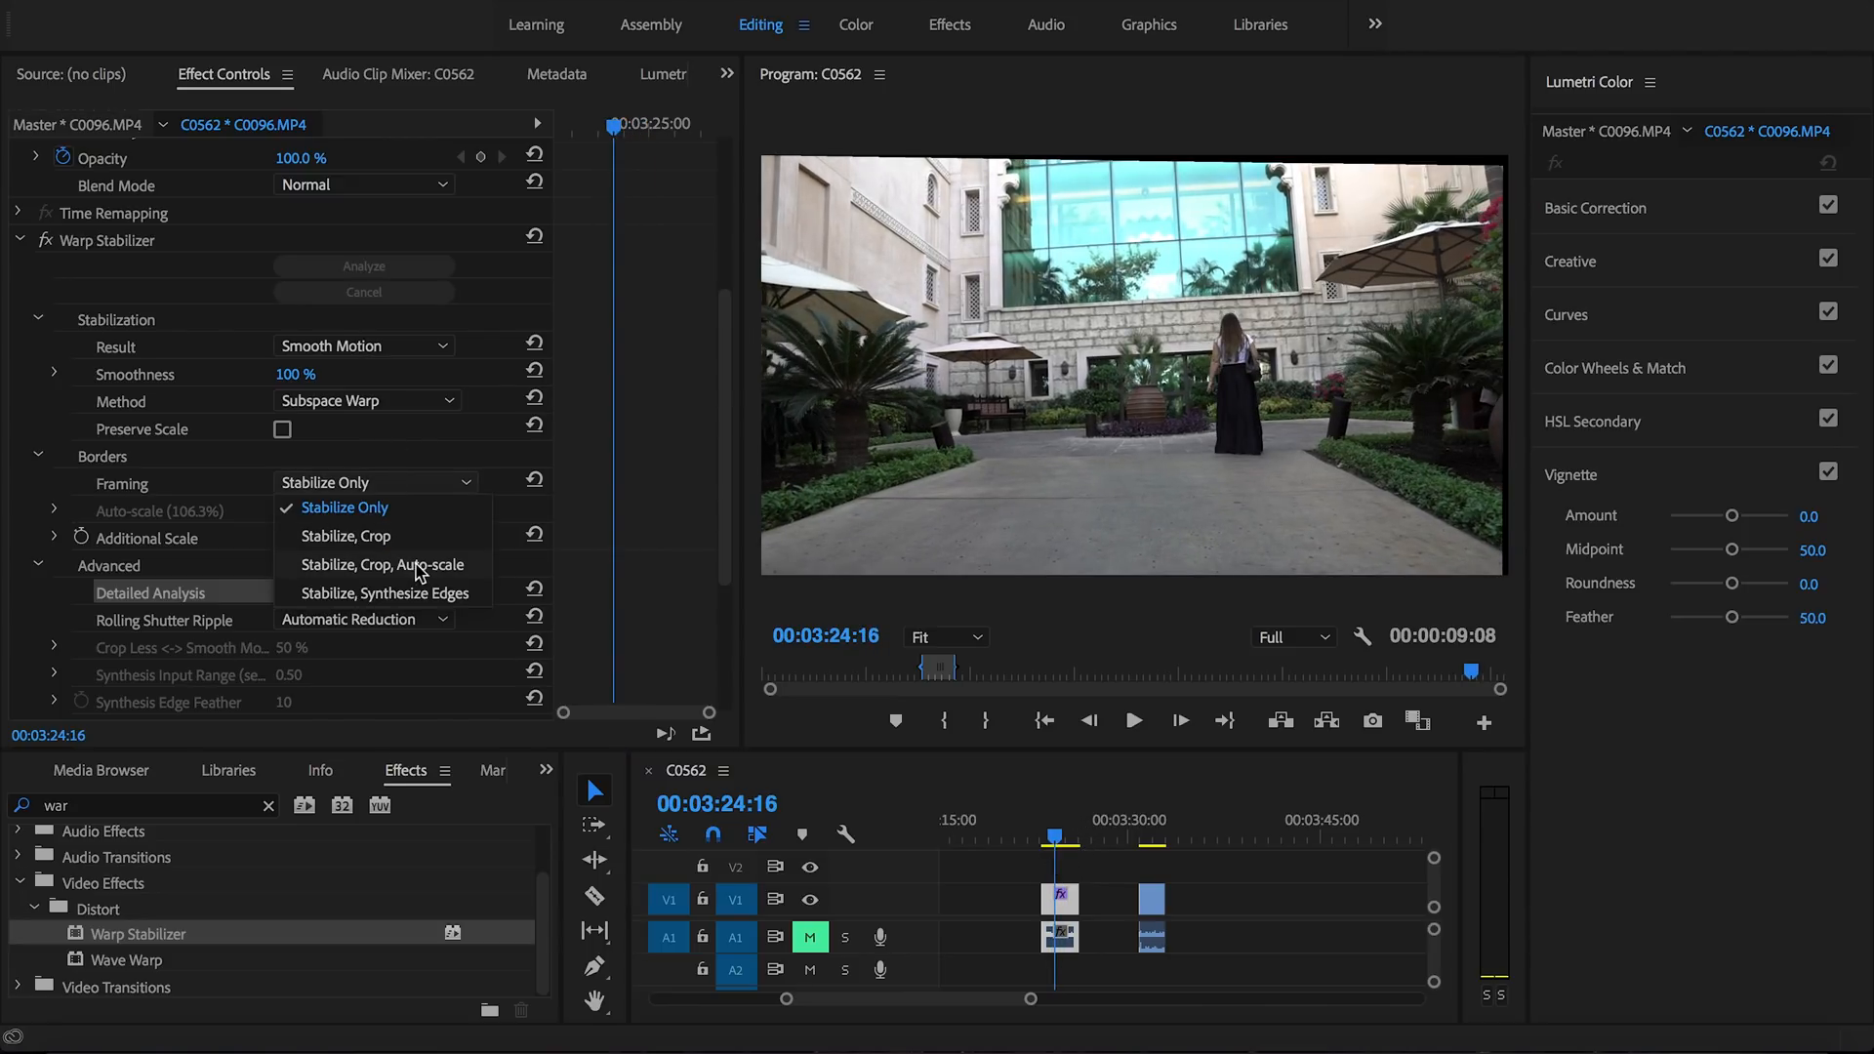
click(346, 536)
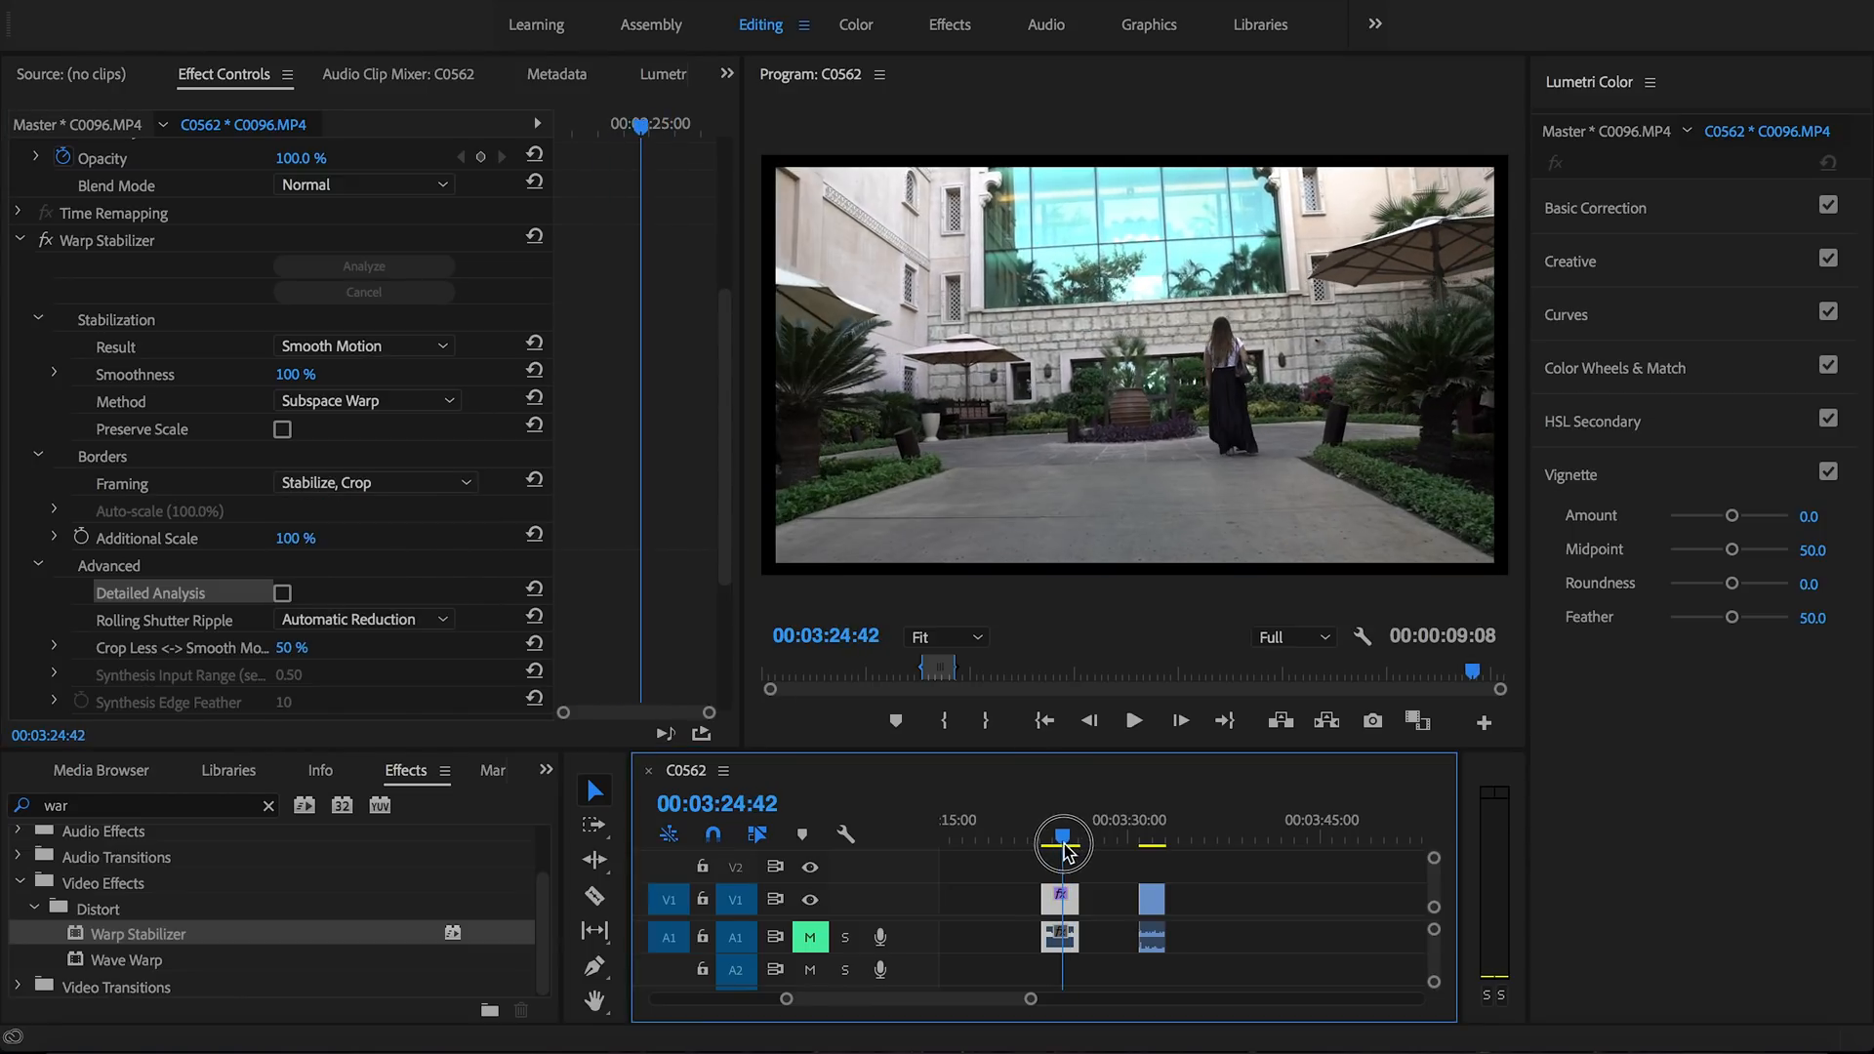
mouse_move(761, 192)
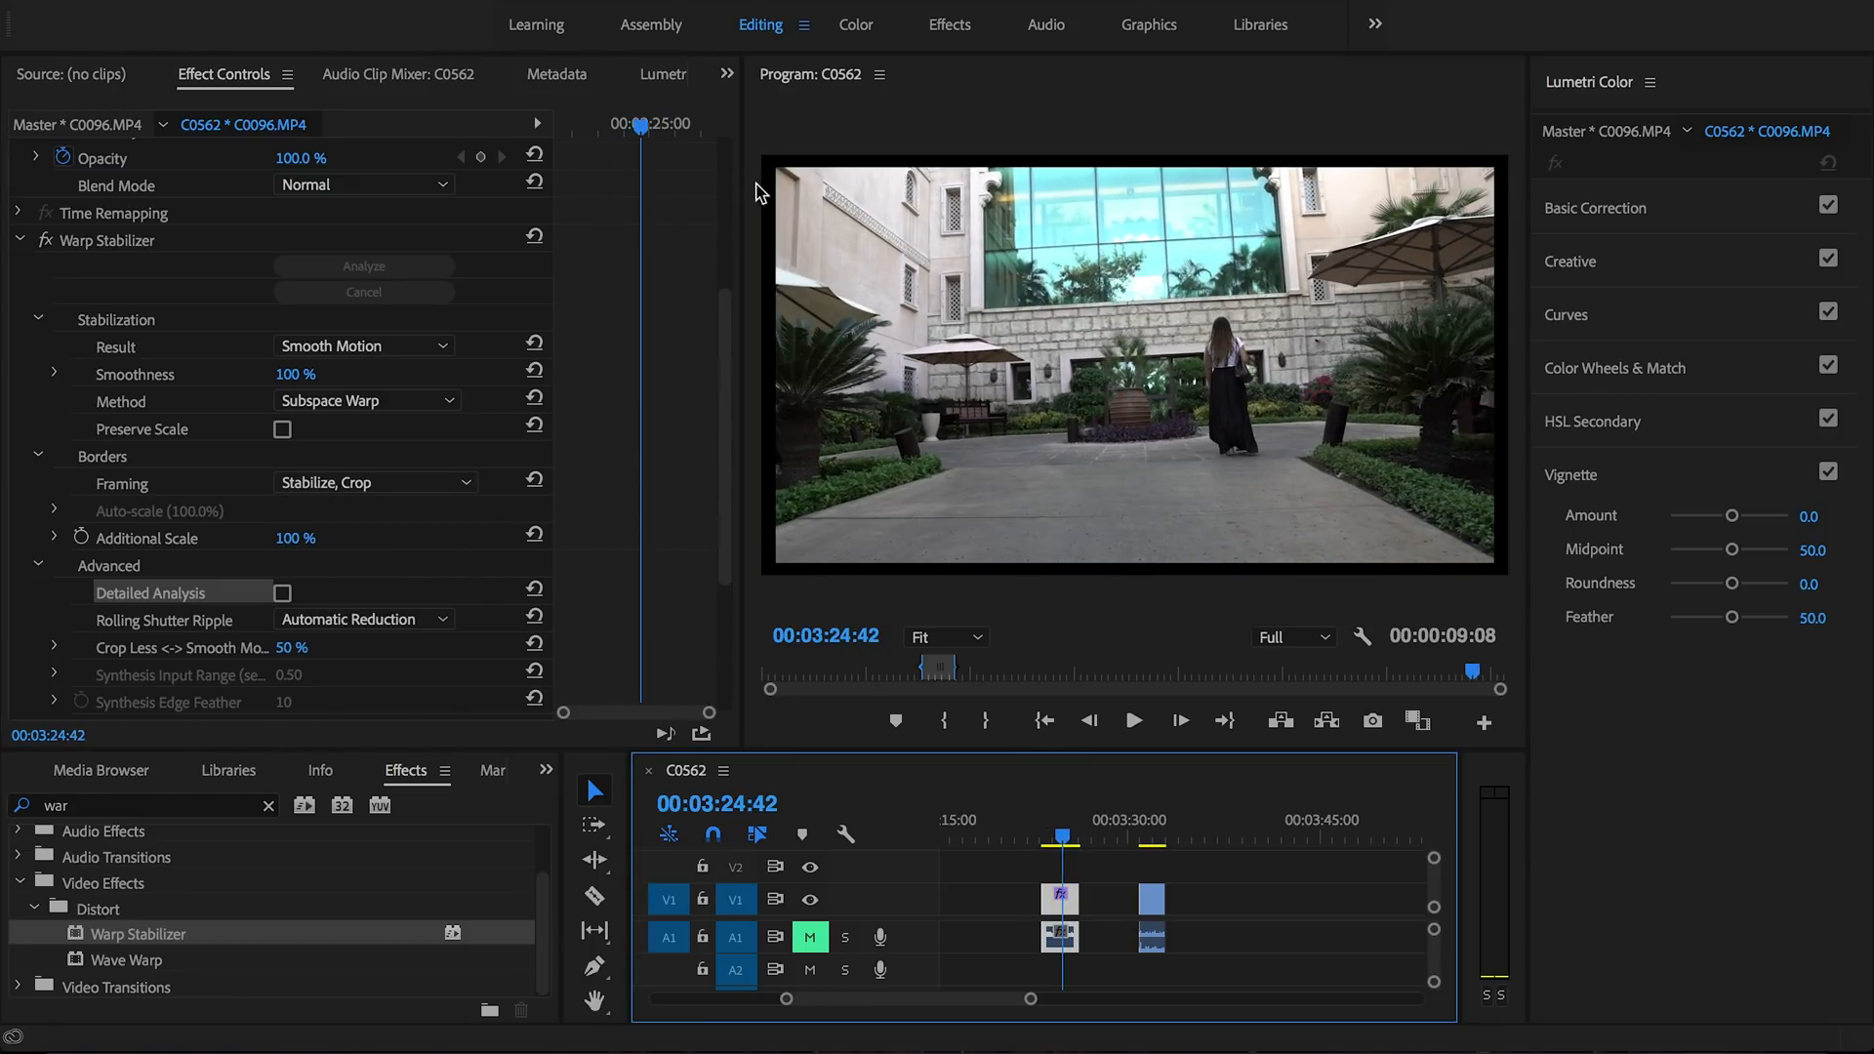
click(374, 483)
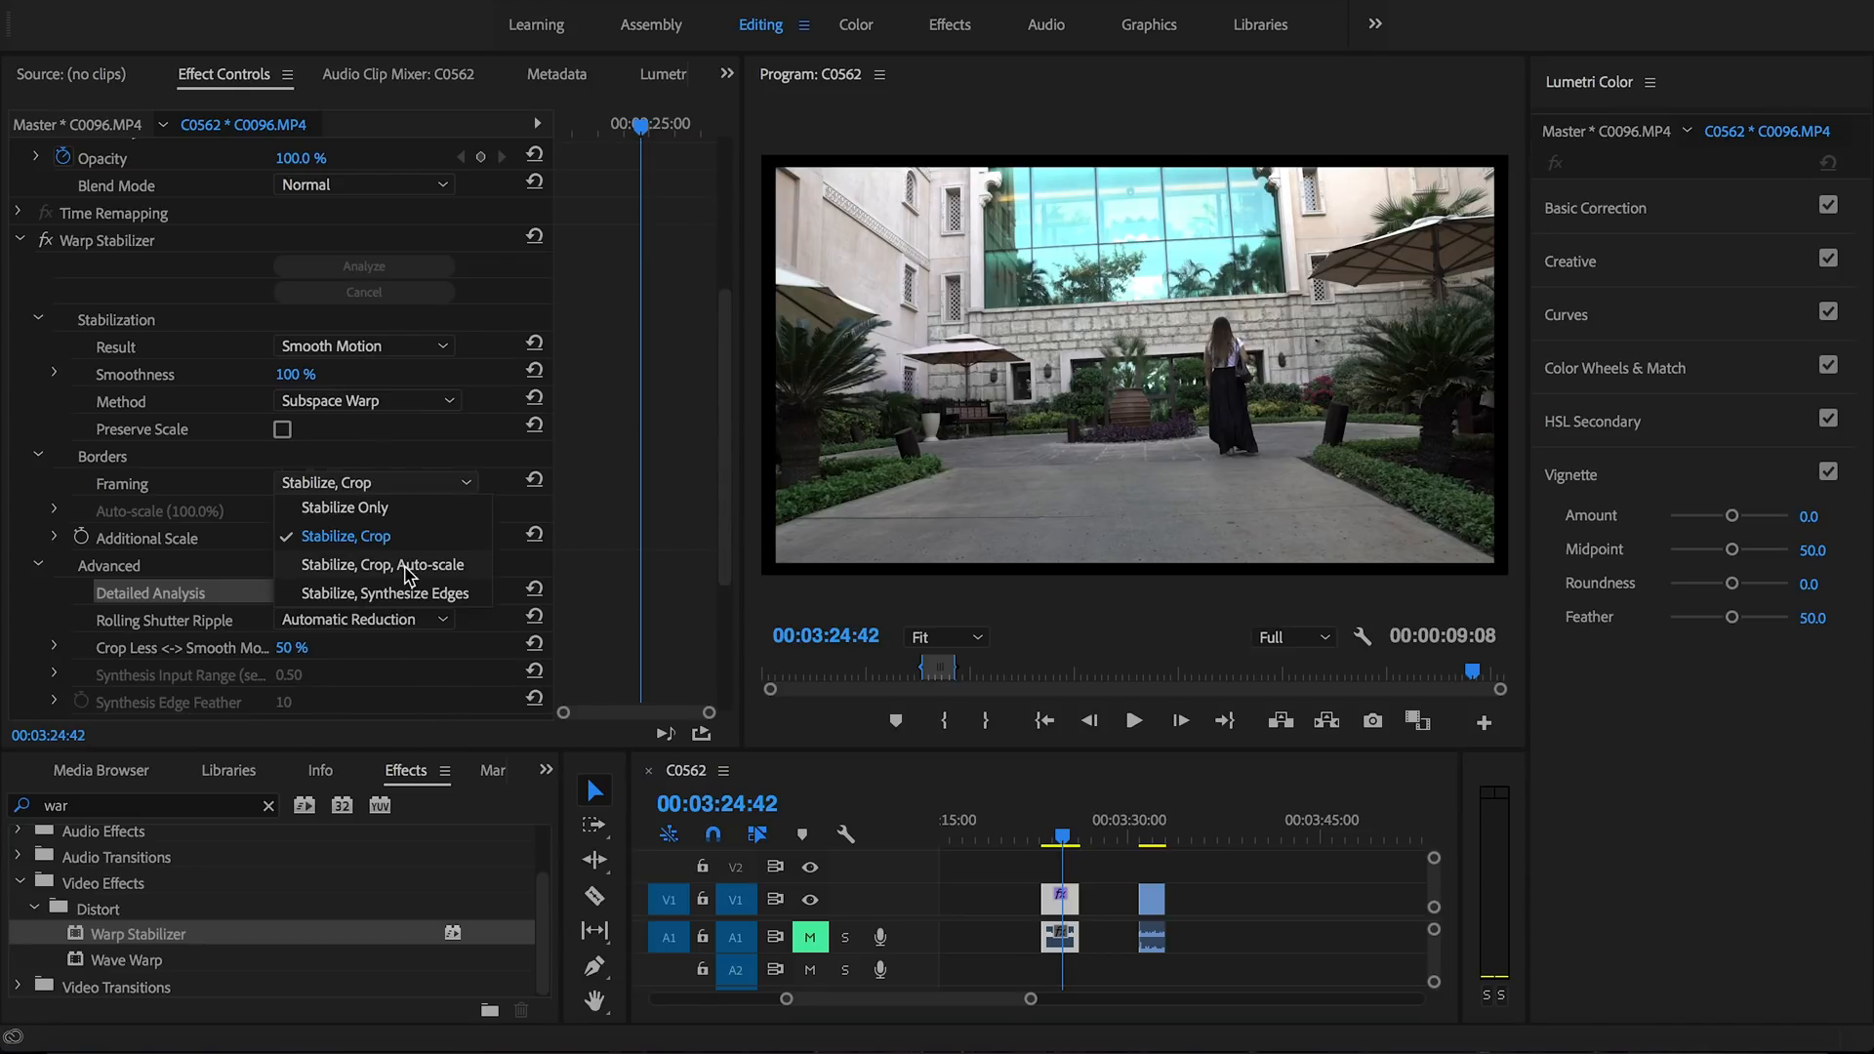
click(381, 565)
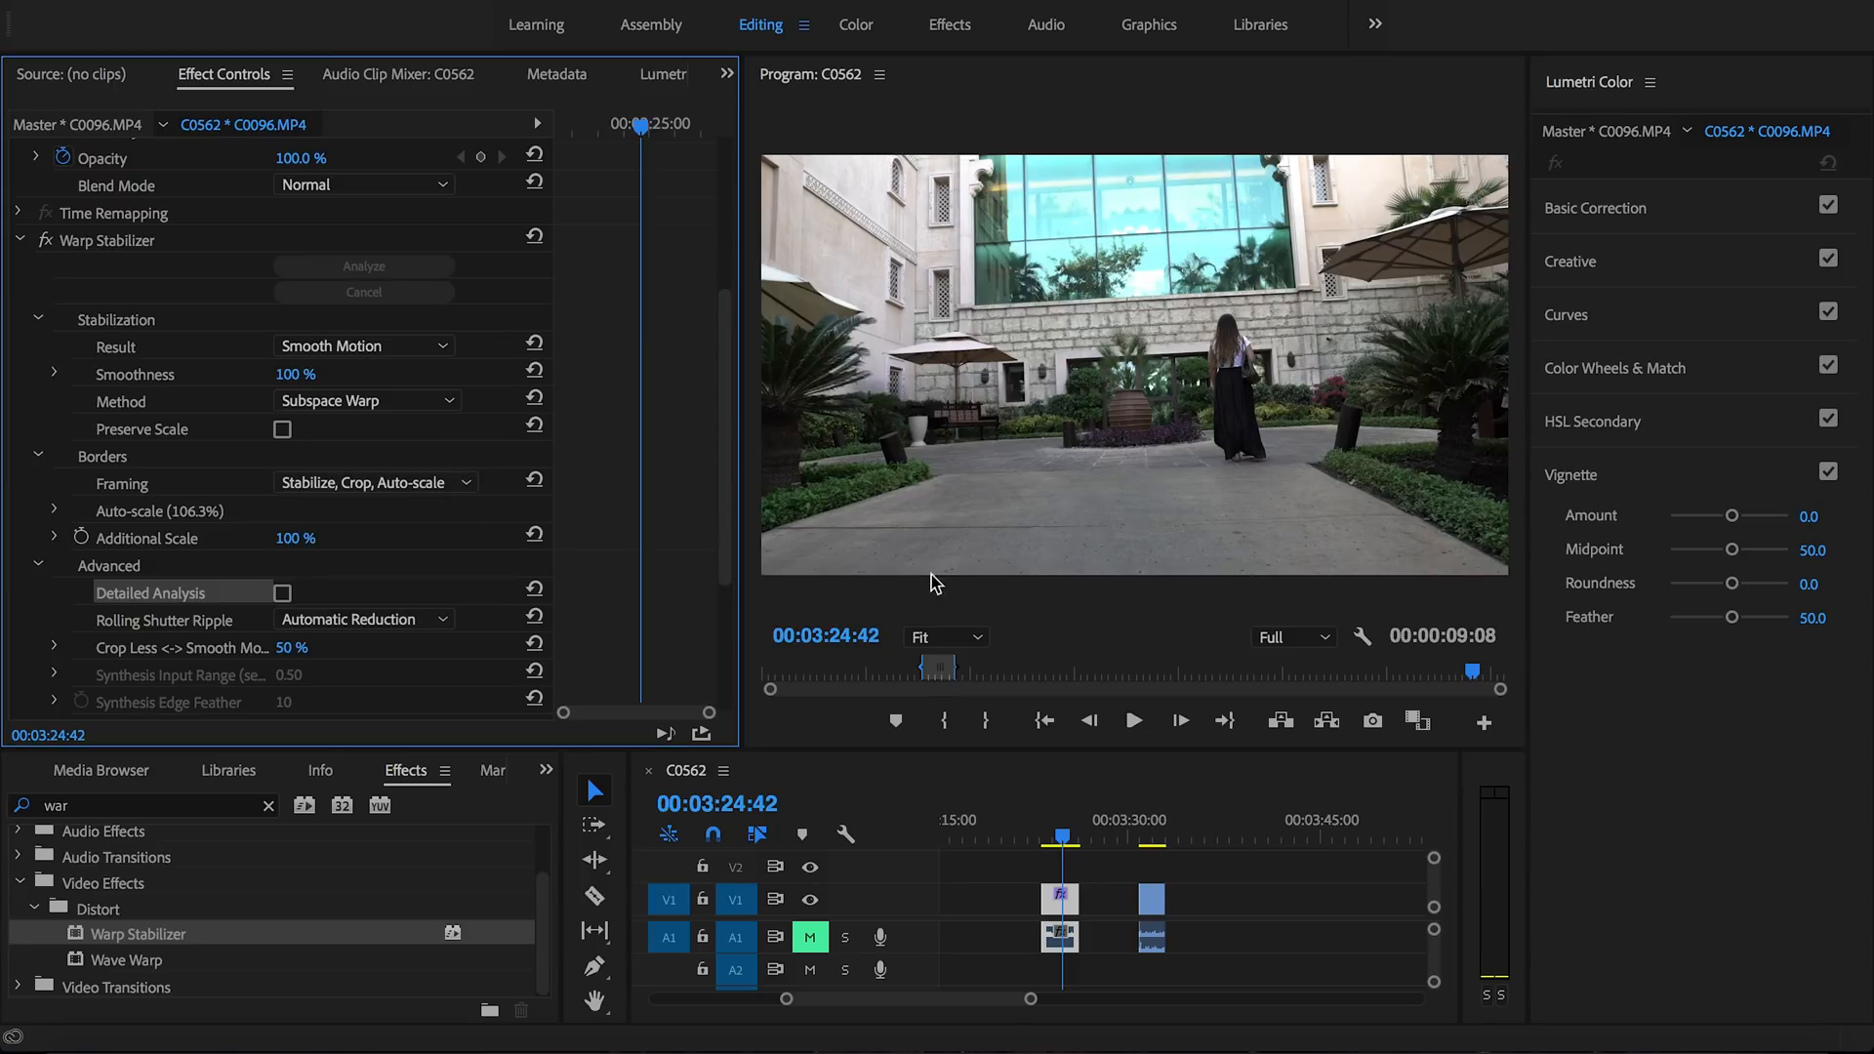
click(374, 482)
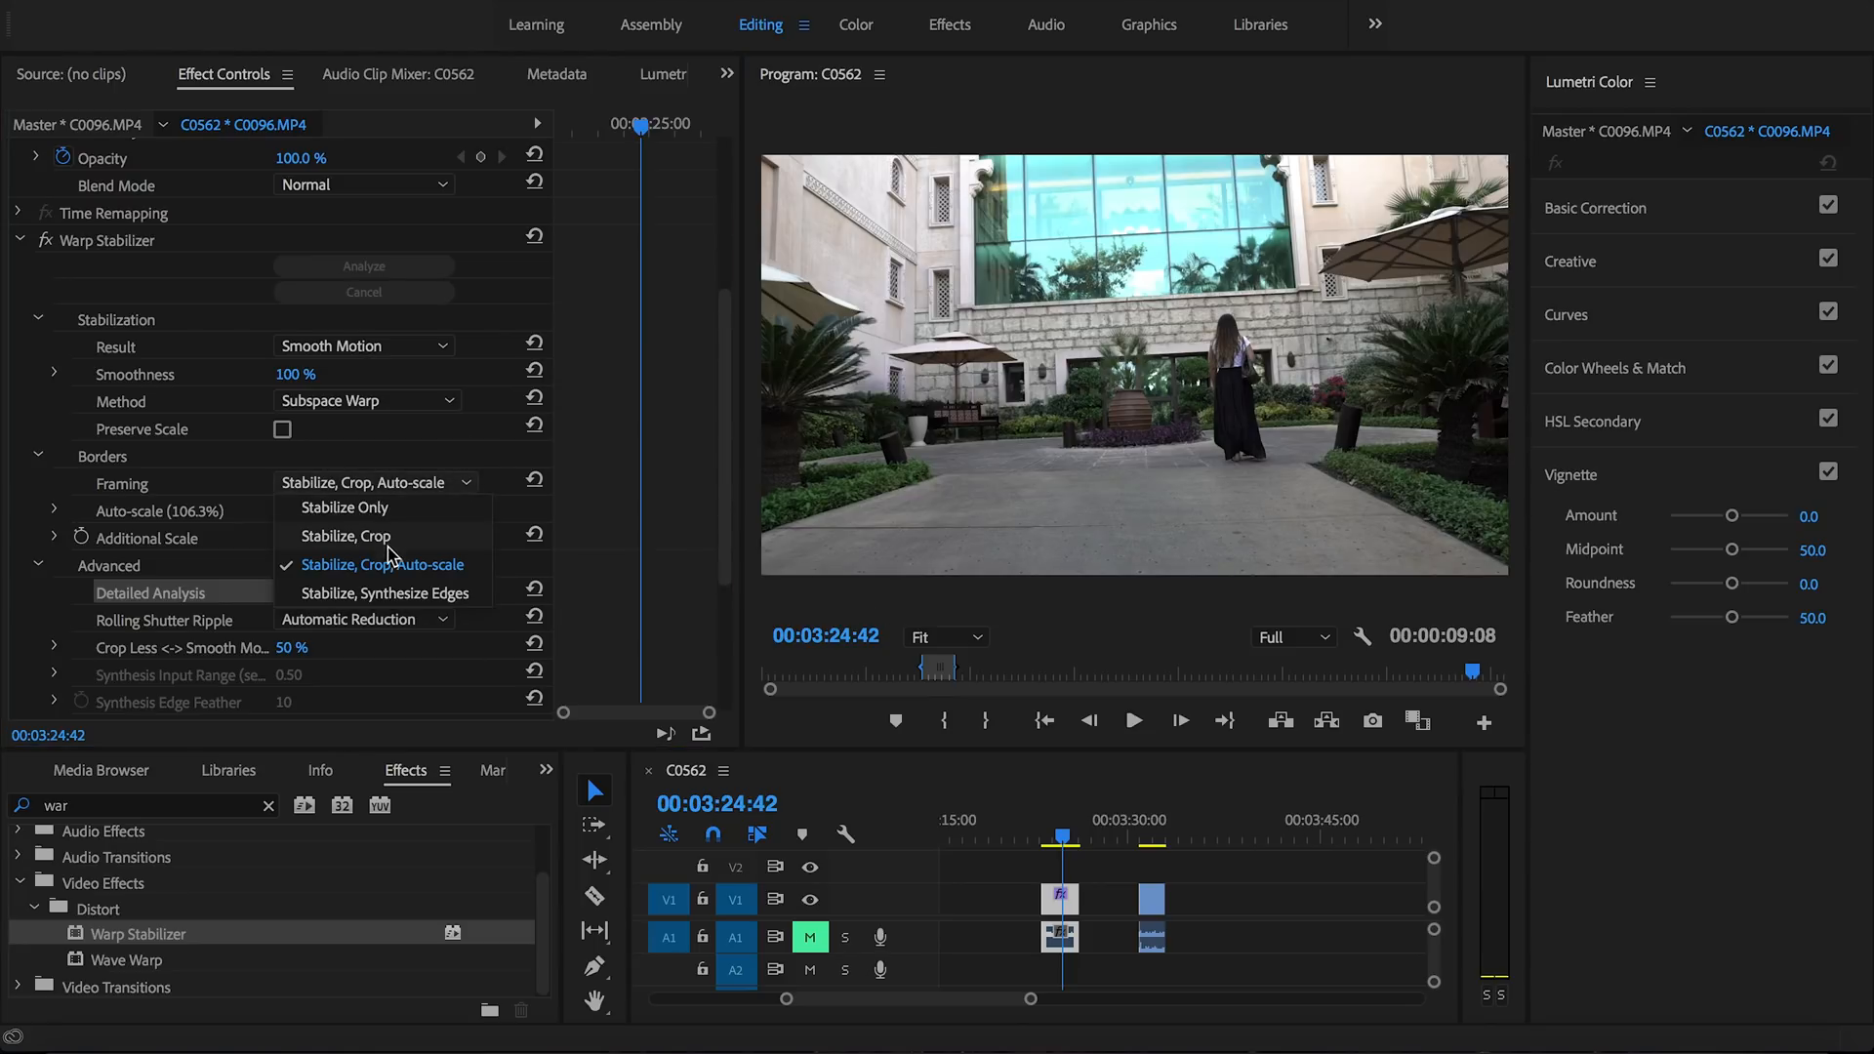
mouse_move(420, 577)
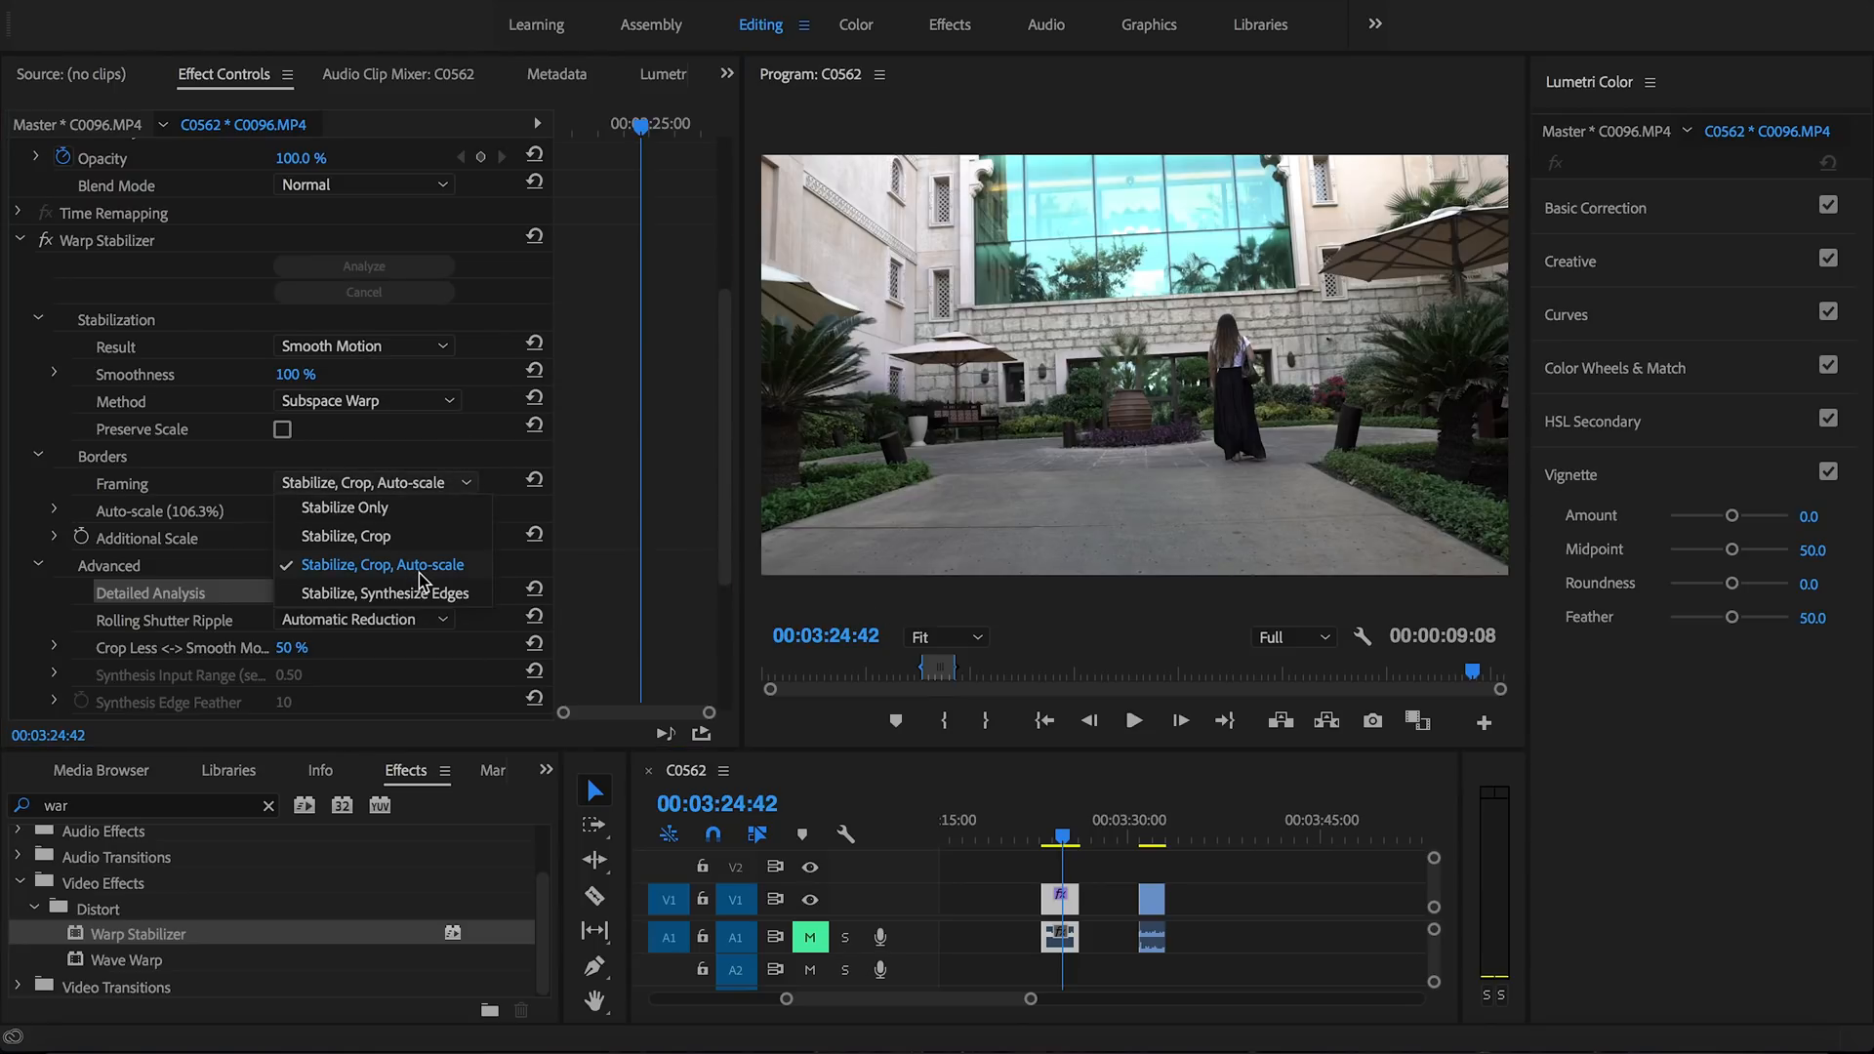
mouse_move(435, 564)
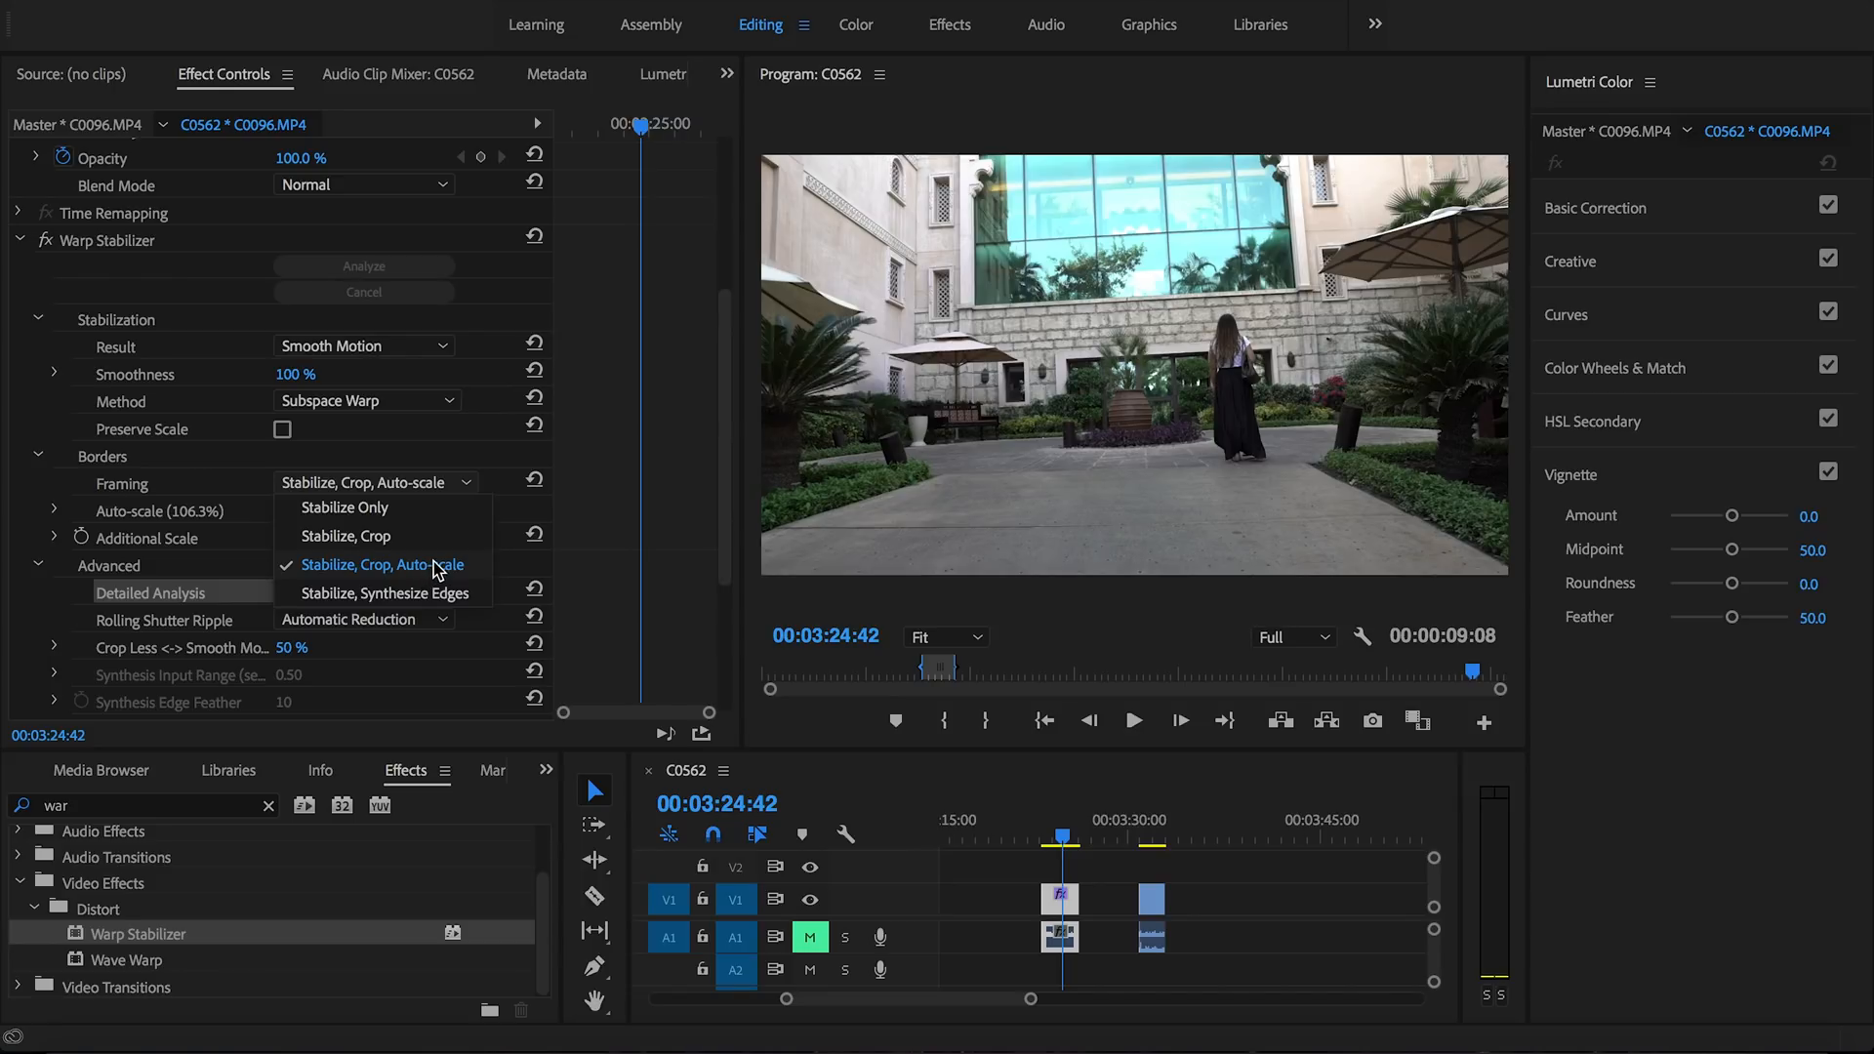
mouse_move(486, 477)
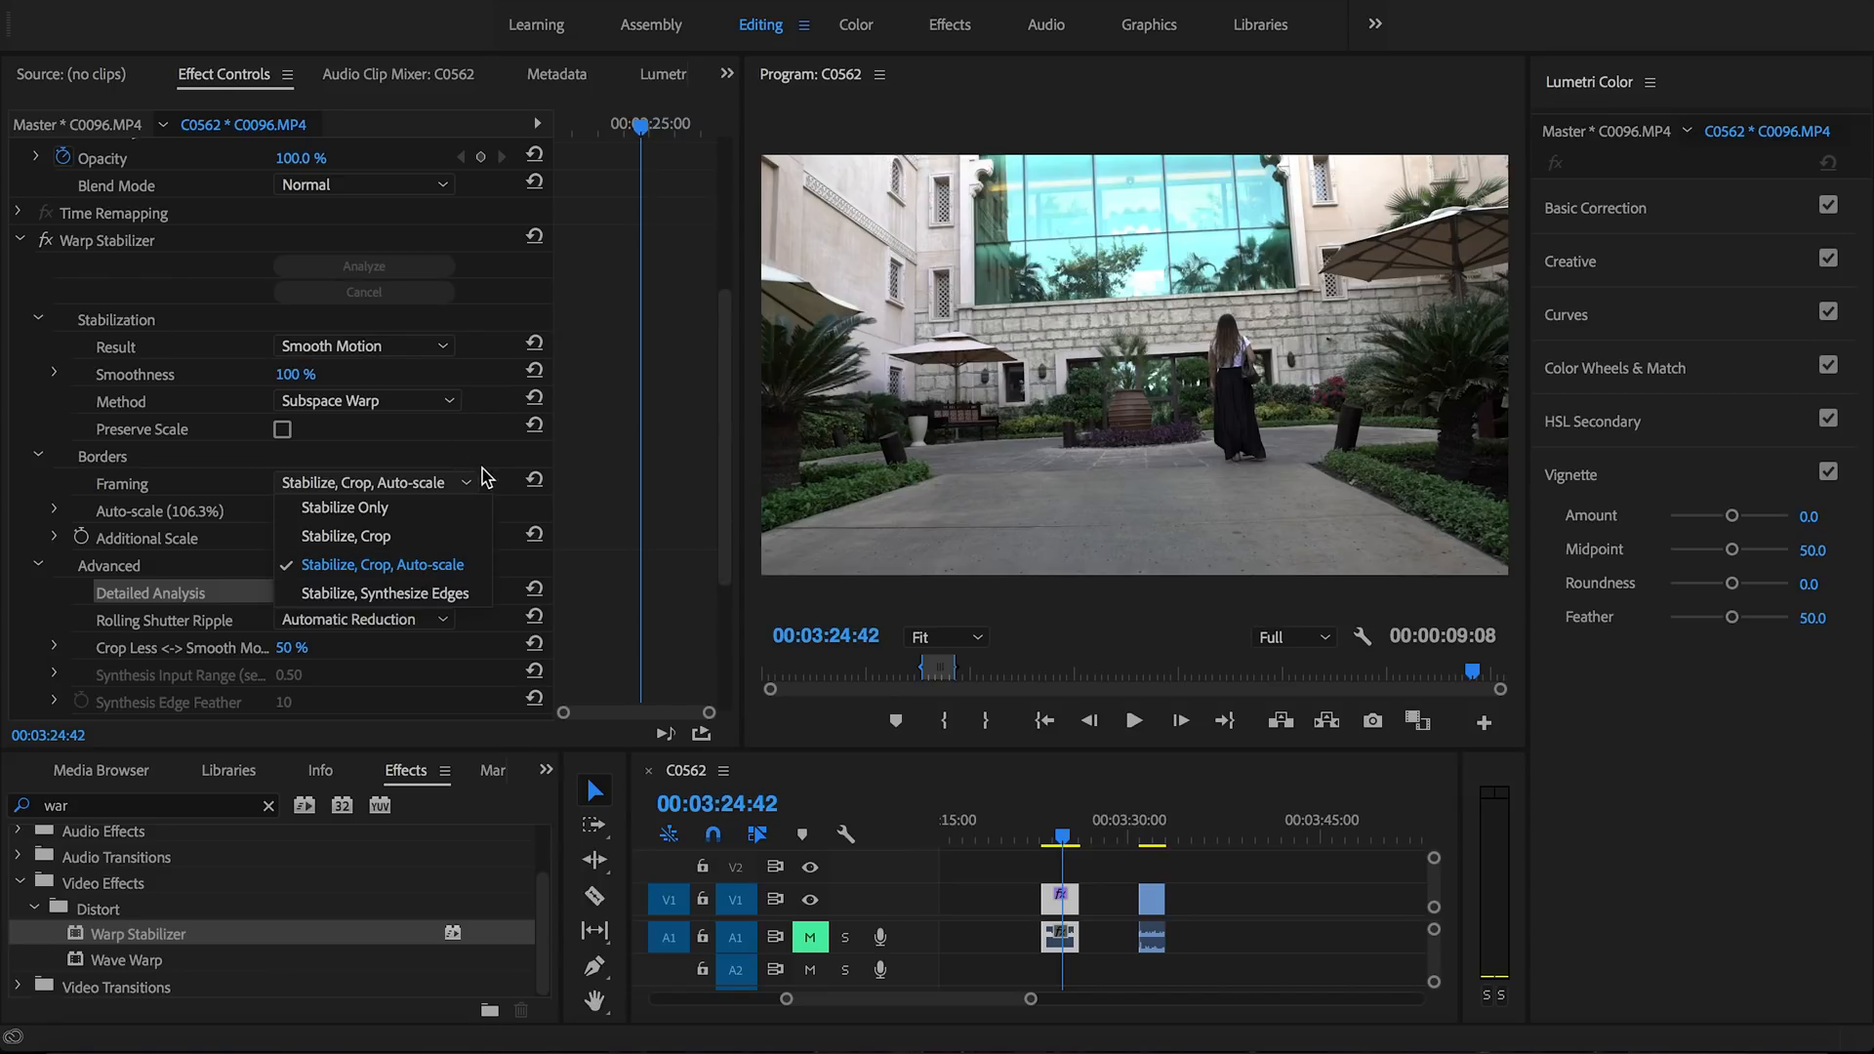
click(382, 564)
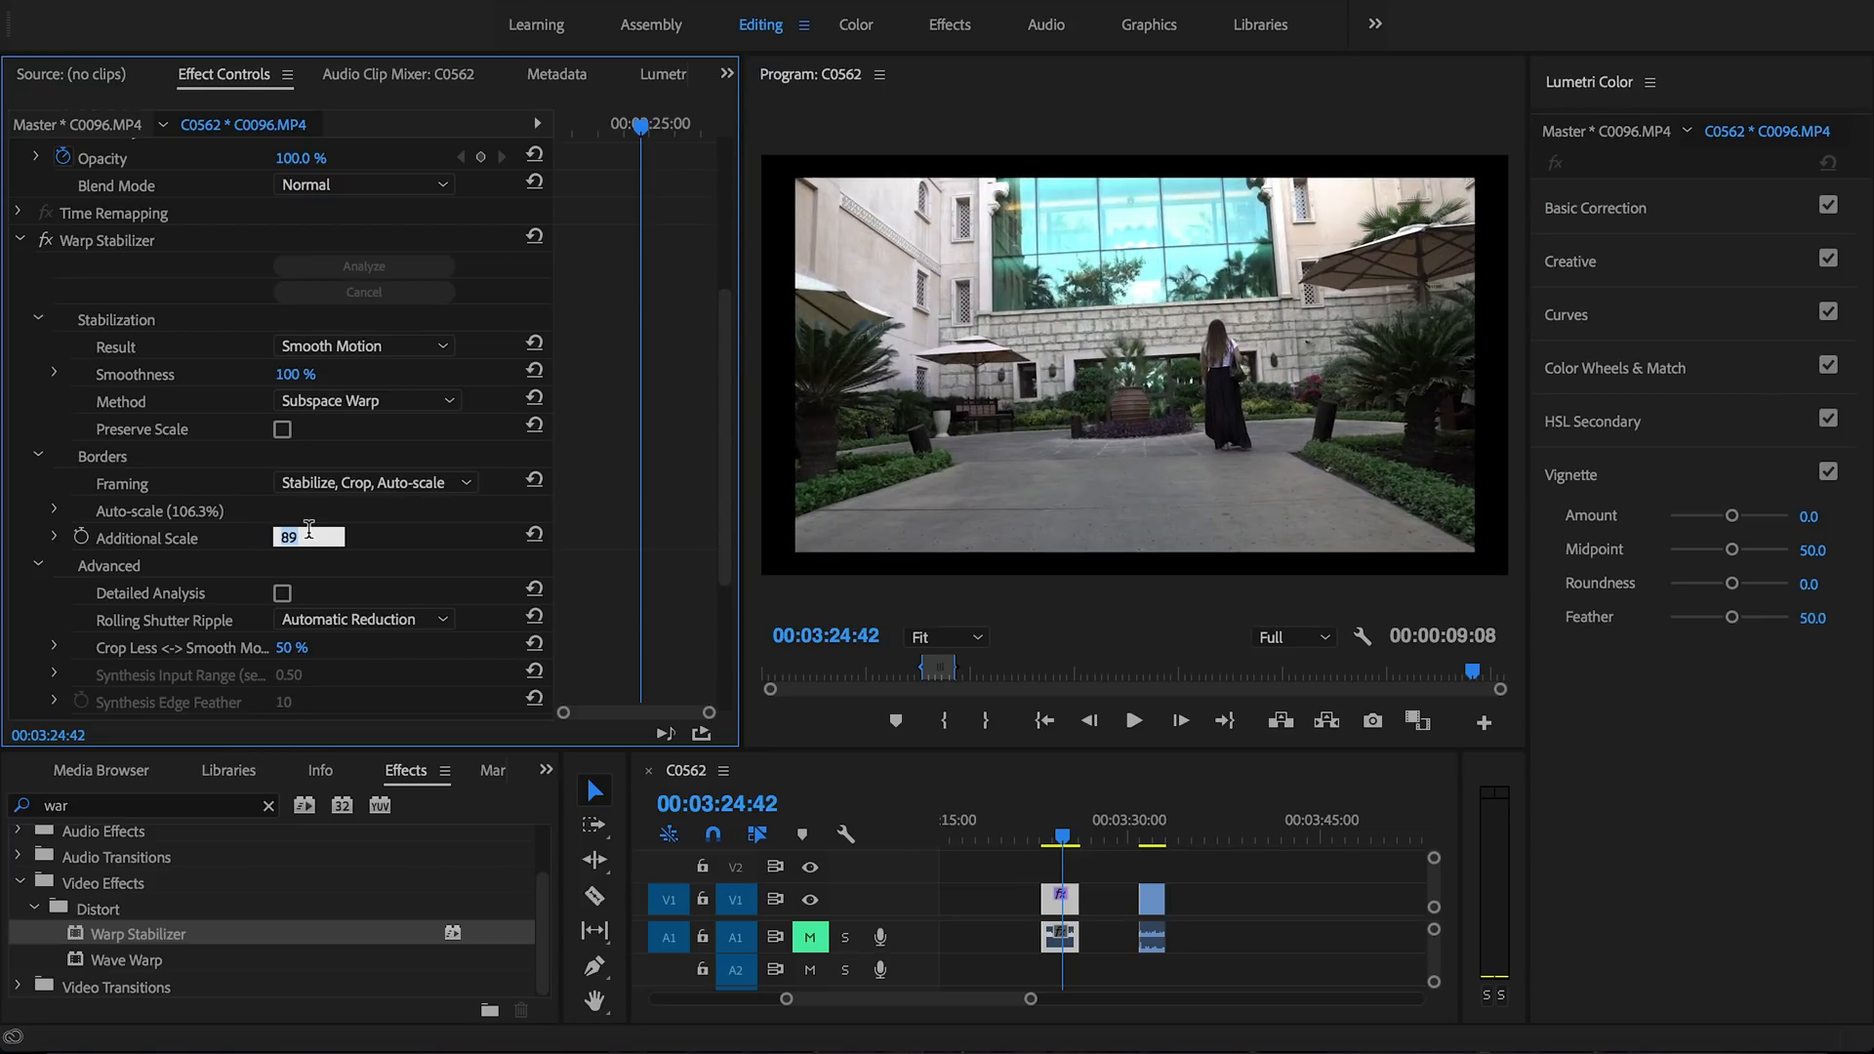
text(100 %)
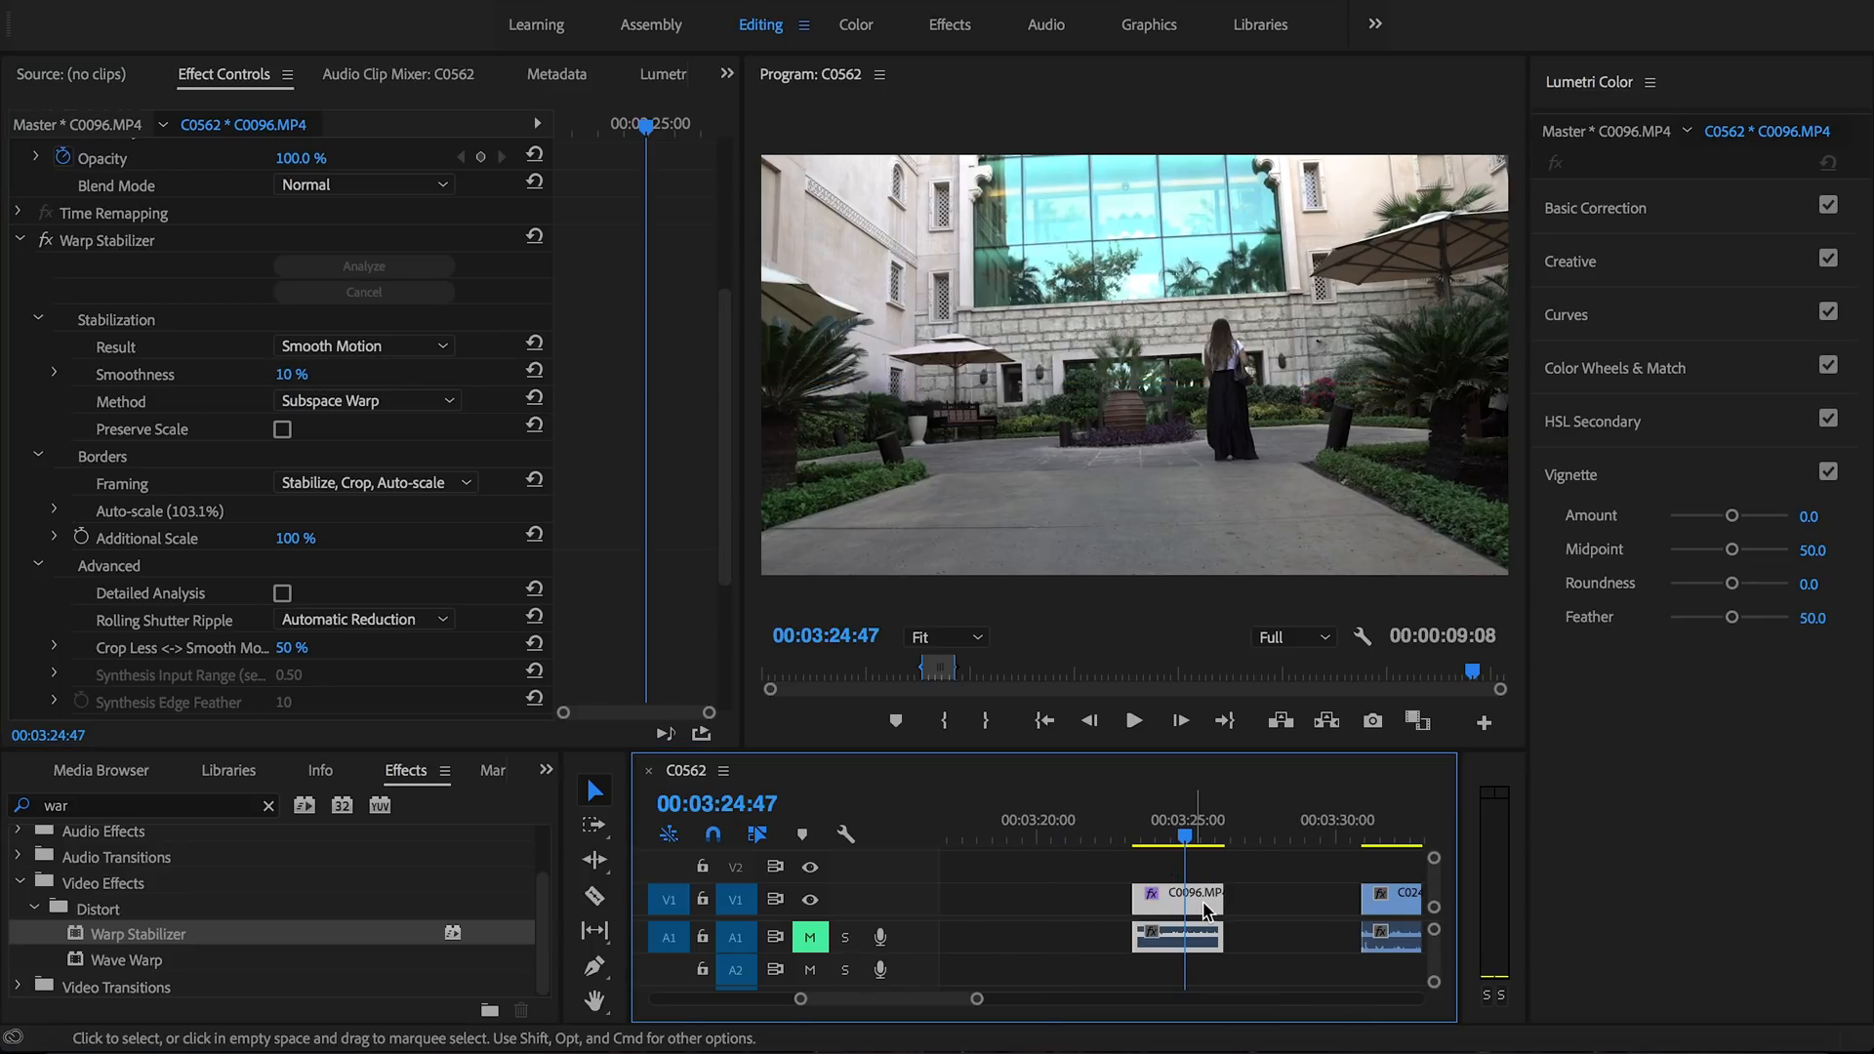
Nest the walking clip, stabilize at 4% smoothness, and expand then collapse Advanced
right_click(1207, 907)
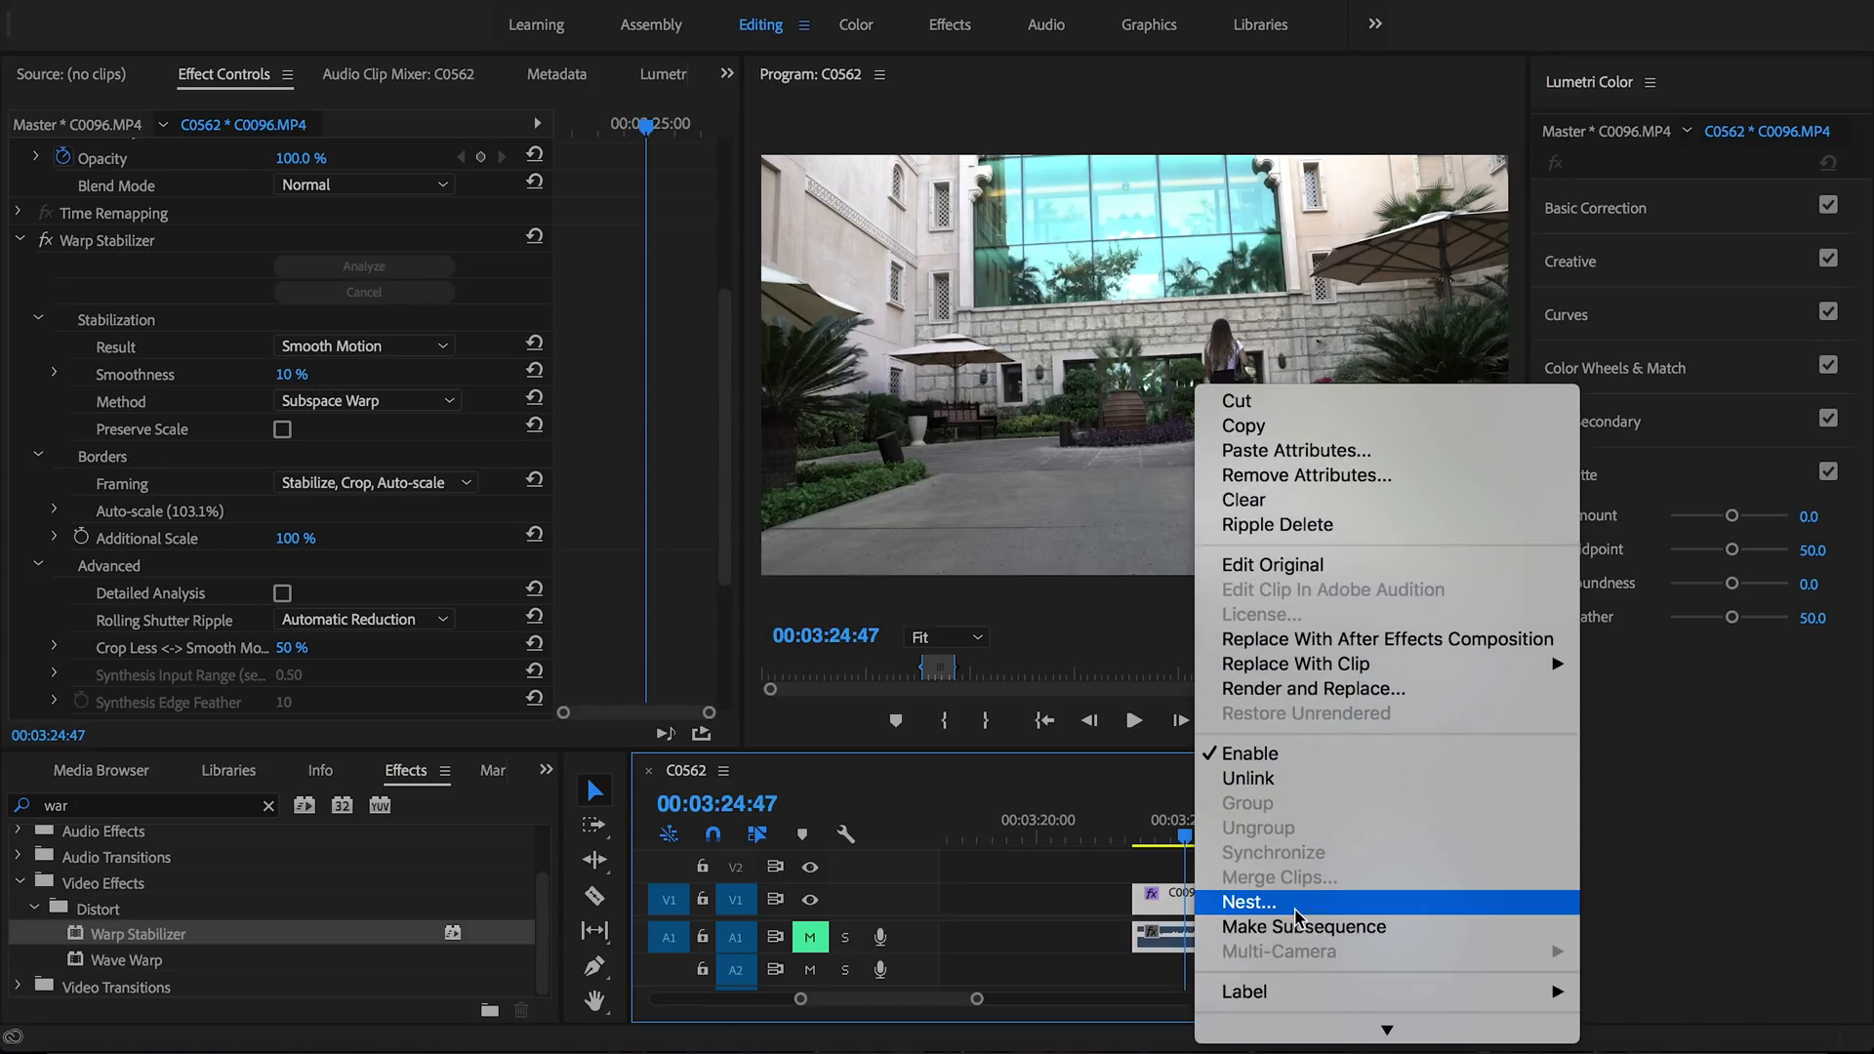
click(1248, 903)
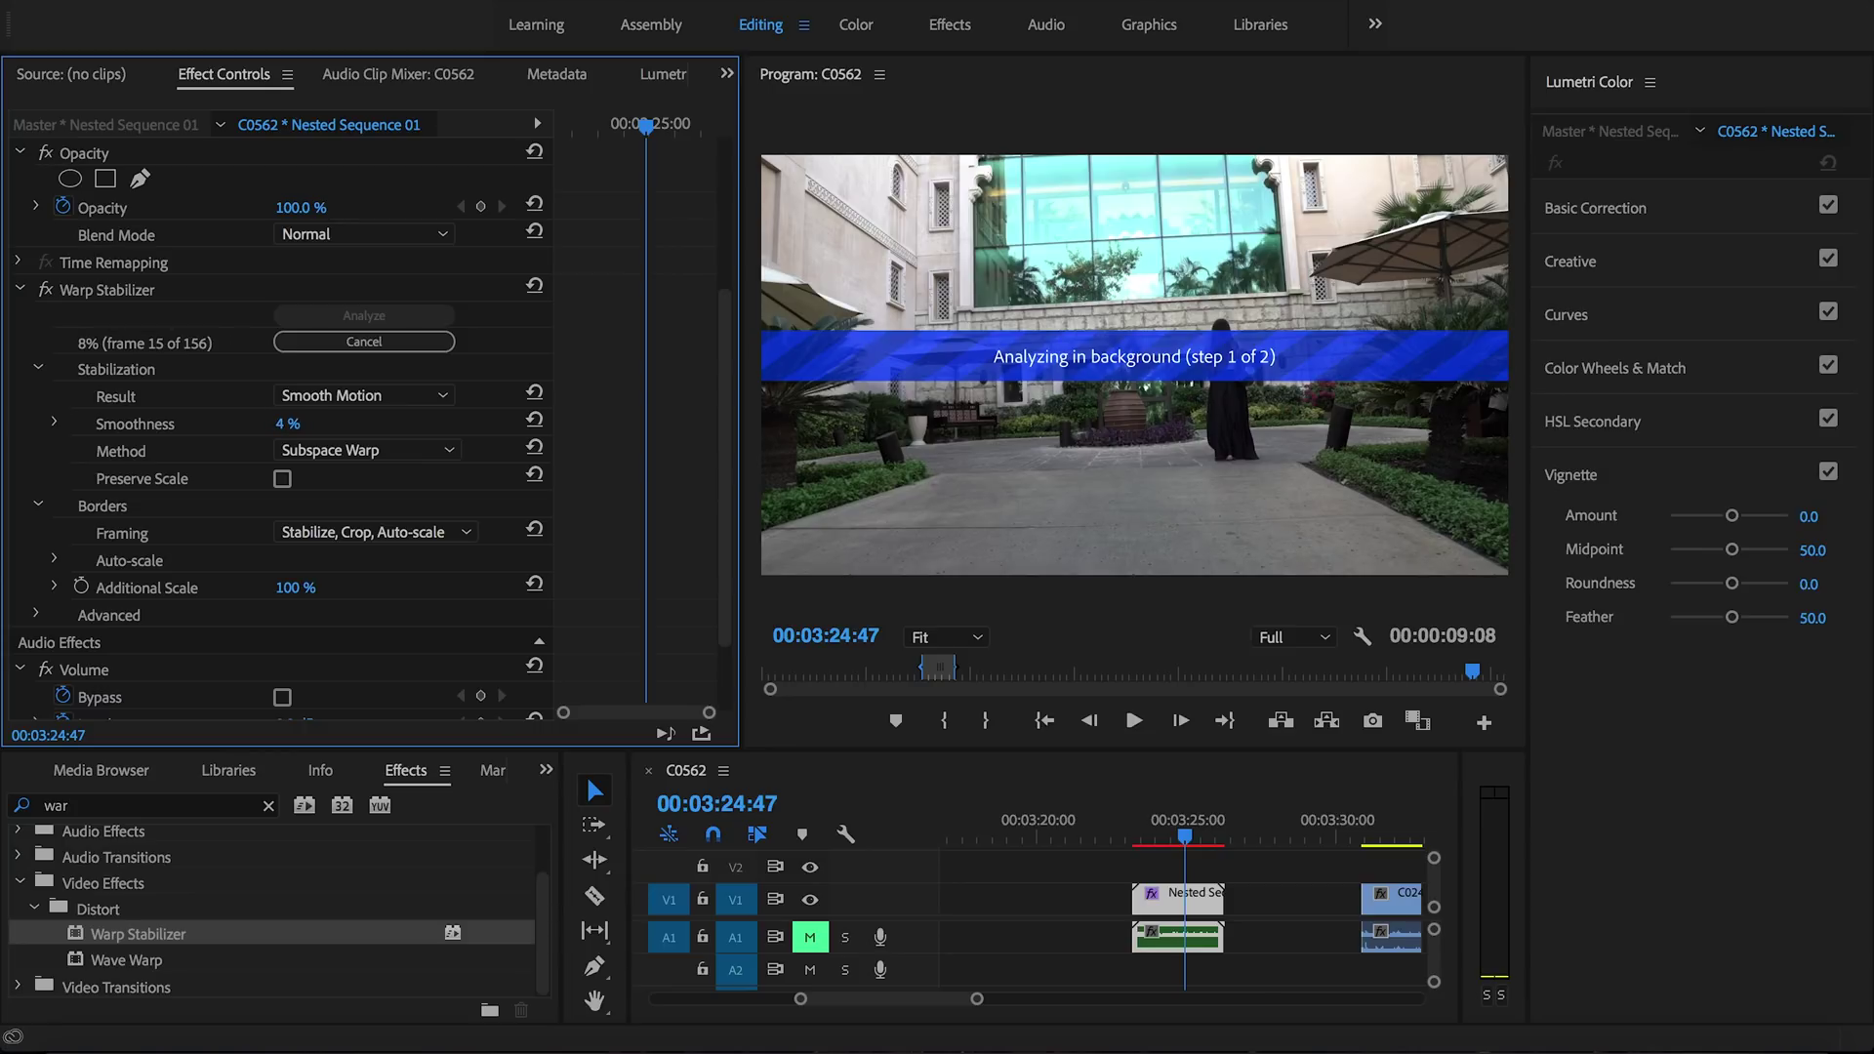
right_click(1187, 896)
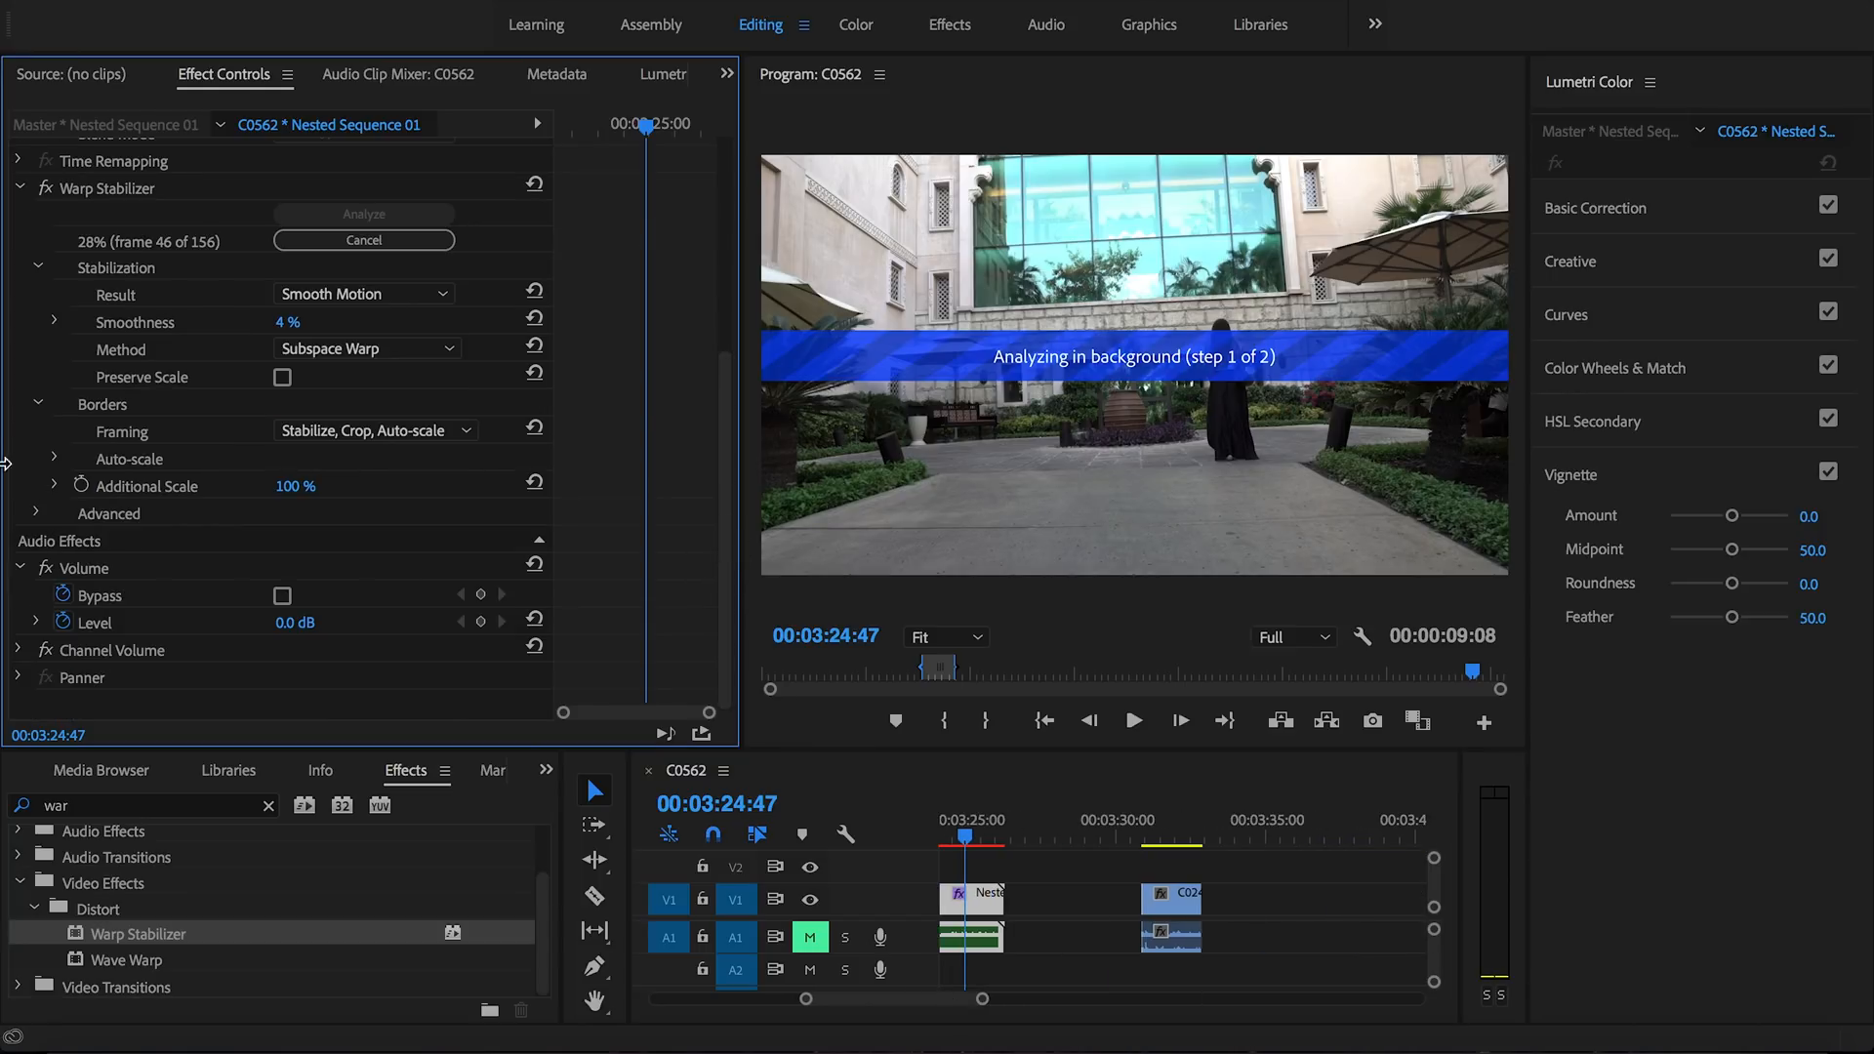
click(36, 513)
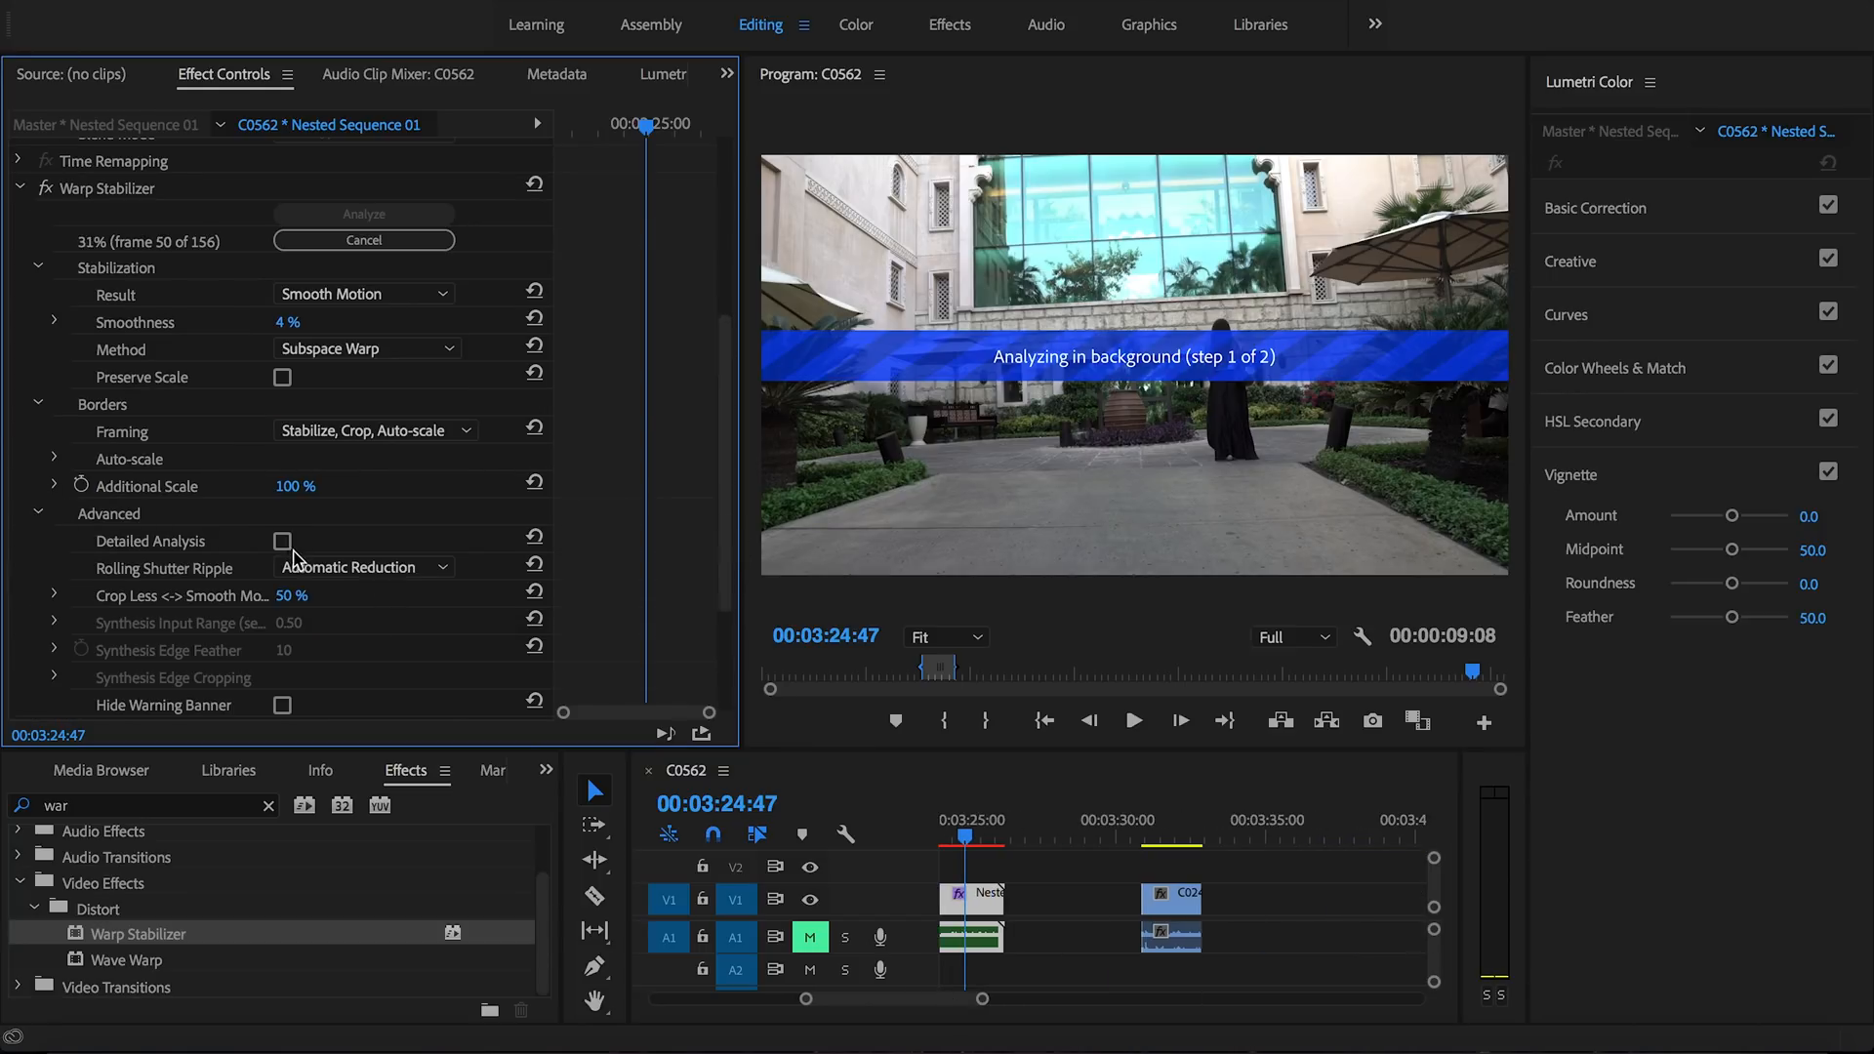
click(362, 567)
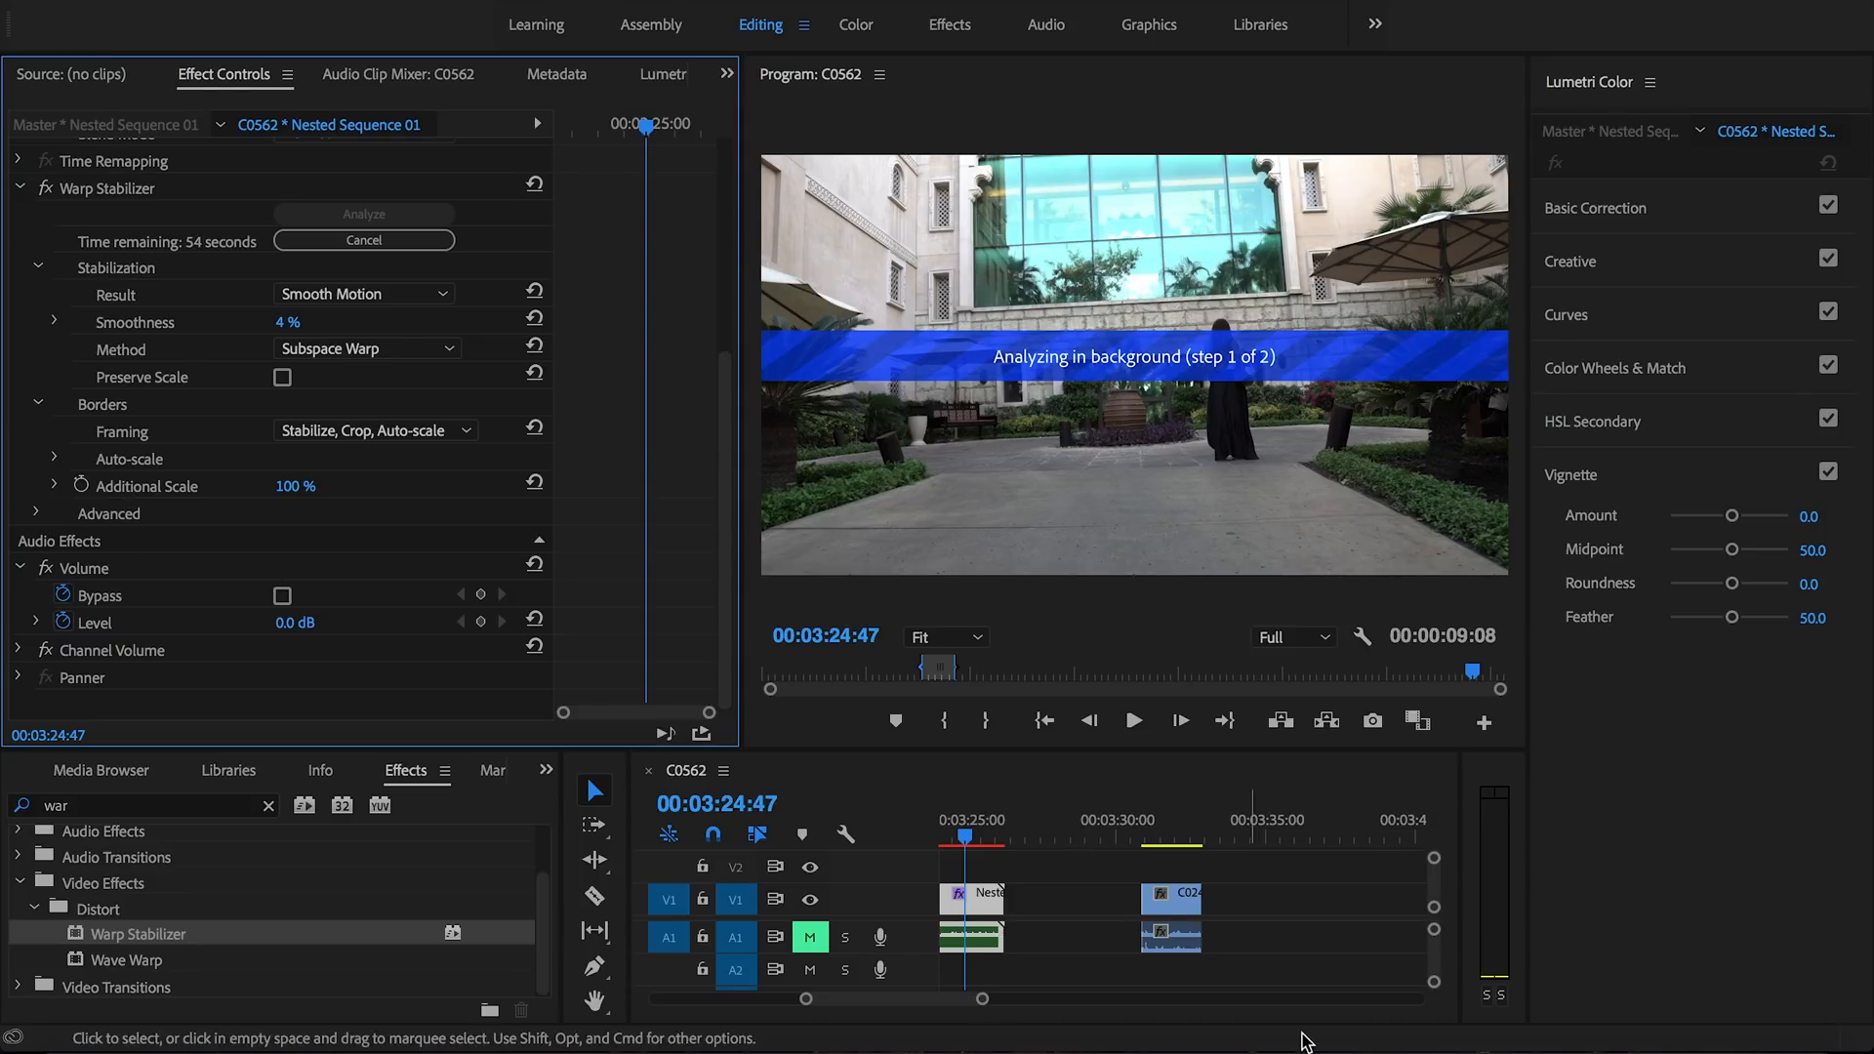
click(1135, 837)
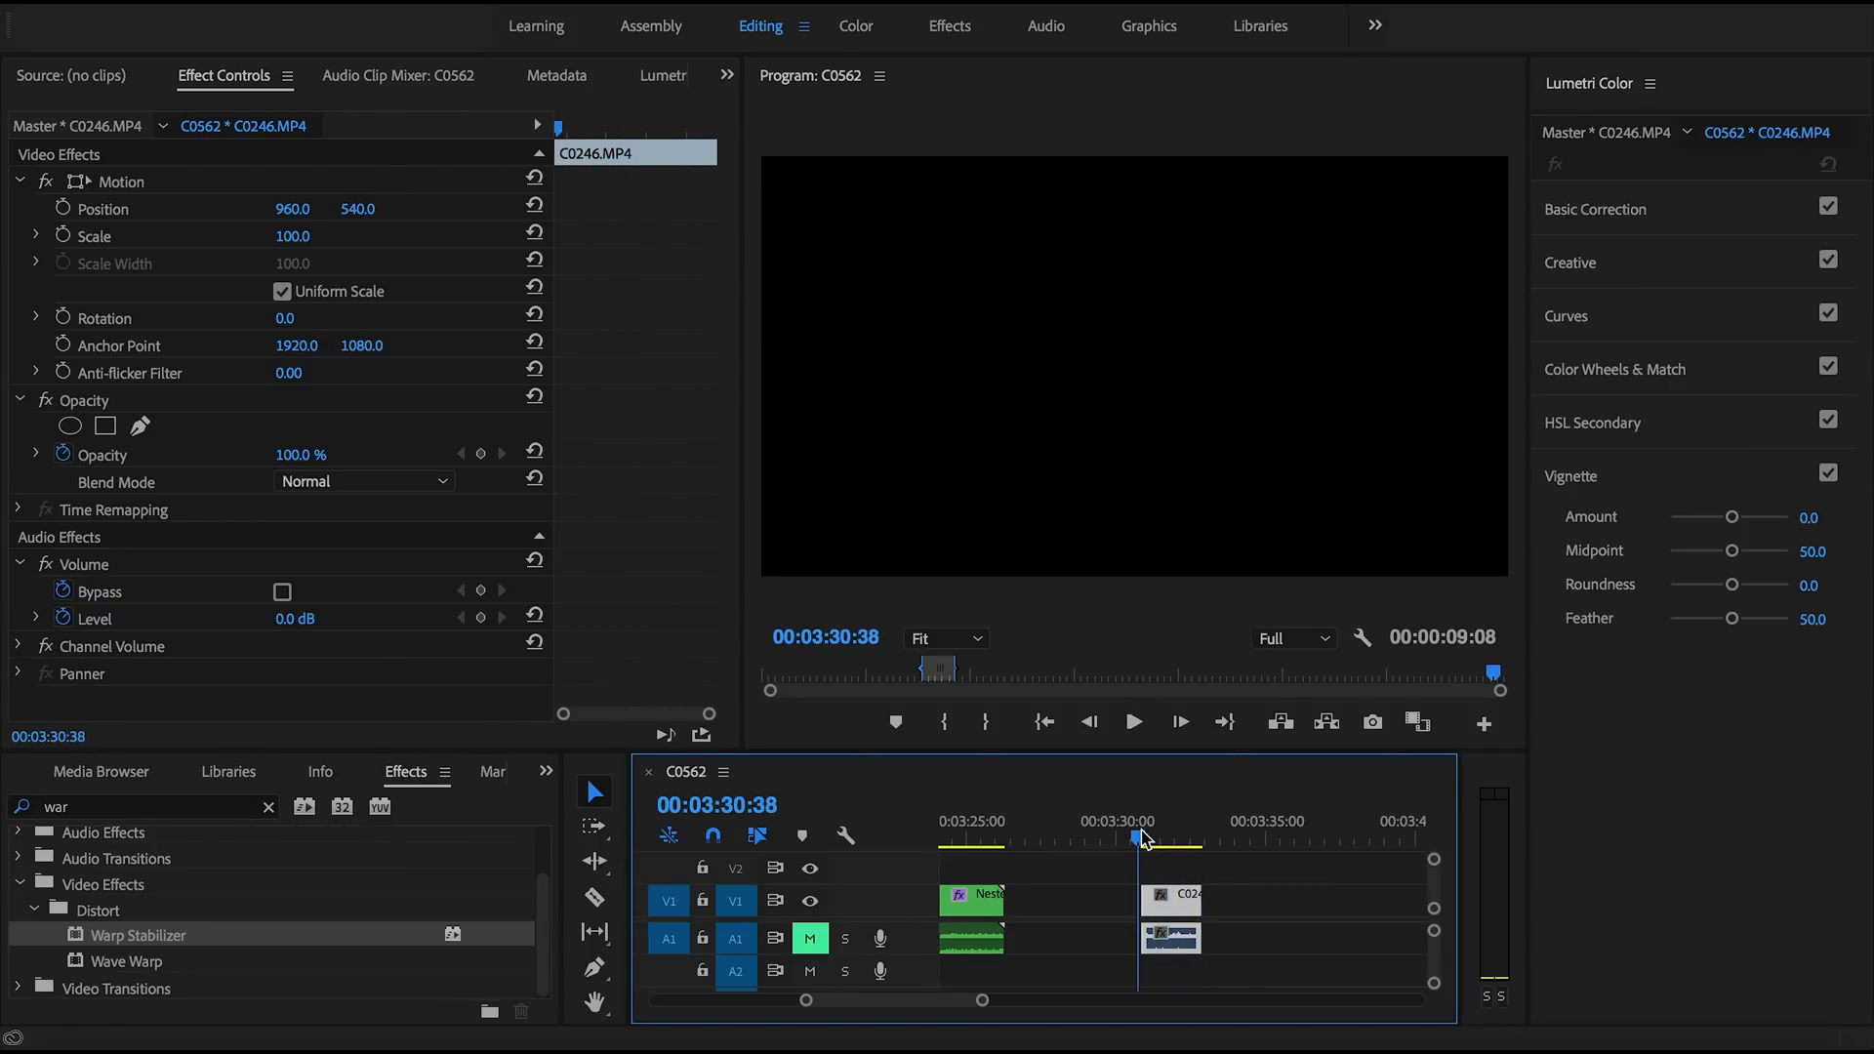
click(1134, 722)
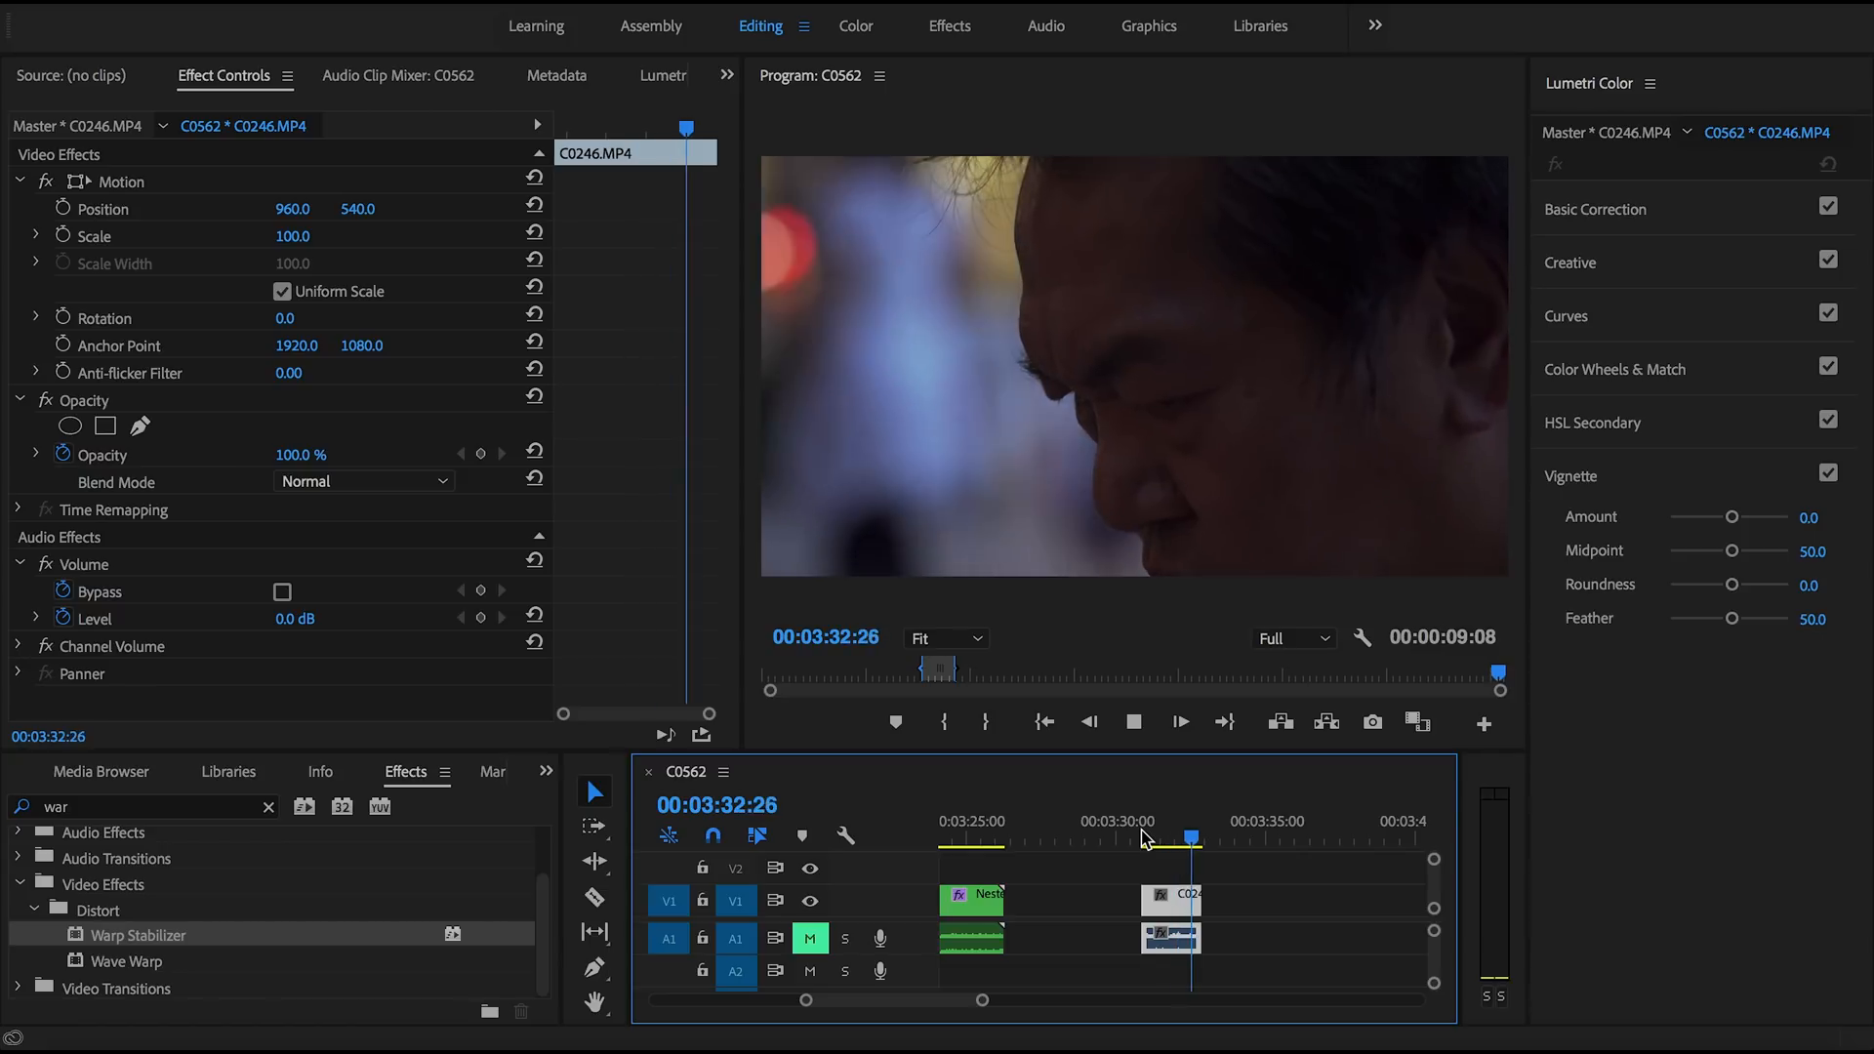
drag(1193, 837, 1172, 837)
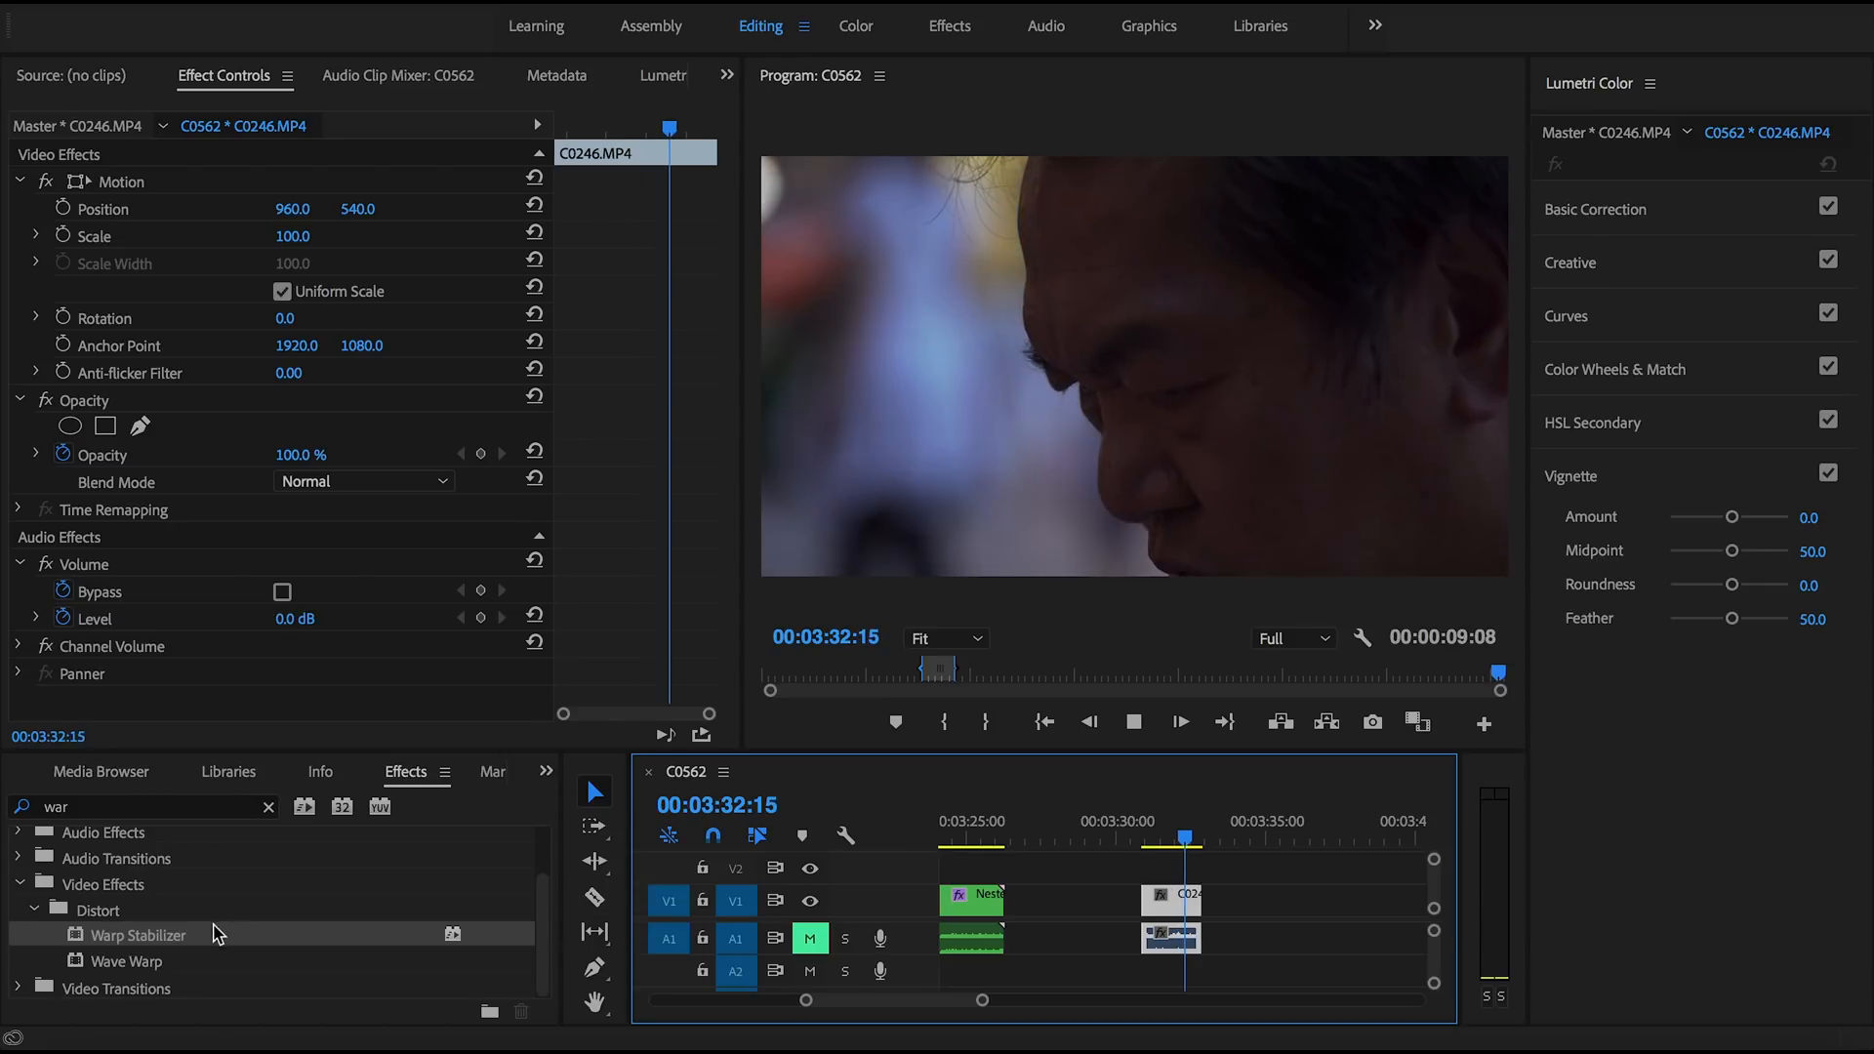
double_click(137, 935)
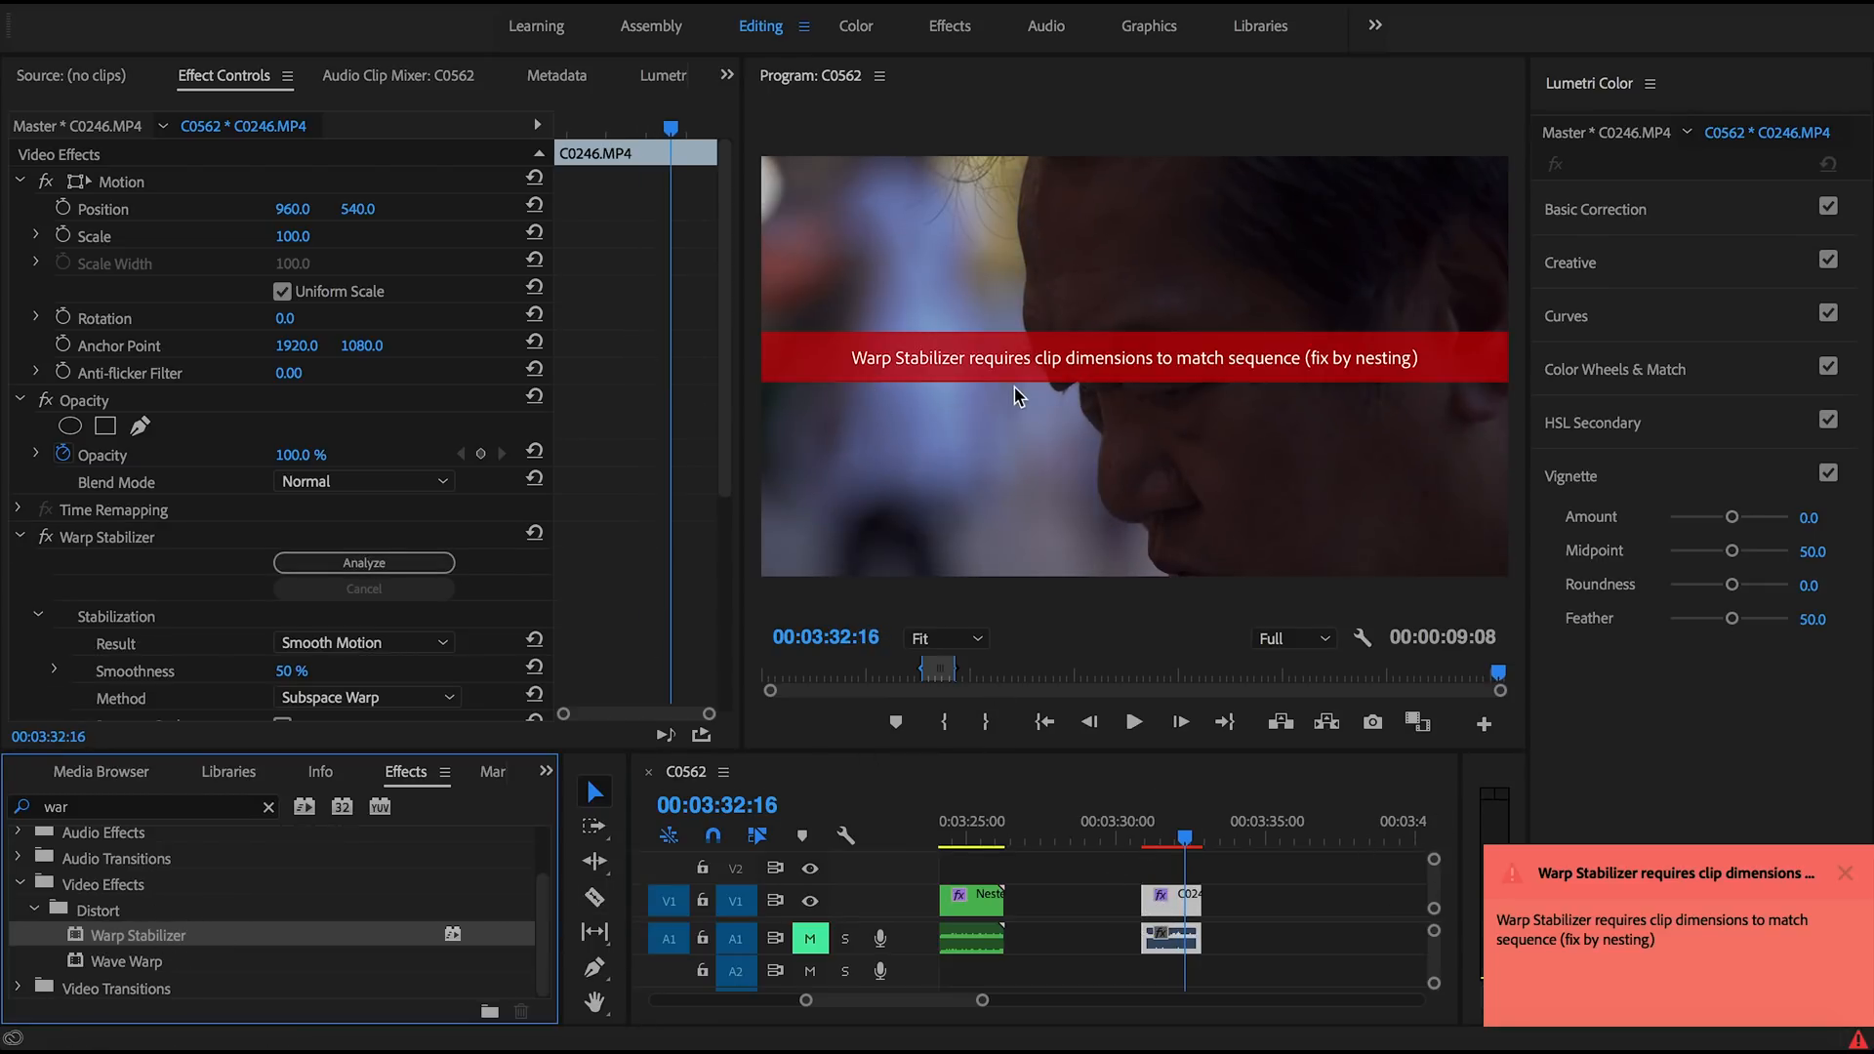
mouse_move(1270, 385)
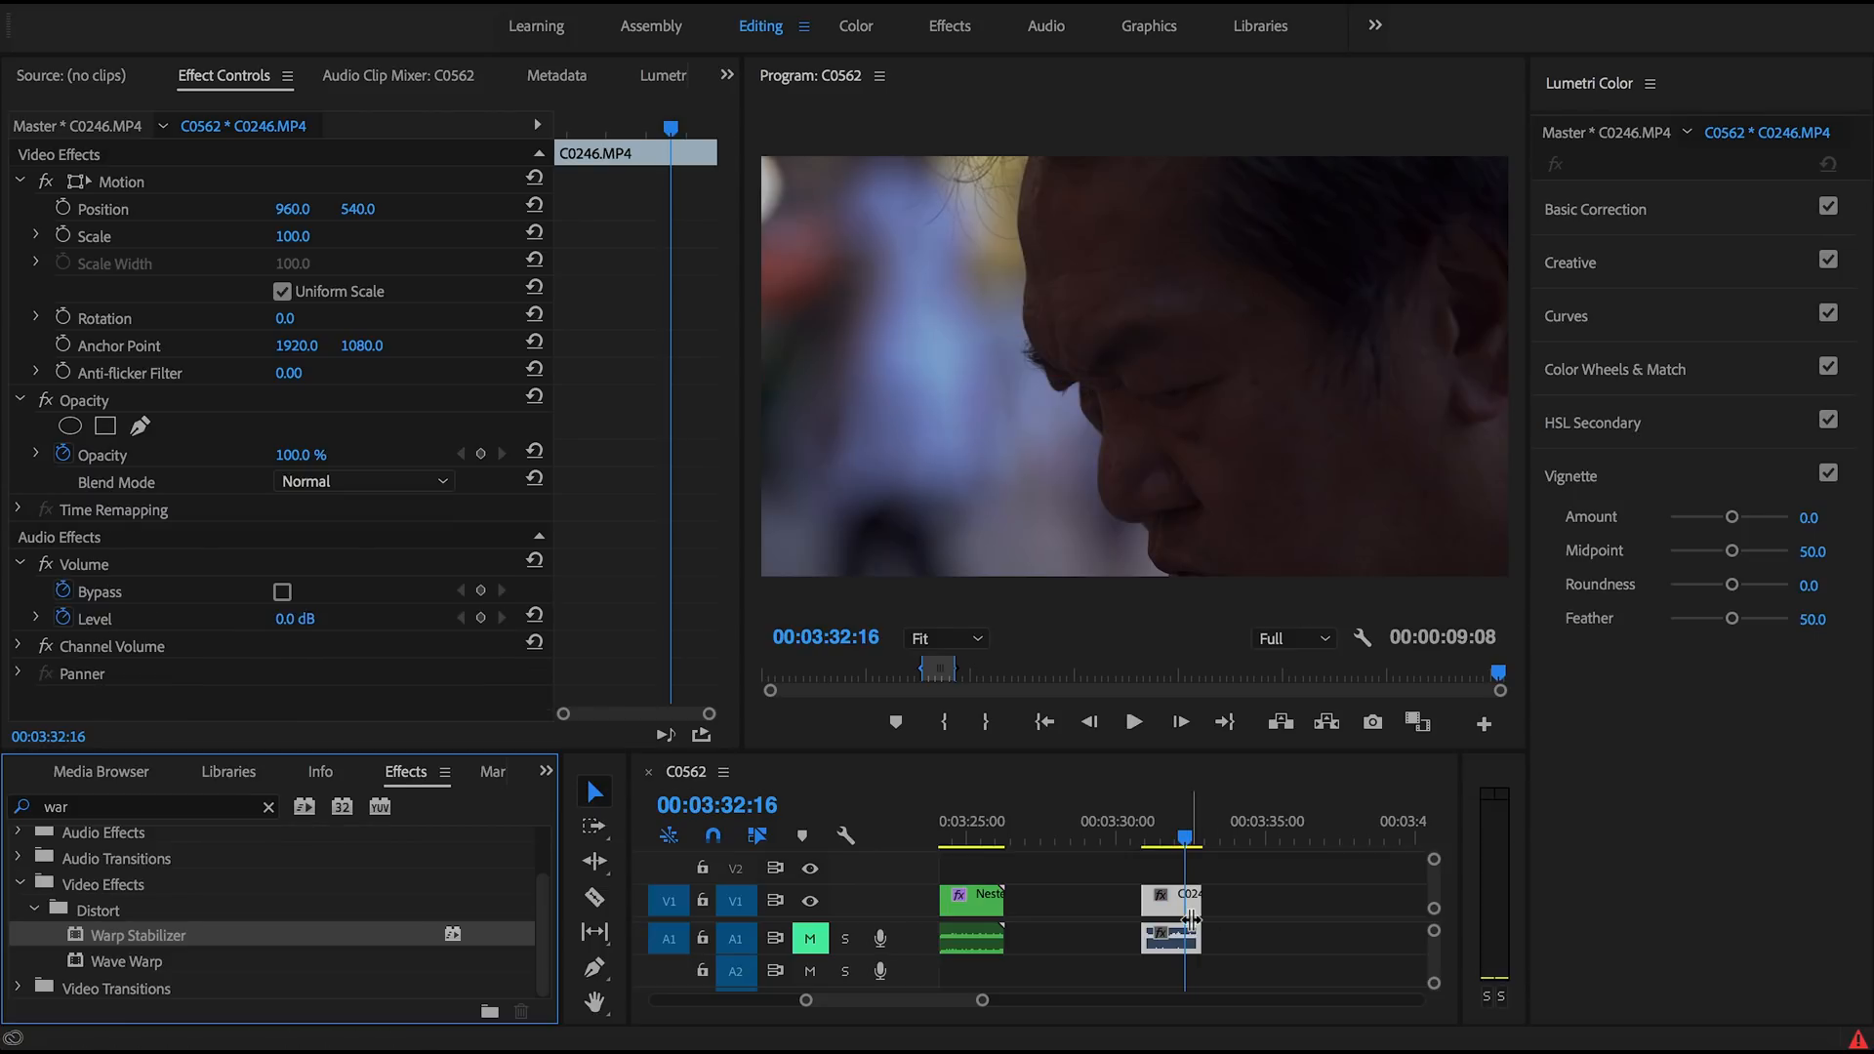
Nest C0246.MP4 and set its Warp Stabilizer Result to No Motion
right_click(1171, 900)
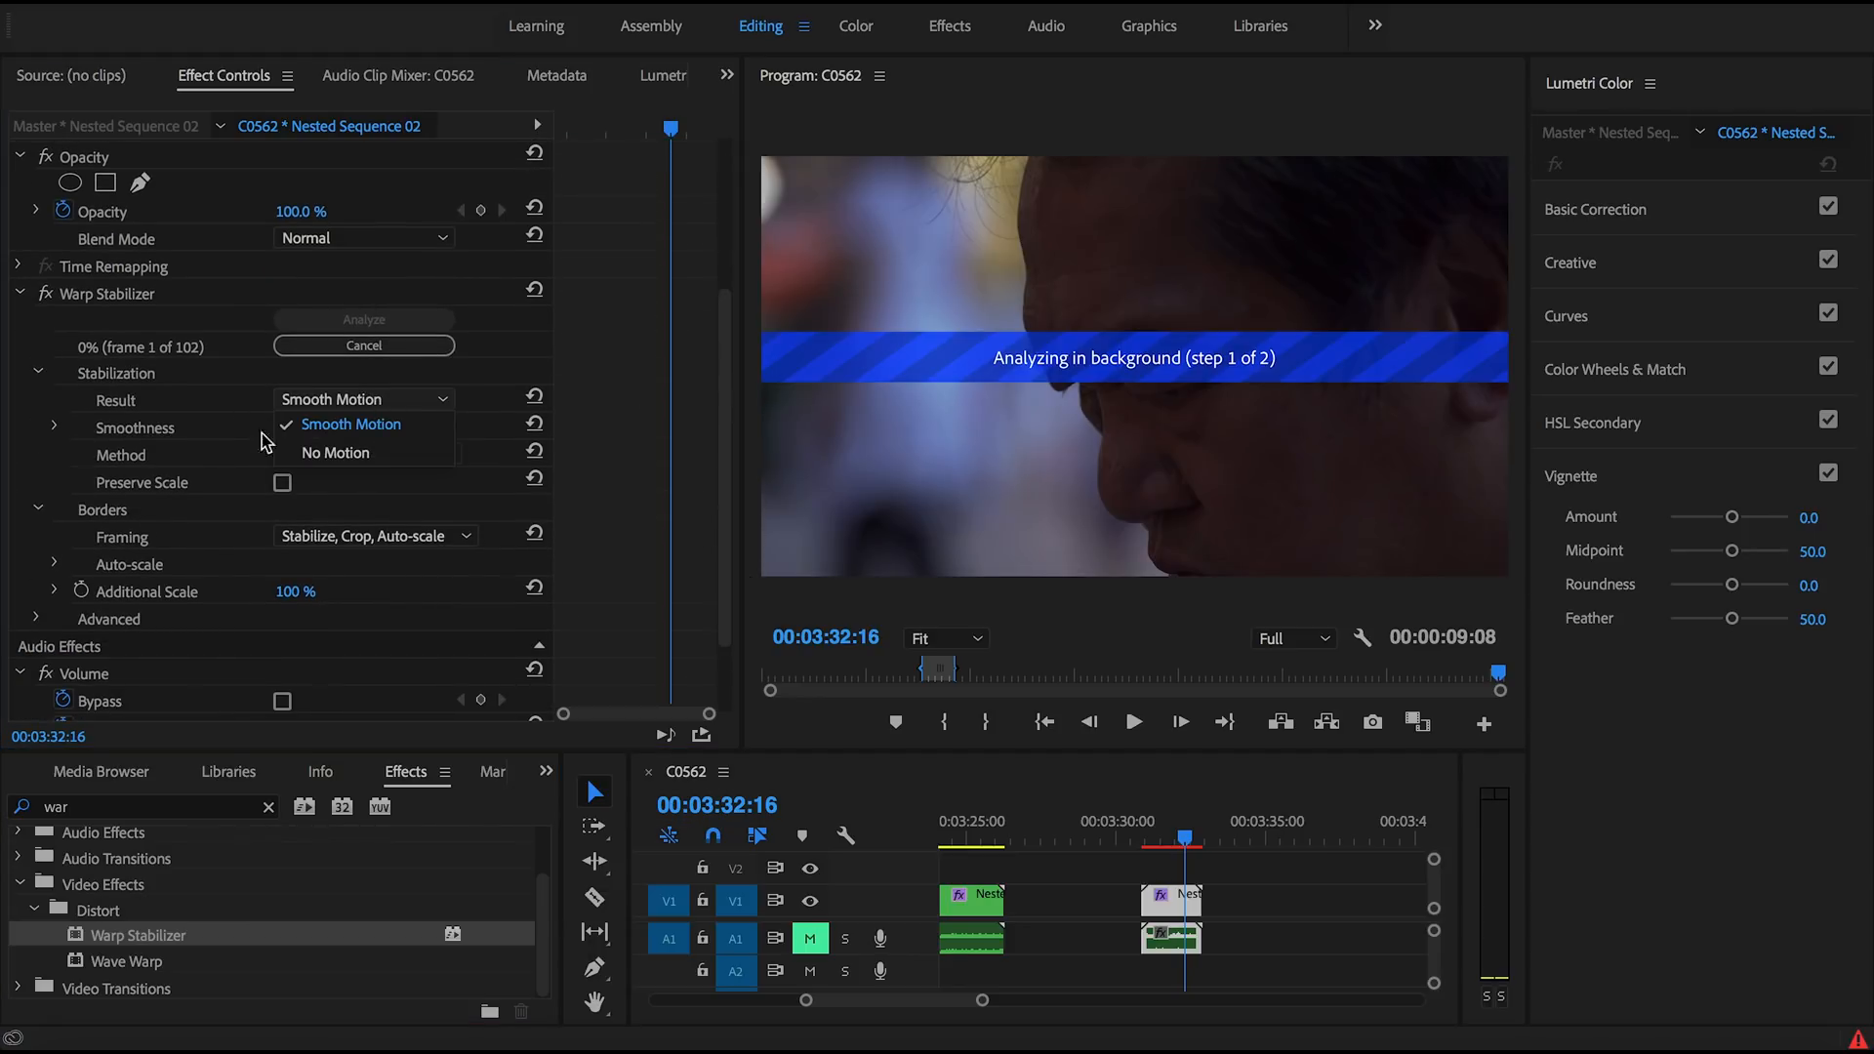
click(334, 453)
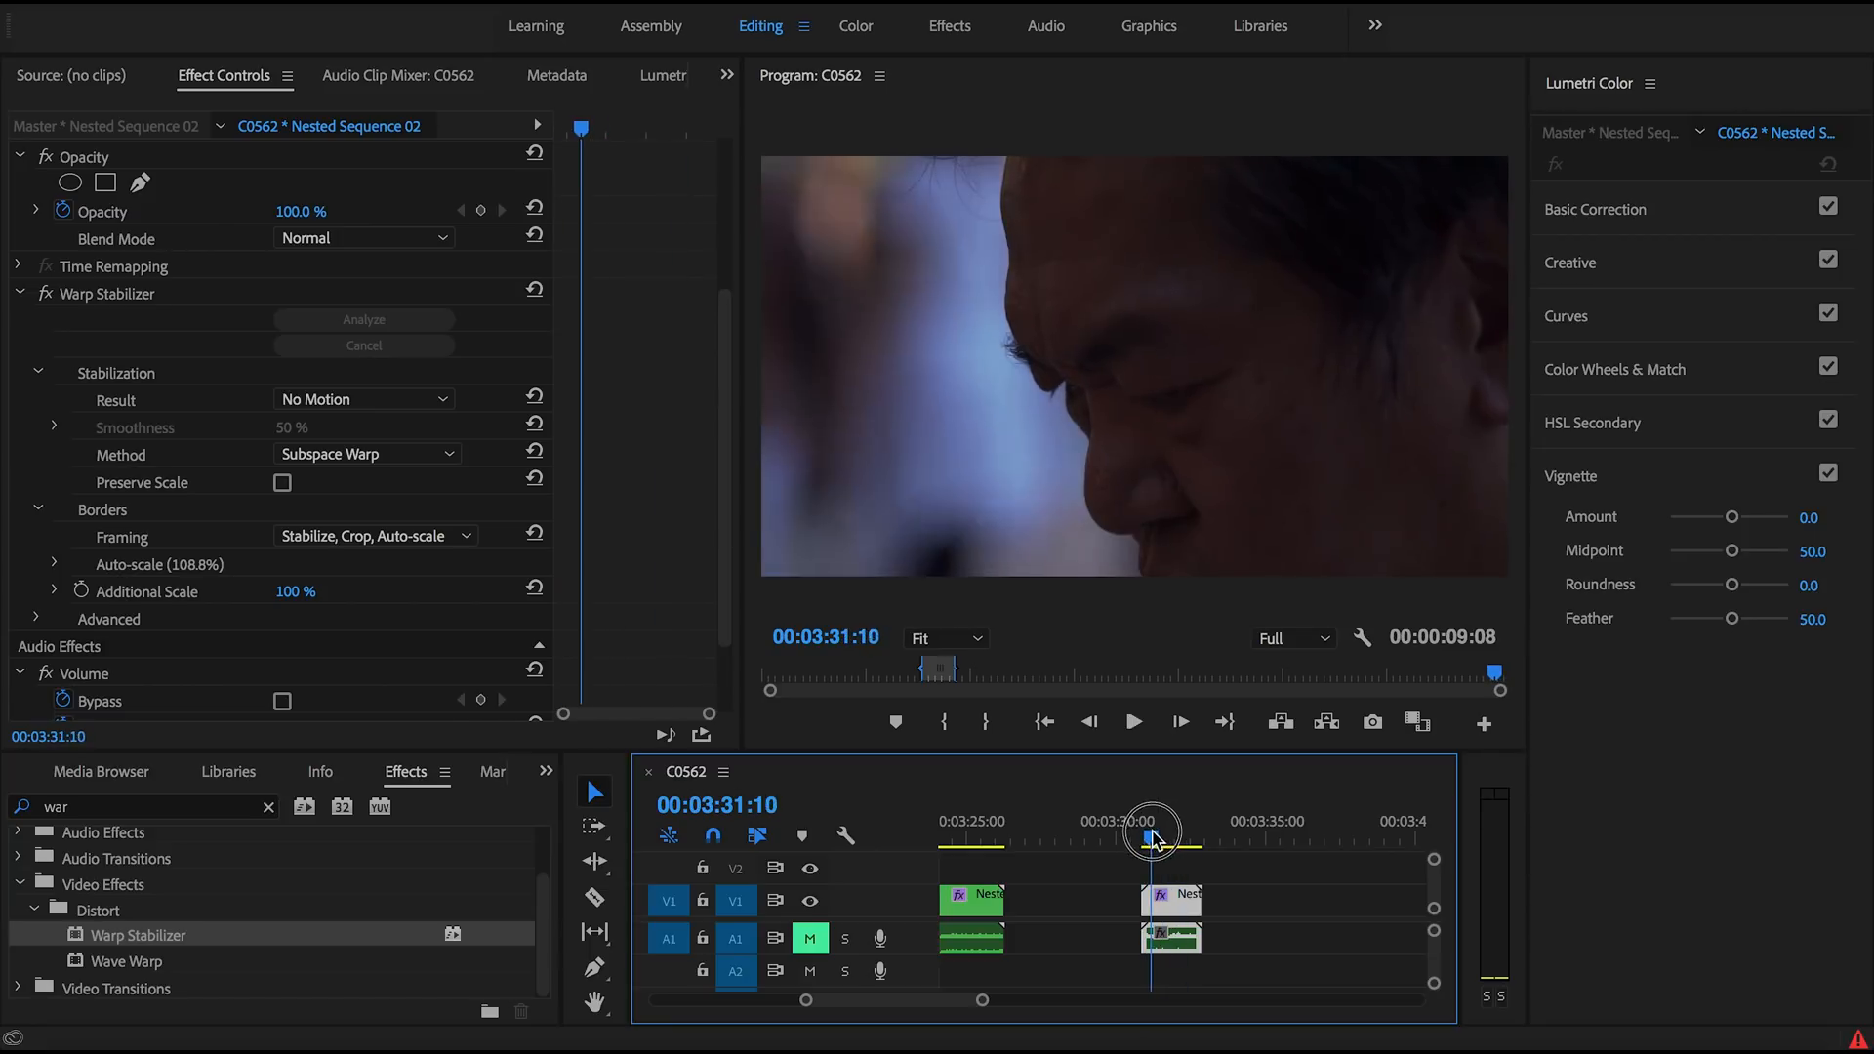
Play the No Motion nested close-up twice, then move to the C0176.MP4 clip
click(1134, 721)
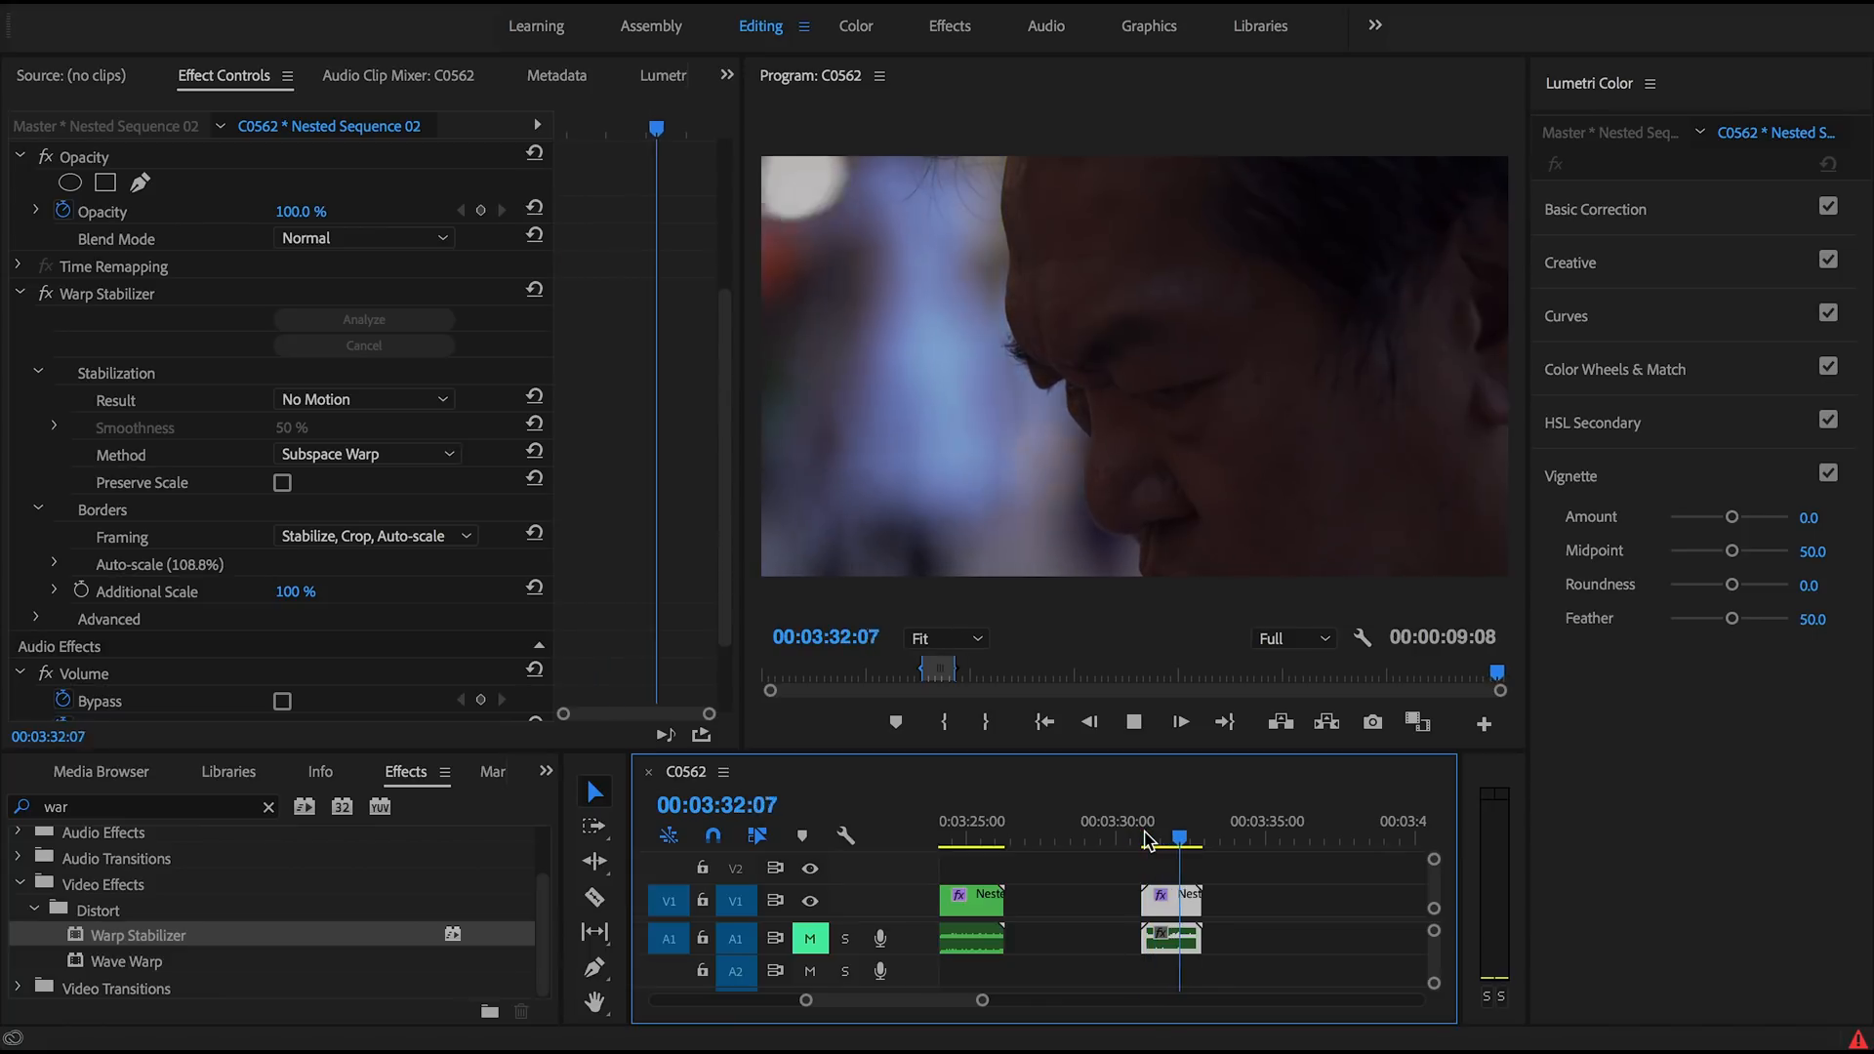
click(1182, 721)
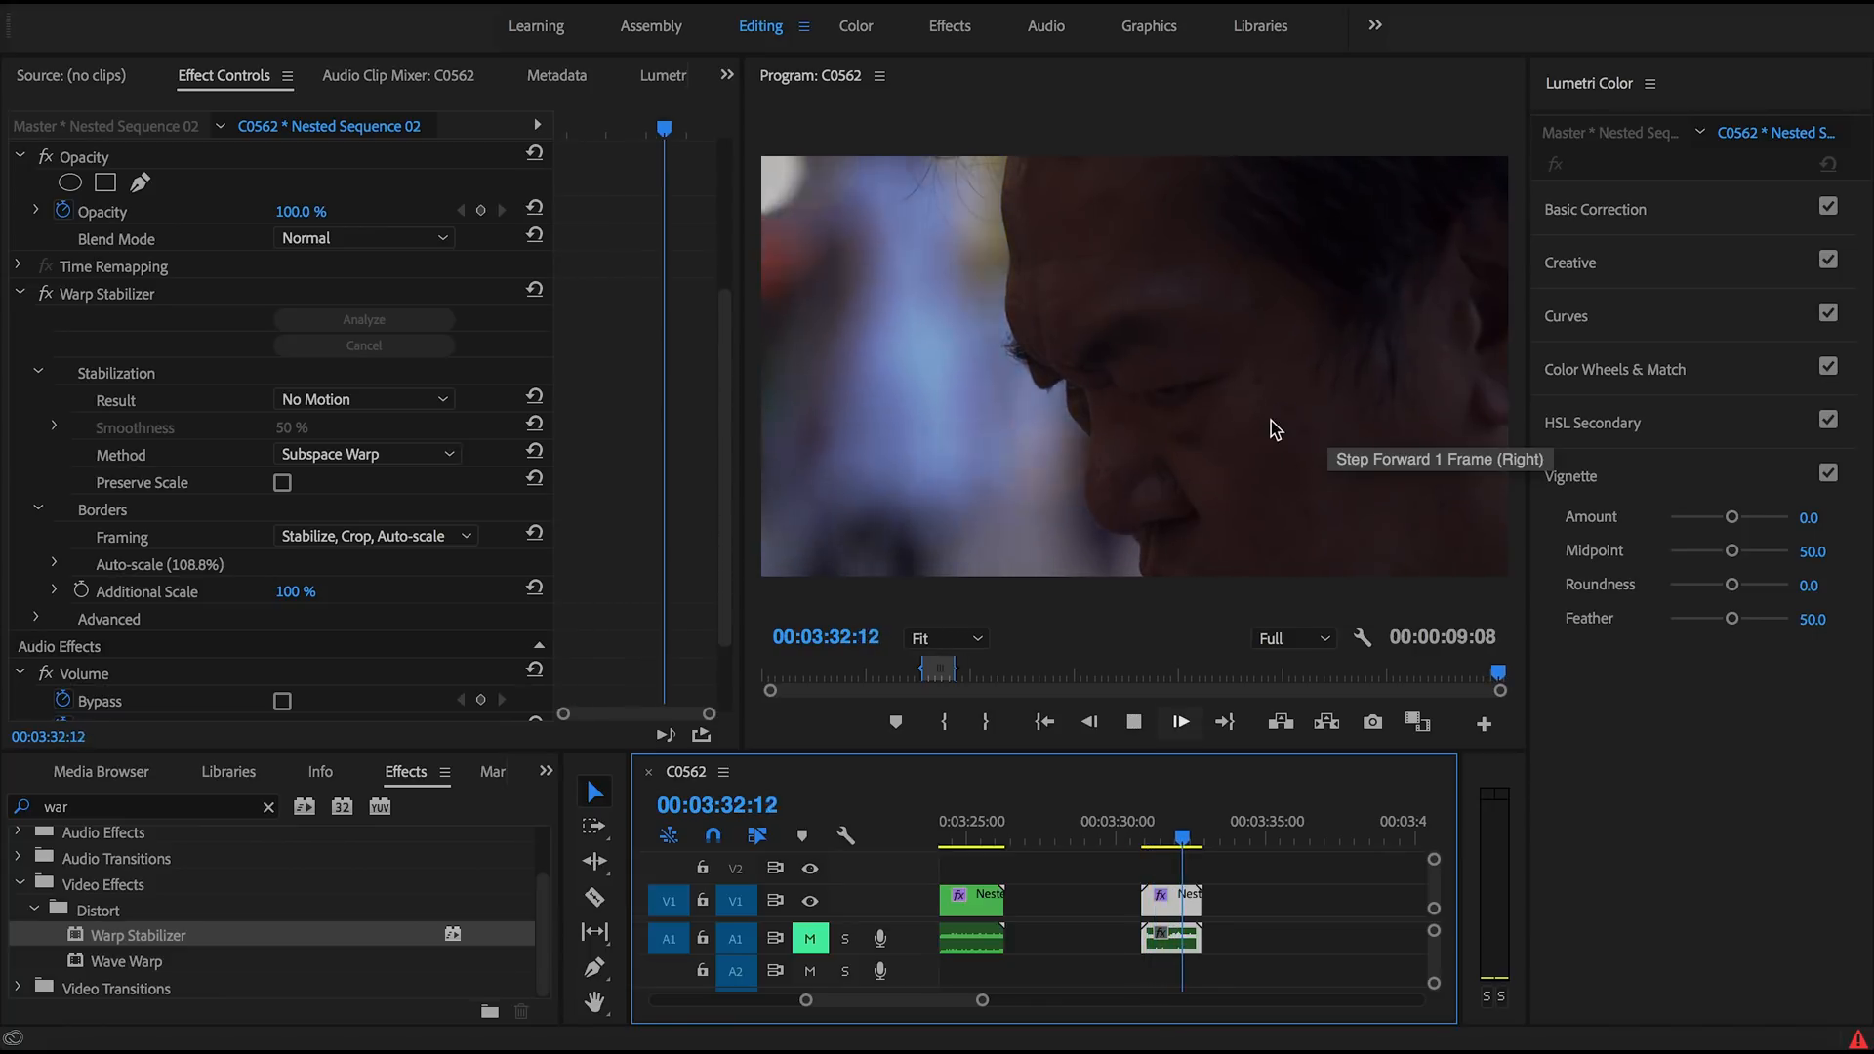
click(1134, 723)
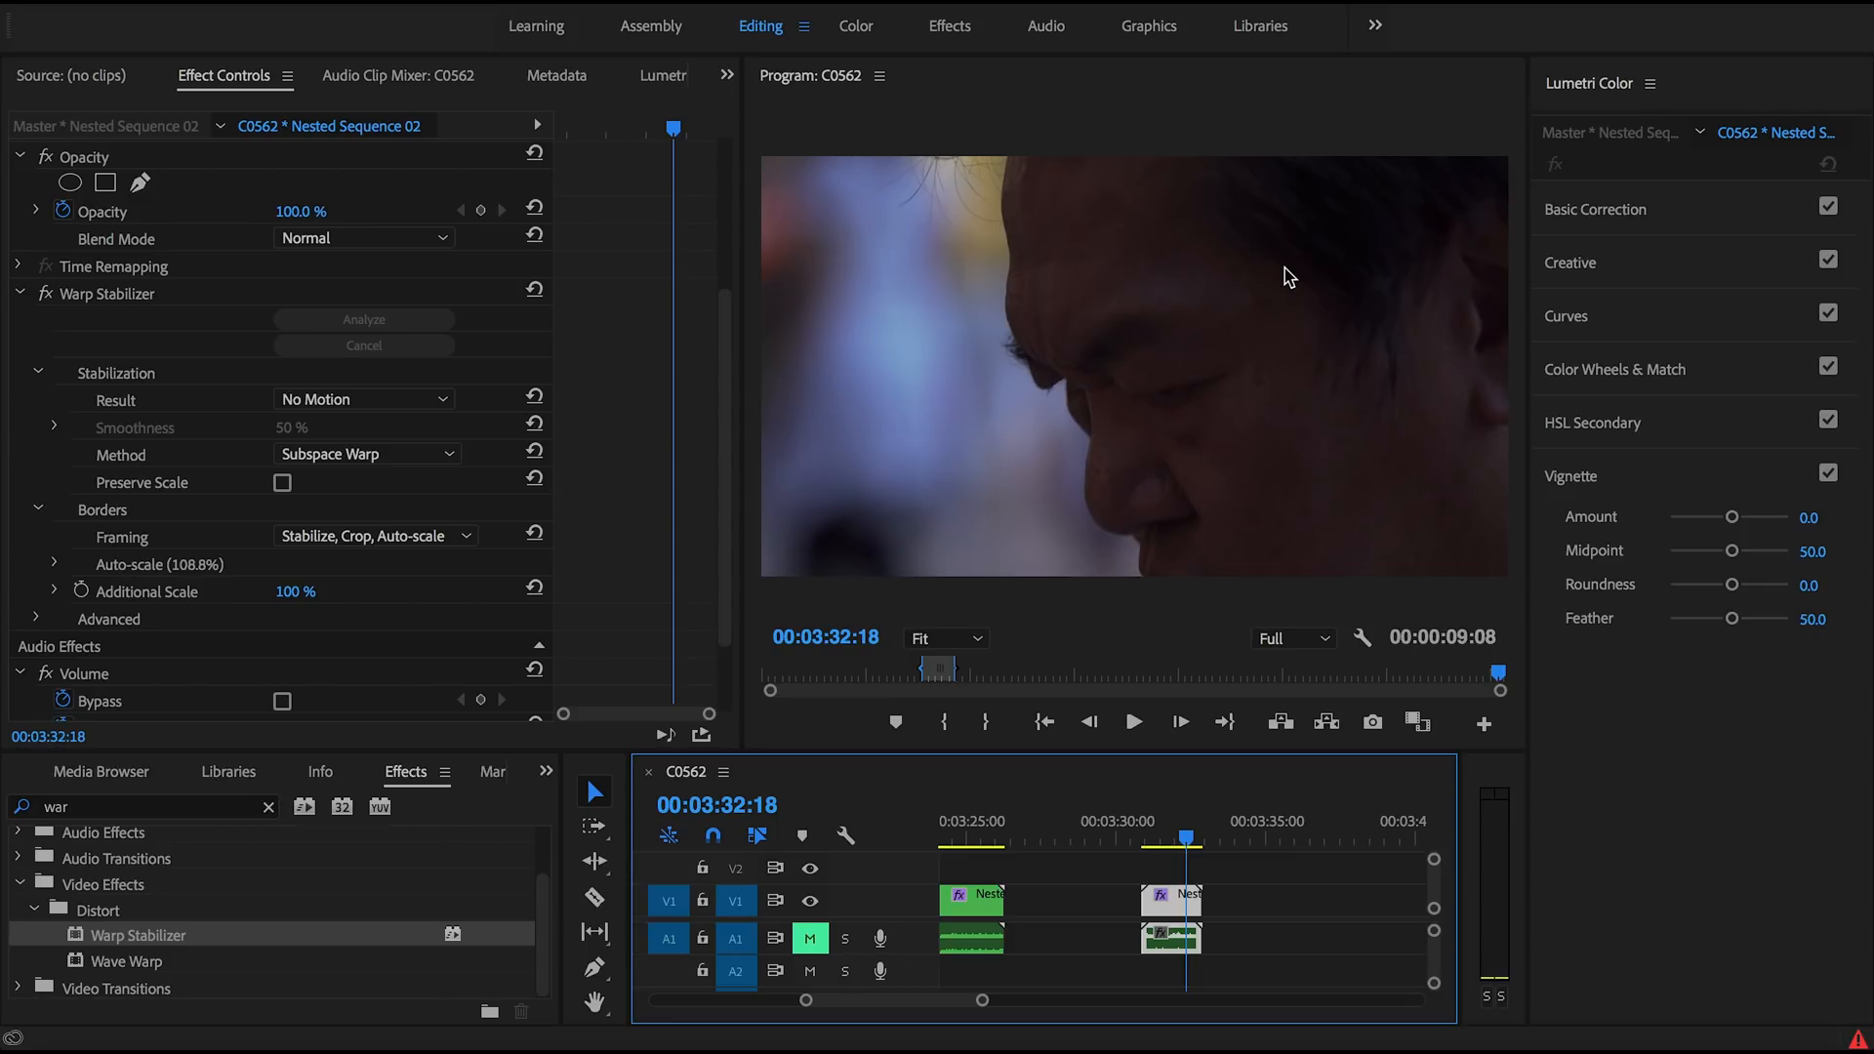
mouse_move(1258, 780)
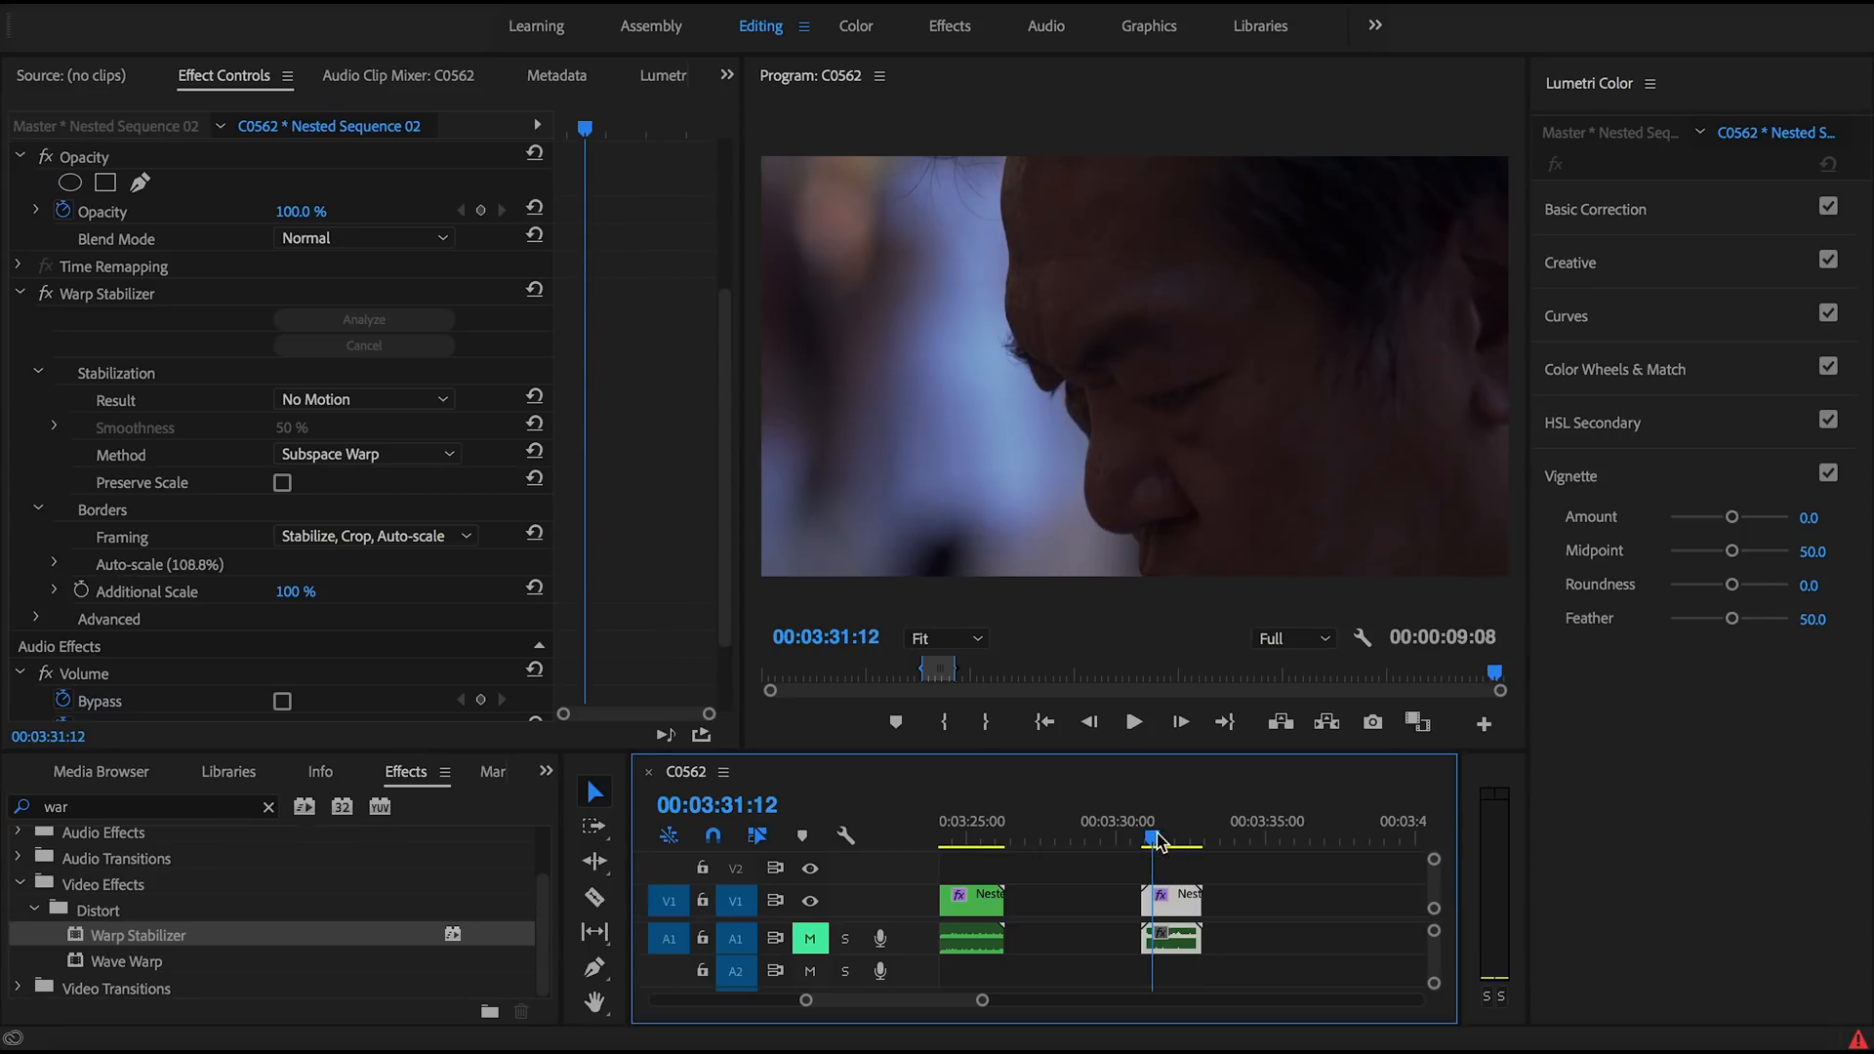
click(1134, 723)
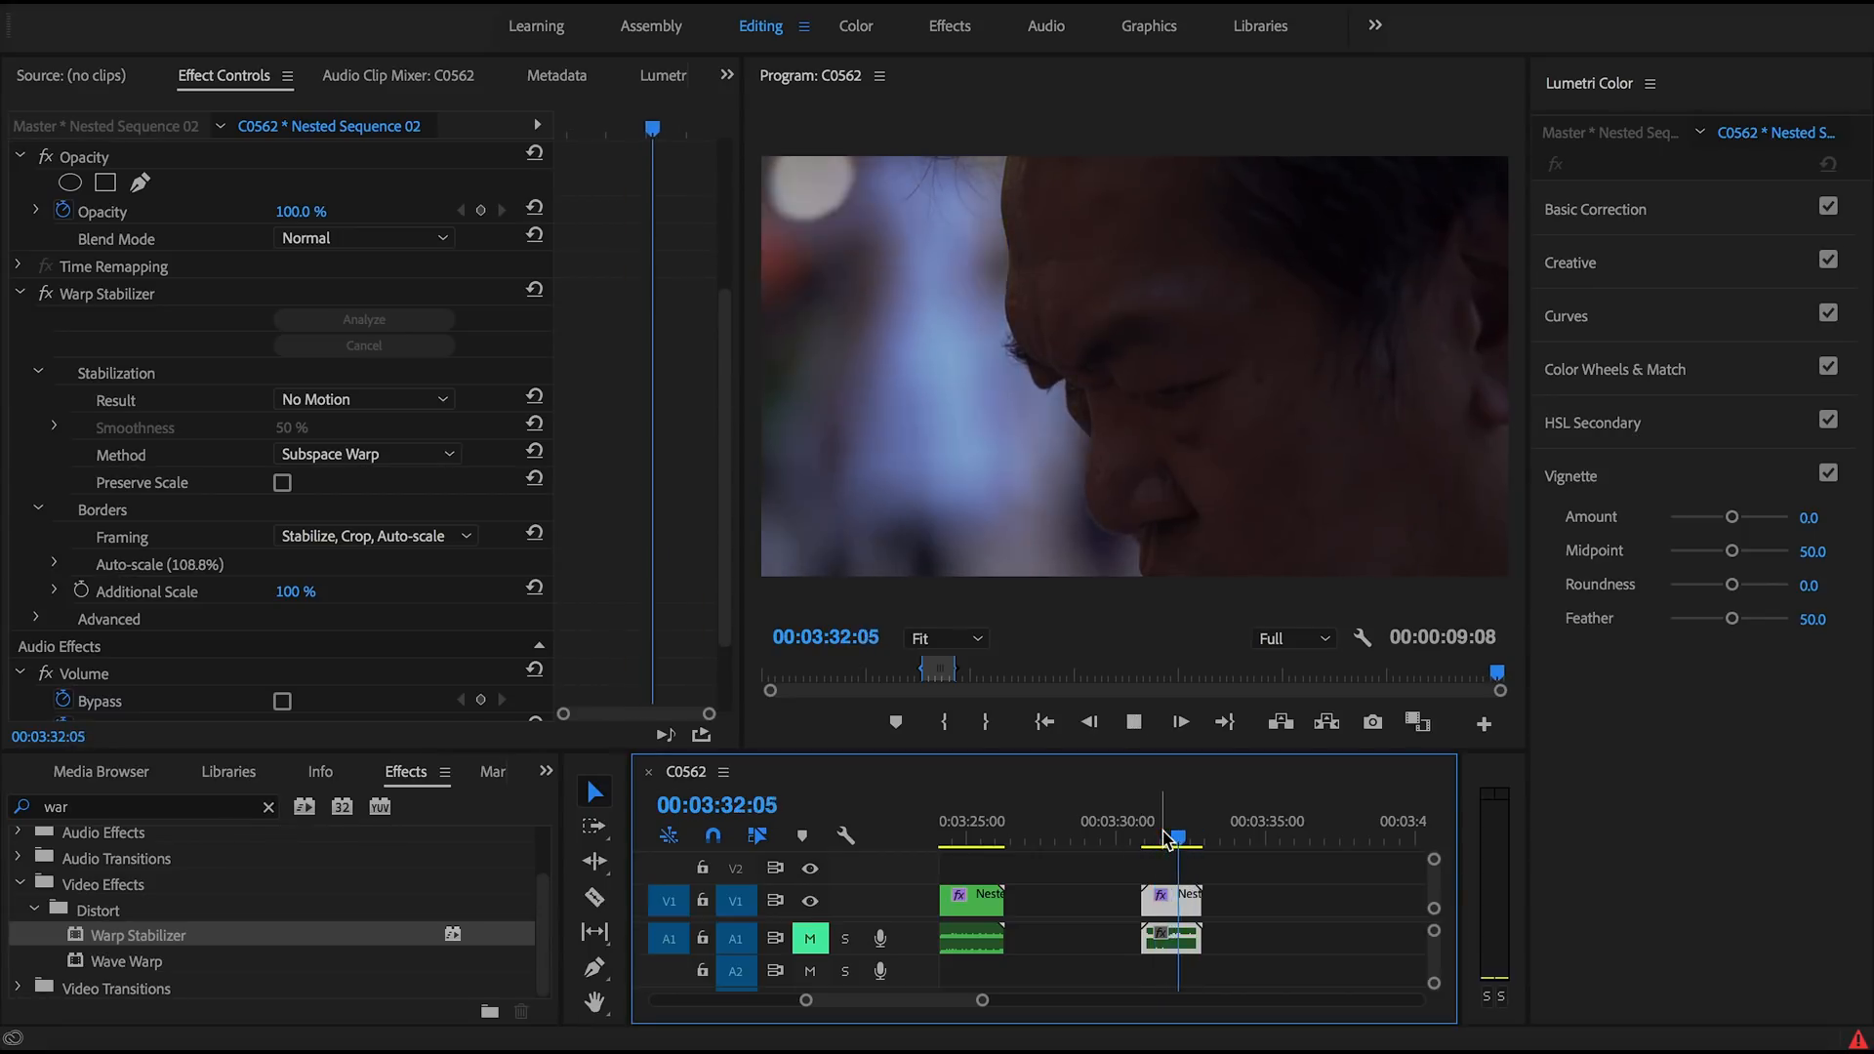
click(1077, 836)
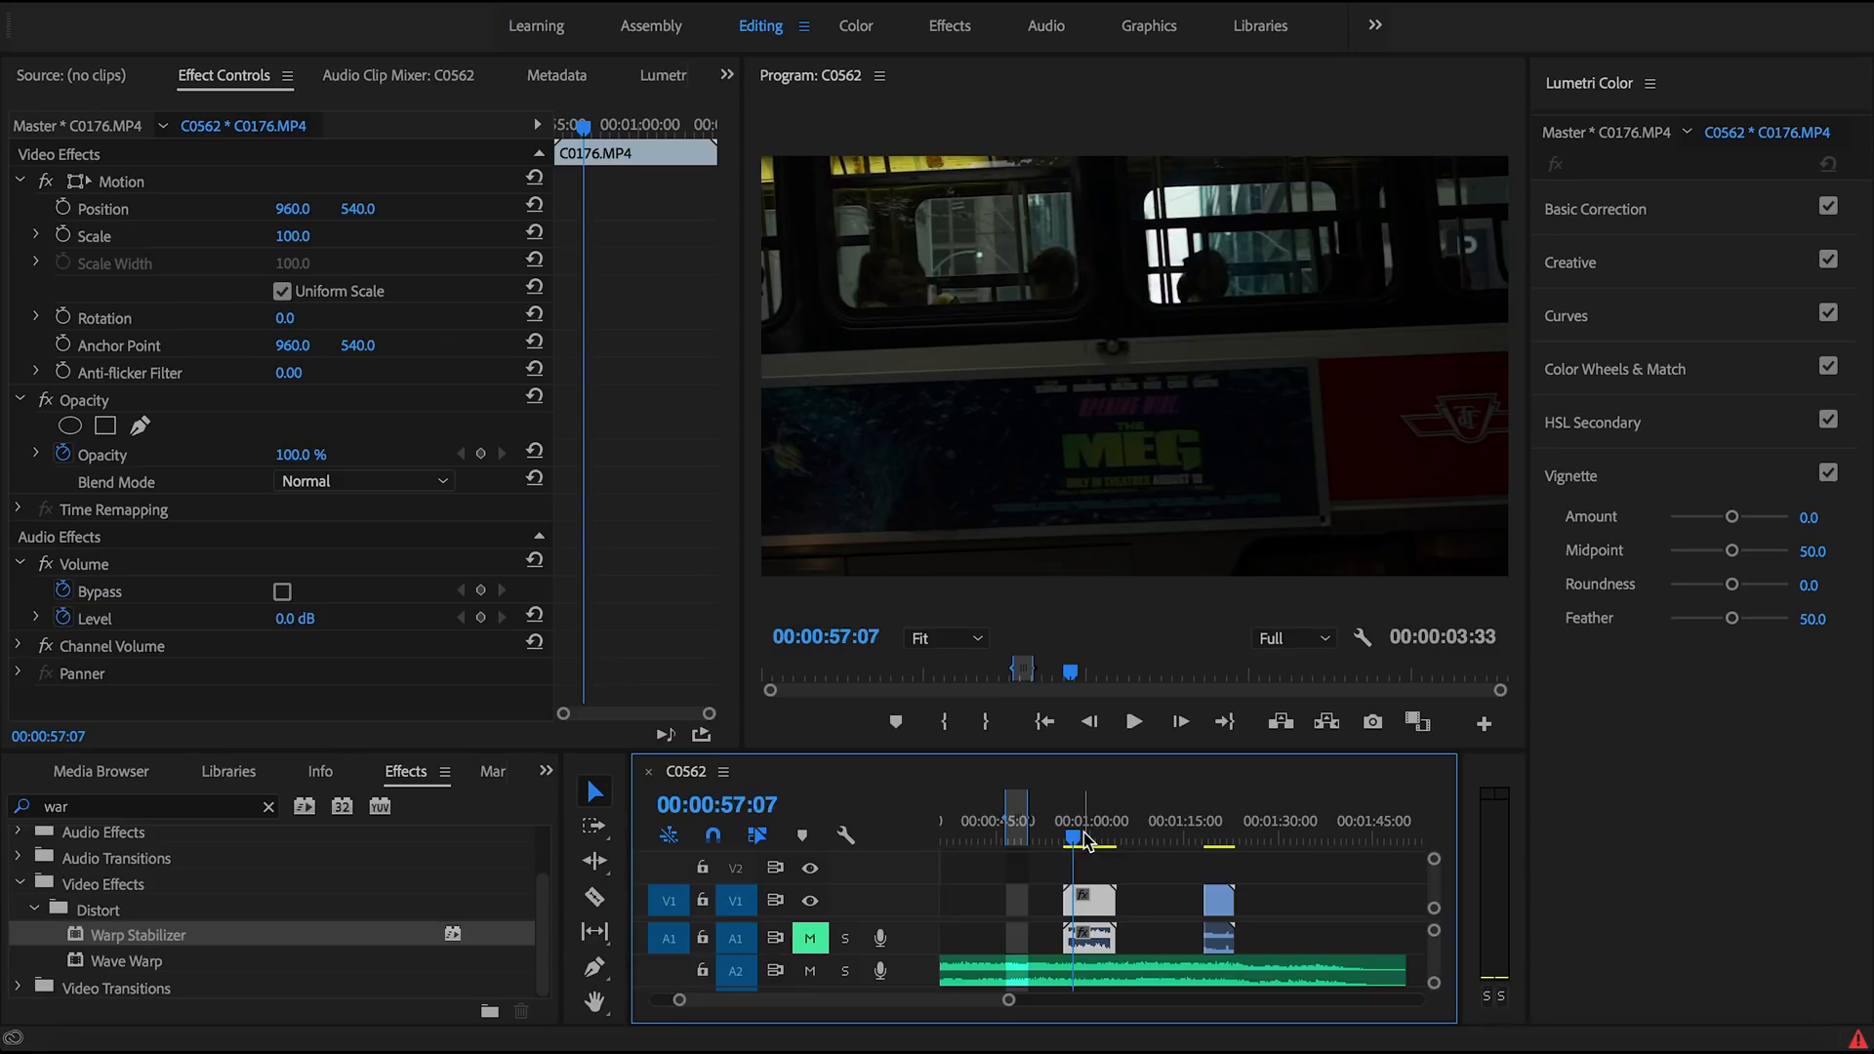
Apply Warp Stabilizer to C0176 at 72.96% speed, then nest it after the speed error
click(136, 934)
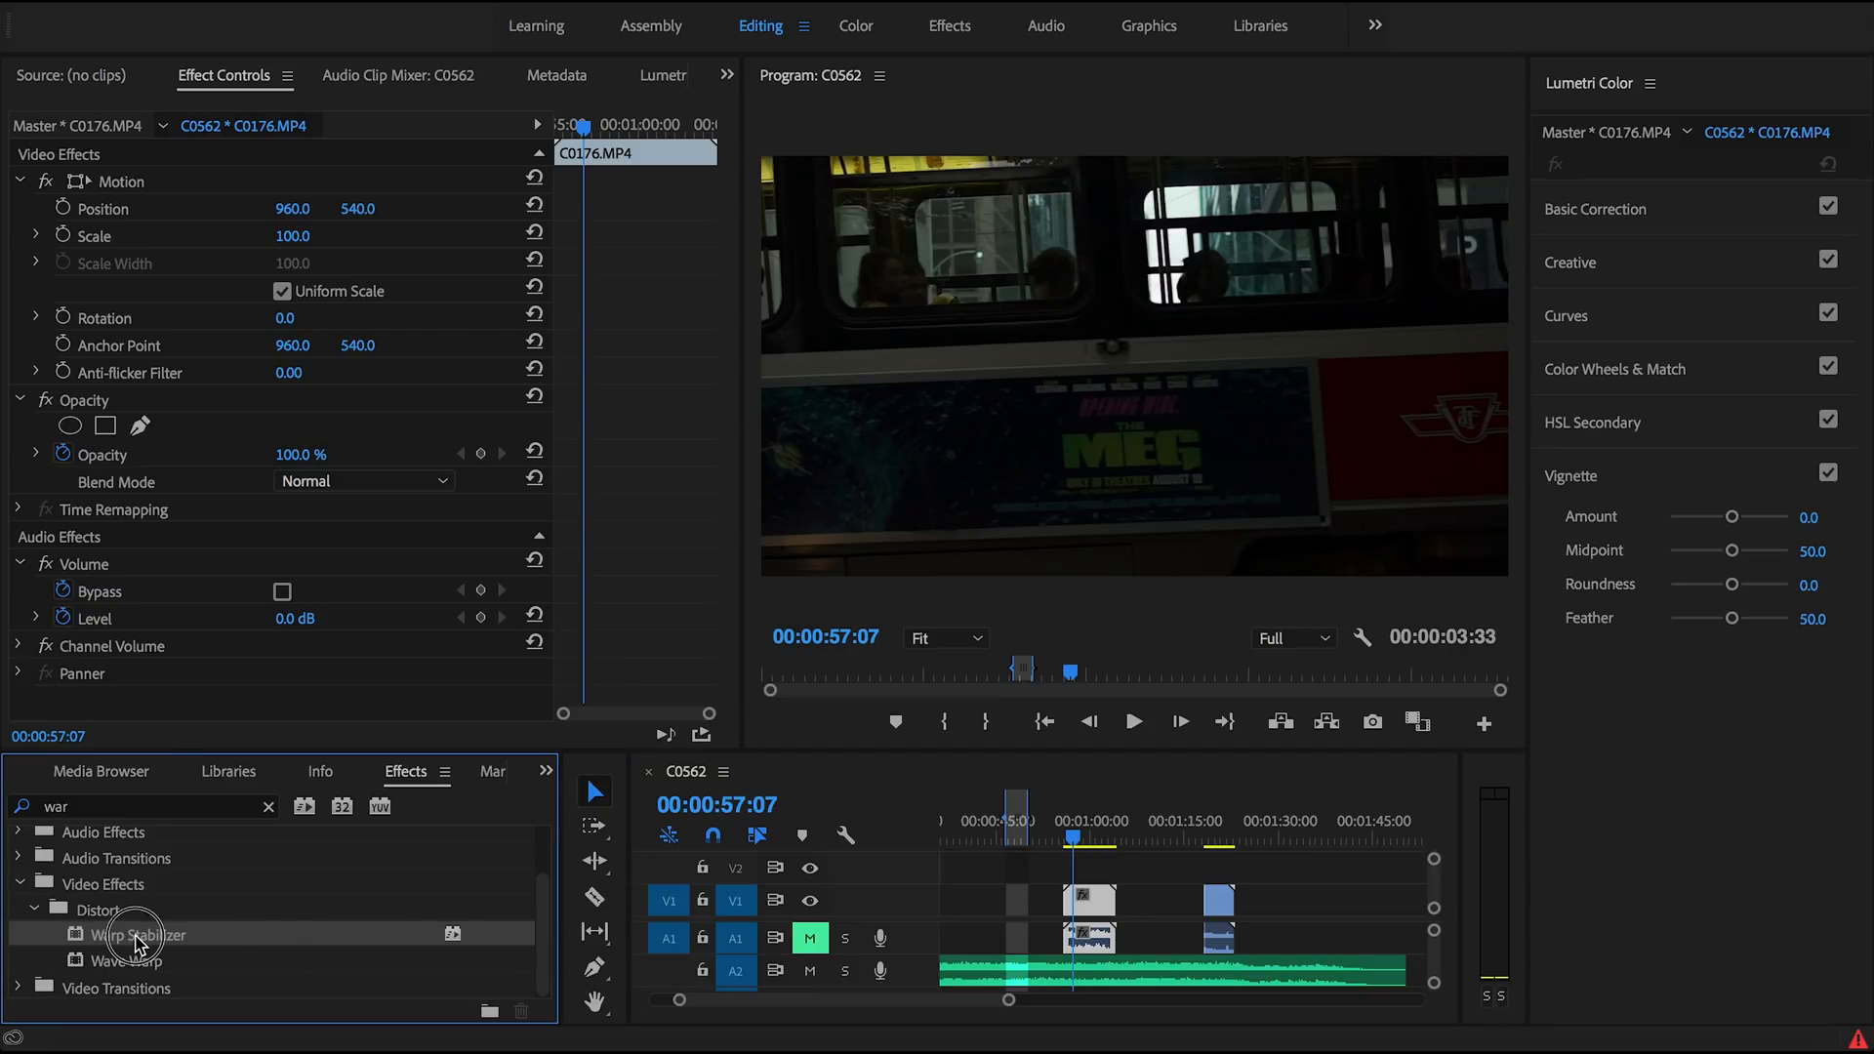
double_click(136, 935)
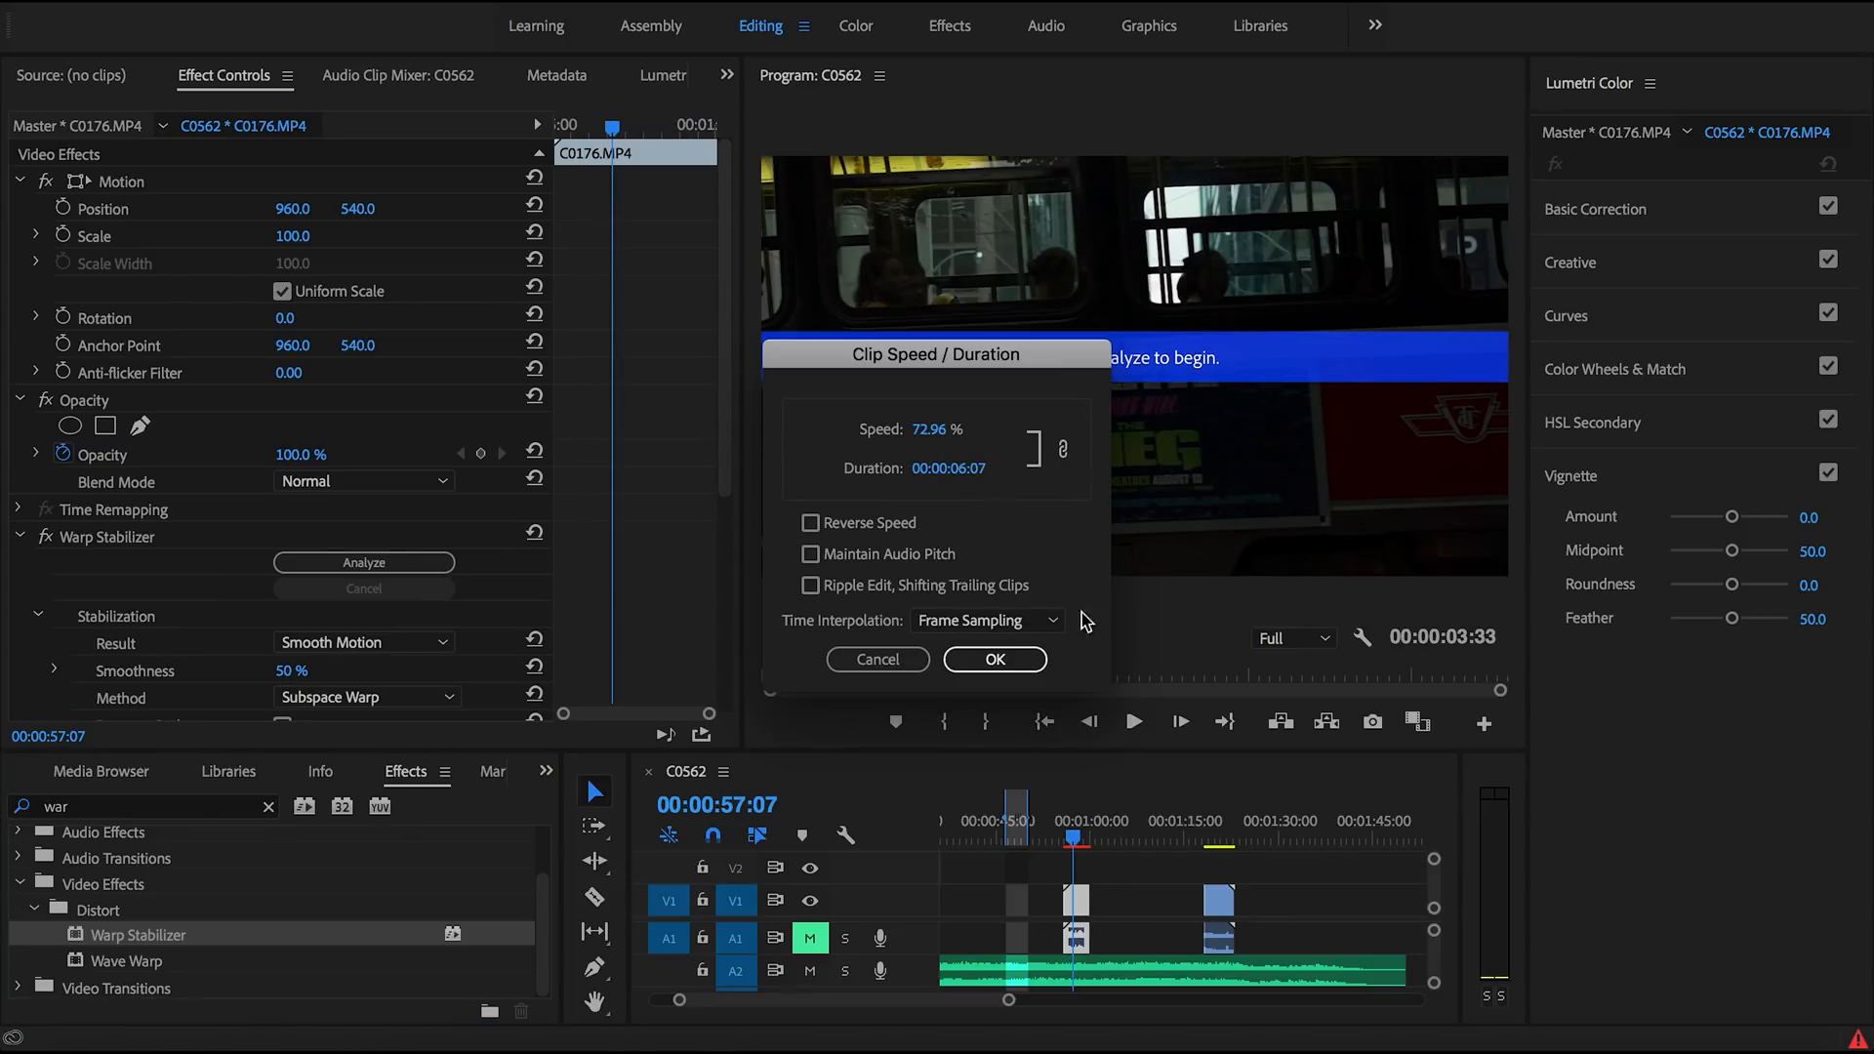
click(995, 660)
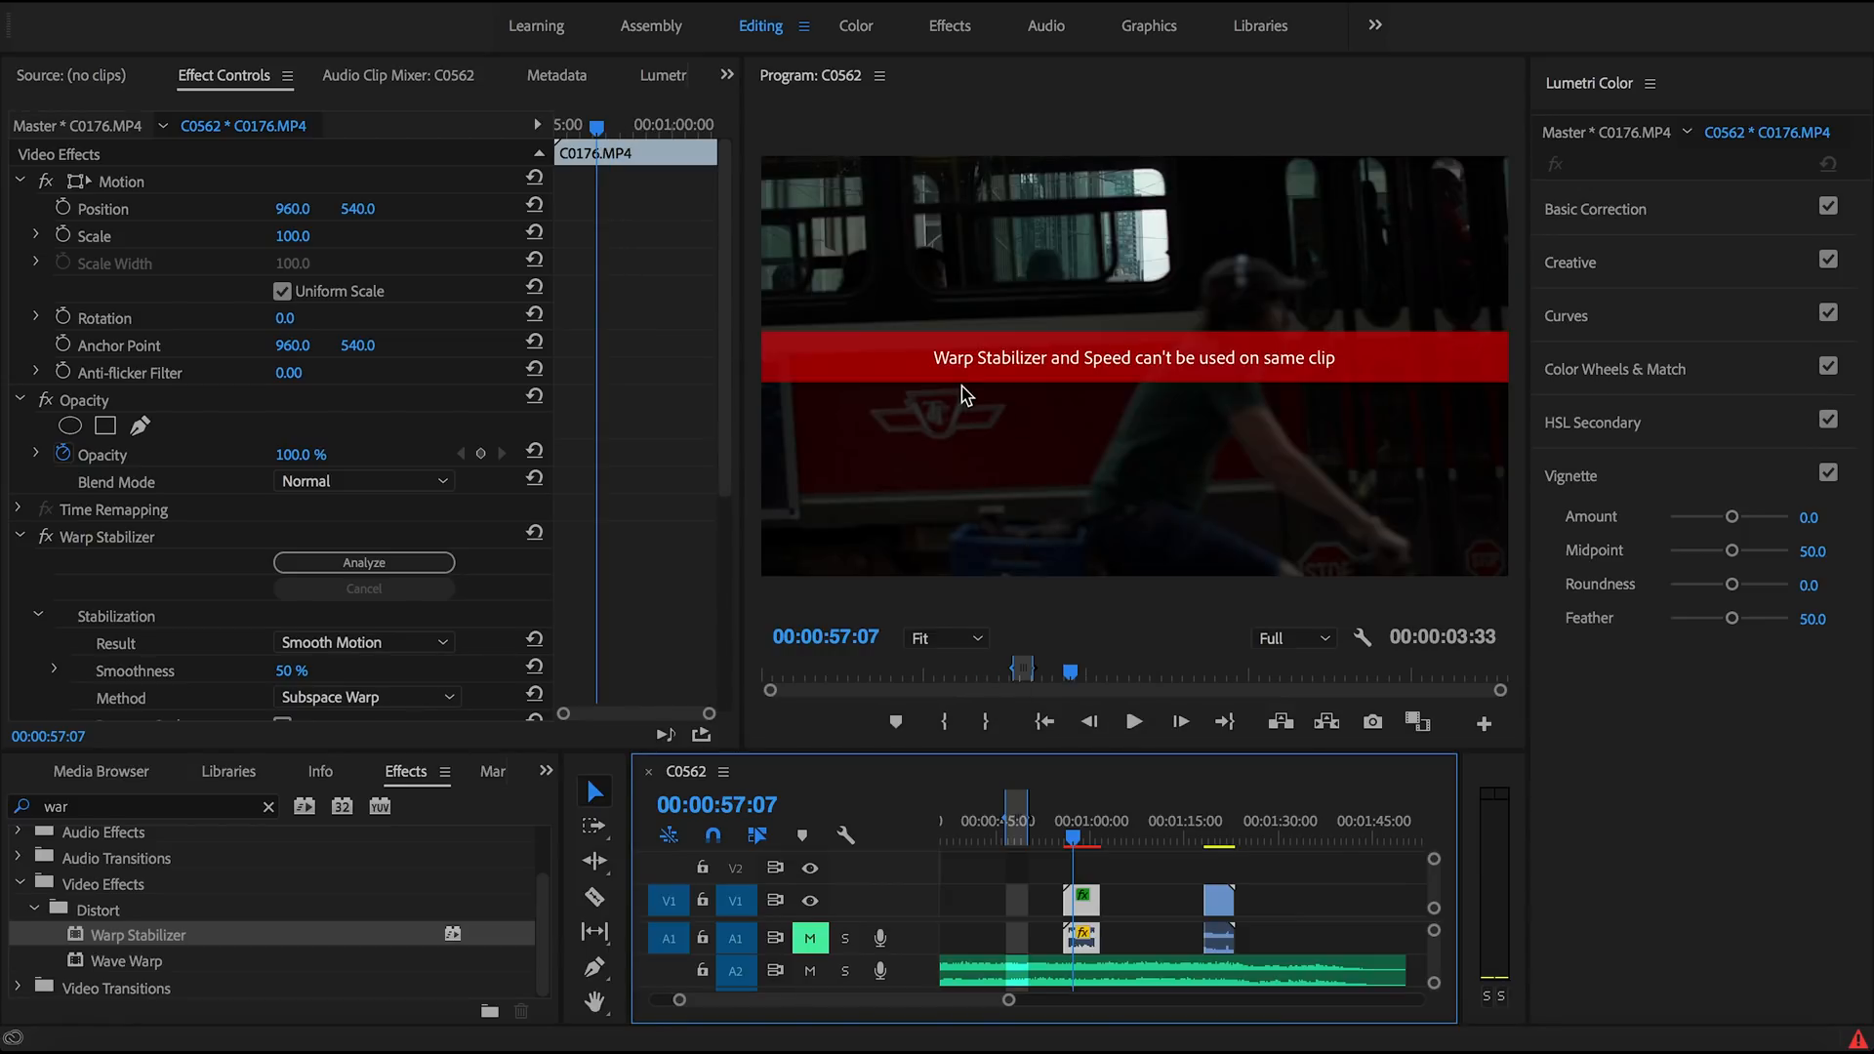
mouse_move(1202, 396)
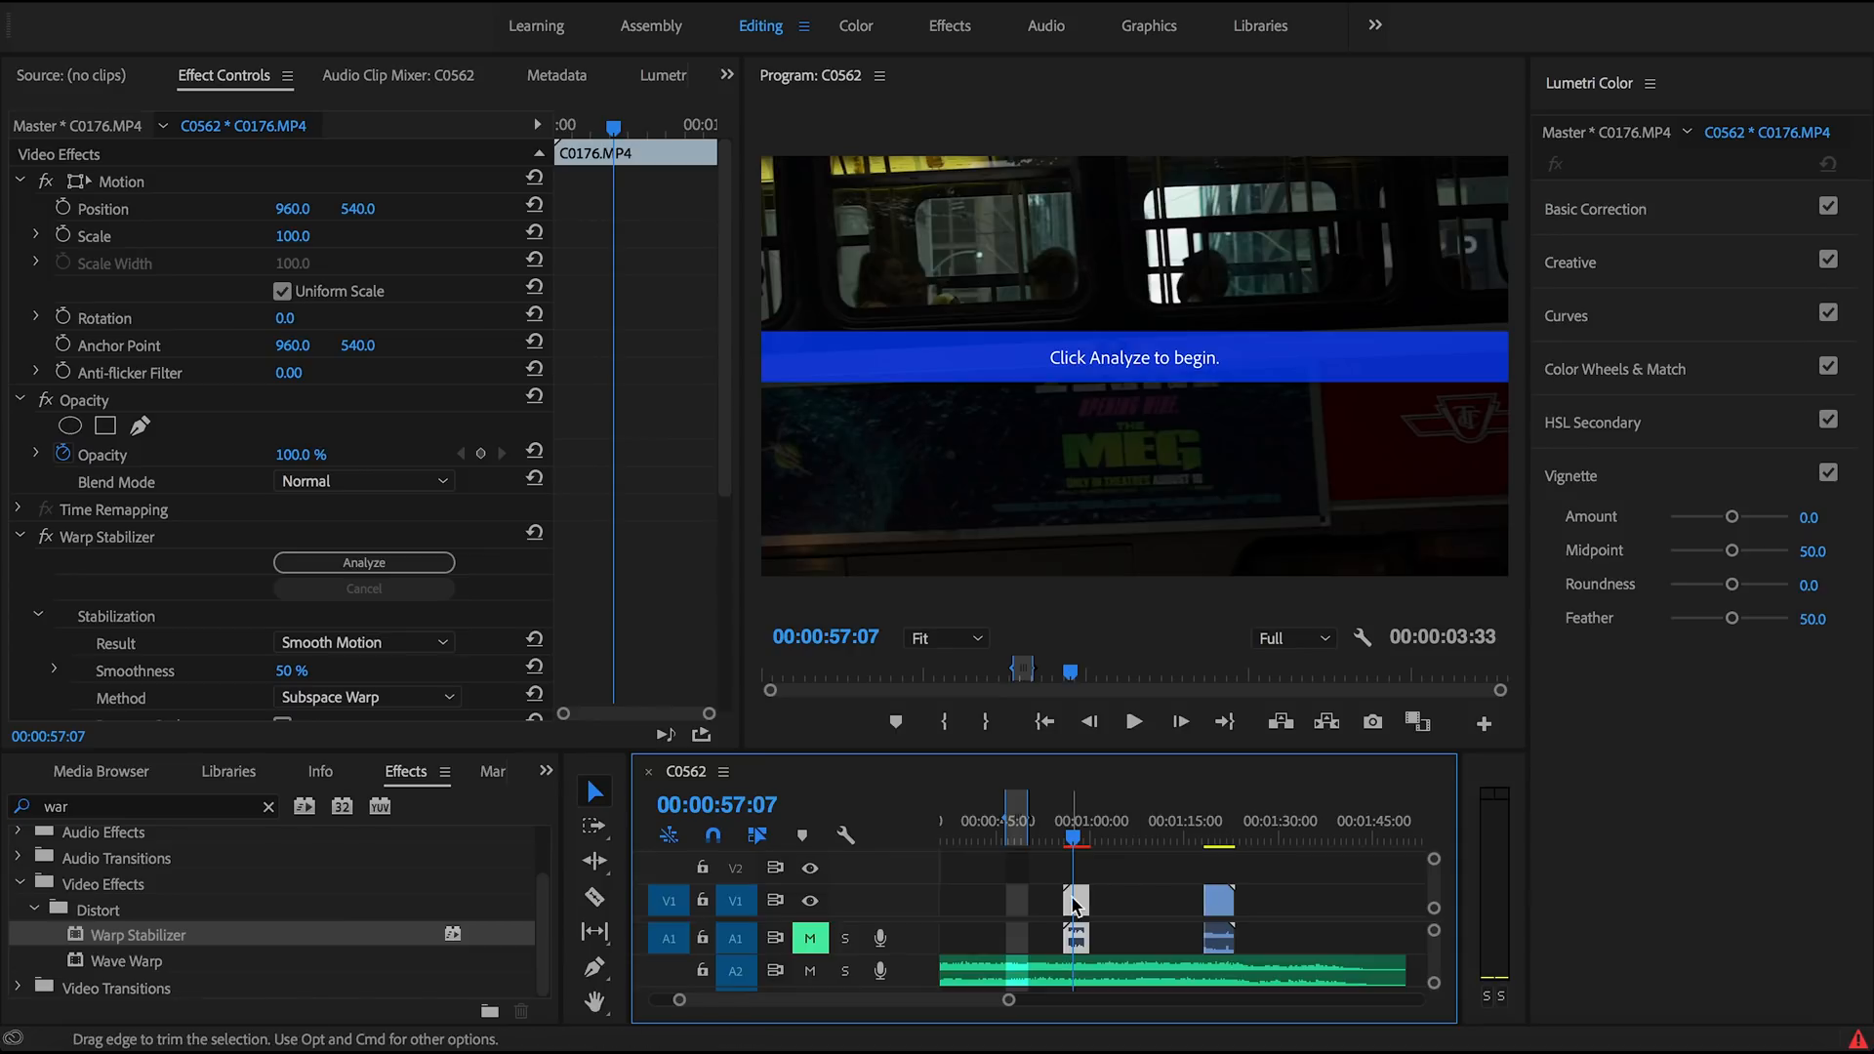
right_click(1070, 902)
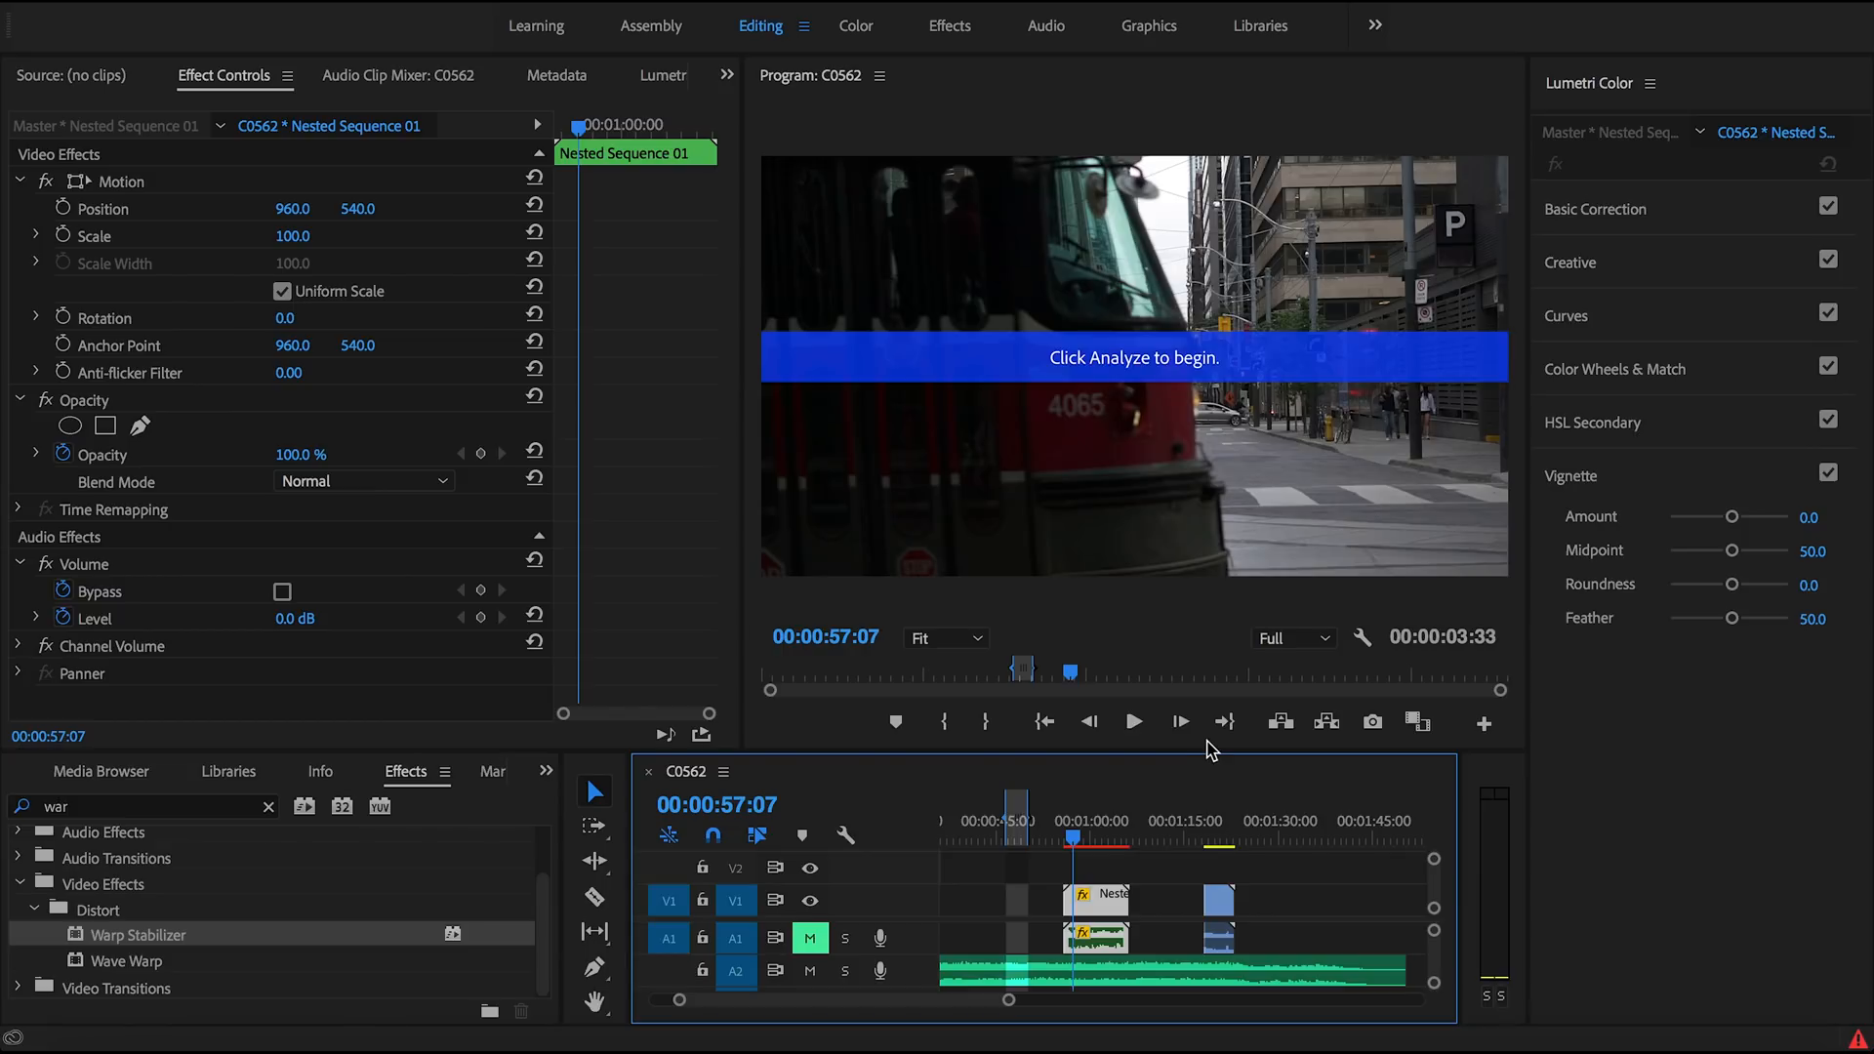
mouse_move(1216, 846)
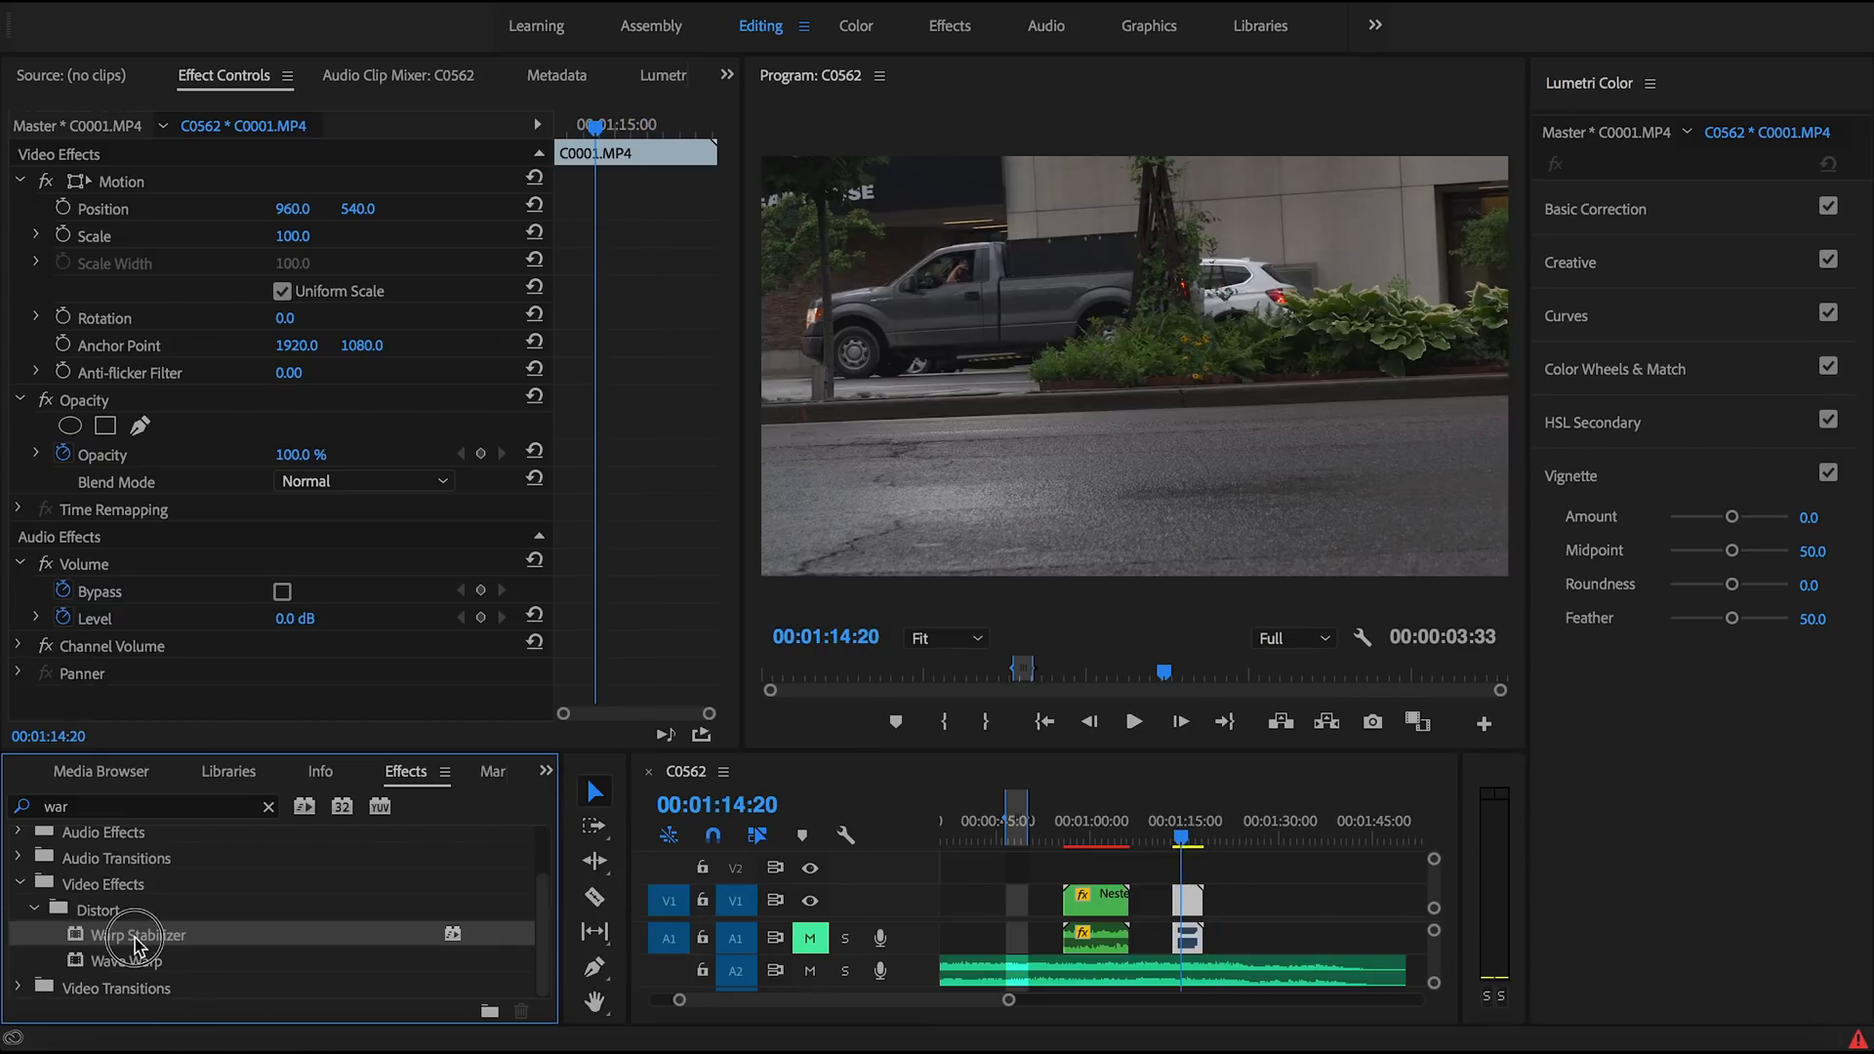
Apply Warp Stabilizer to C0001.MP4, nest it after the dimension error, and reposition the playhead
double_click(131, 935)
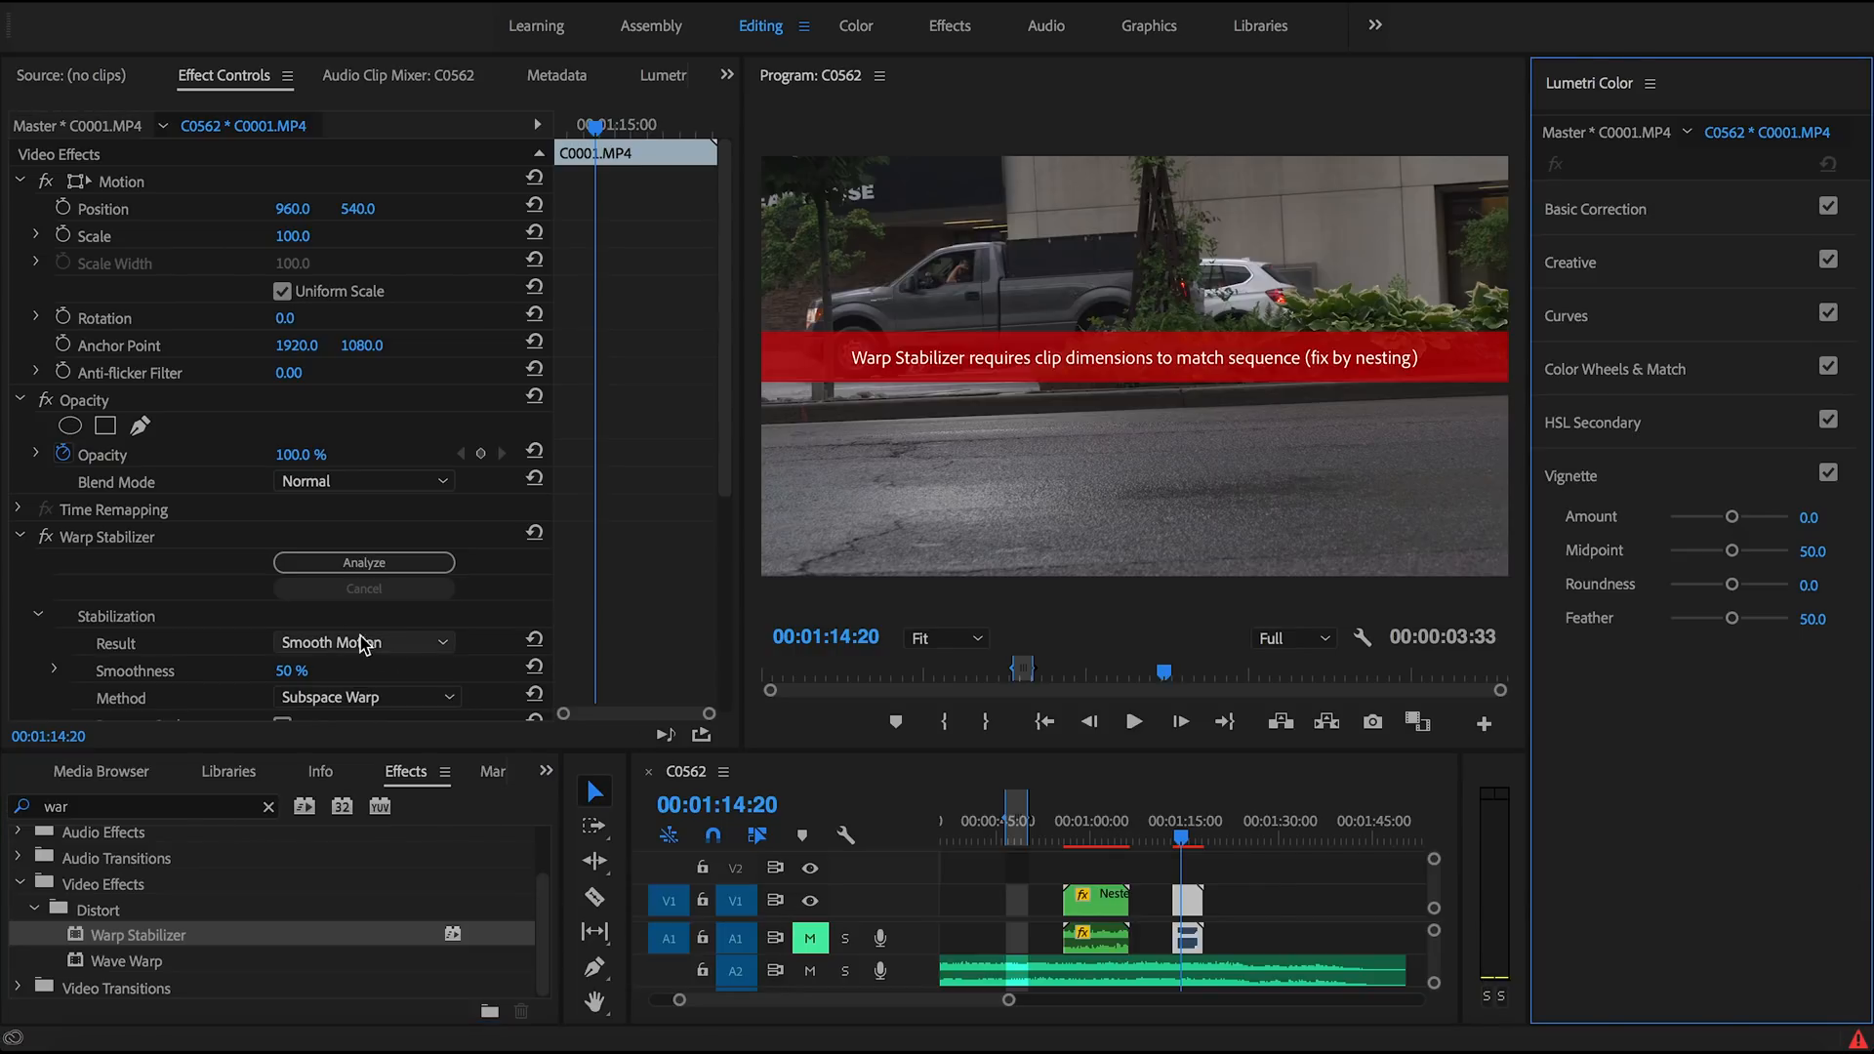
right_click(1180, 903)
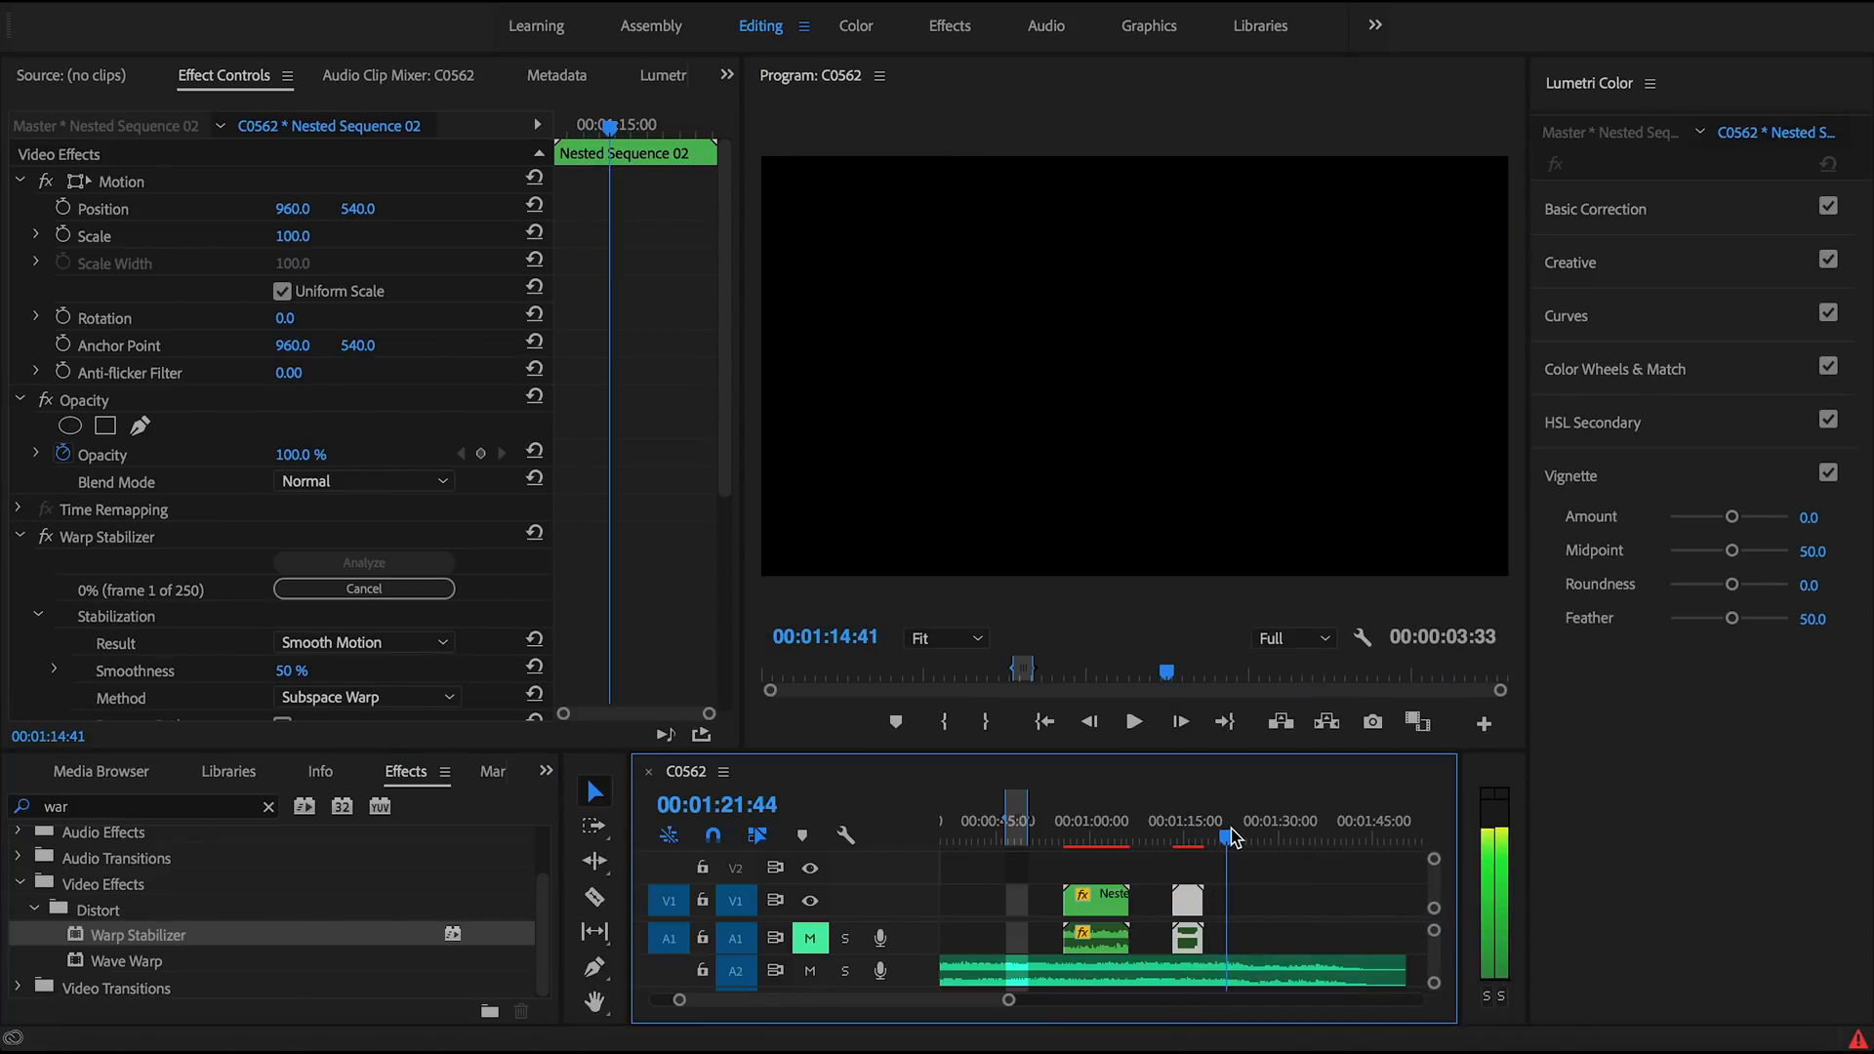
click(1187, 836)
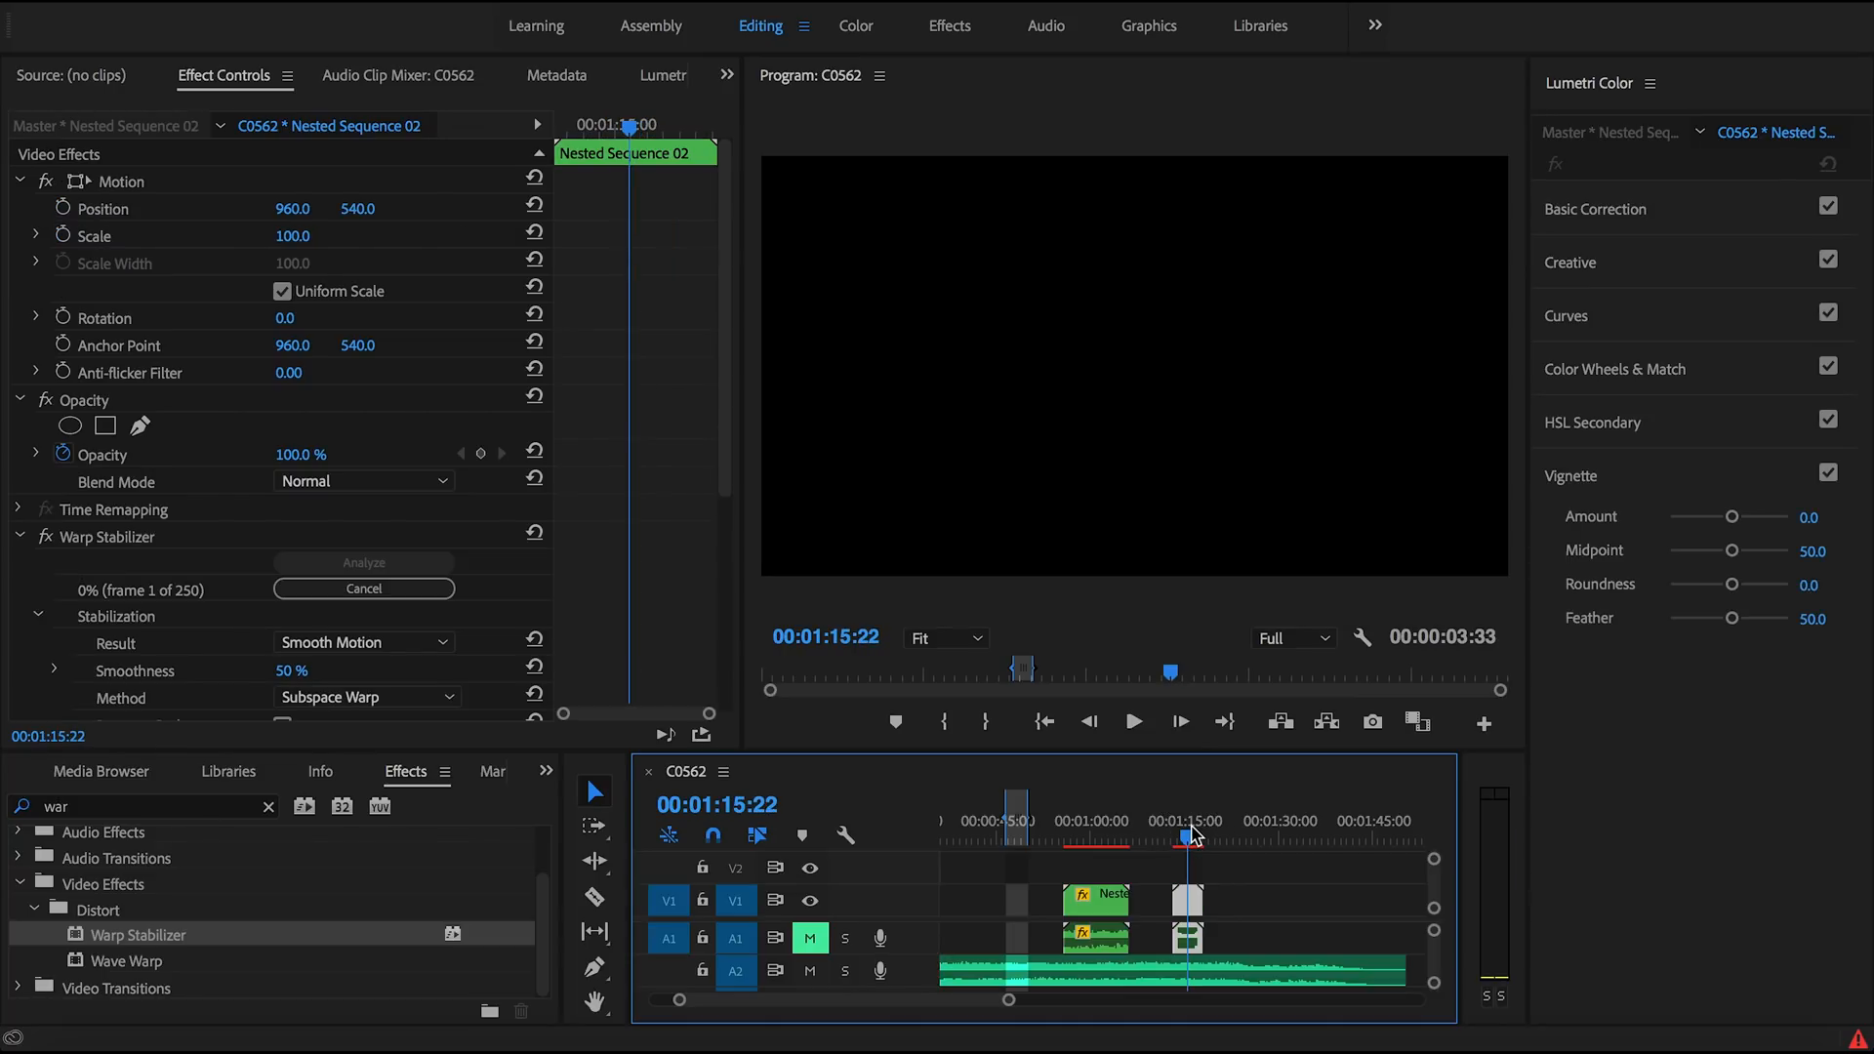